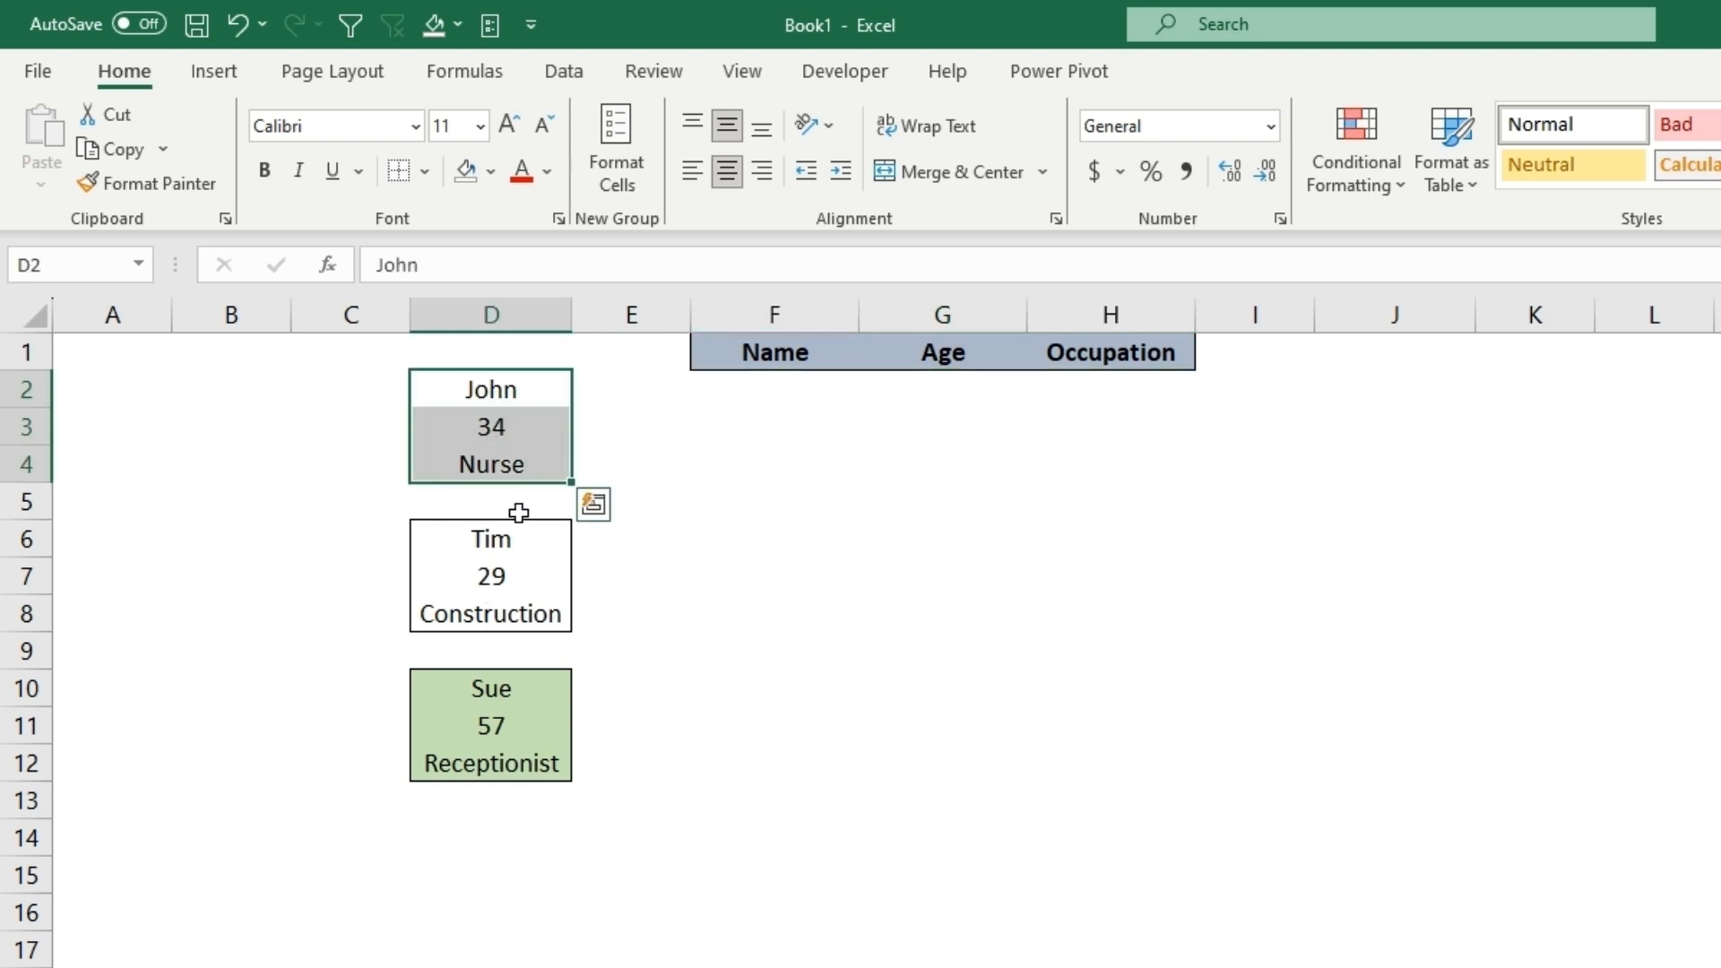
pyautogui.moveTo(789, 400)
pyautogui.write('=')
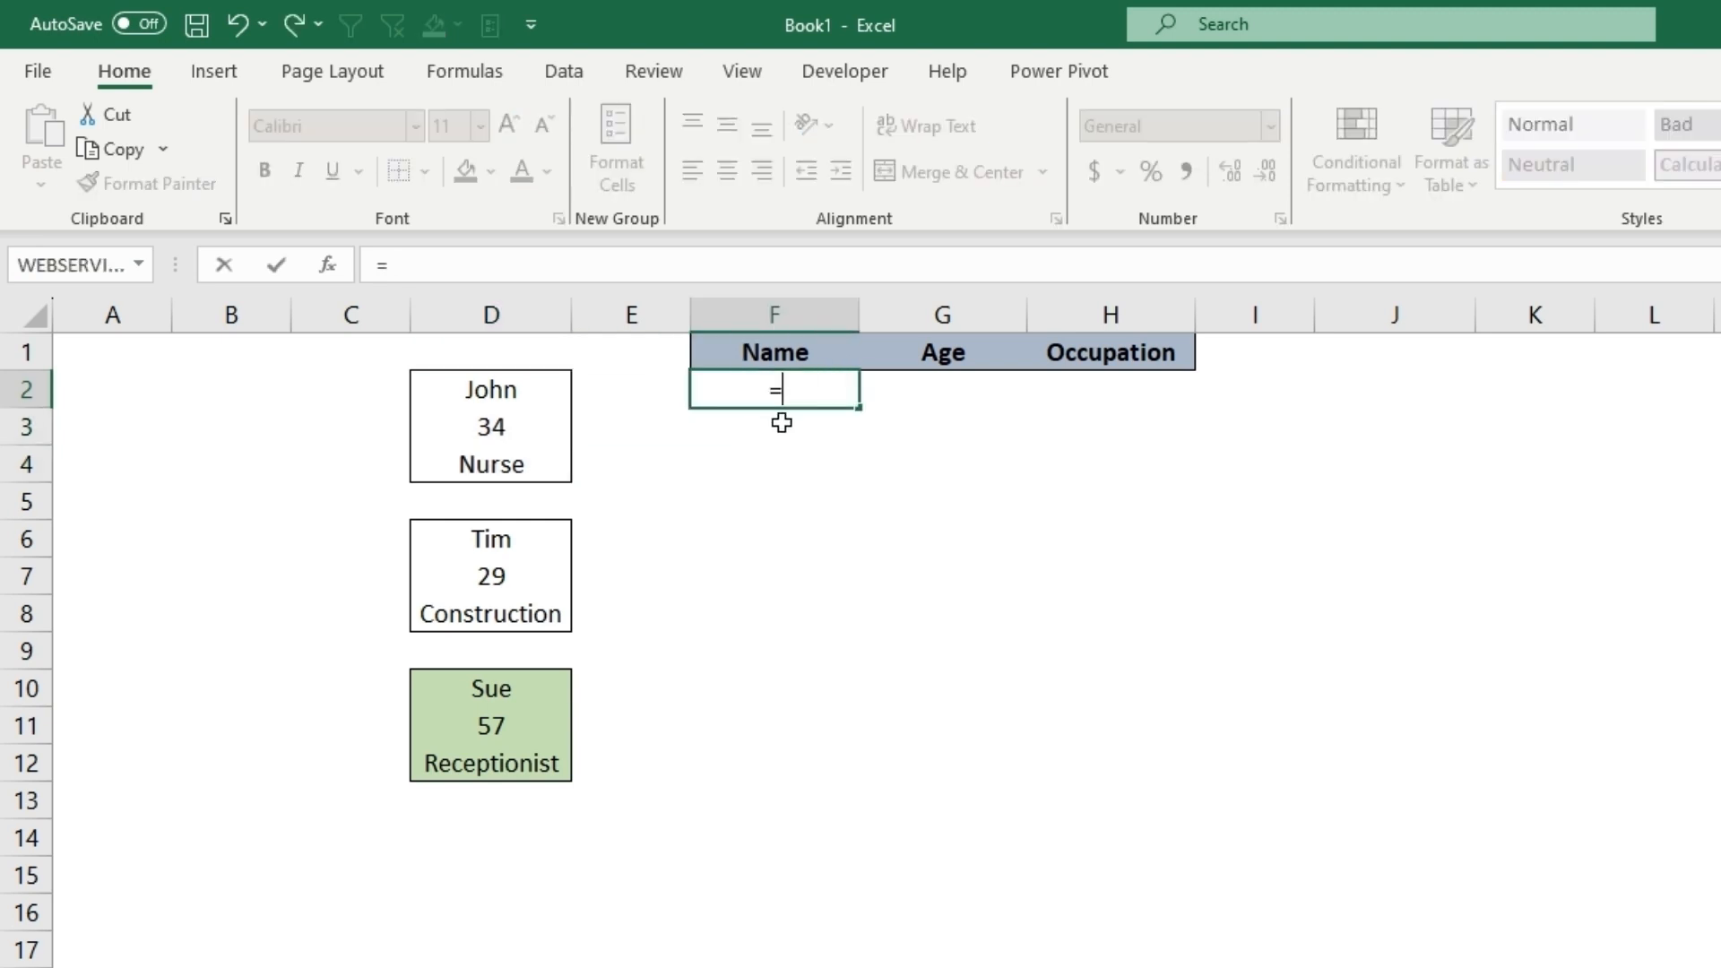
# Step: Lay John's record D2:D4 across F2:H2 with =TOROW(D2:D4), testing and deleting a TOCOL copy in J2
pyautogui.write('ro')
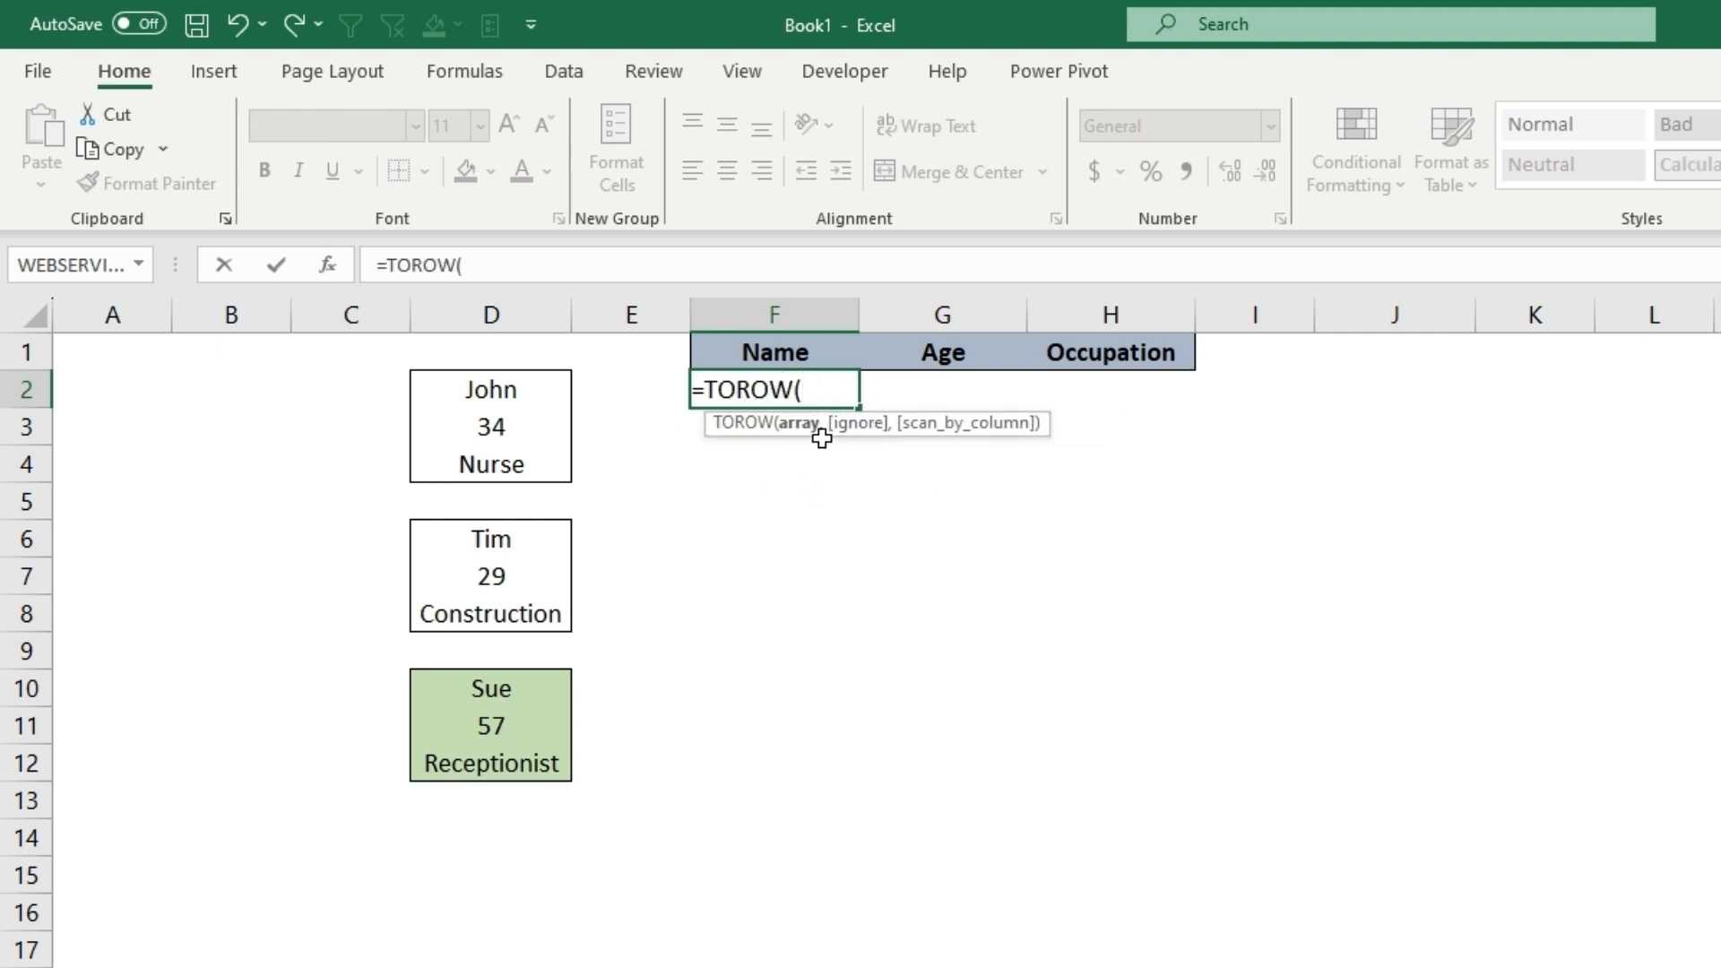
pyautogui.moveTo(489, 389); pyautogui.dragTo(490, 462)
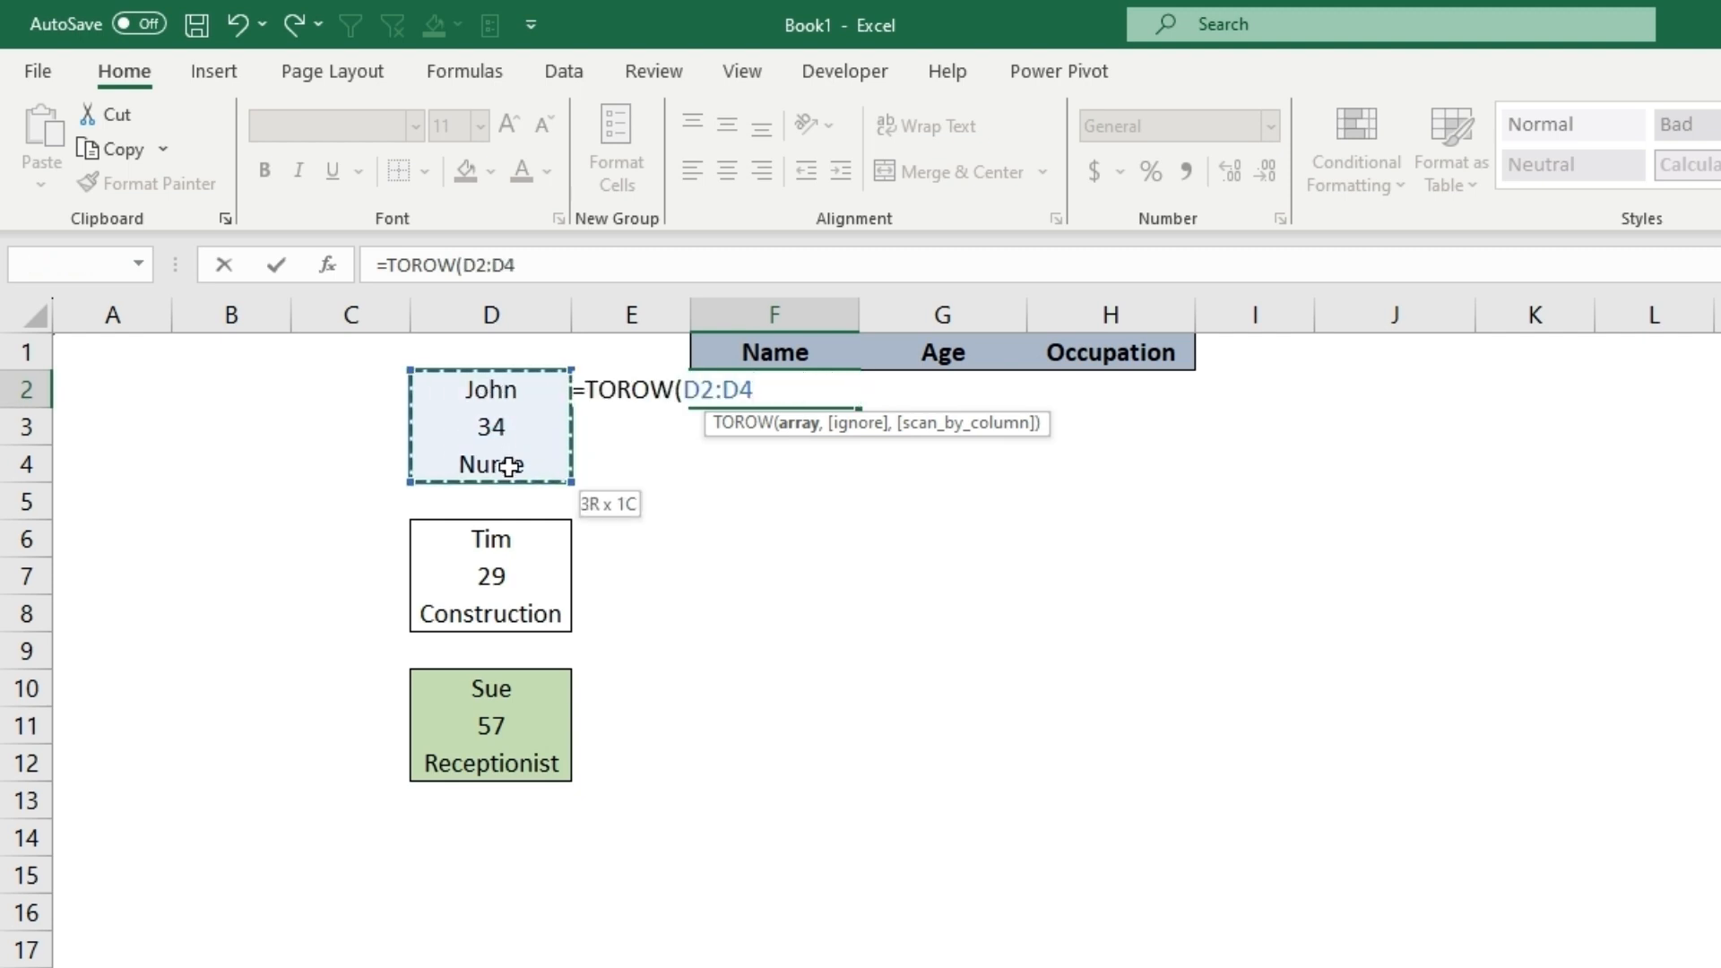
pyautogui.press('Enter')
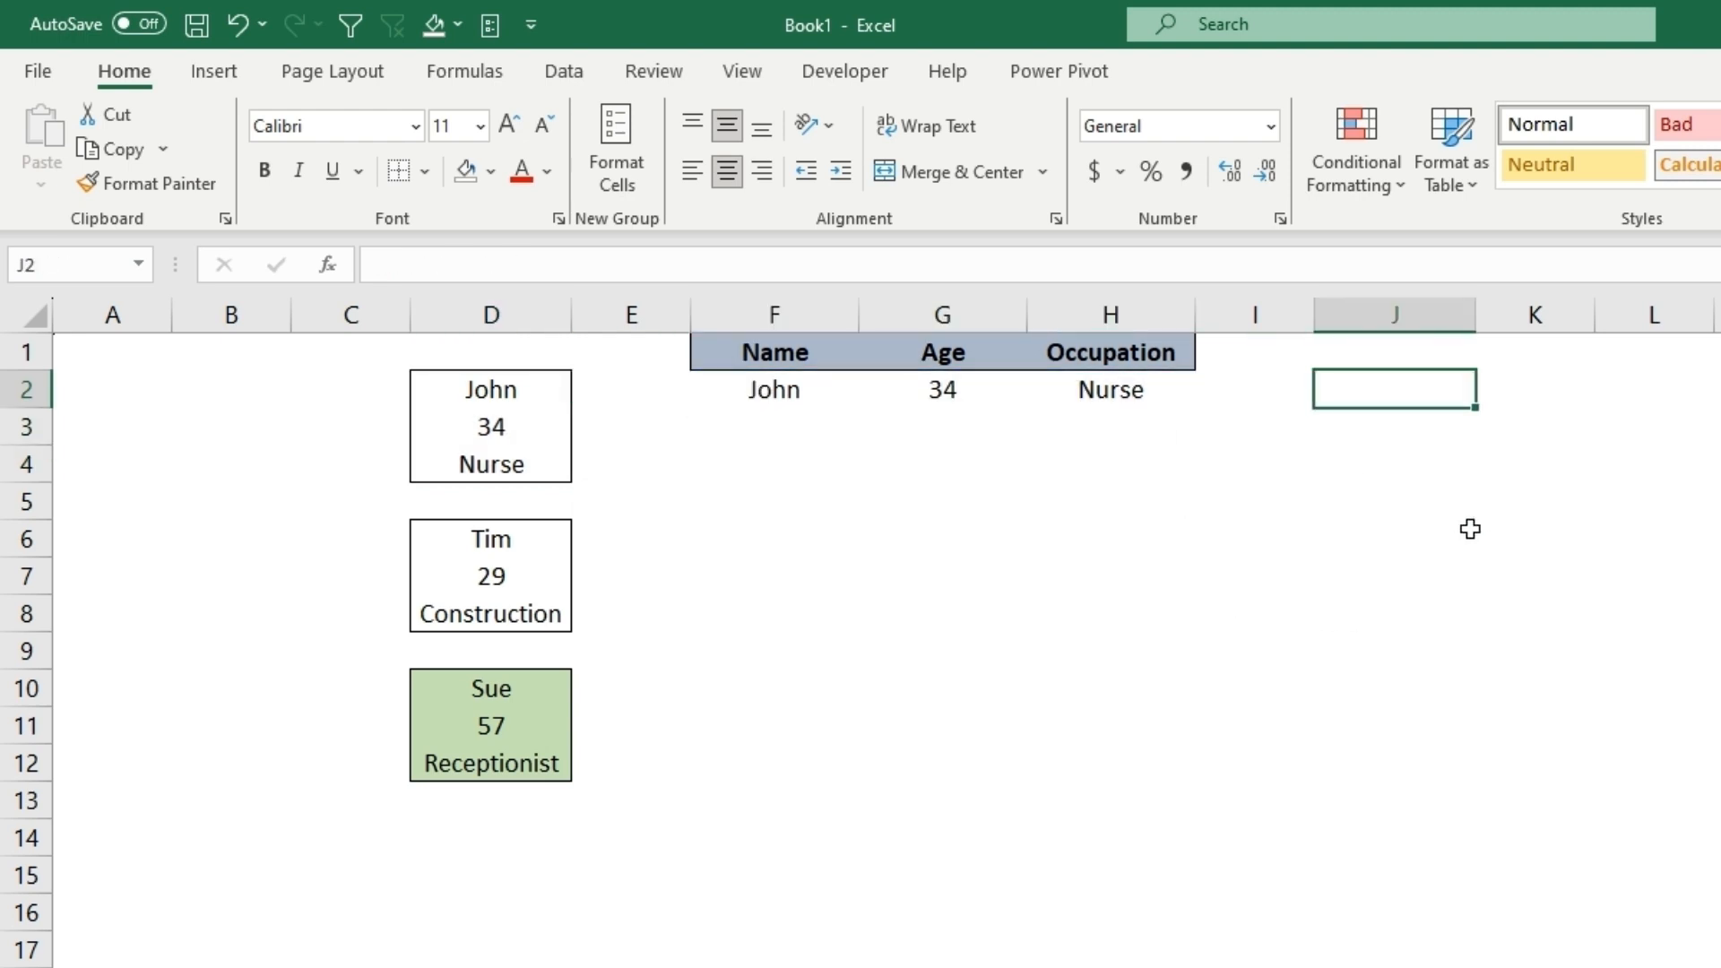
pyautogui.write('=to')
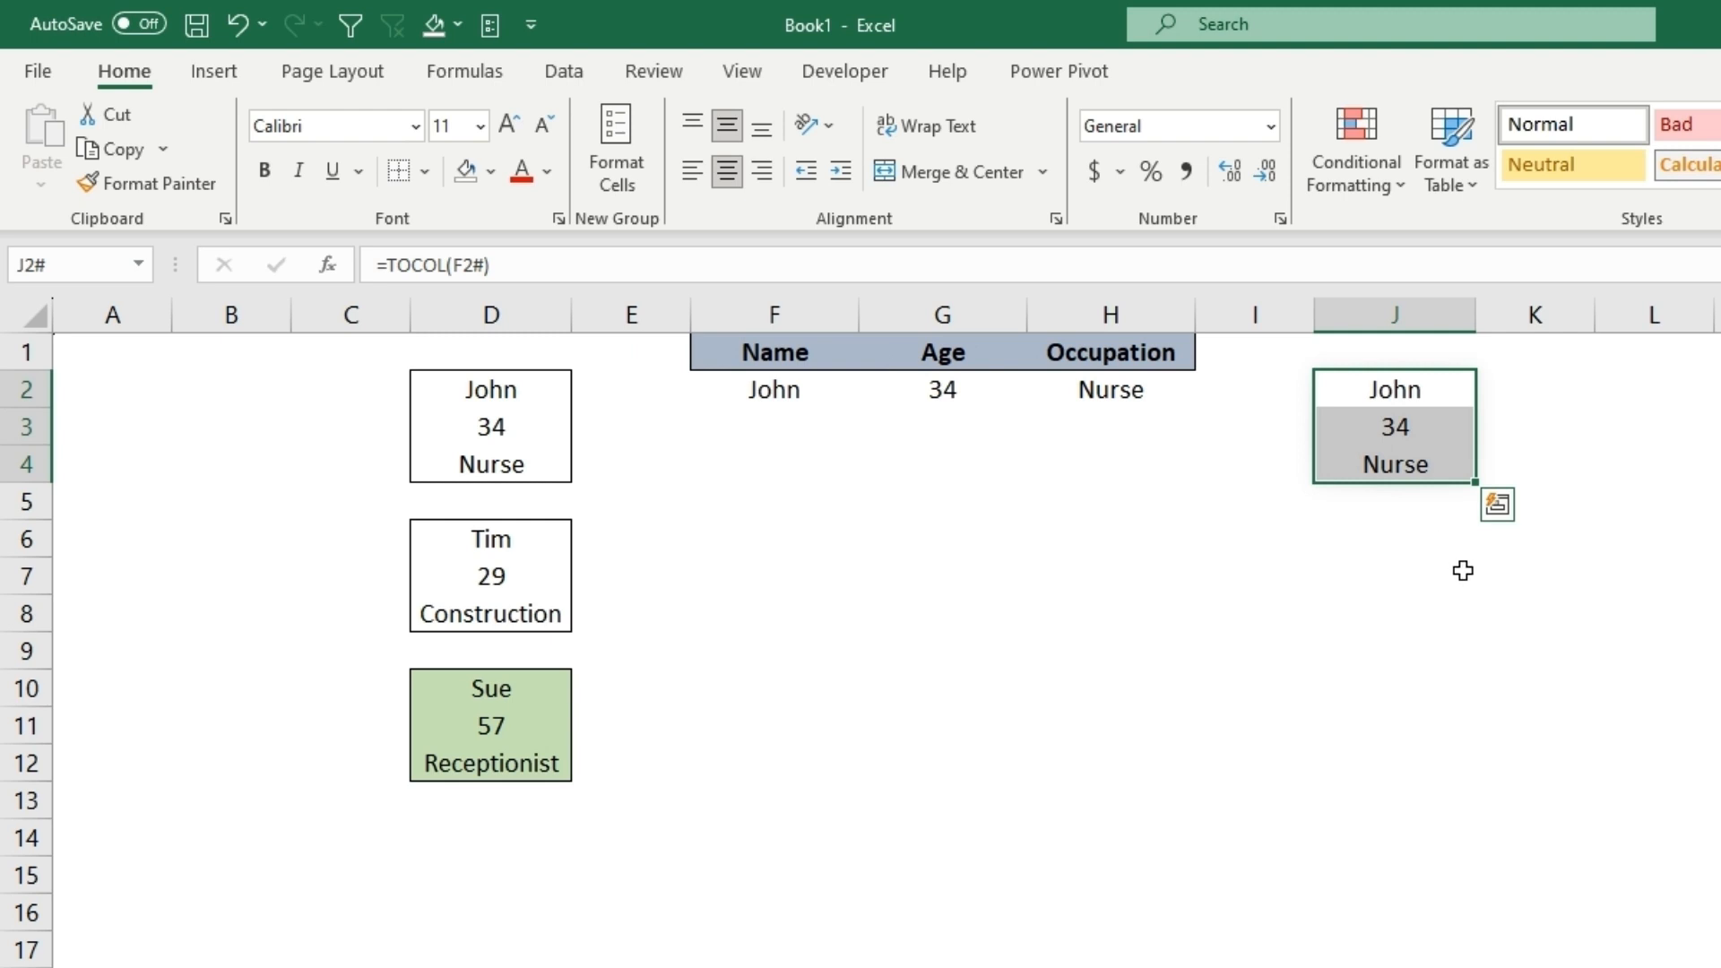
pyautogui.press('Delete')
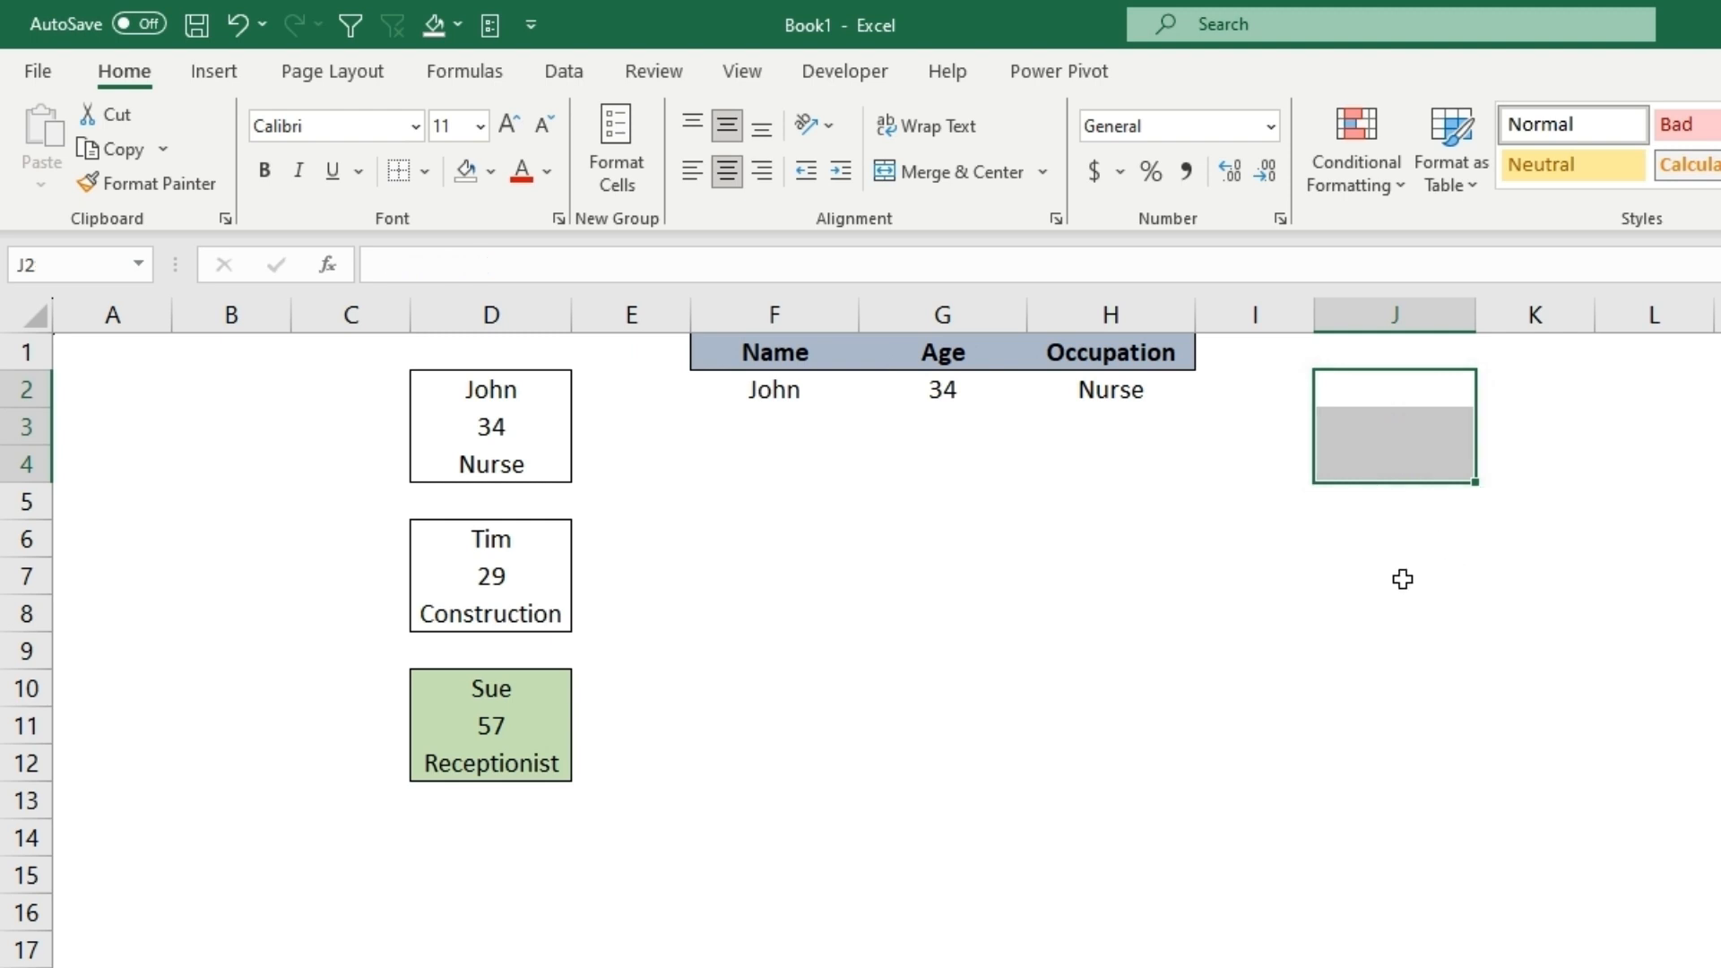
# Step: Lay Tim's record across F6:H6 with =TRANSPOSE(D6:D8), then test a reverse TRANSPOSE in J7
pyautogui.click(773, 538)
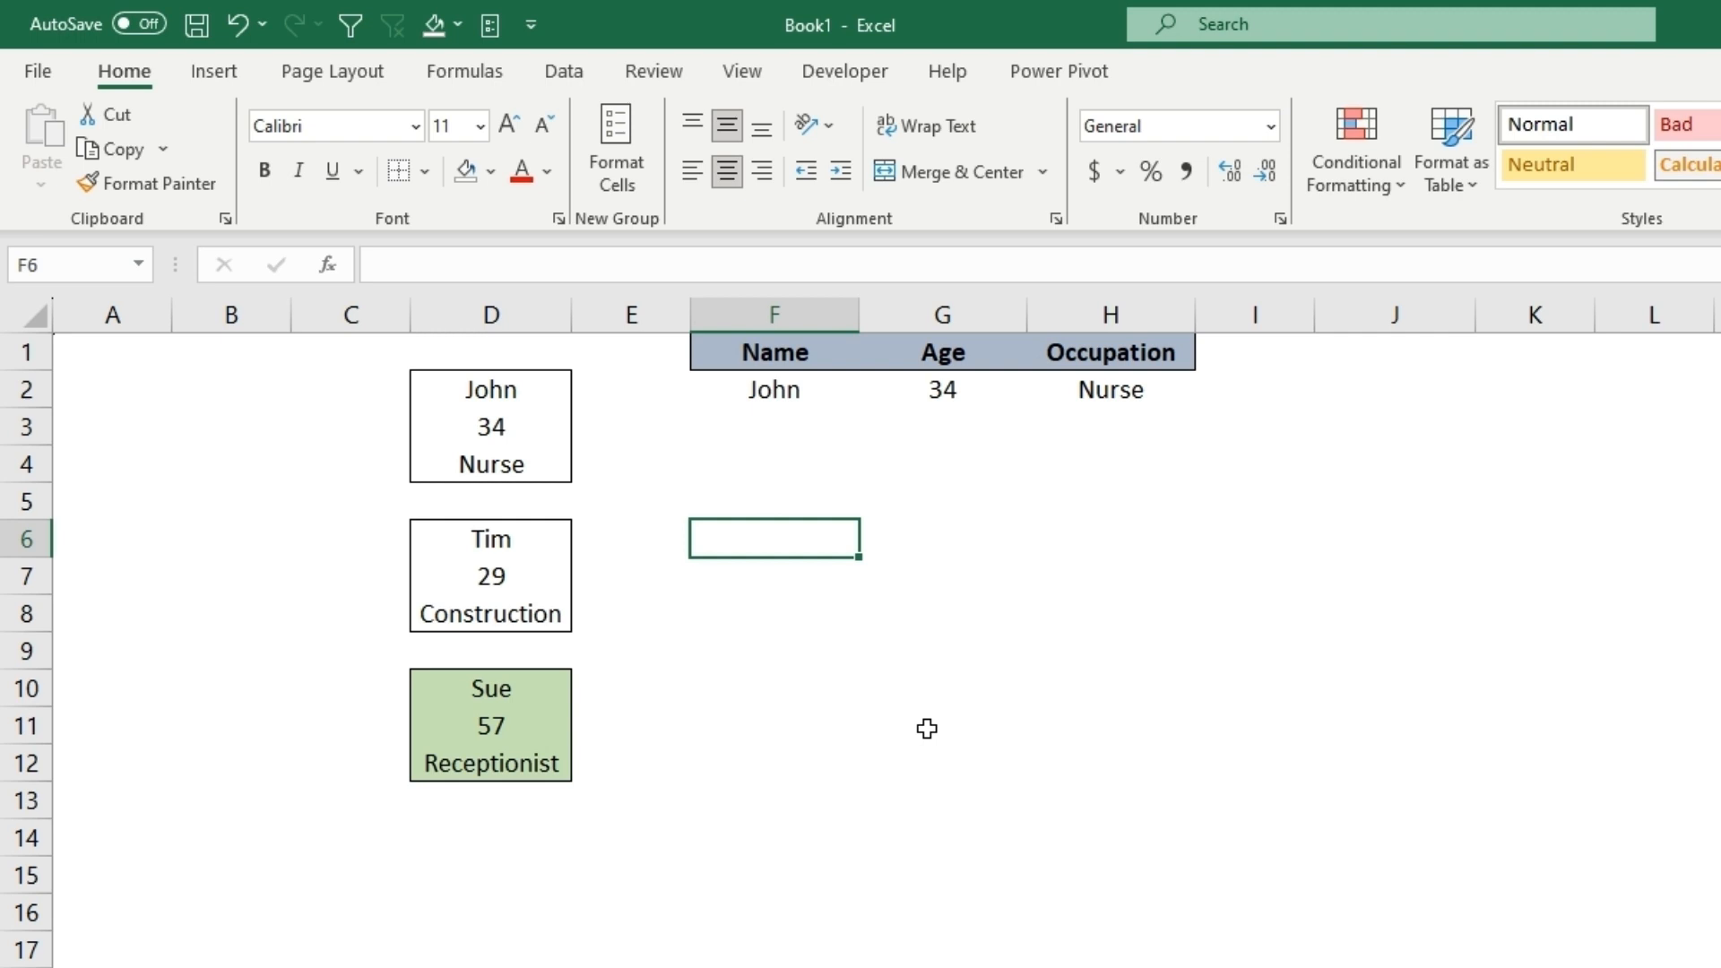
pyautogui.write('=tran')
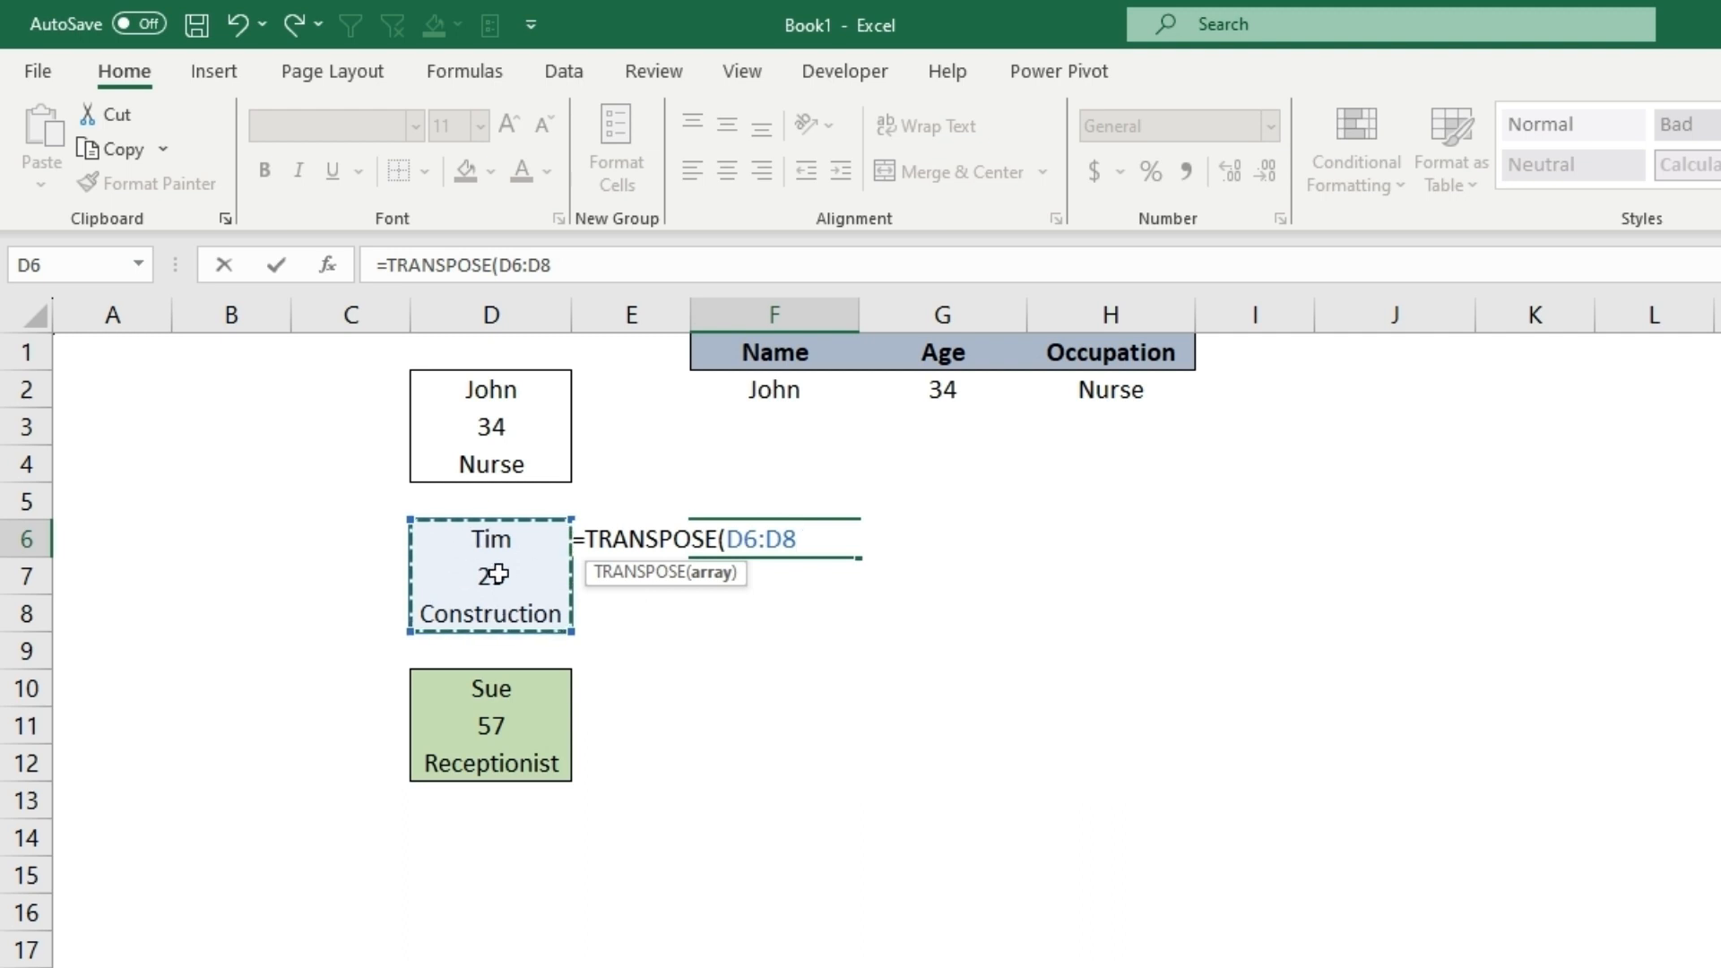
pyautogui.press('Enter')
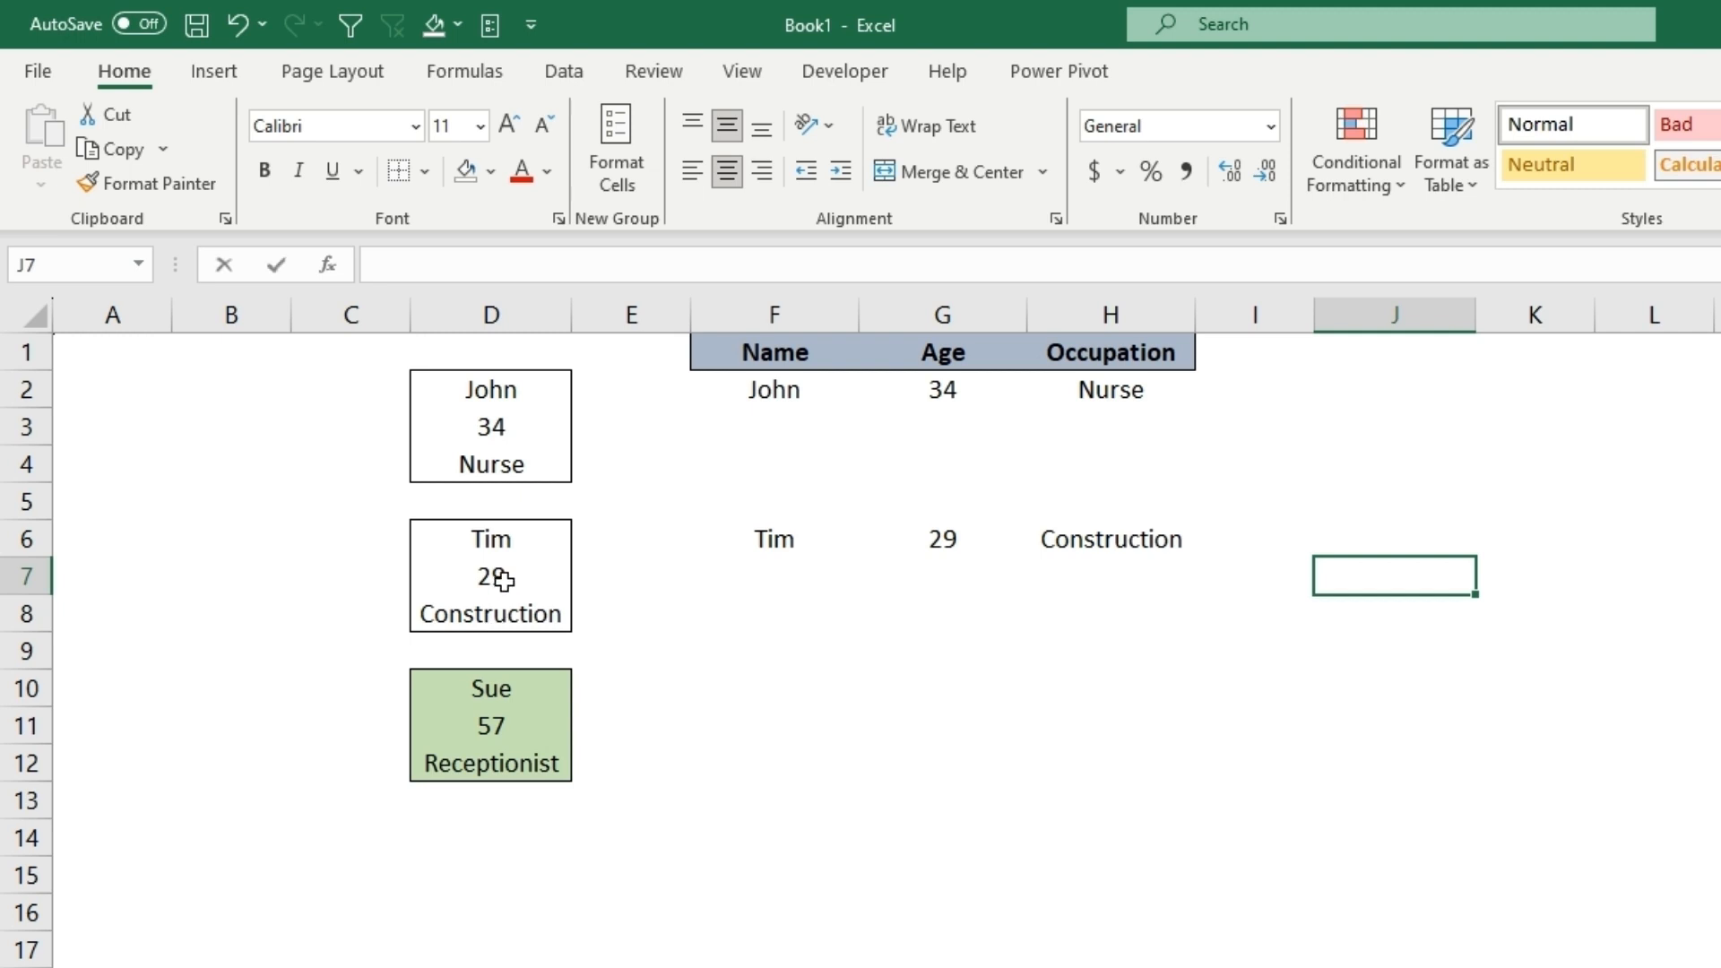
pyautogui.write('=tran')
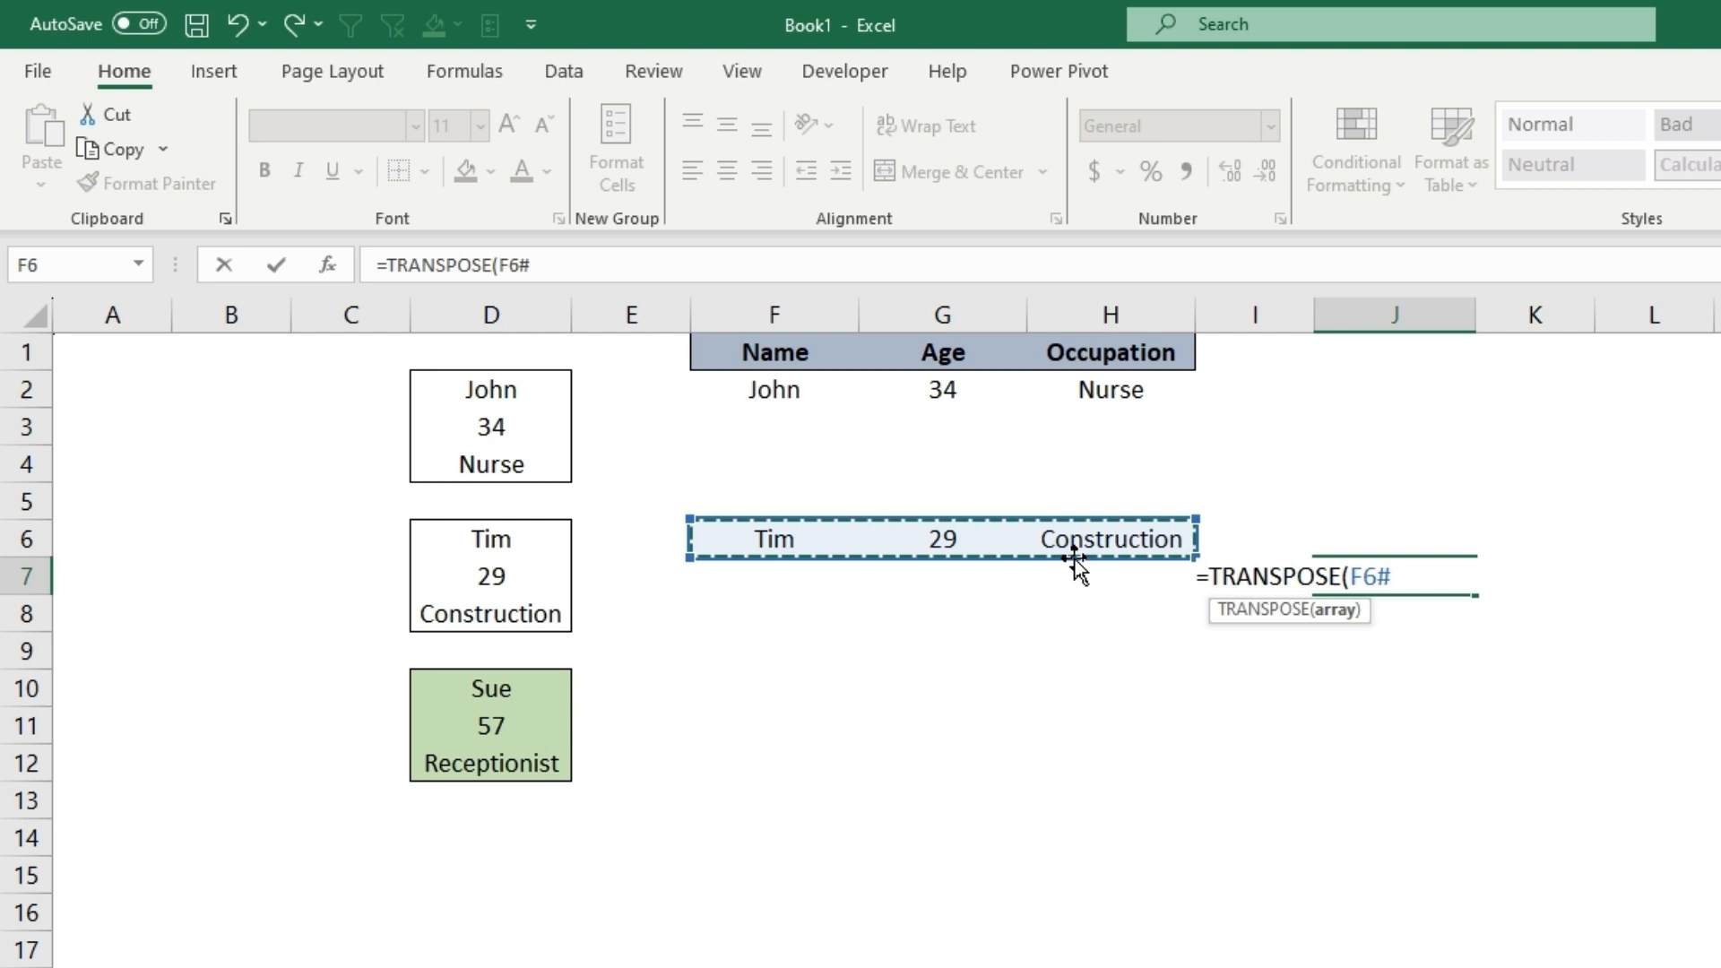
pyautogui.press('Enter')
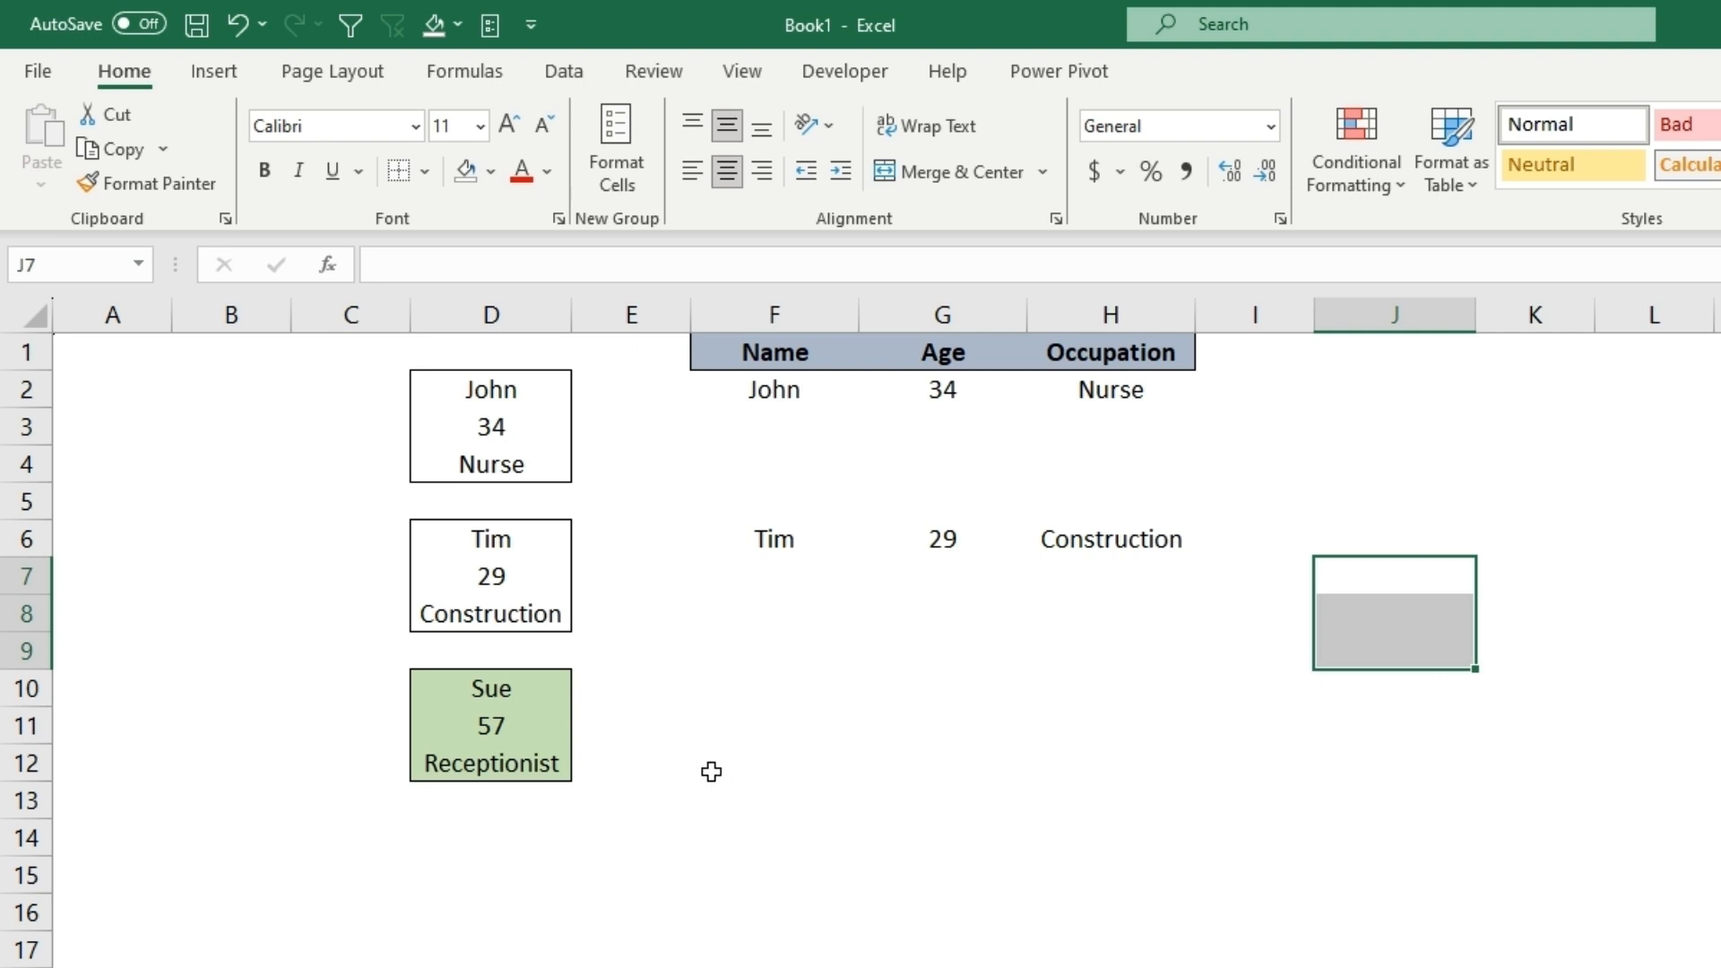
# Step: Copy Sue's record D10:D12 and paste it transposed as values into F10:H10
pyautogui.click(490, 689)
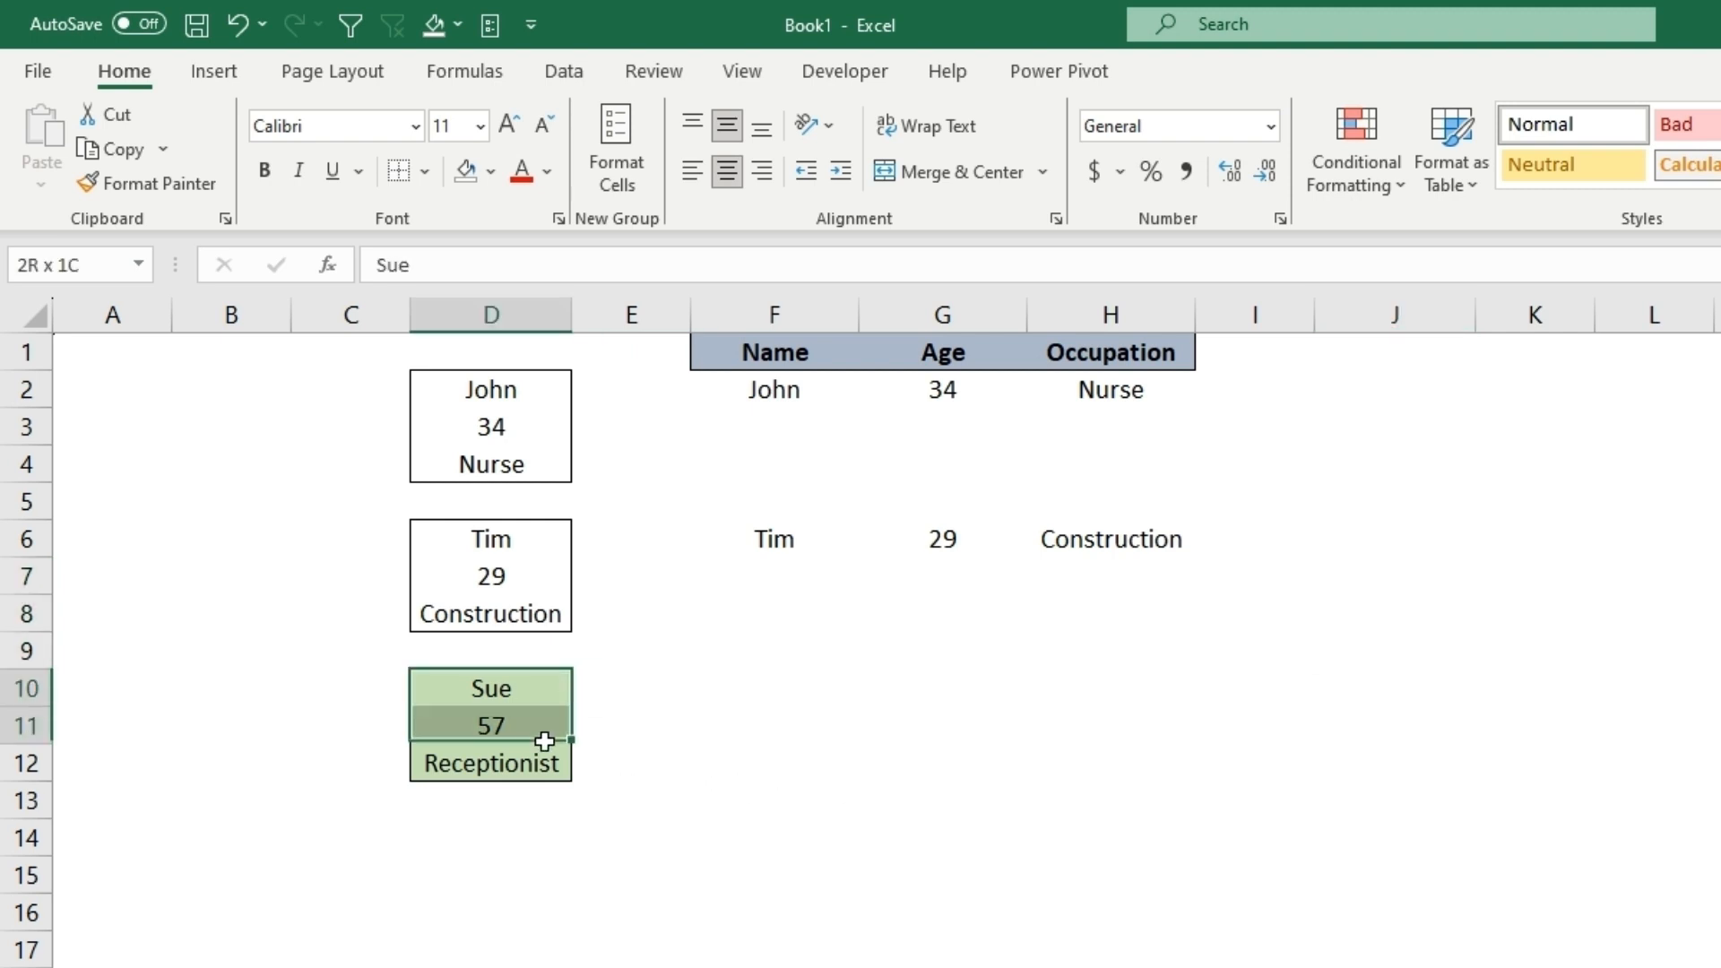
pyautogui.rightClick(491, 724)
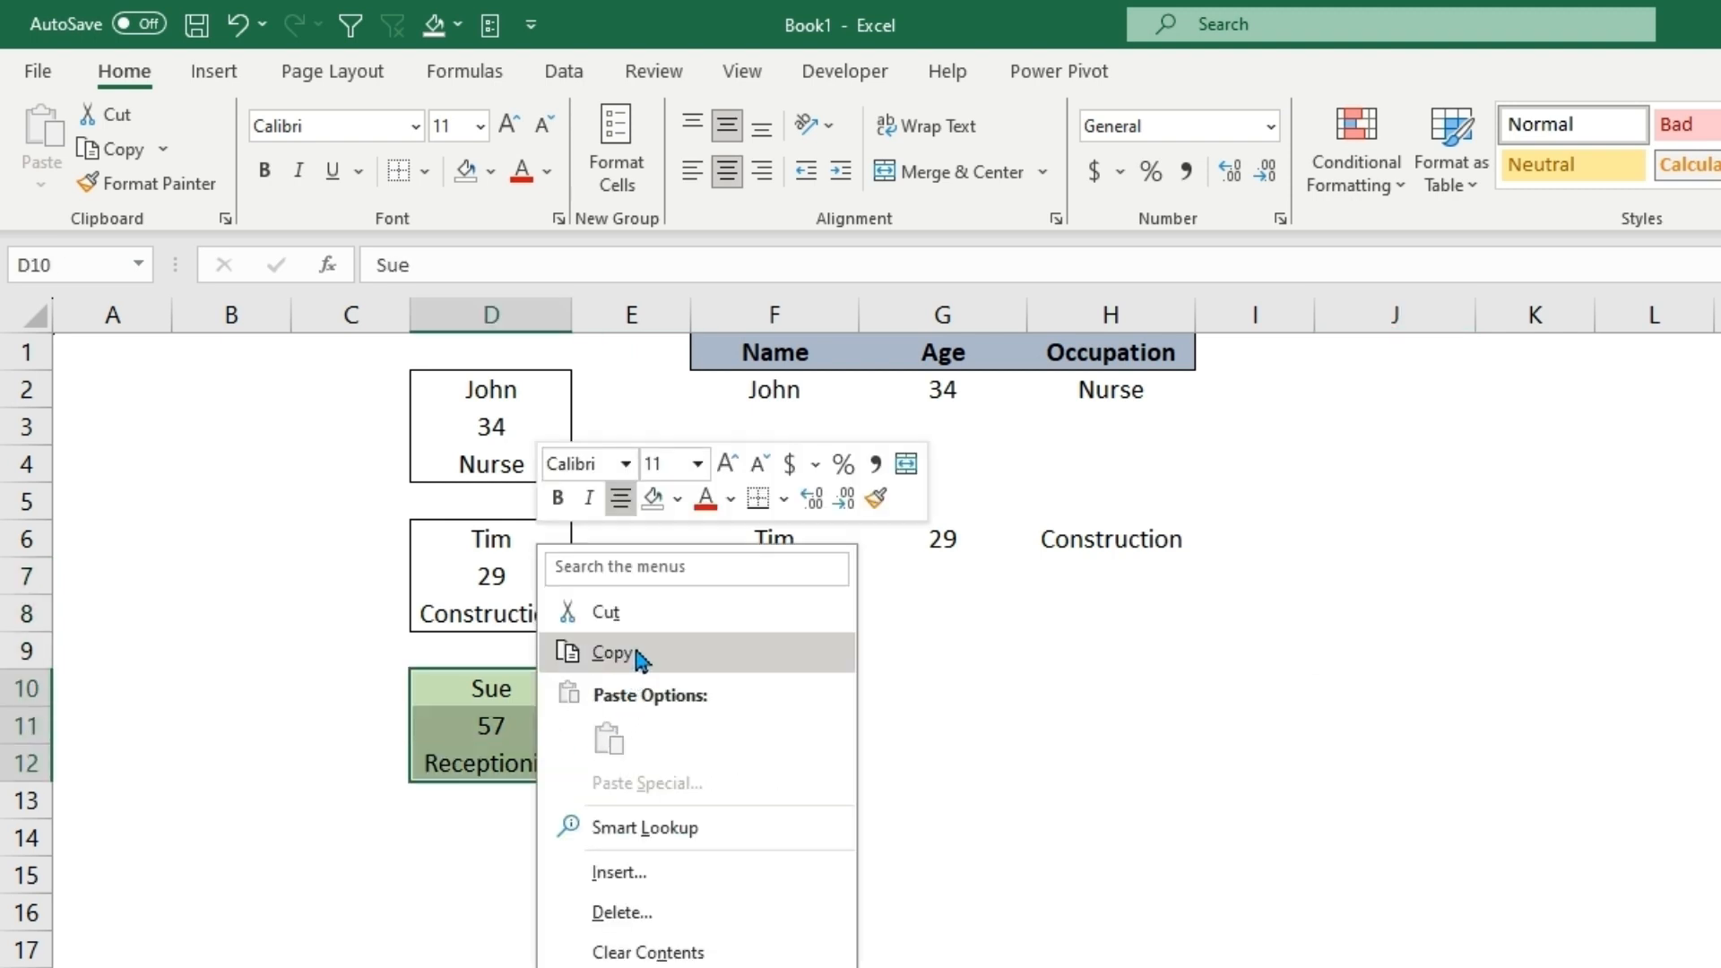
pyautogui.click(612, 652)
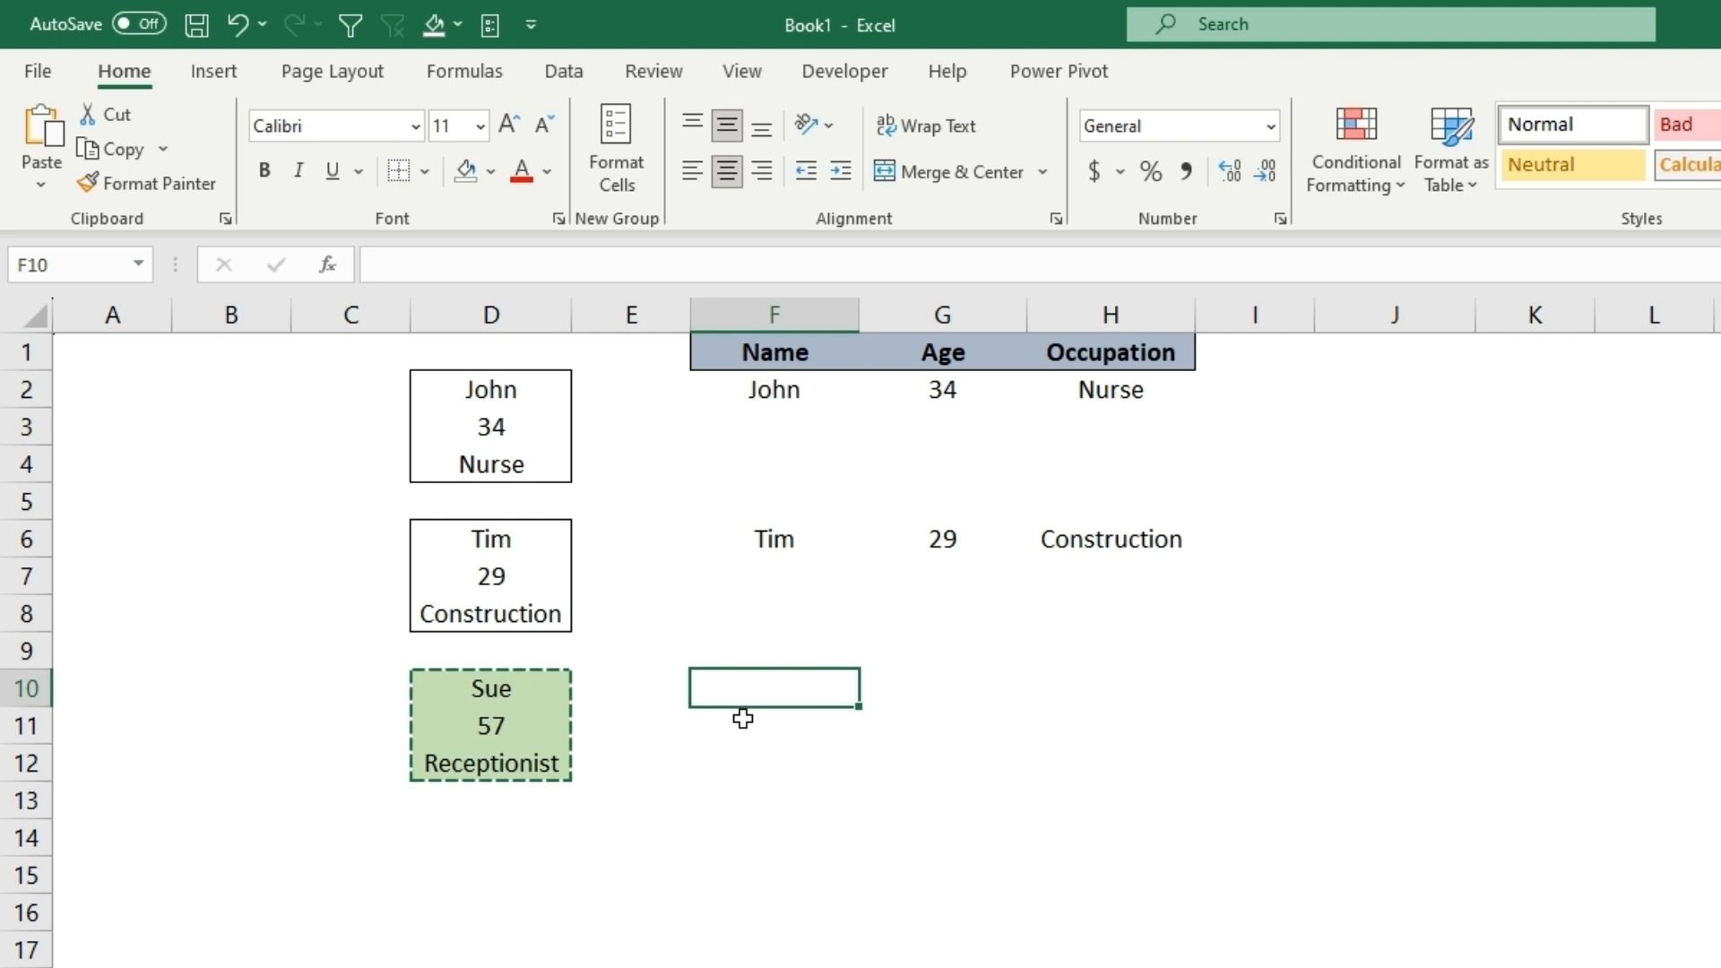
pyautogui.rightClick(773, 687)
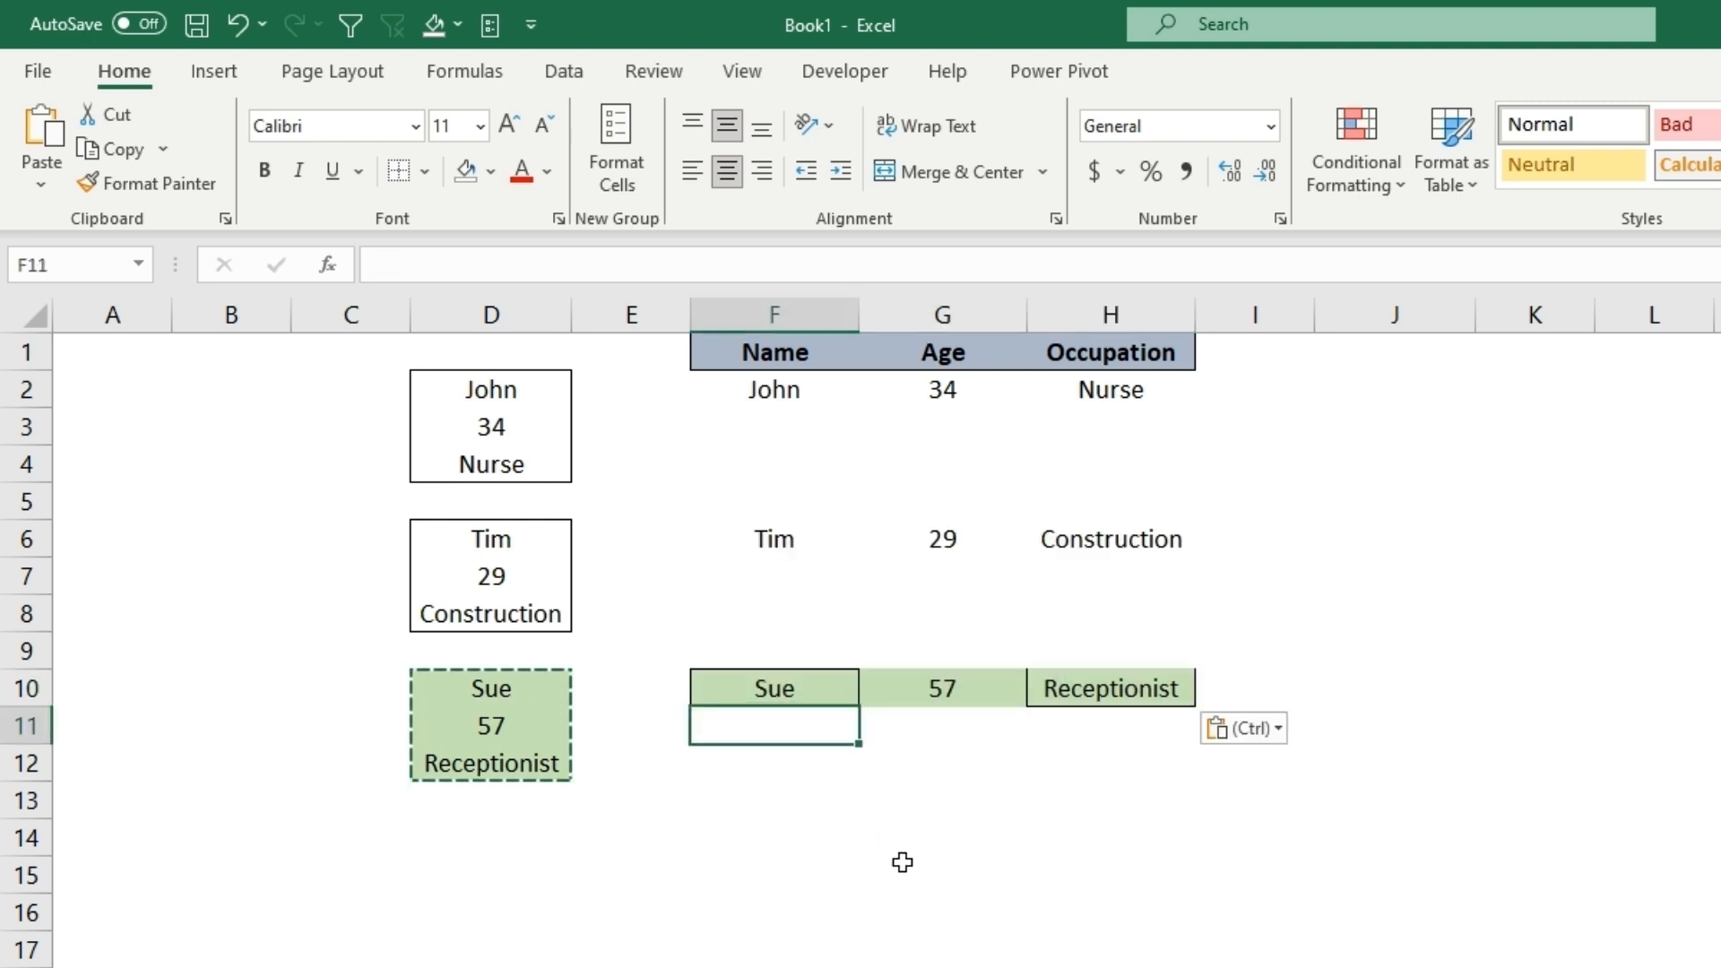
pyautogui.click(774, 687)
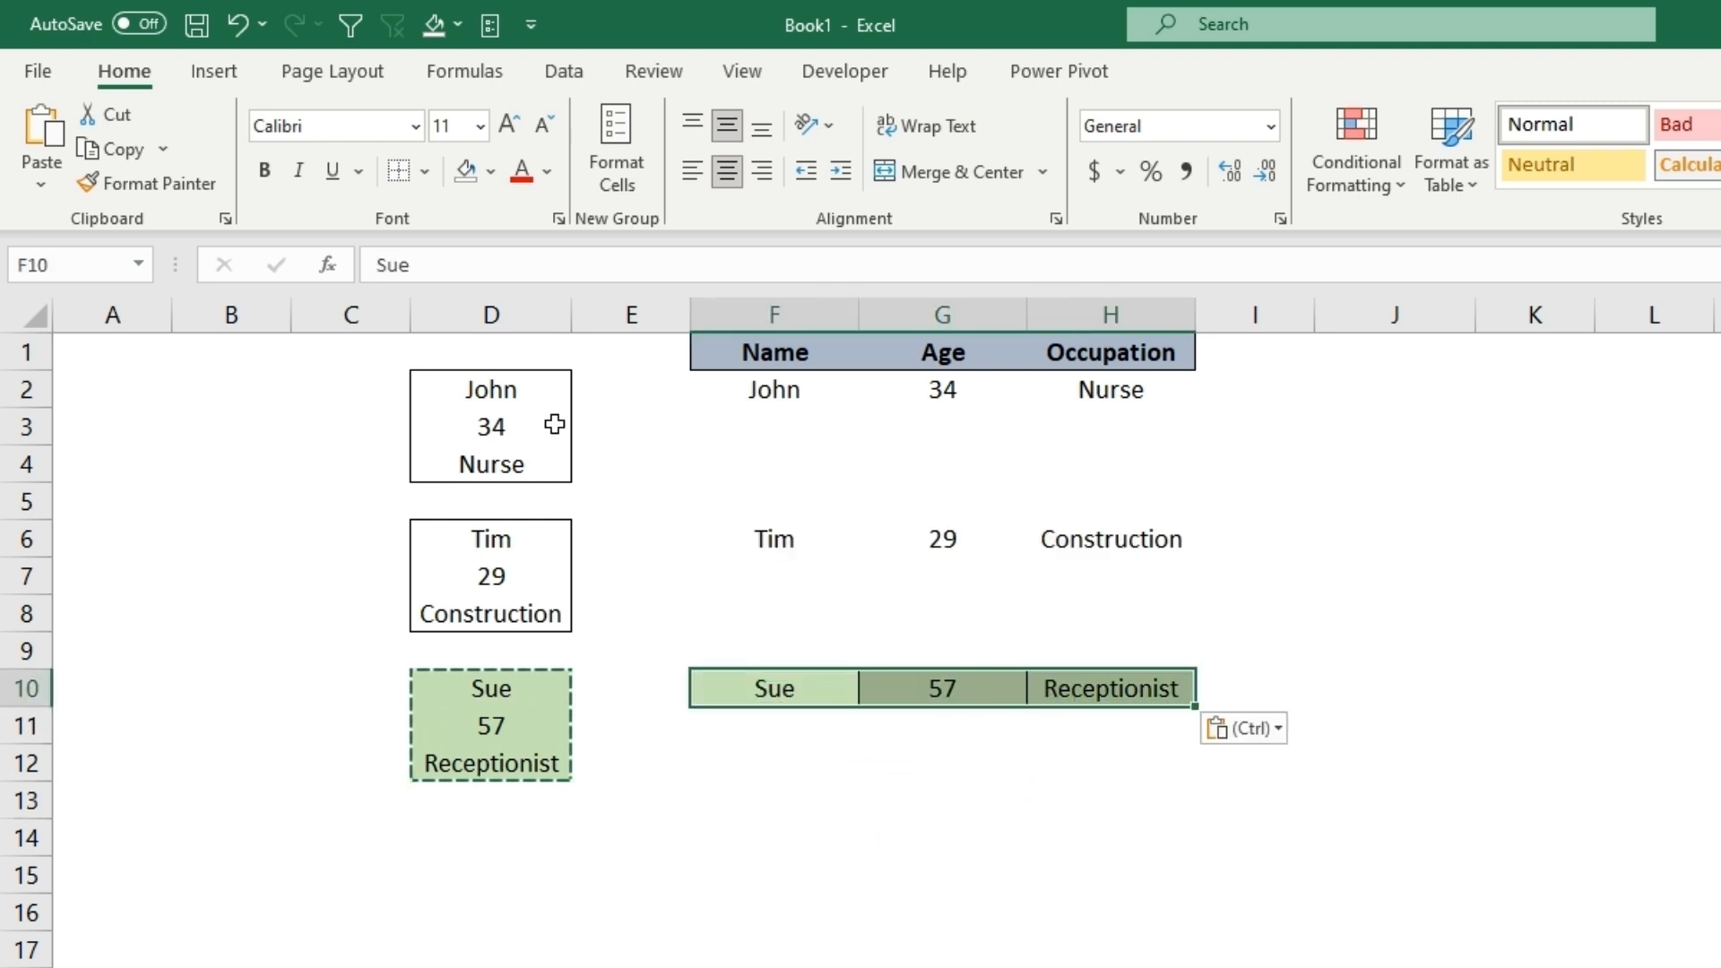
# Step: Copy Sue's row F10:H10 and paste it transposed back into column J as a test
pyautogui.click(774, 760)
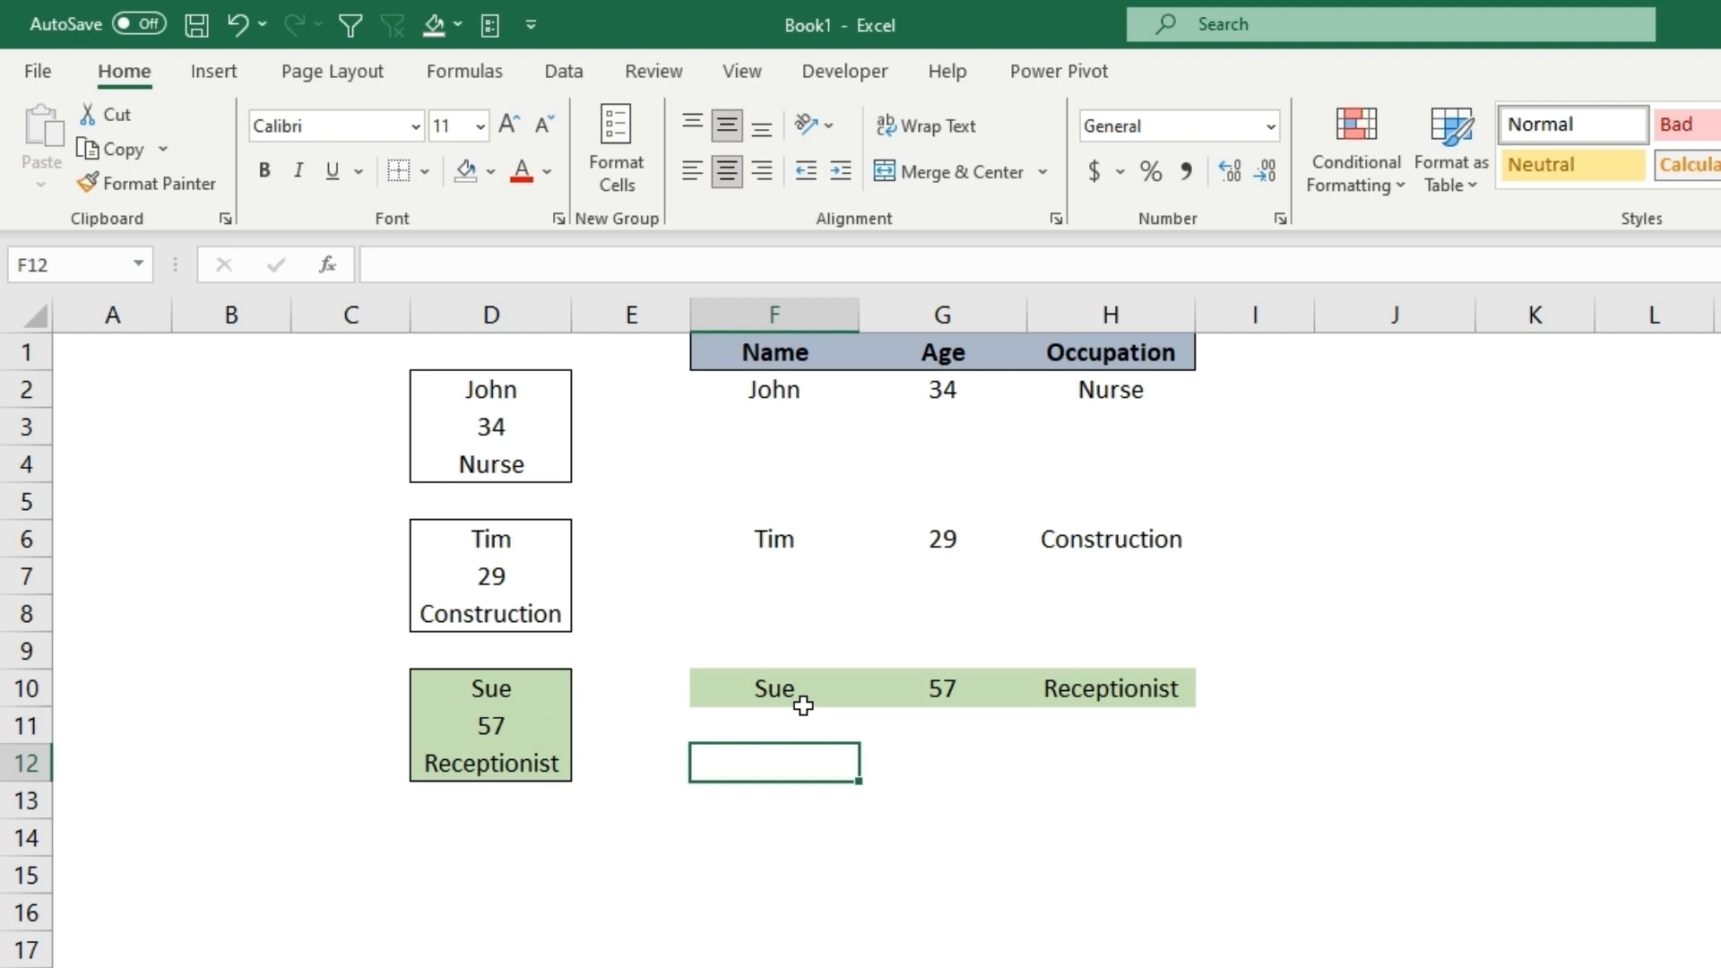
pyautogui.rightClick(774, 689)
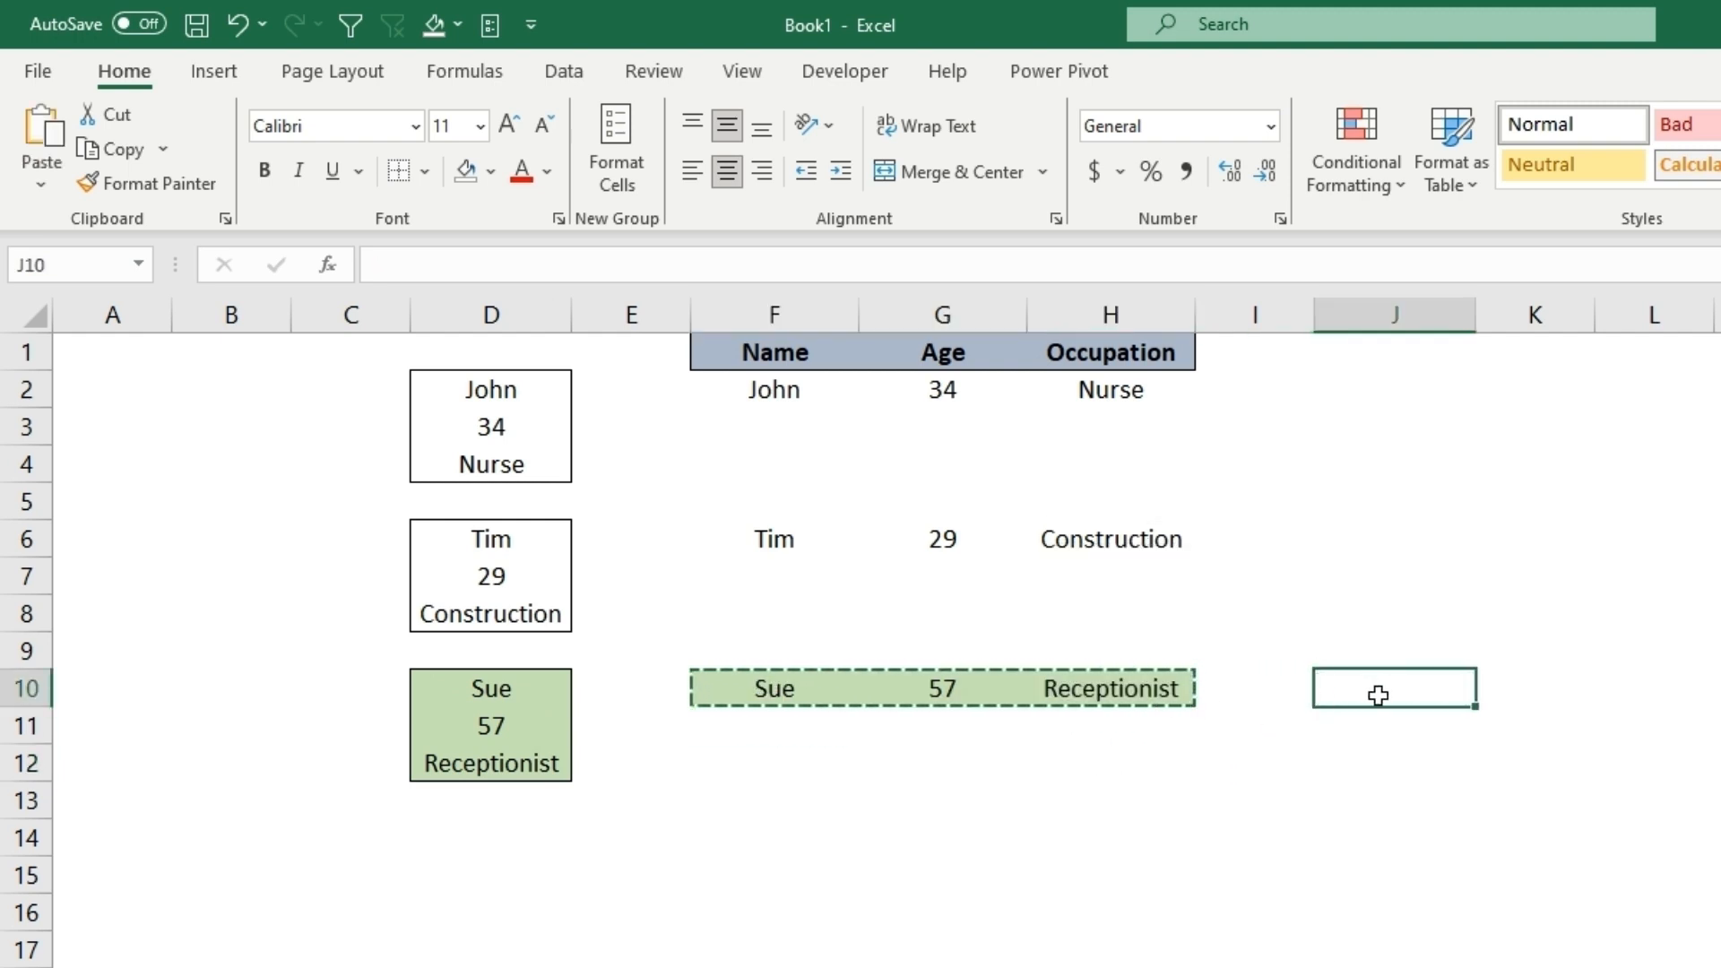
pyautogui.rightClick(1394, 688)
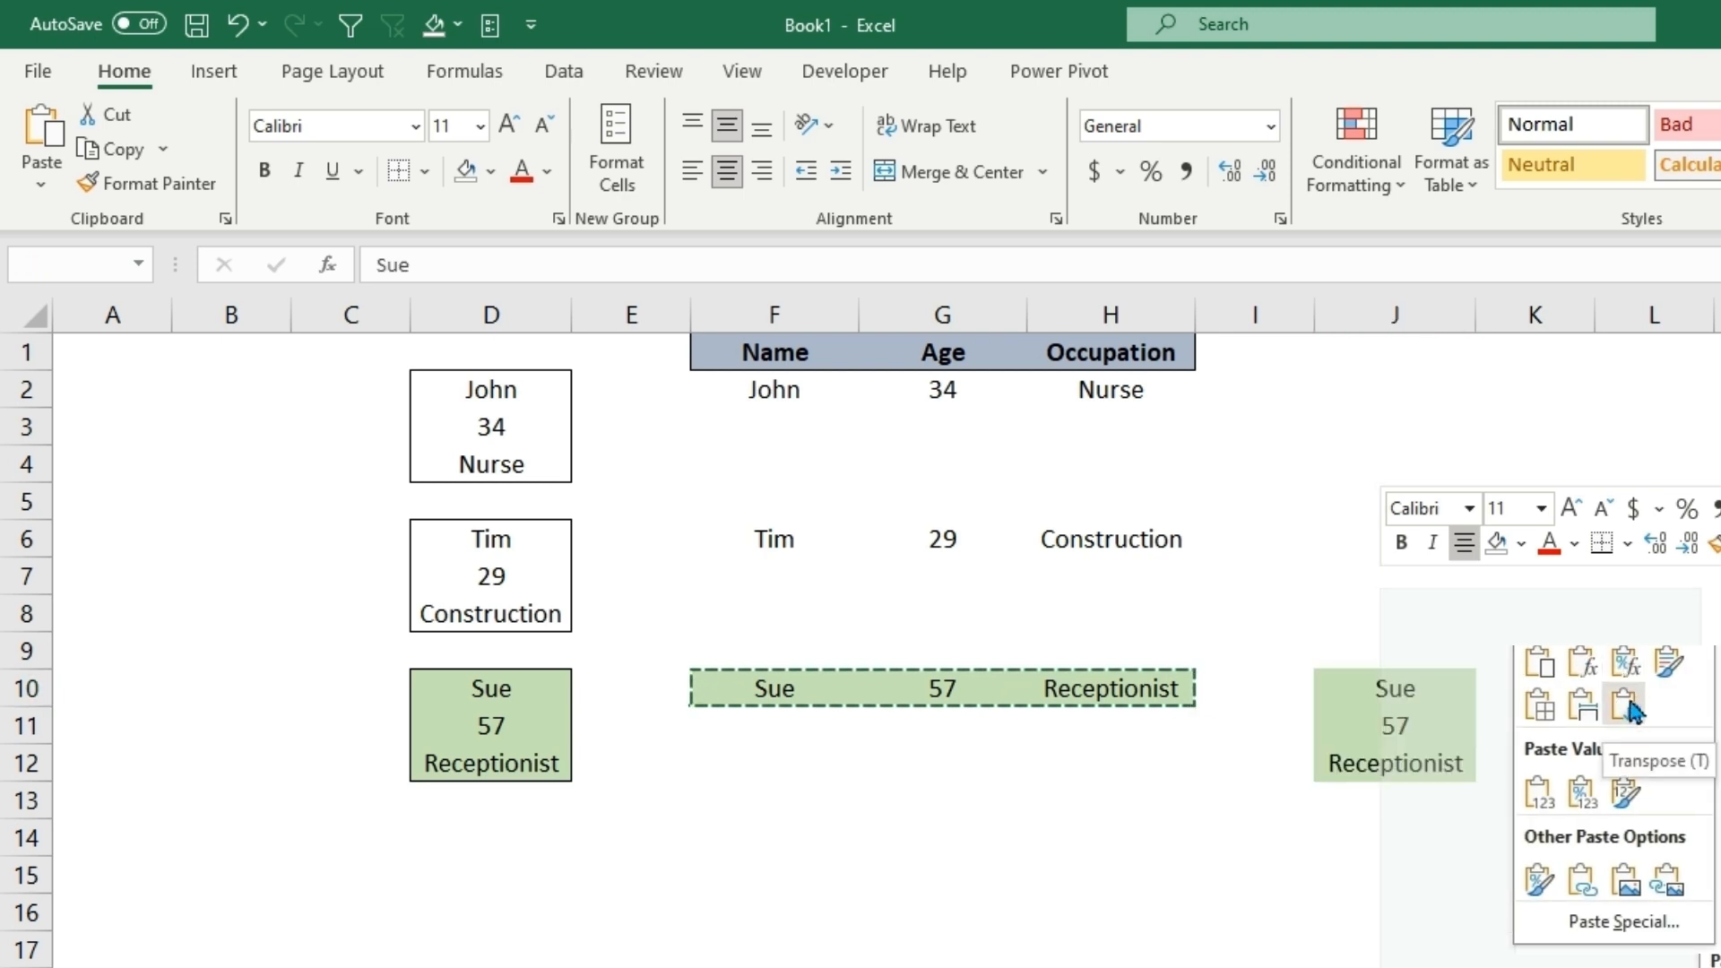
pyautogui.click(1626, 703)
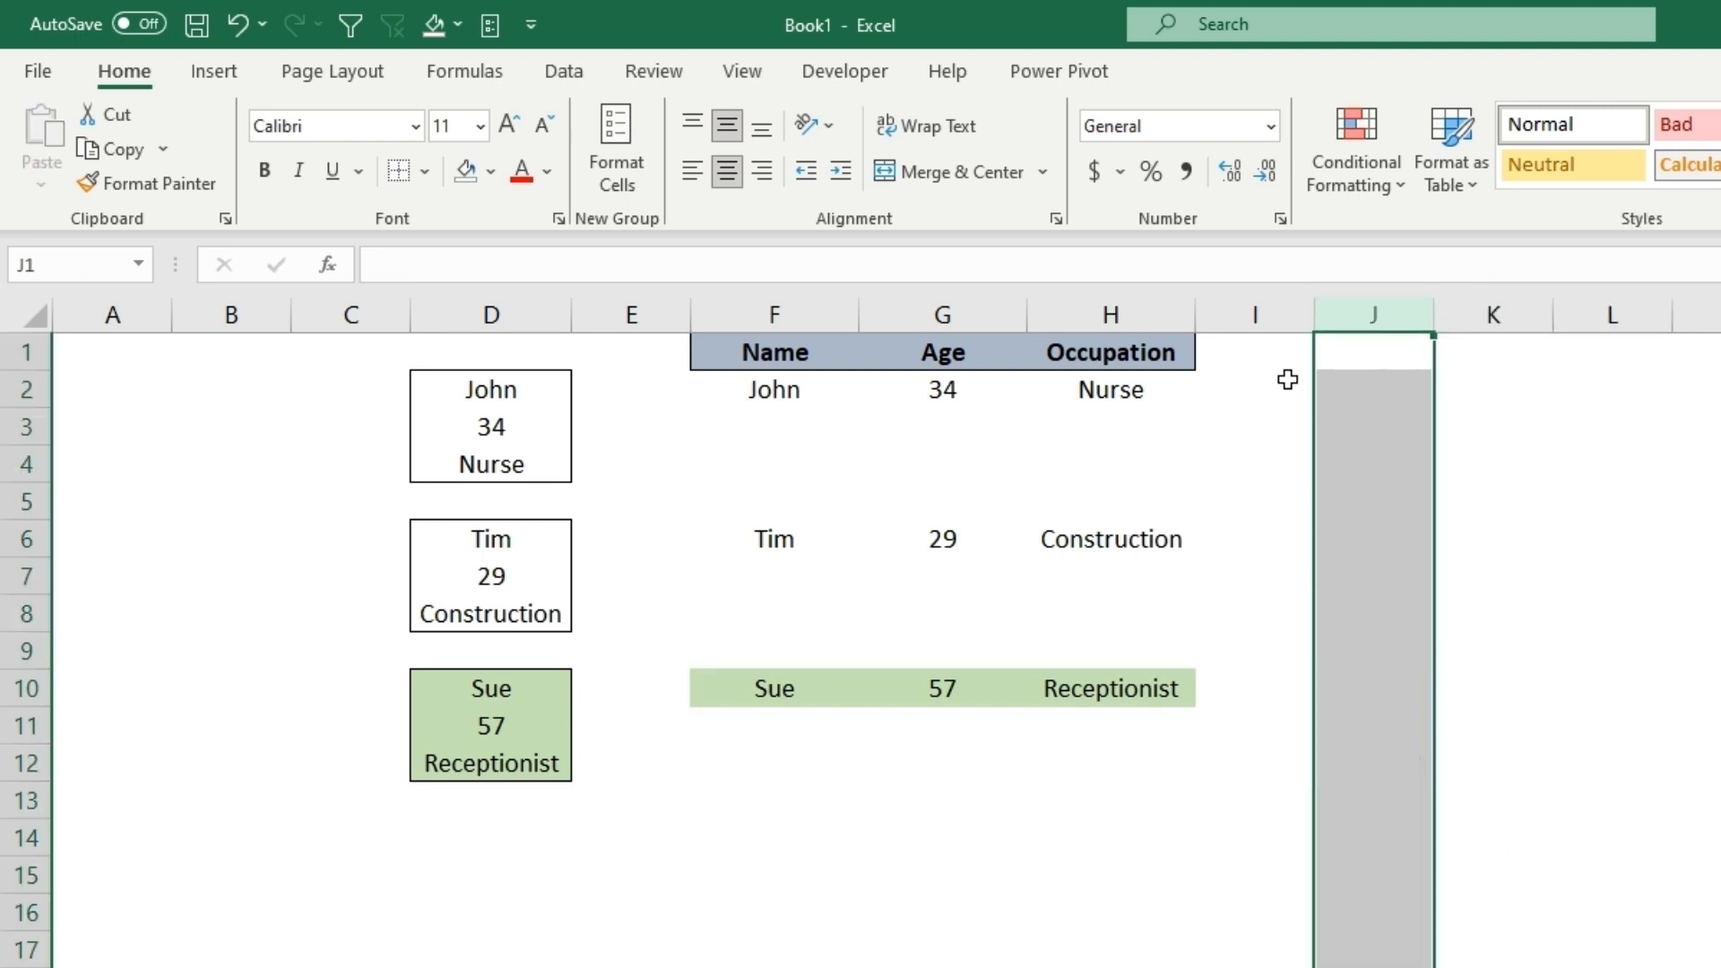
# Step: Clear the converted rows F2:H10 and start a new formula in F2
pyautogui.click(1253, 351)
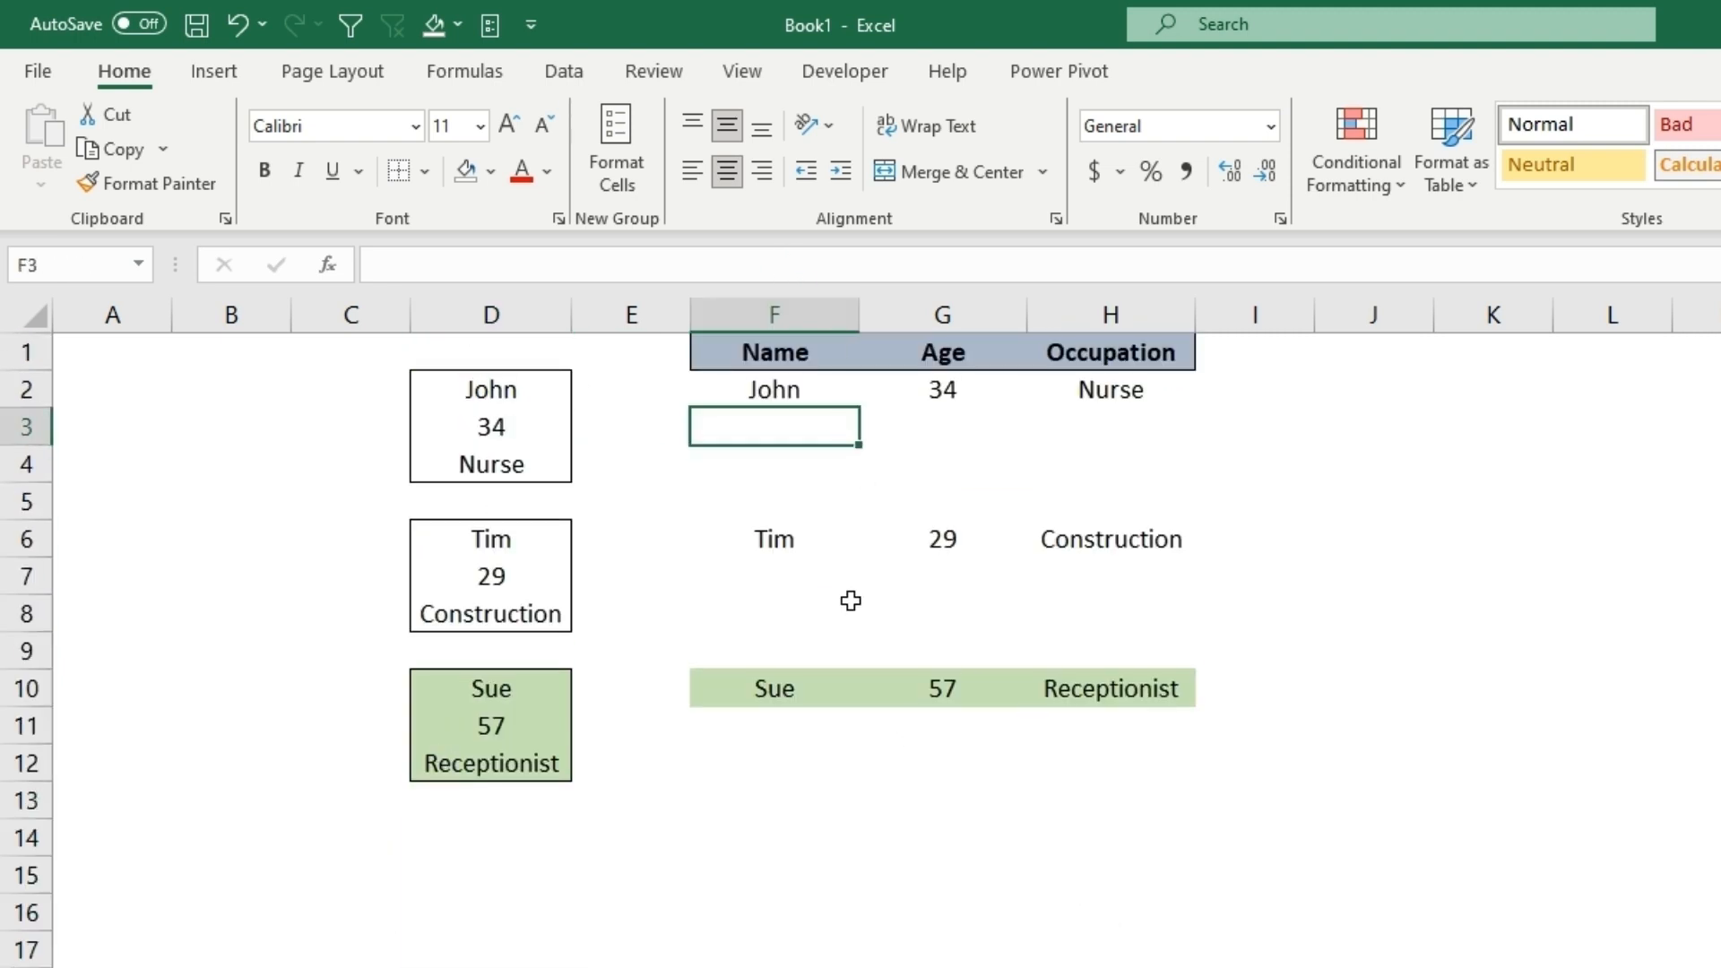
pyautogui.moveTo(767, 423)
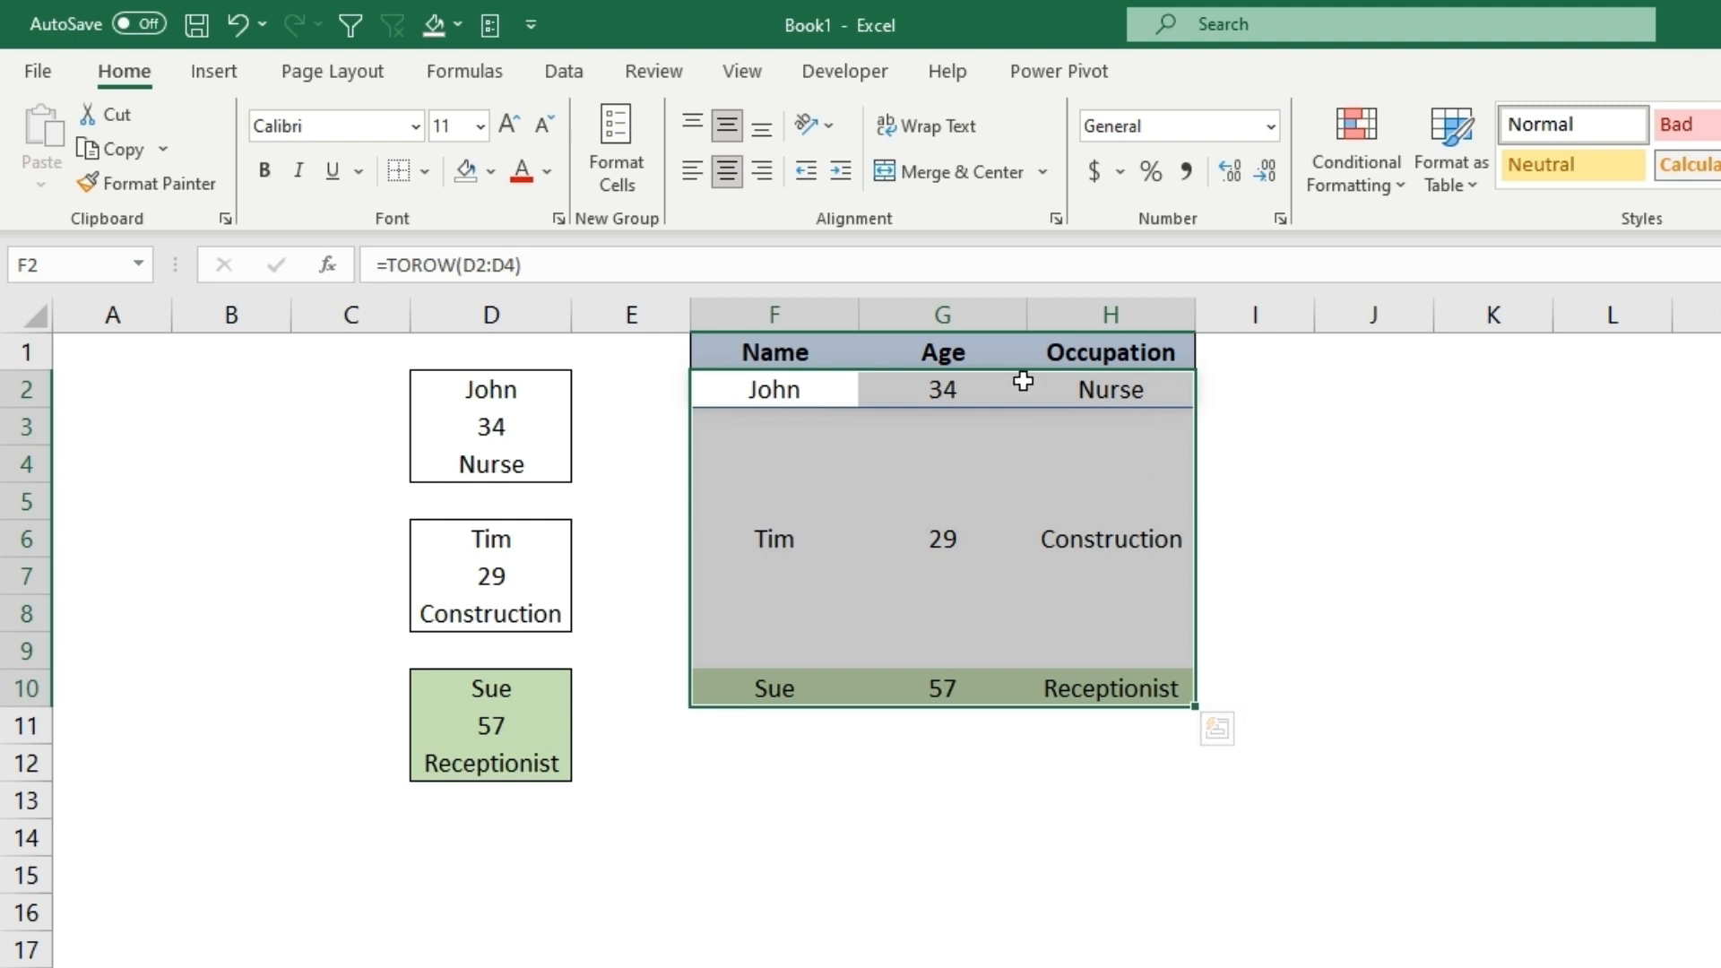
pyautogui.moveTo(1083, 411)
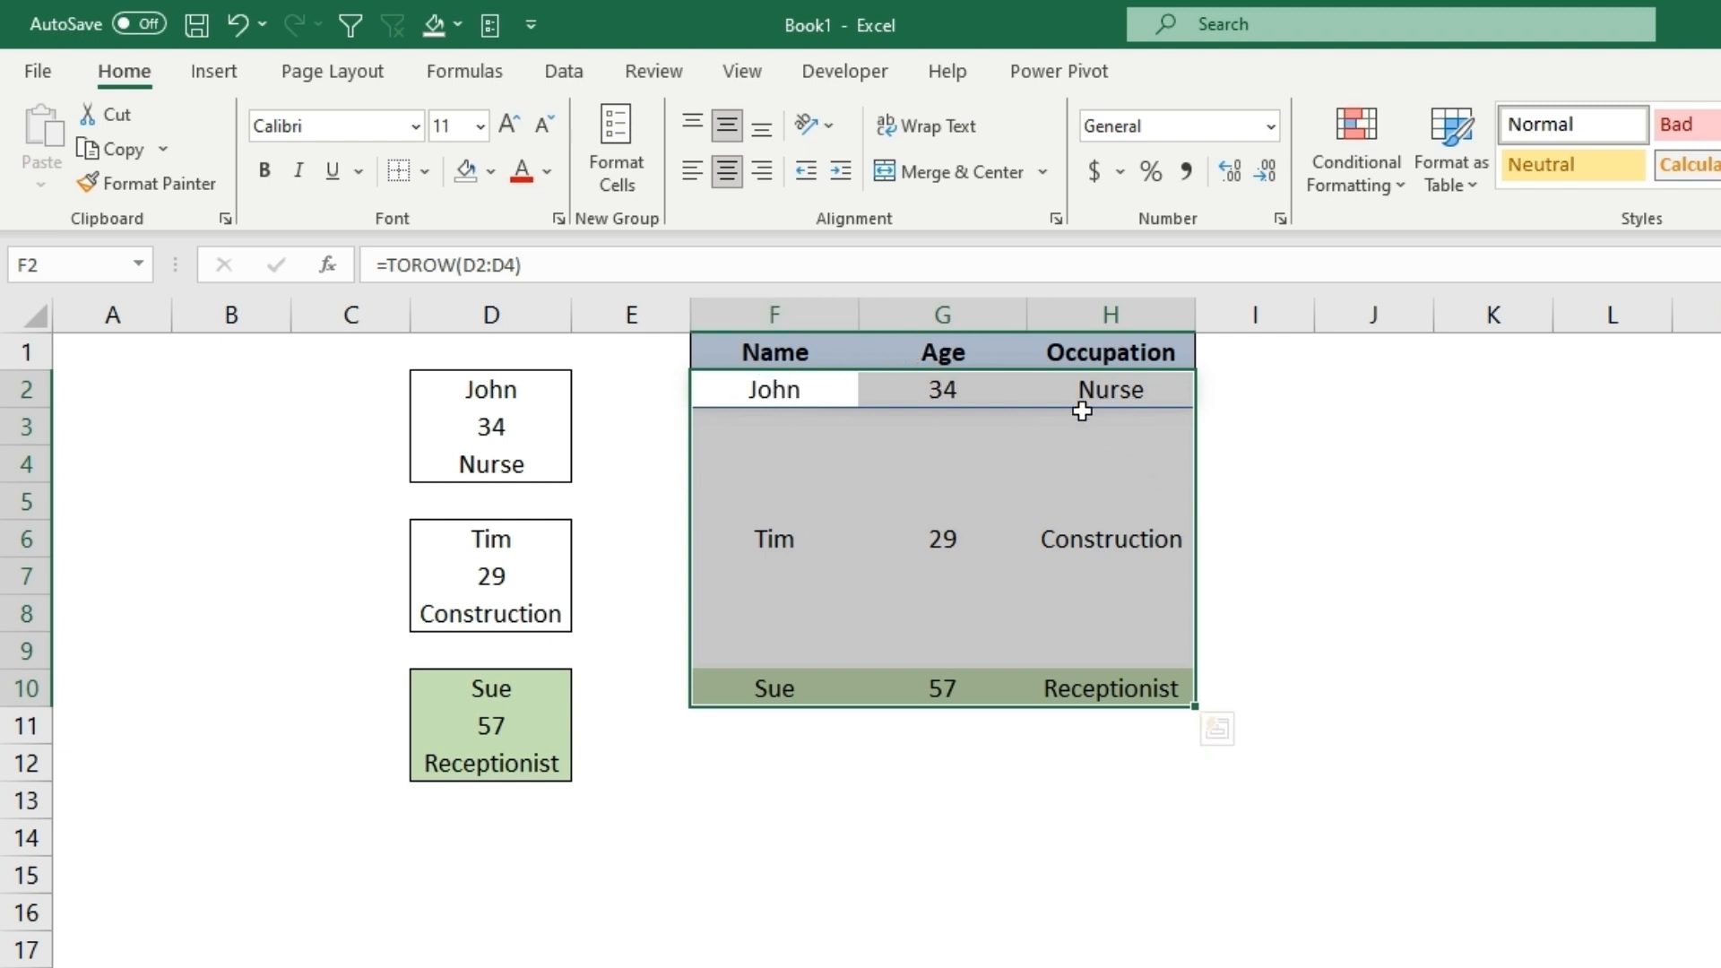
pyautogui.moveTo(502, 828)
pyautogui.write('=')
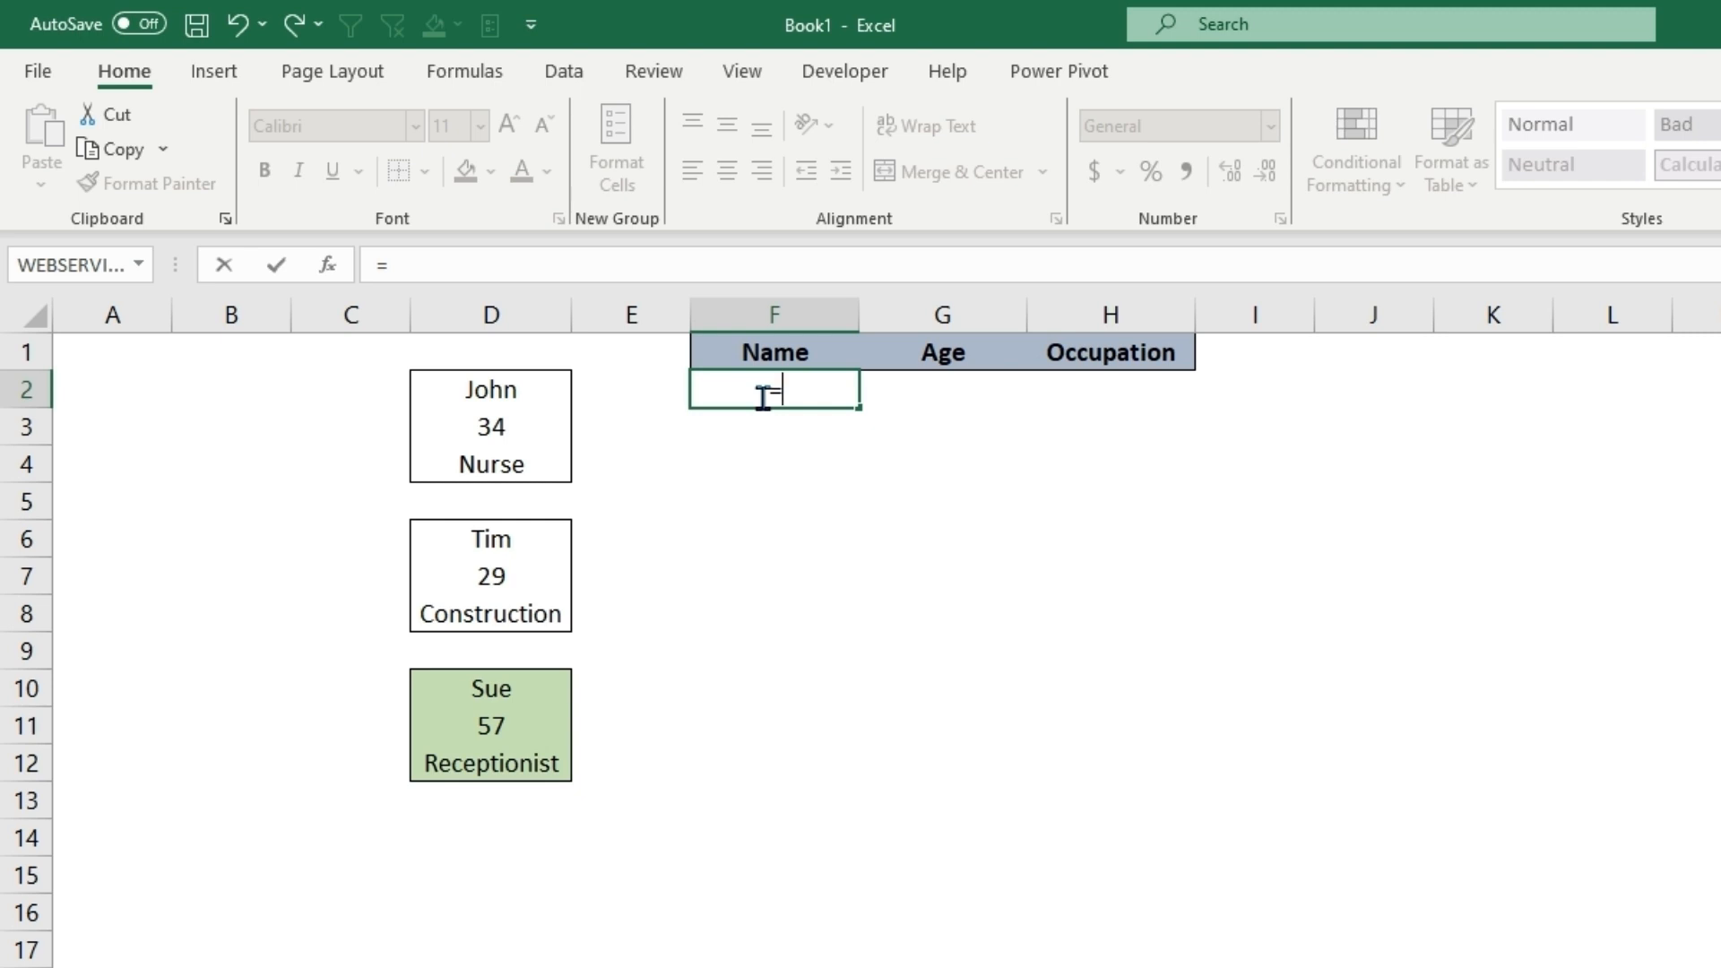
# Step: Begin =IF(TRANSPOSE(D2:D4)="" to test John's block for blank cells
pyautogui.write('if')
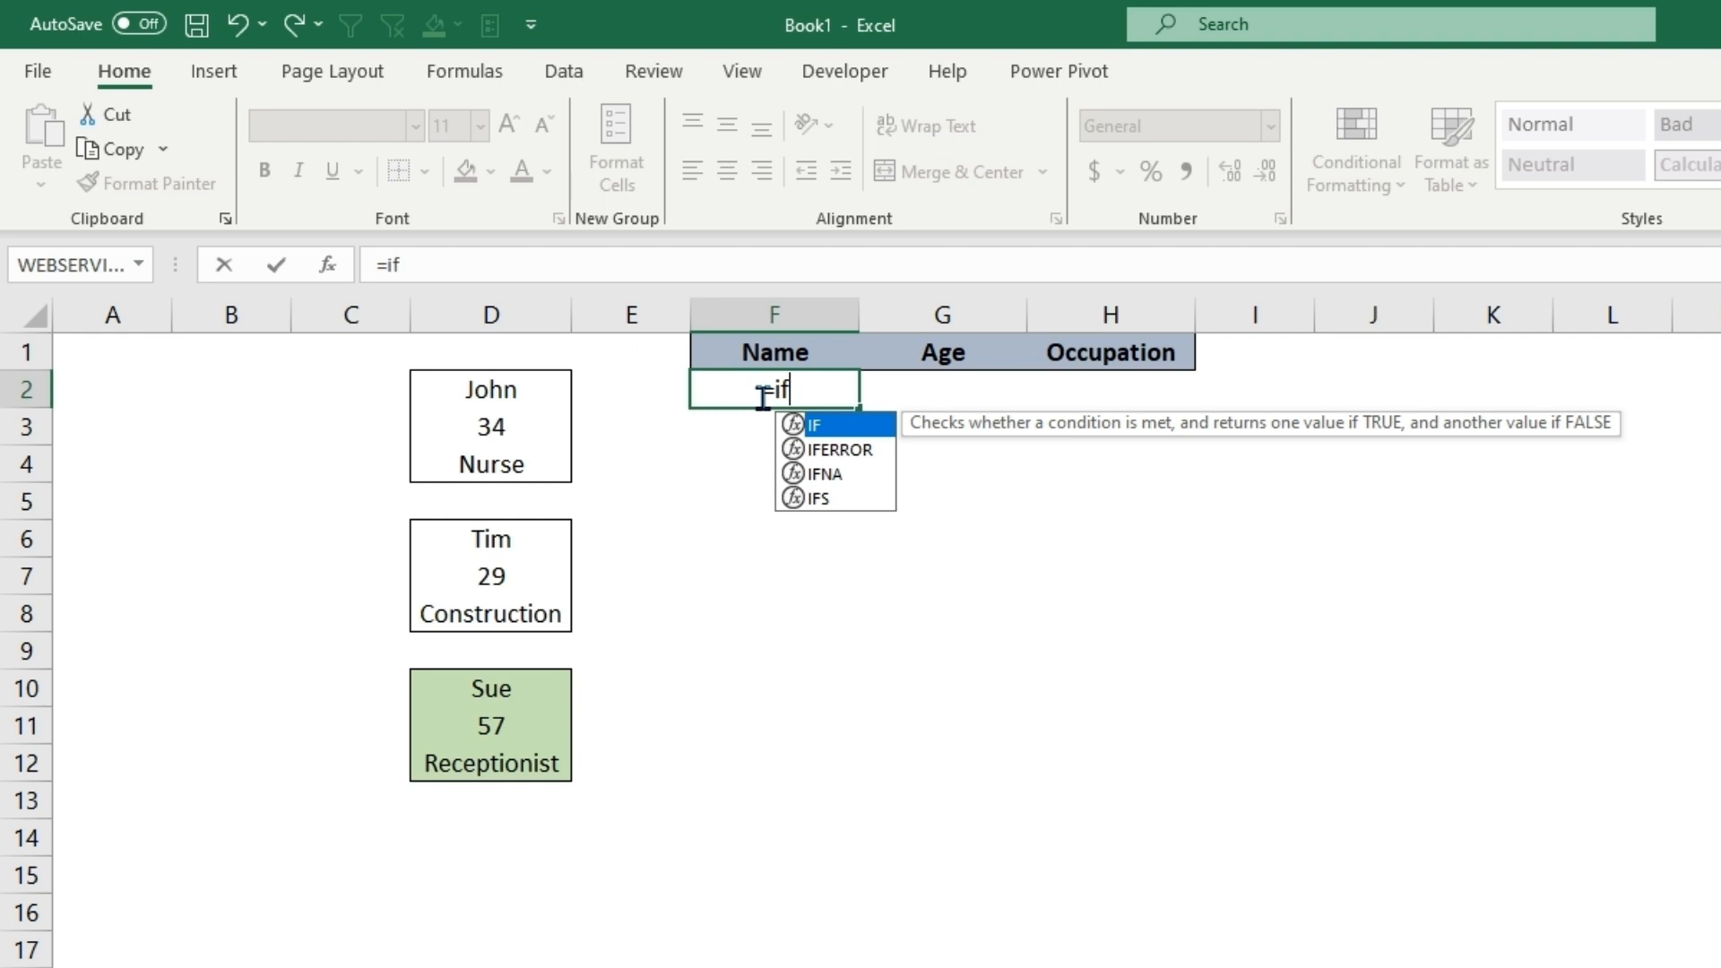
pyautogui.moveTo(838, 427)
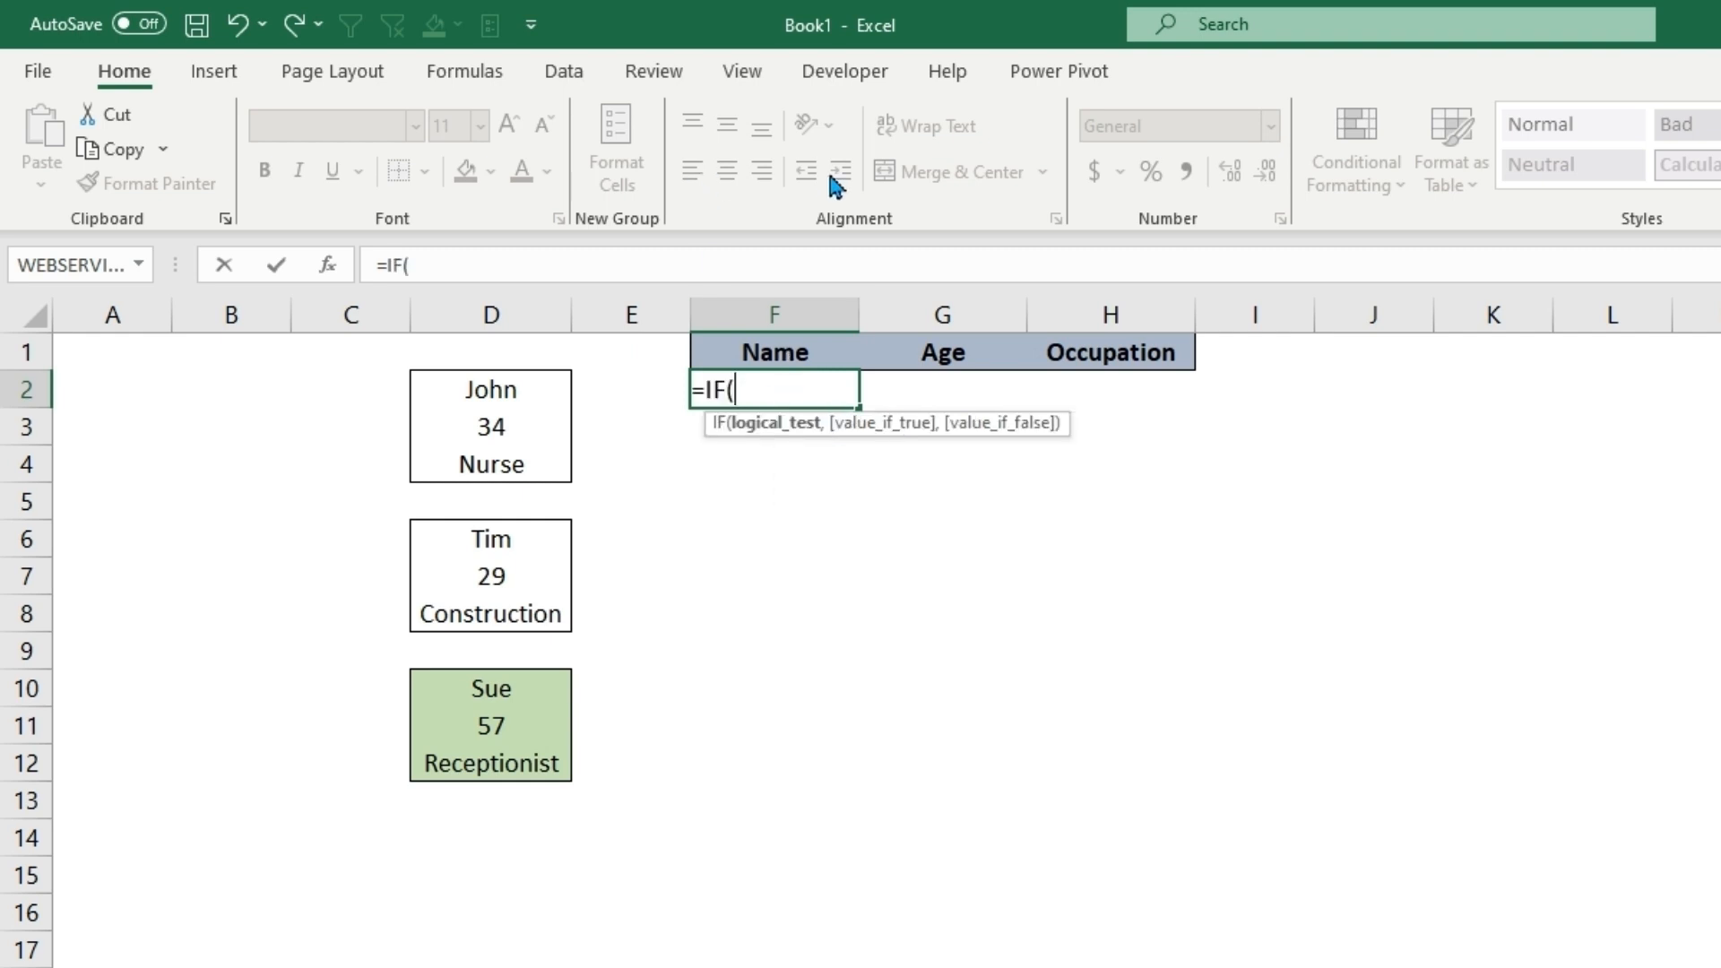
pyautogui.write('t')
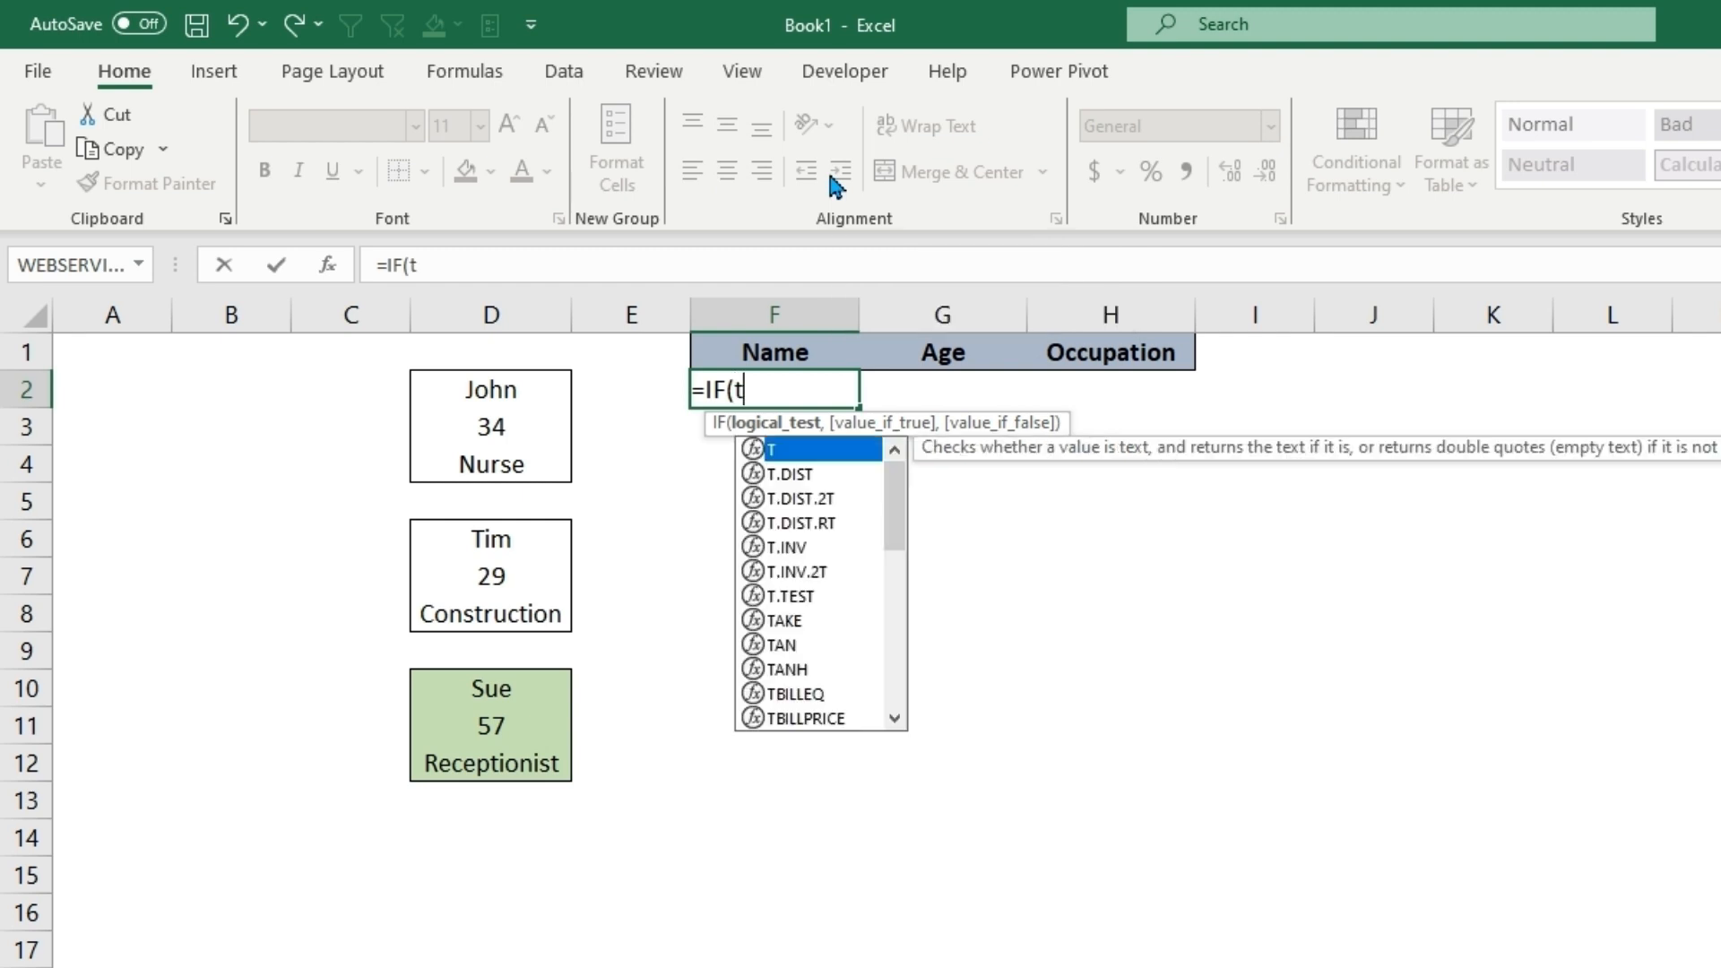
pyautogui.write('ran')
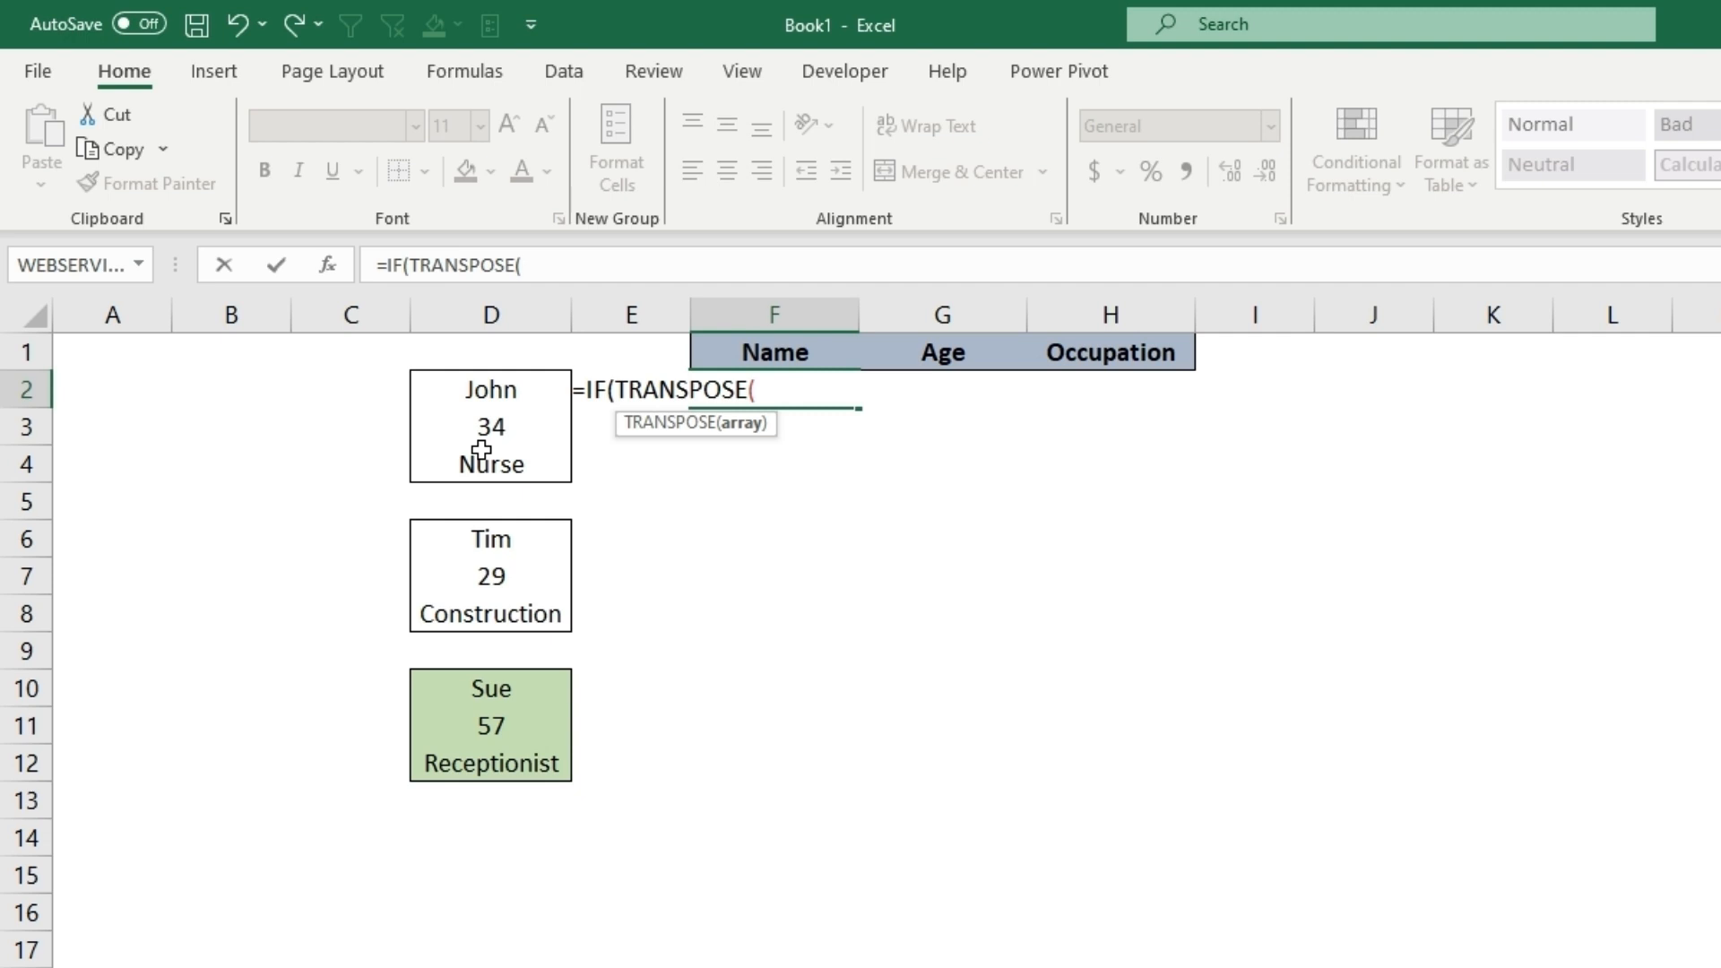
pyautogui.moveTo(445, 475)
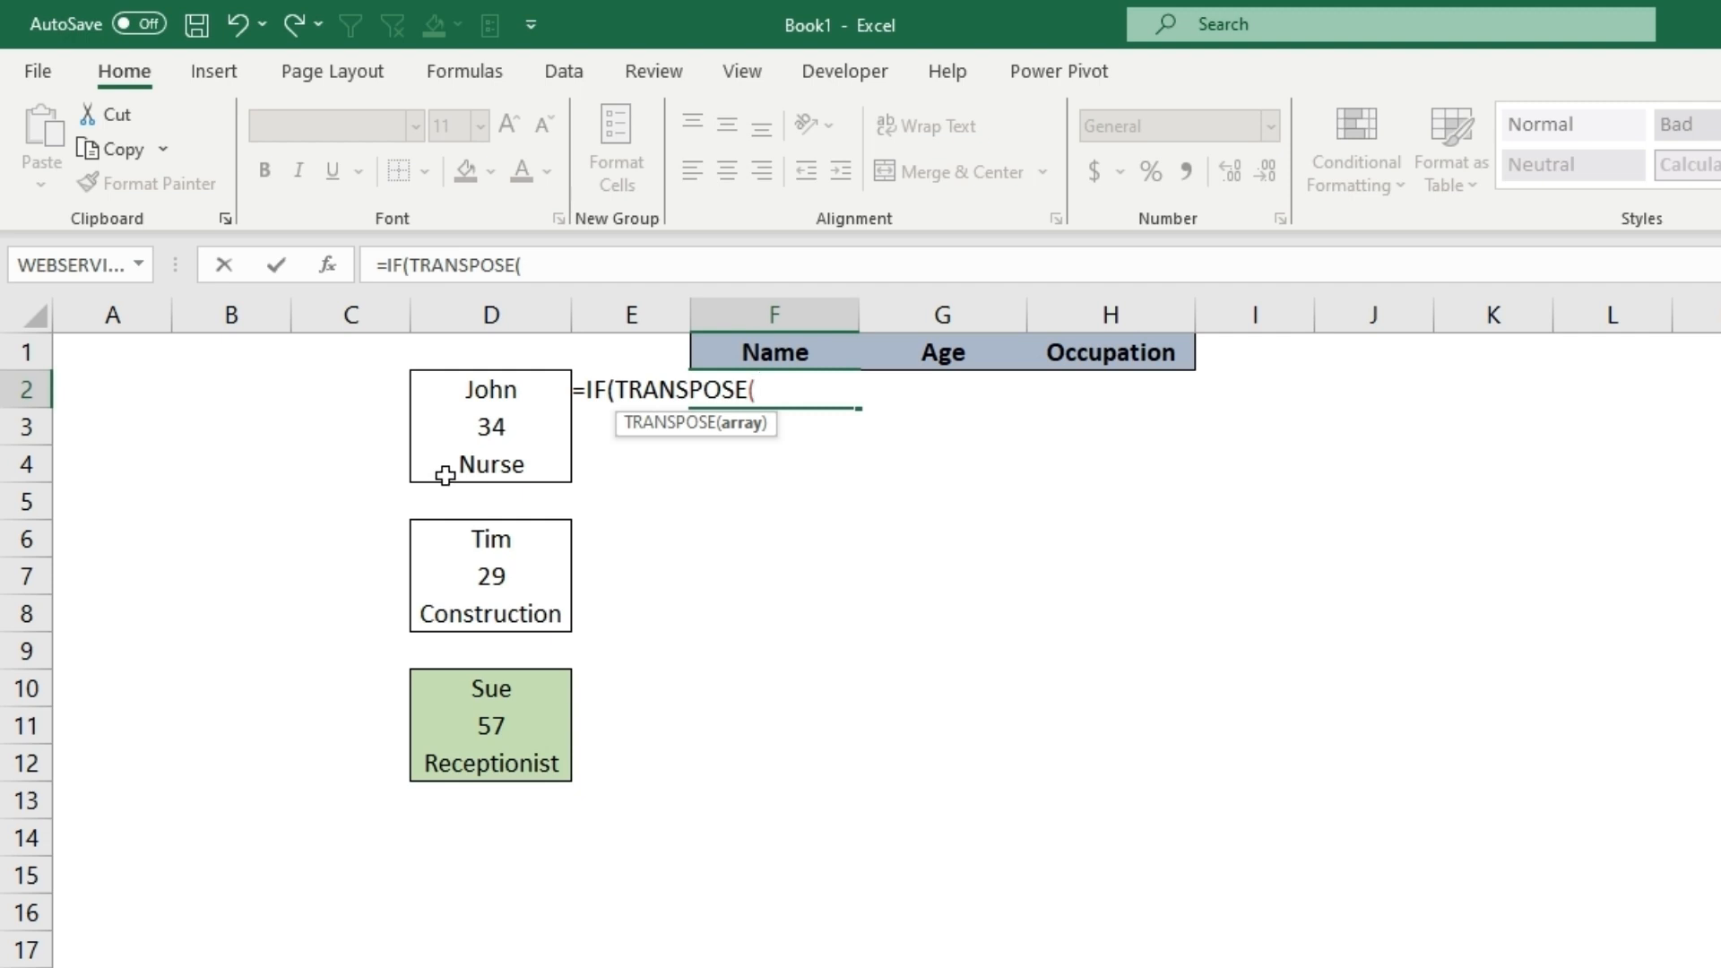
pyautogui.moveTo(1418, 427)
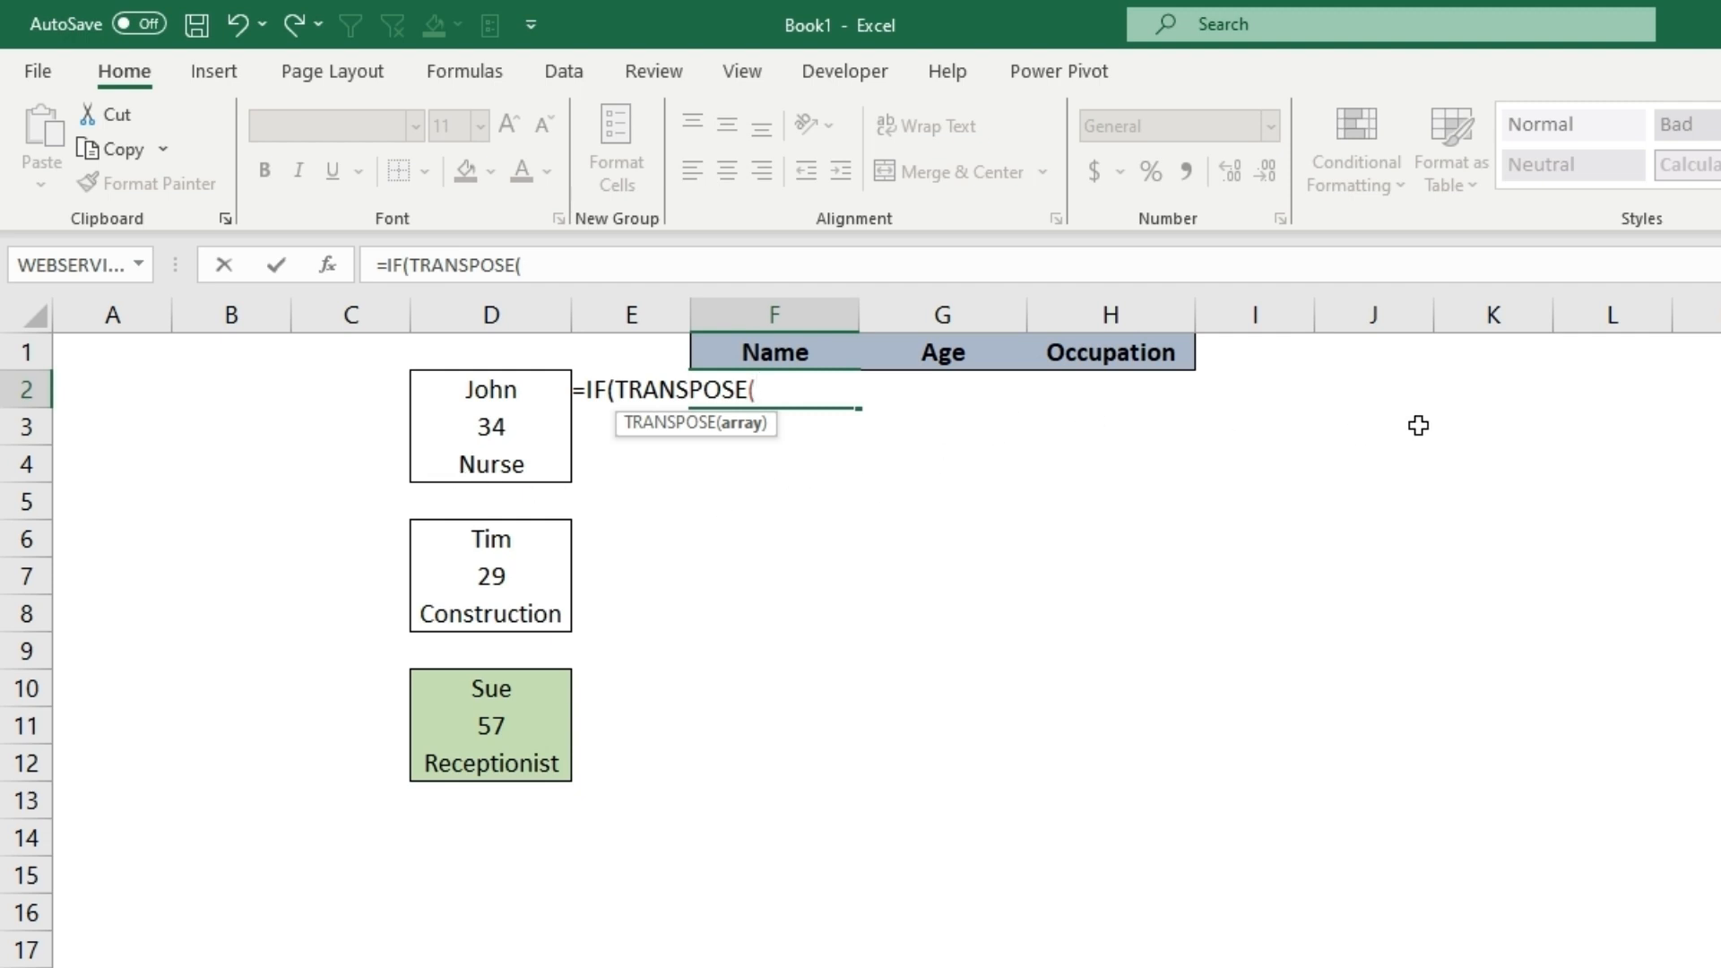
pyautogui.moveTo(469, 409)
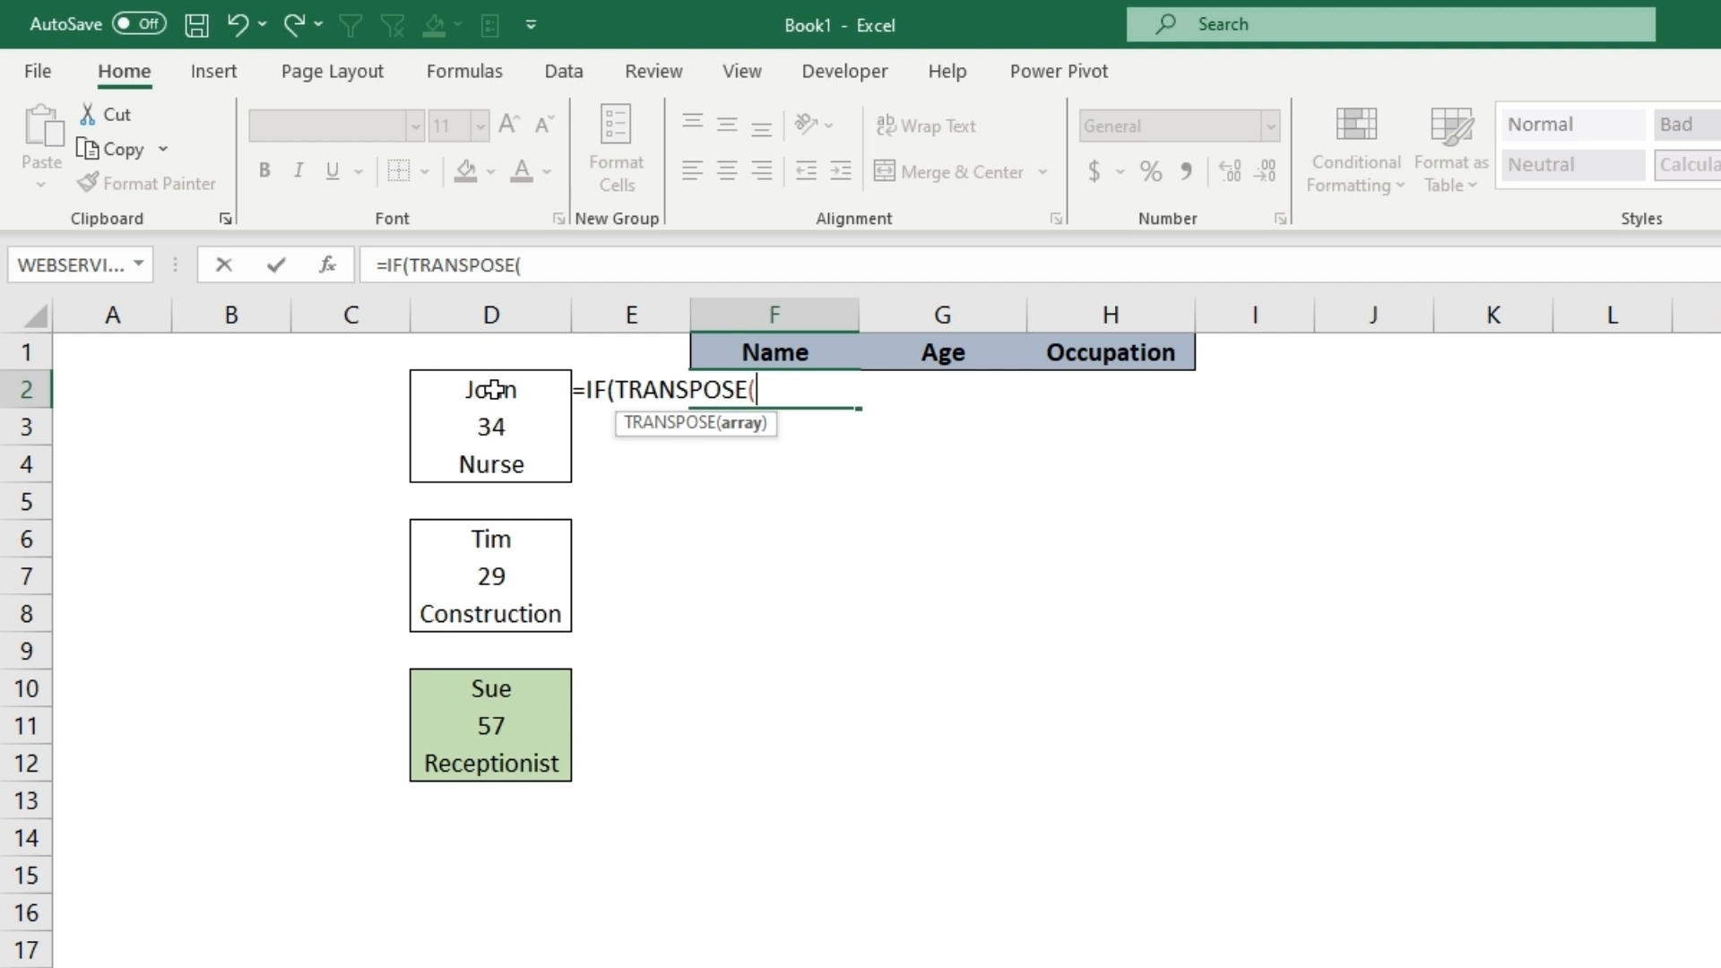
pyautogui.moveTo(489, 389); pyautogui.dragTo(489, 462)
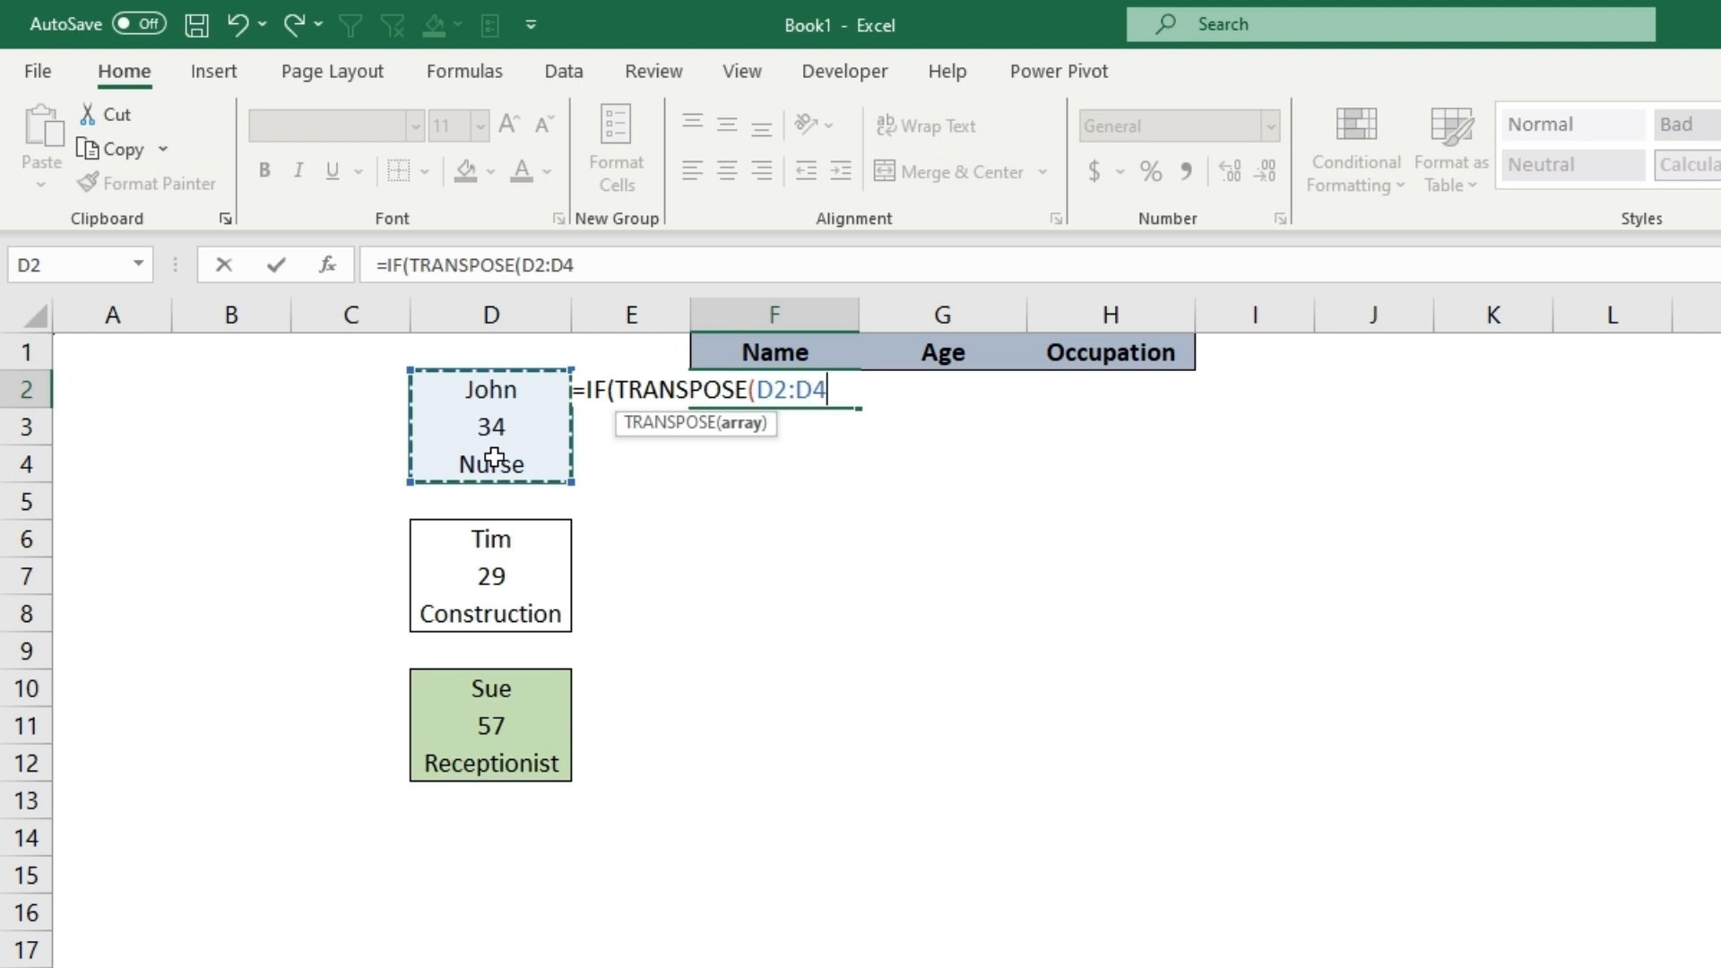
pyautogui.write(')')
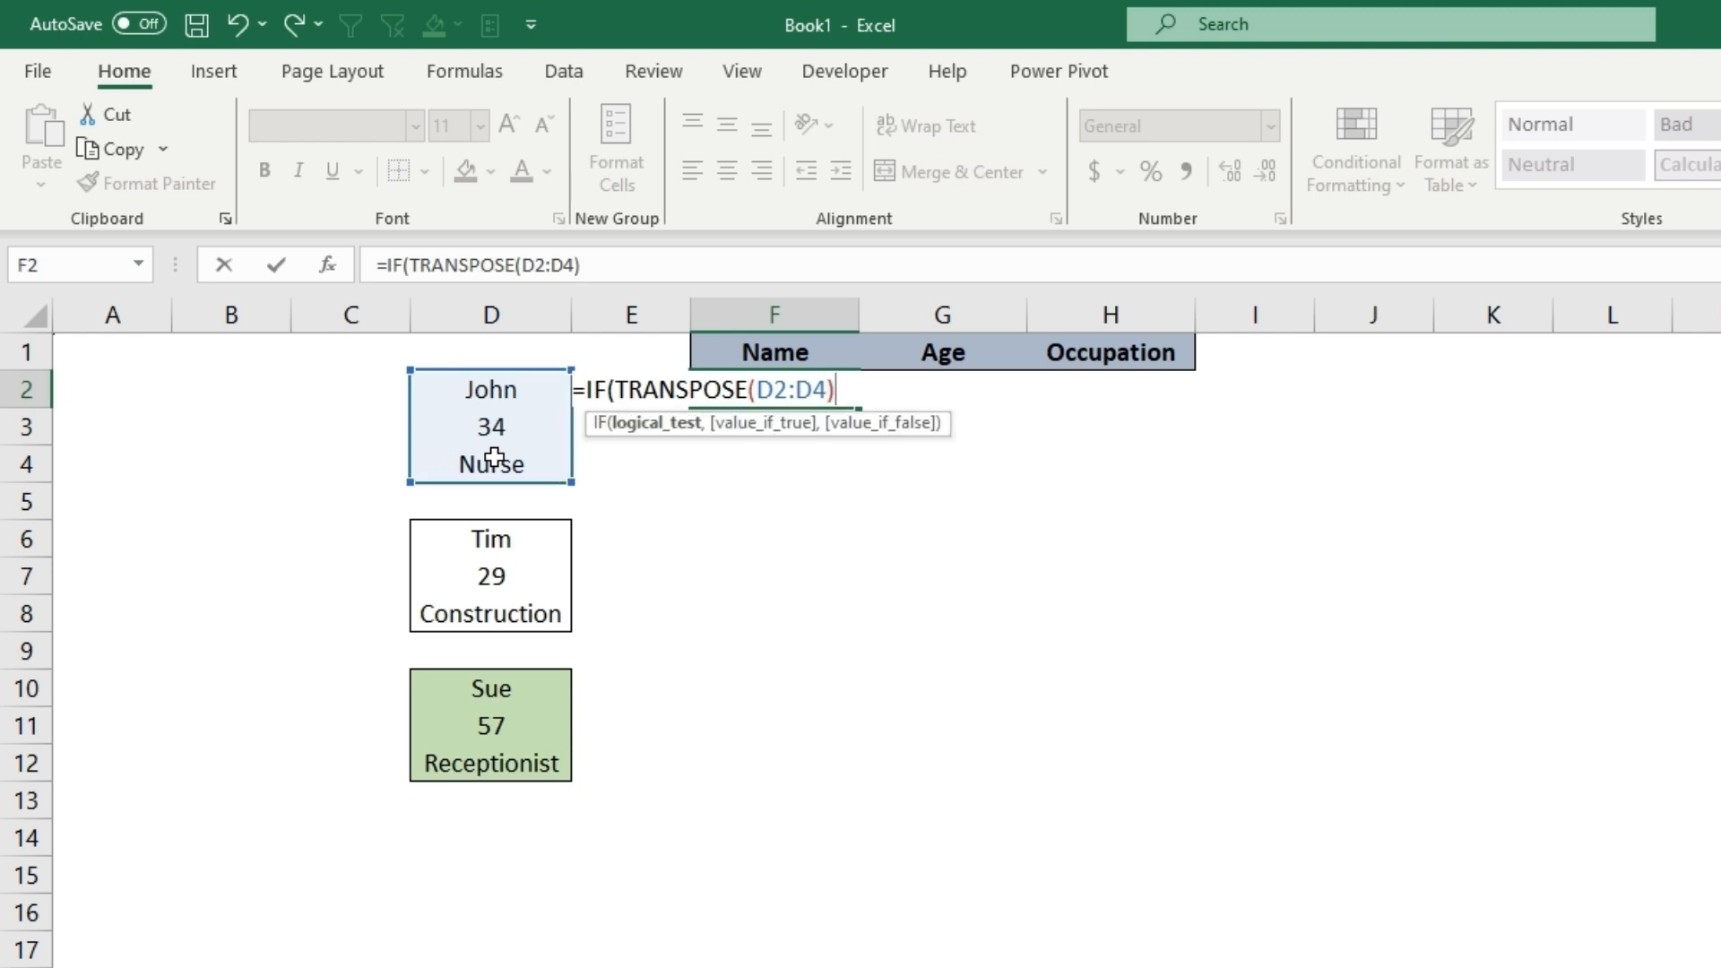
pyautogui.write('=""')
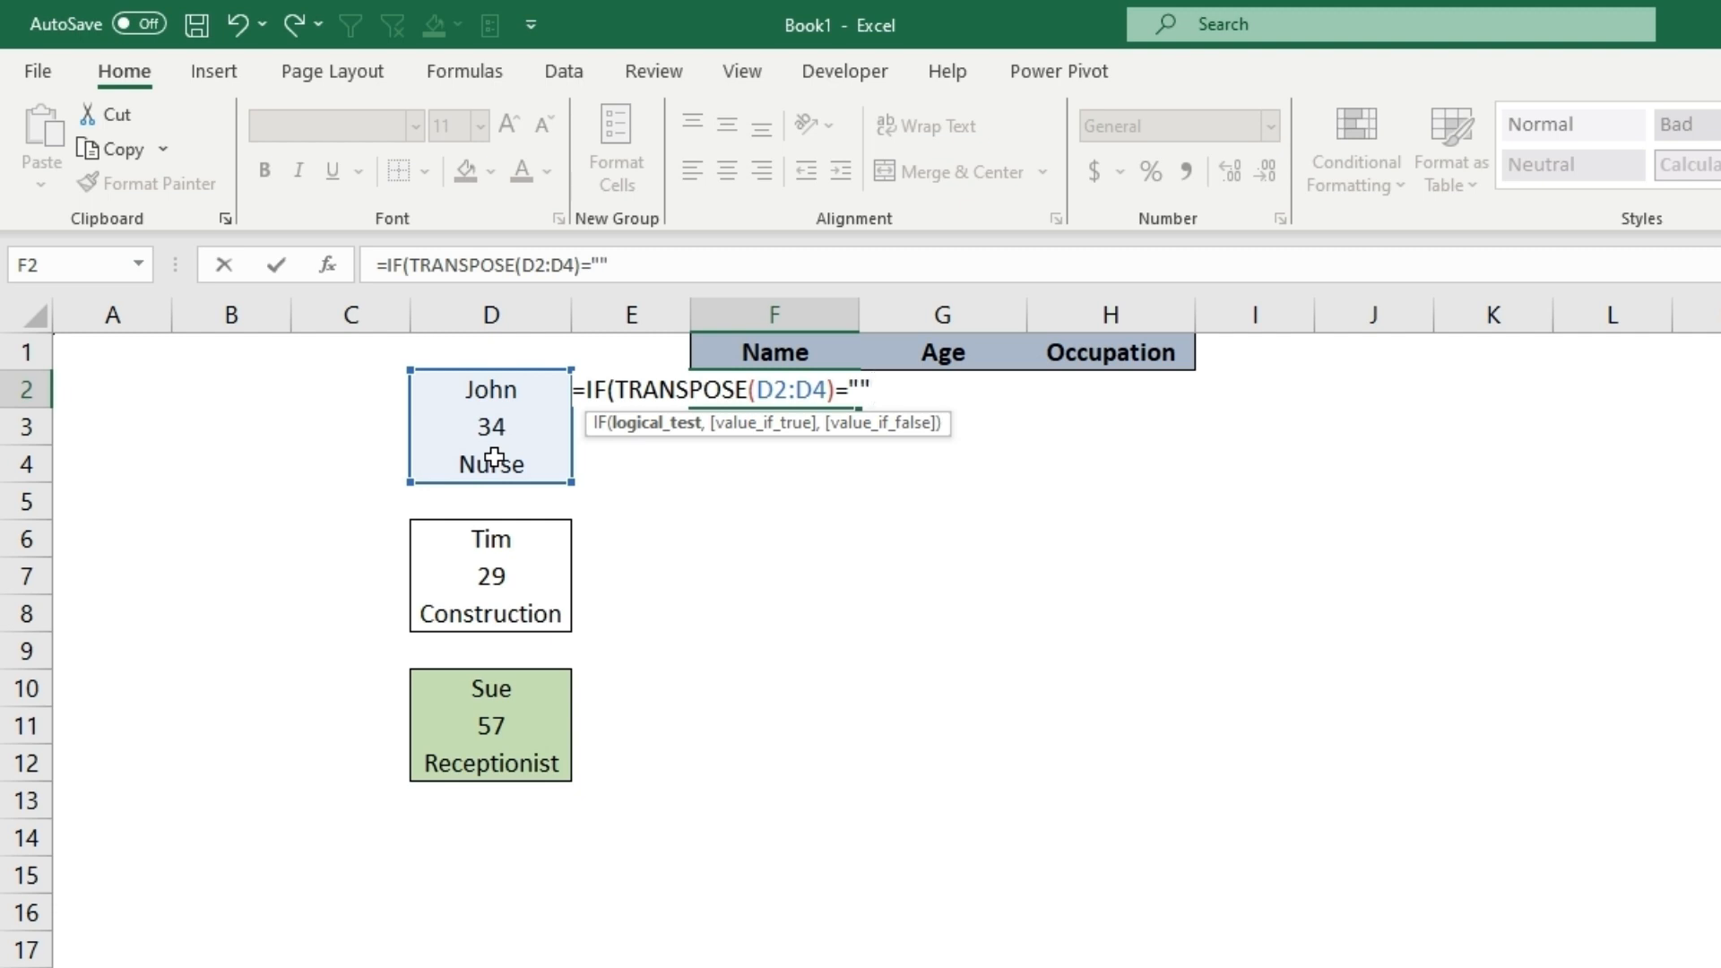
# Step: Complete the formula as =IF(TRANSPOSE(D2:D4)="","",TRANSPOSE(D2:D4)) and commit it in F2
pyautogui.write(',')
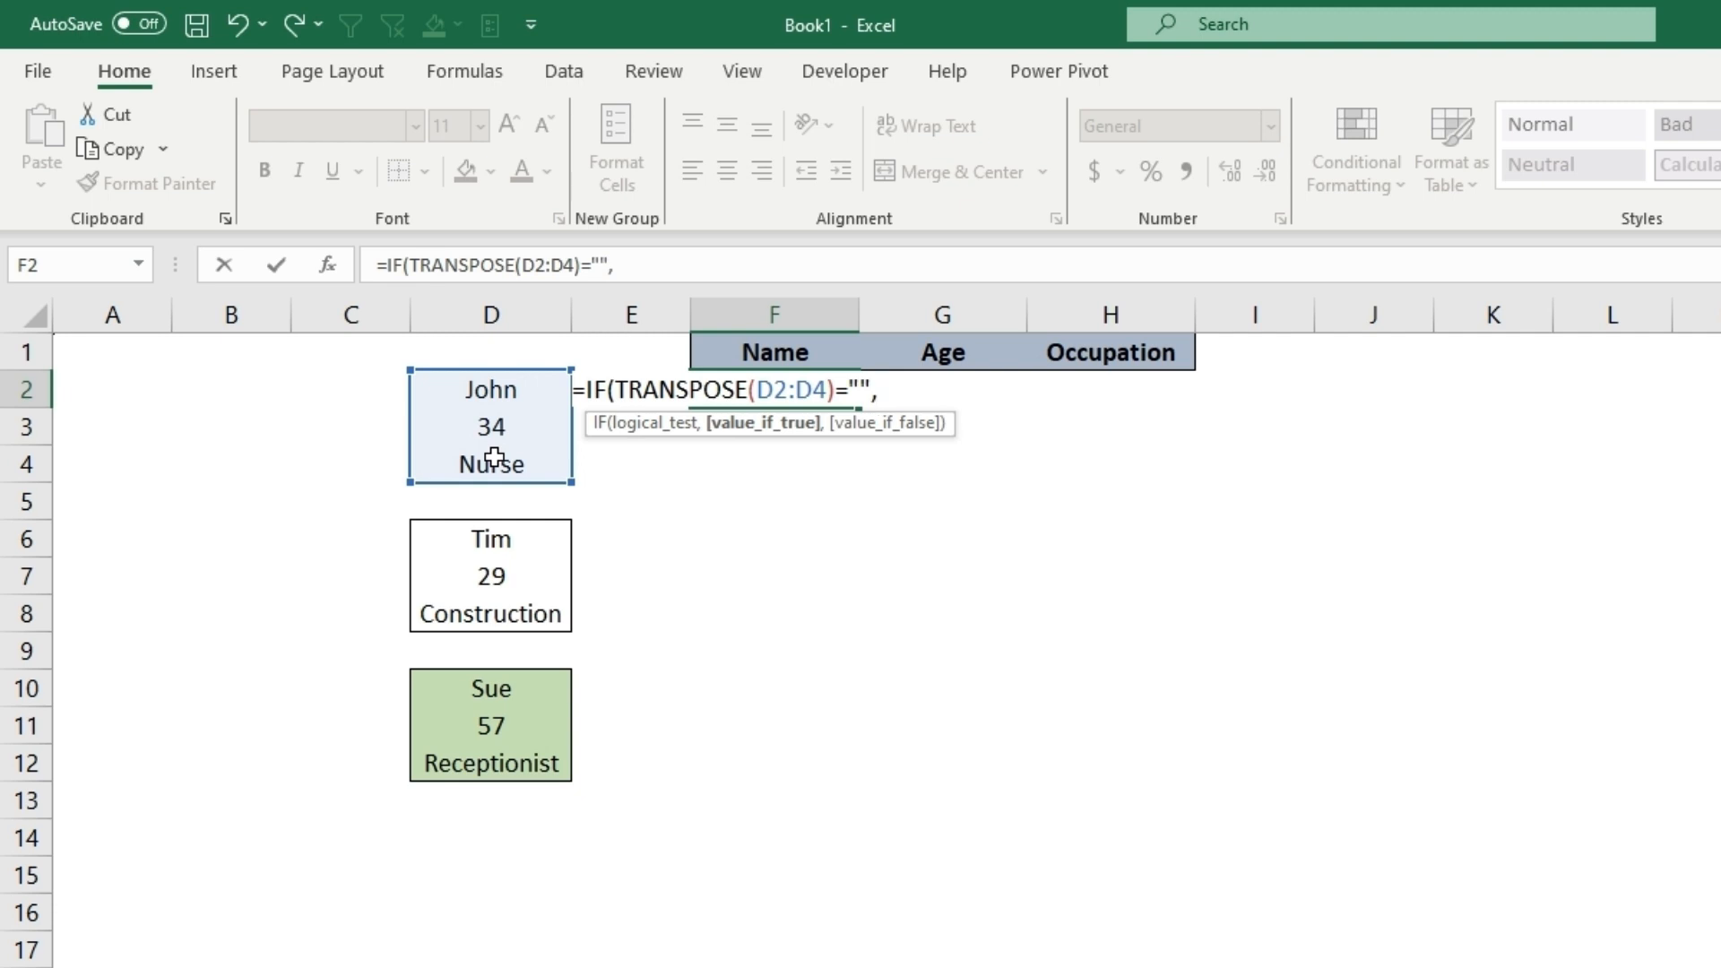
pyautogui.write('""')
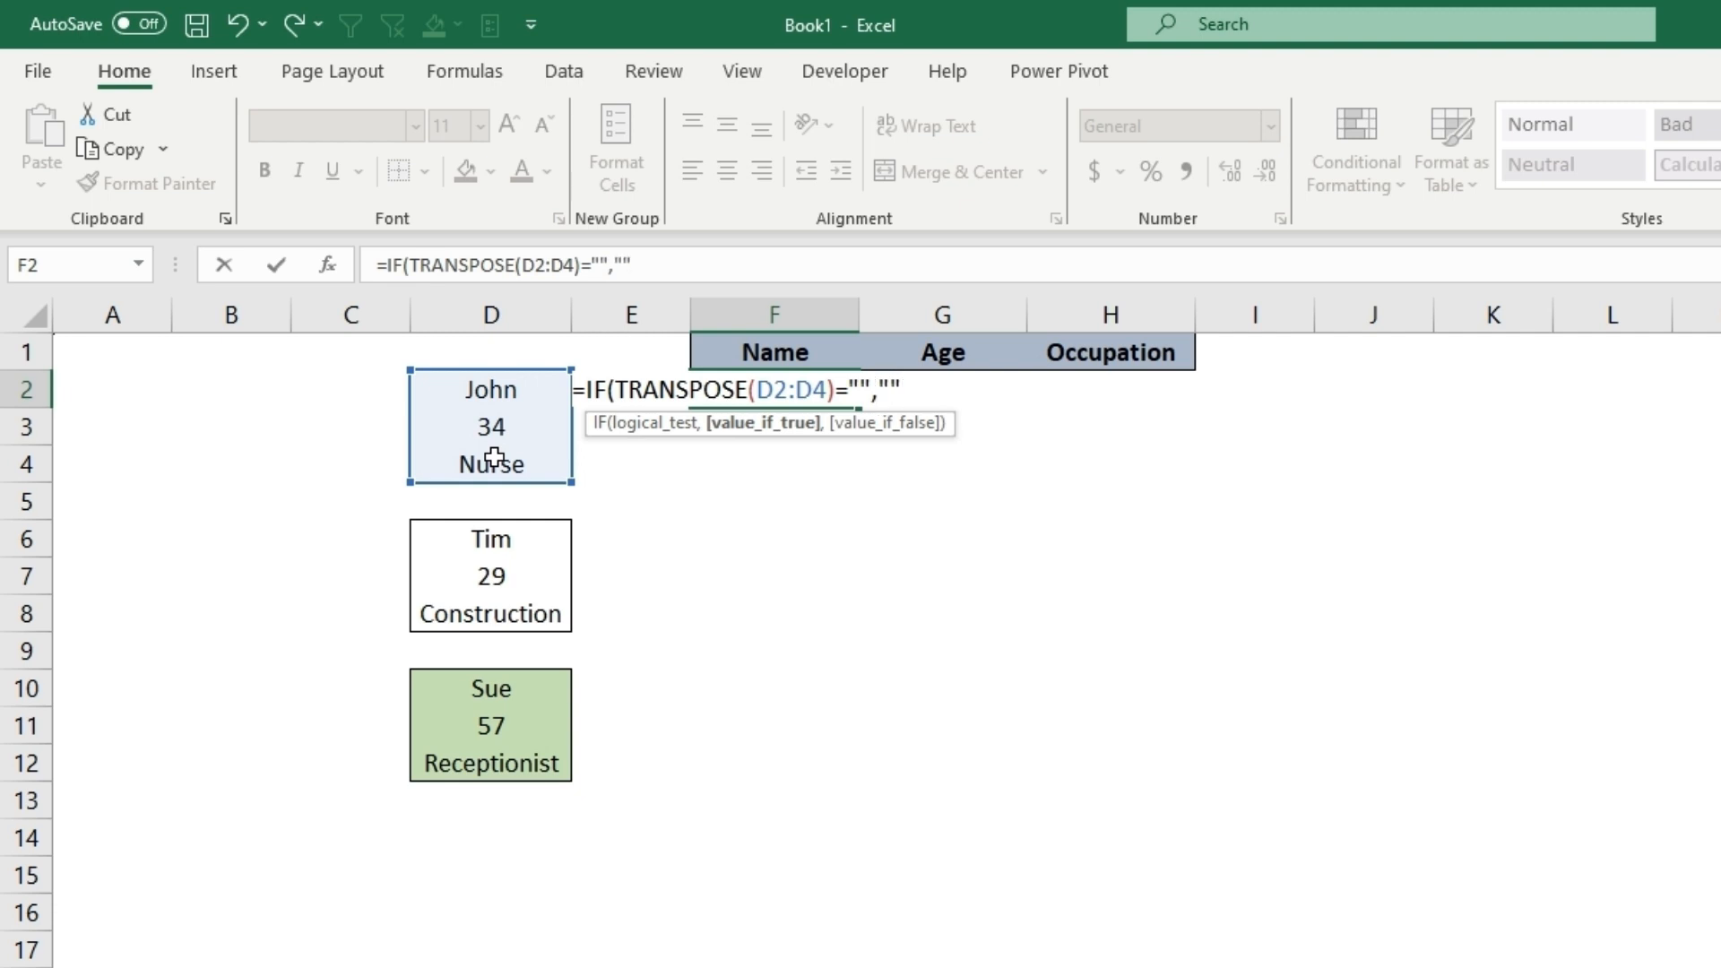
pyautogui.write(',')
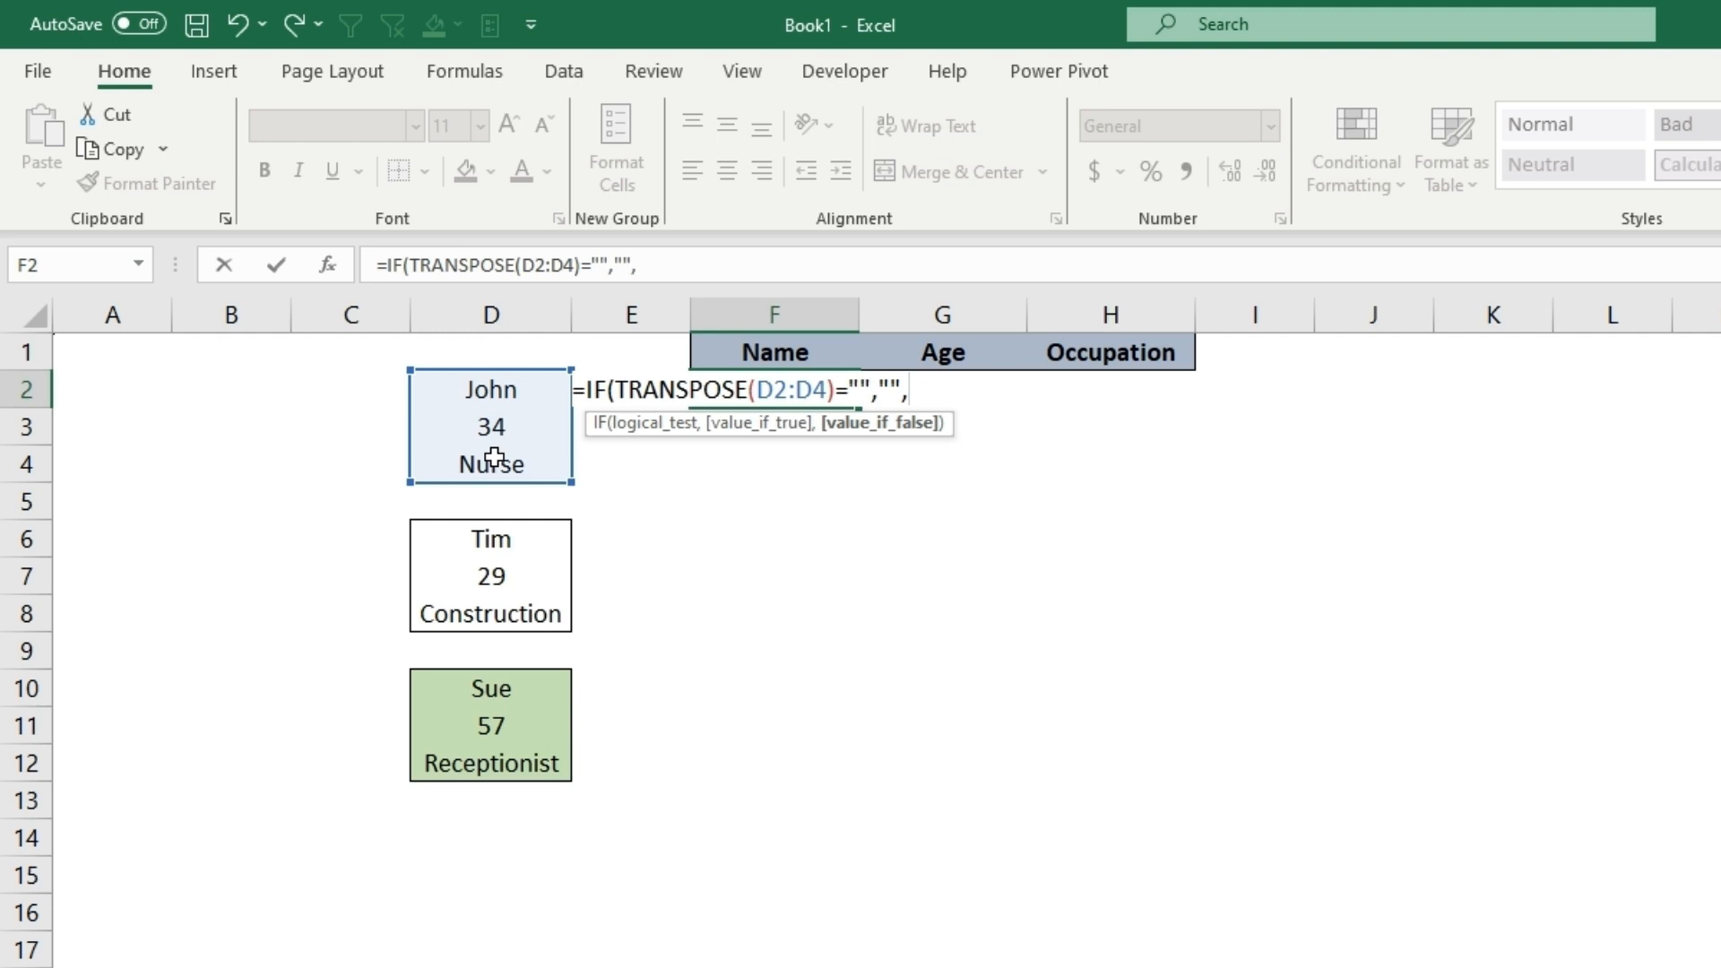
pyautogui.write('tran')
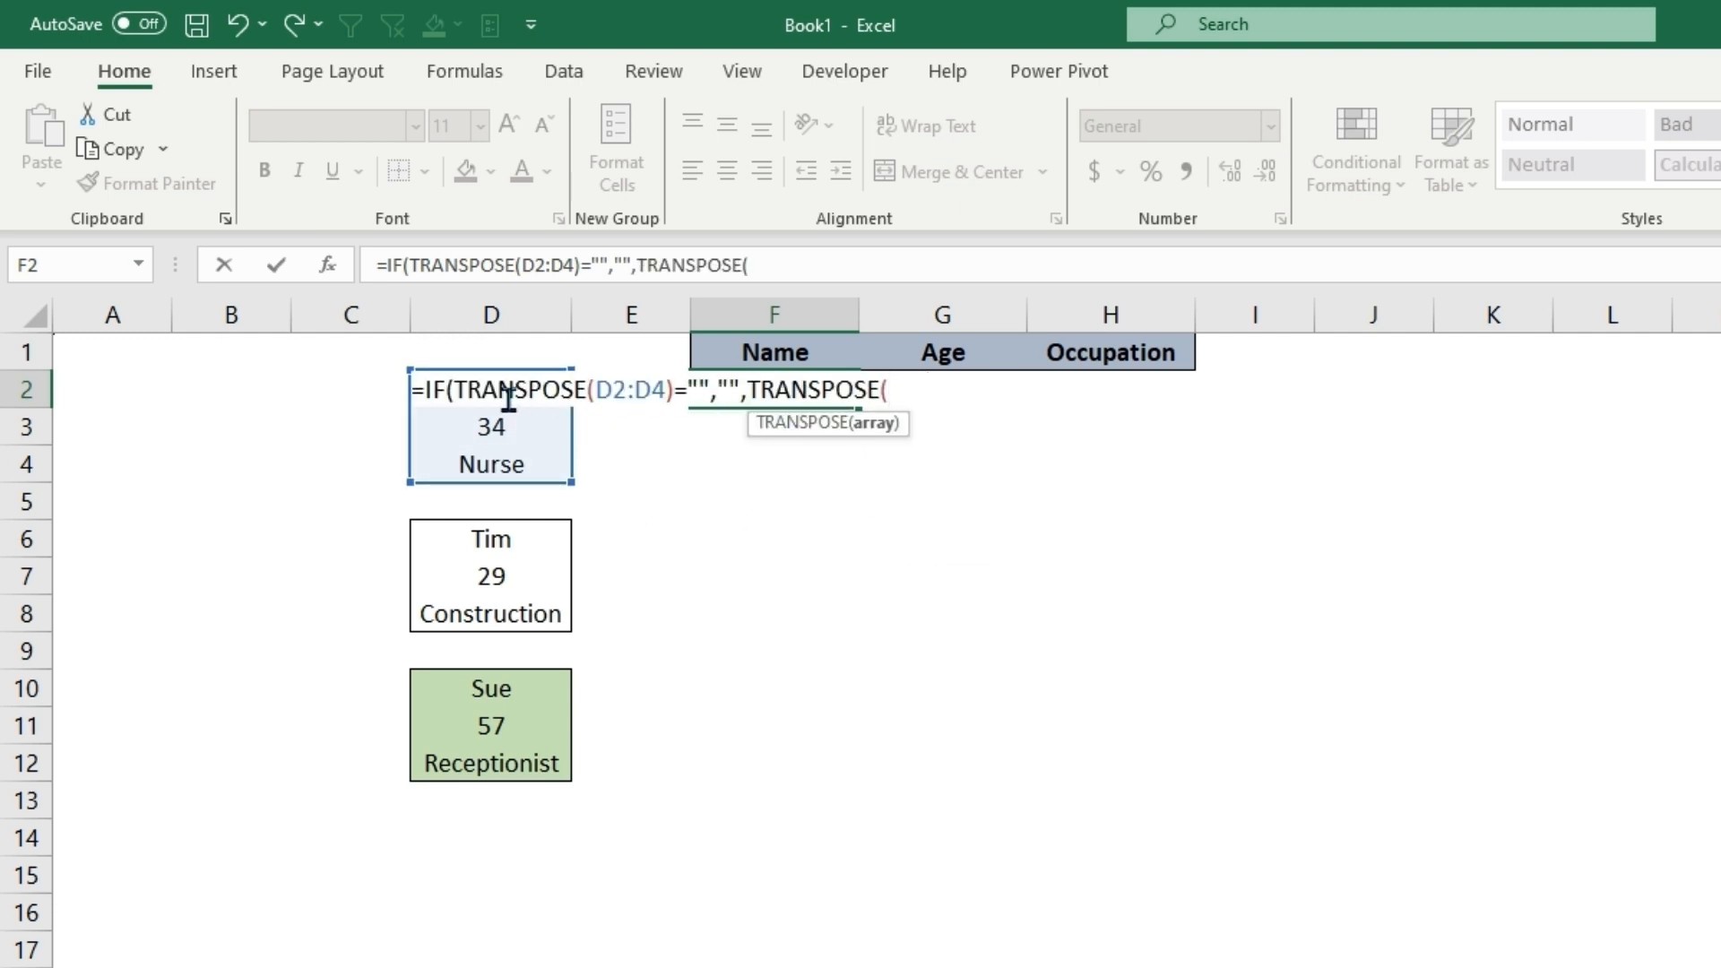
pyautogui.moveTo(393, 389)
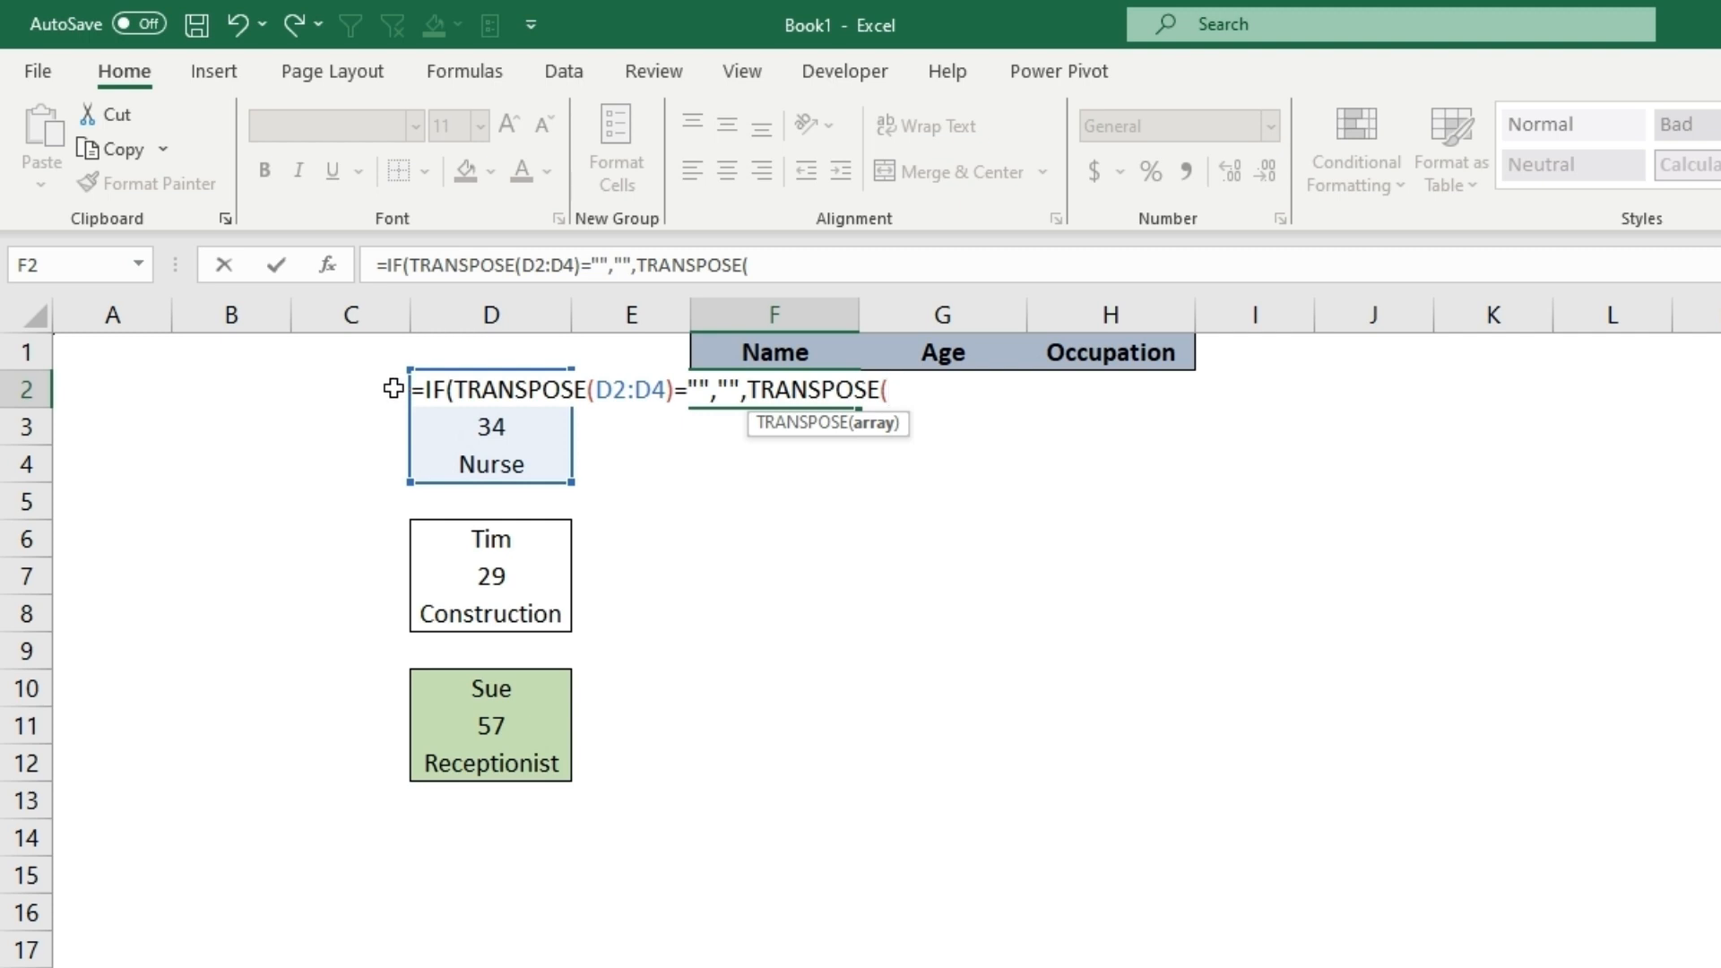
pyautogui.write('D2:d4))')
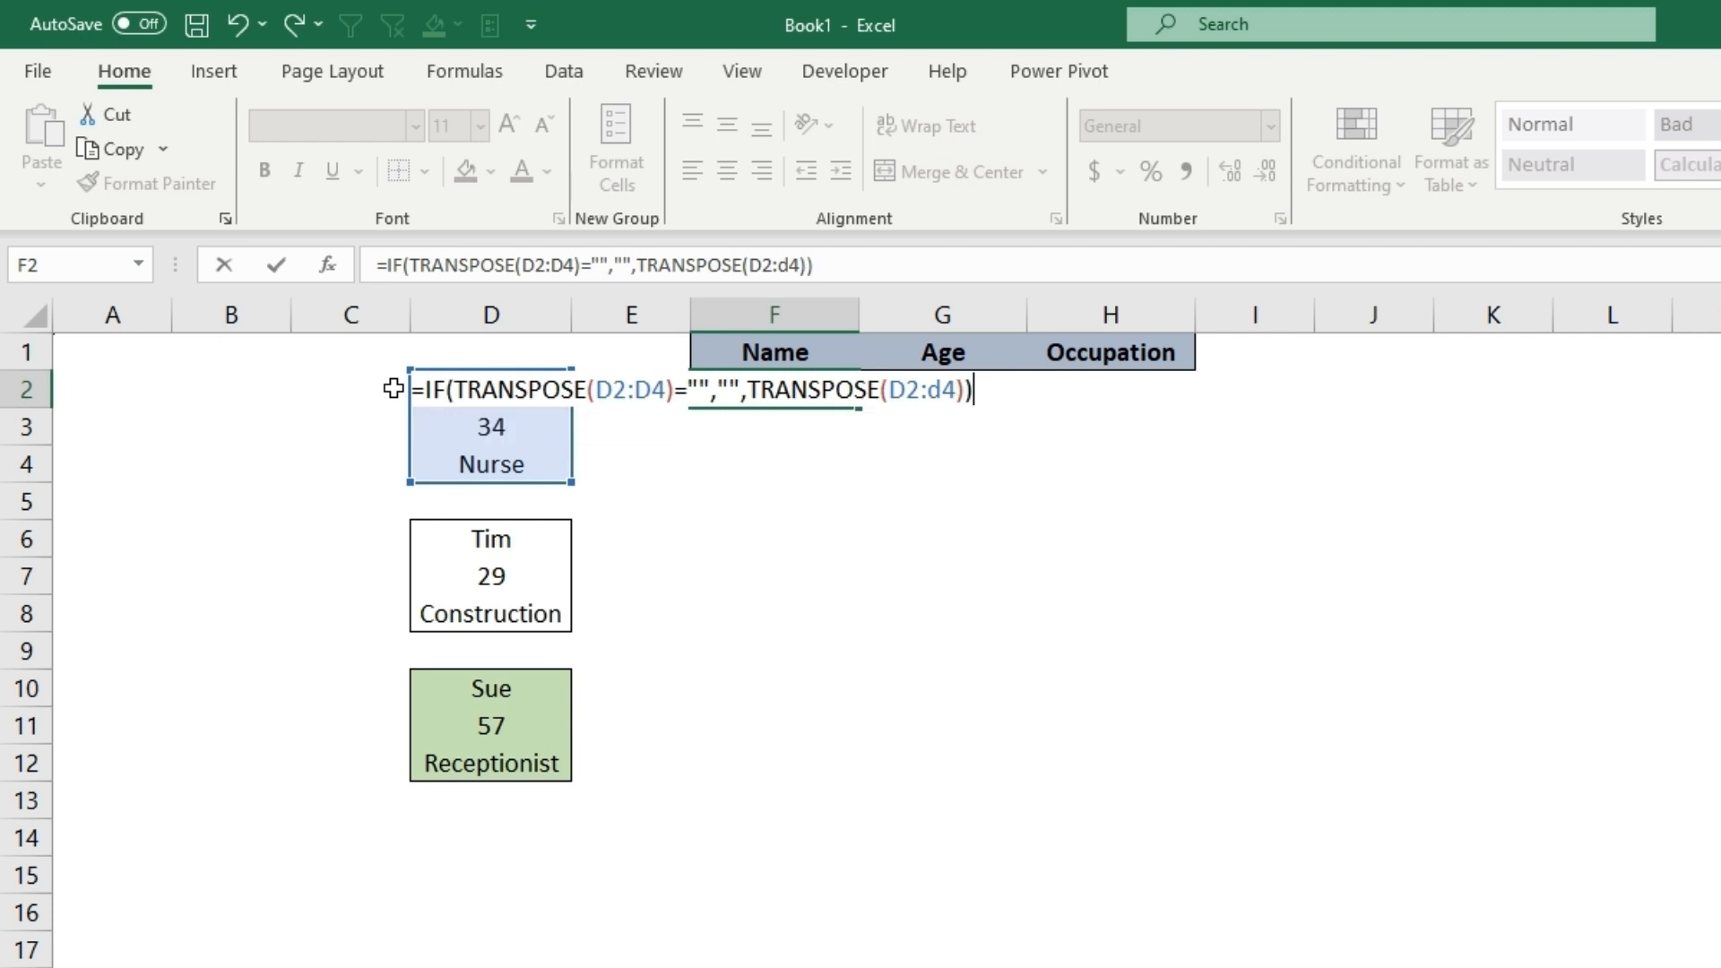
pyautogui.press('Enter')
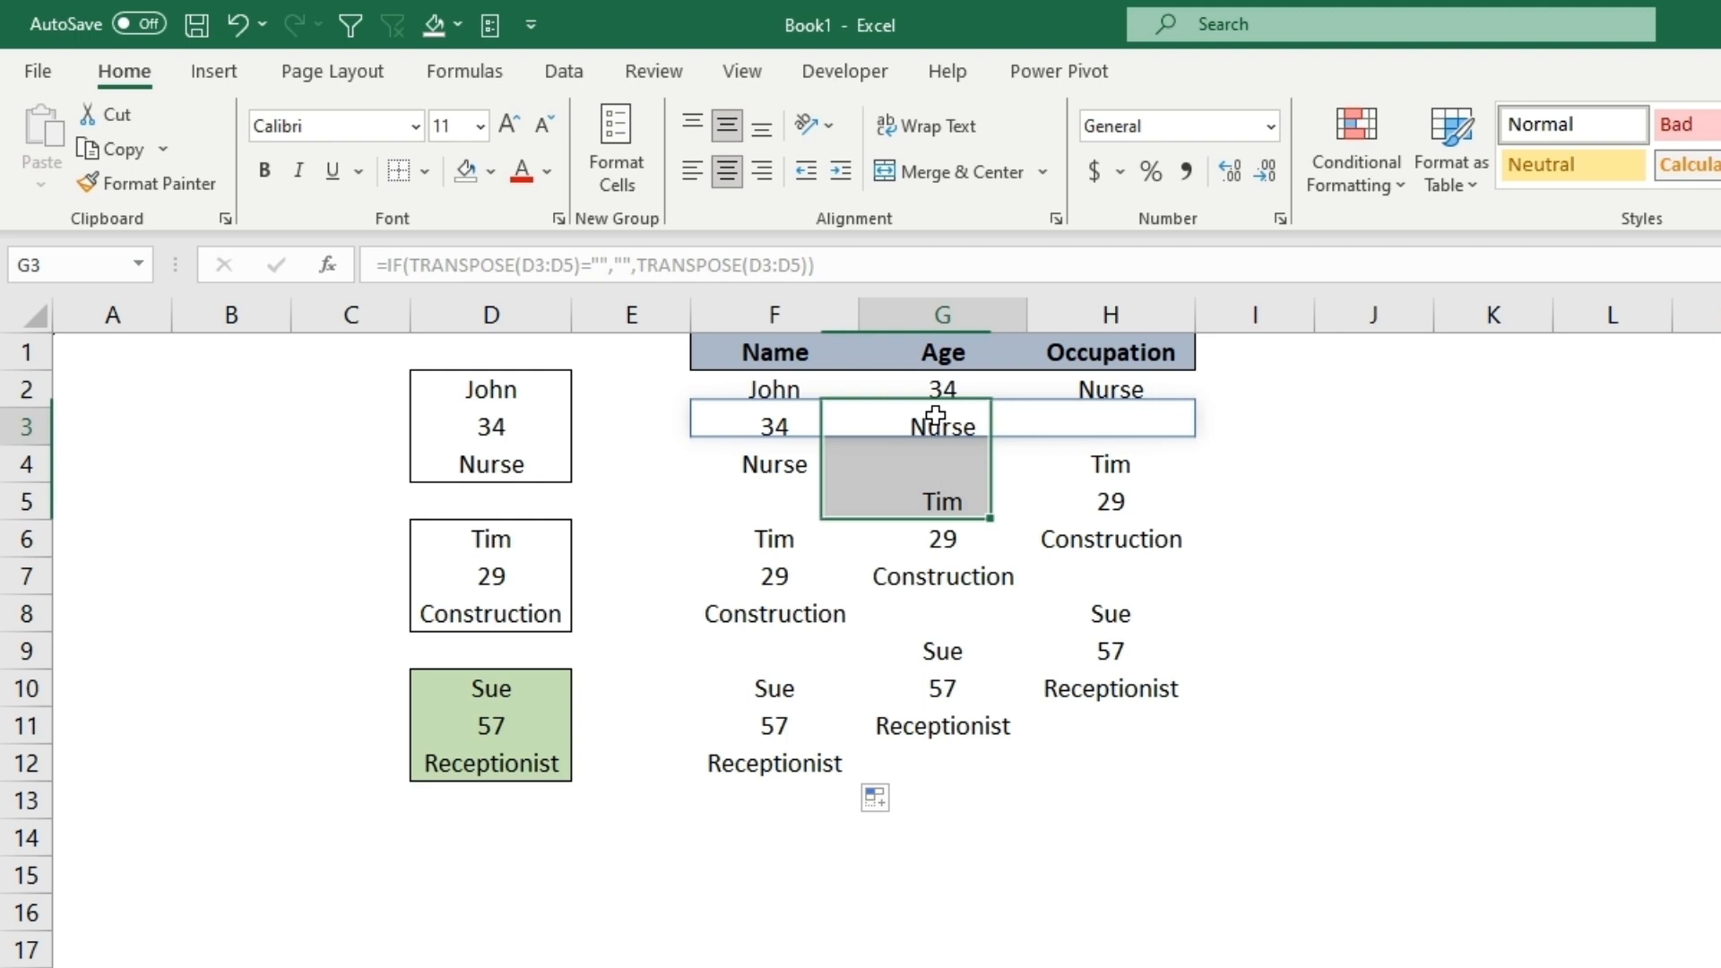
# Step: Check D3, H3, F6, G7 and H8 to see each filled formula's range shifted down one row
pyautogui.click(491, 427)
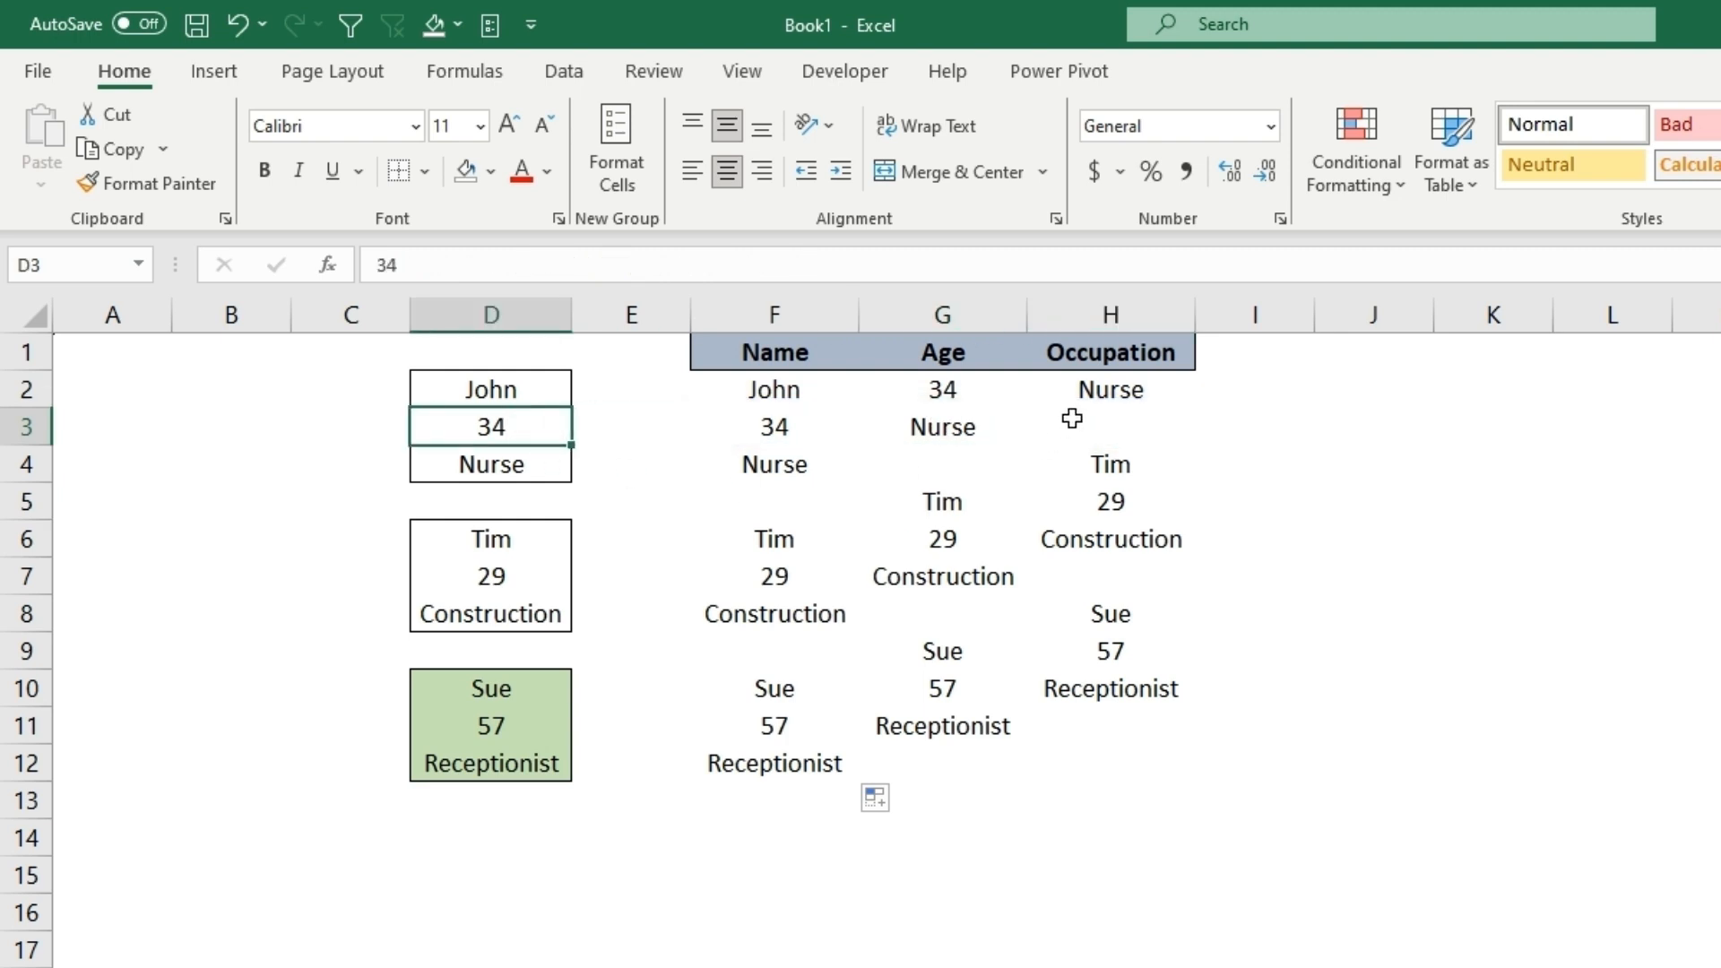
pyautogui.click(1110, 427)
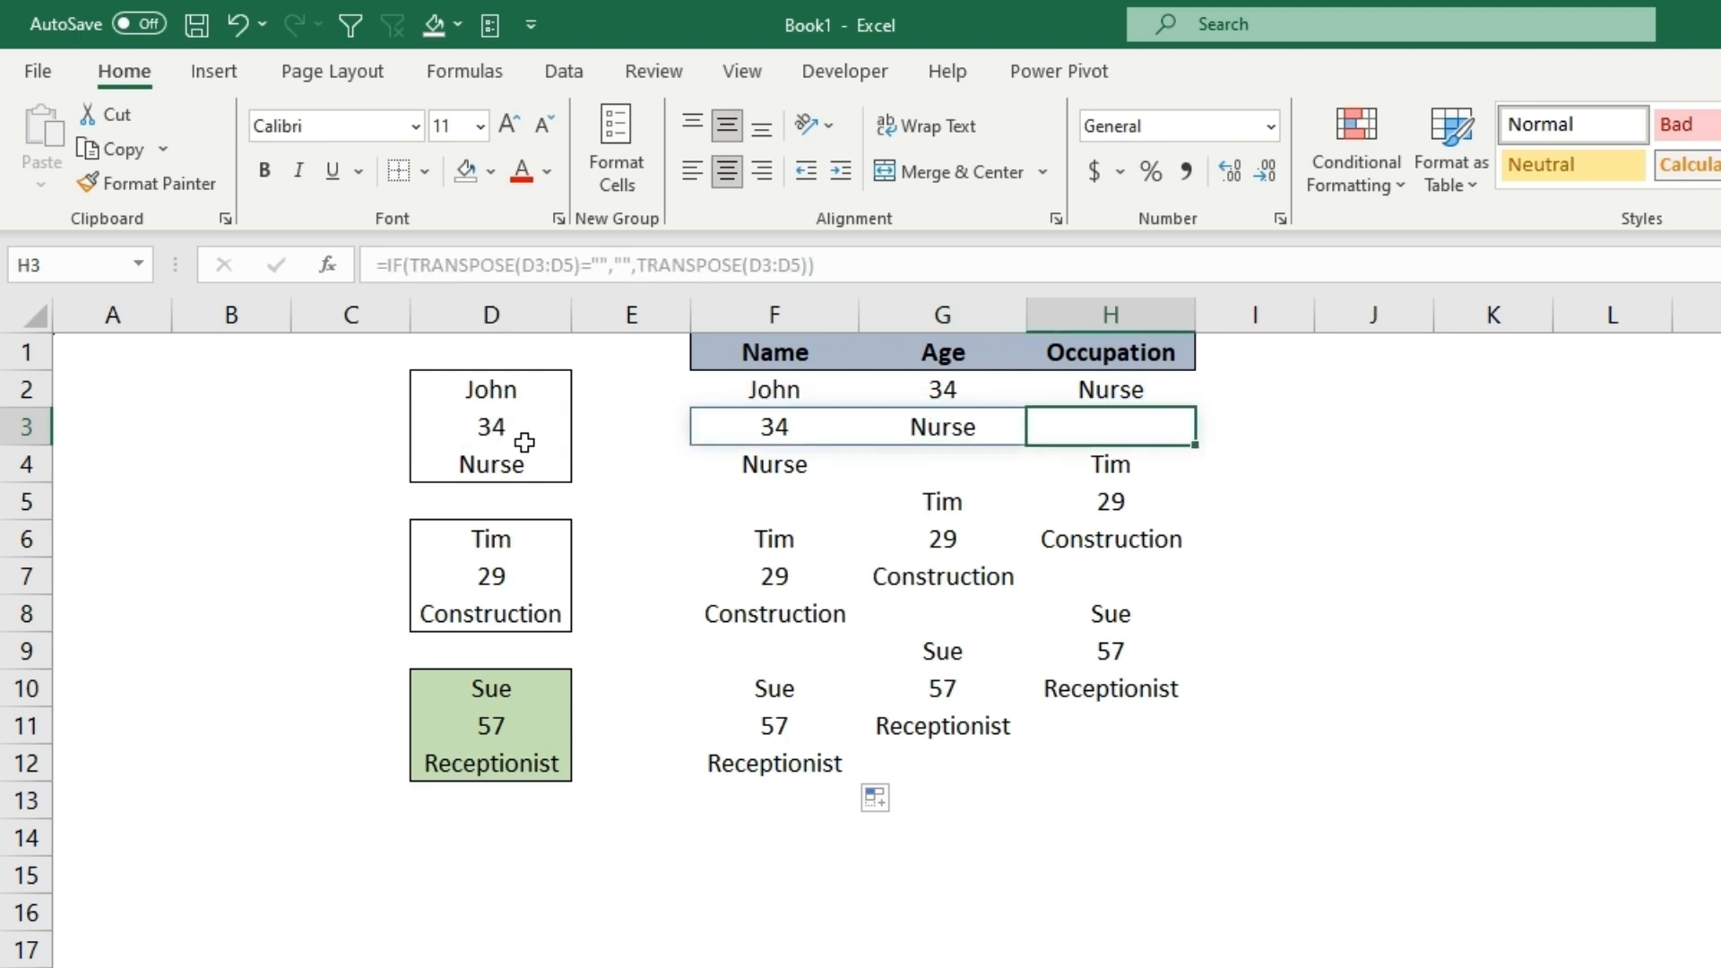
pyautogui.moveTo(1070, 425)
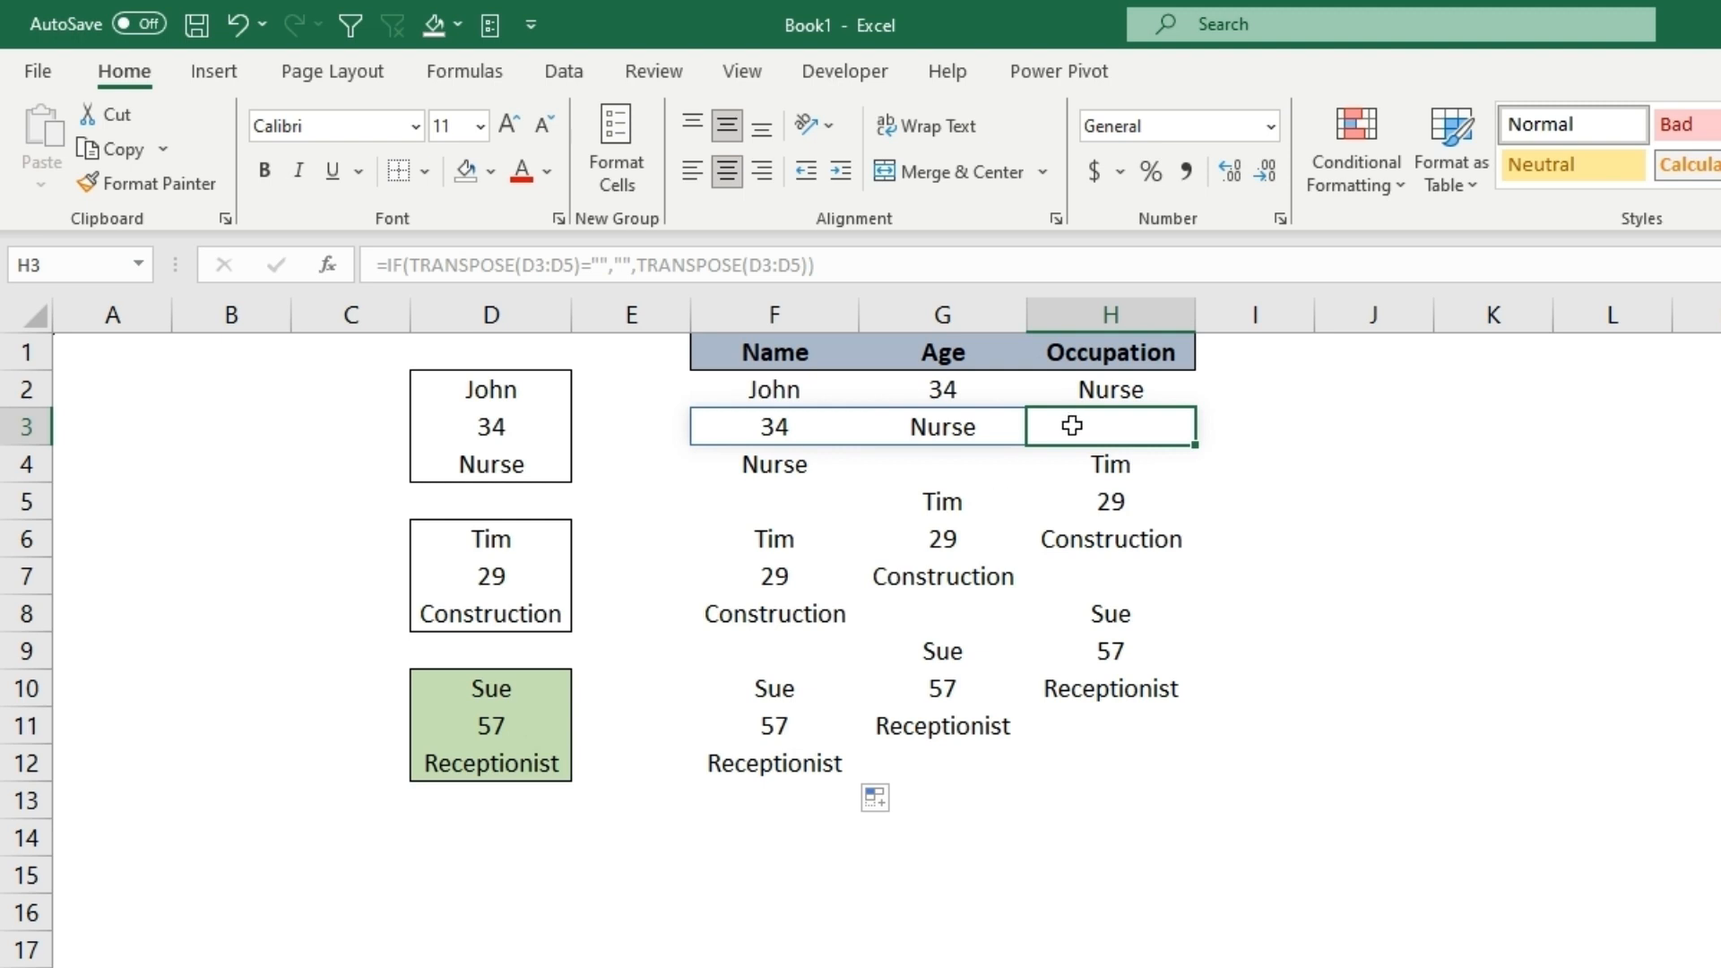
pyautogui.click(1108, 463)
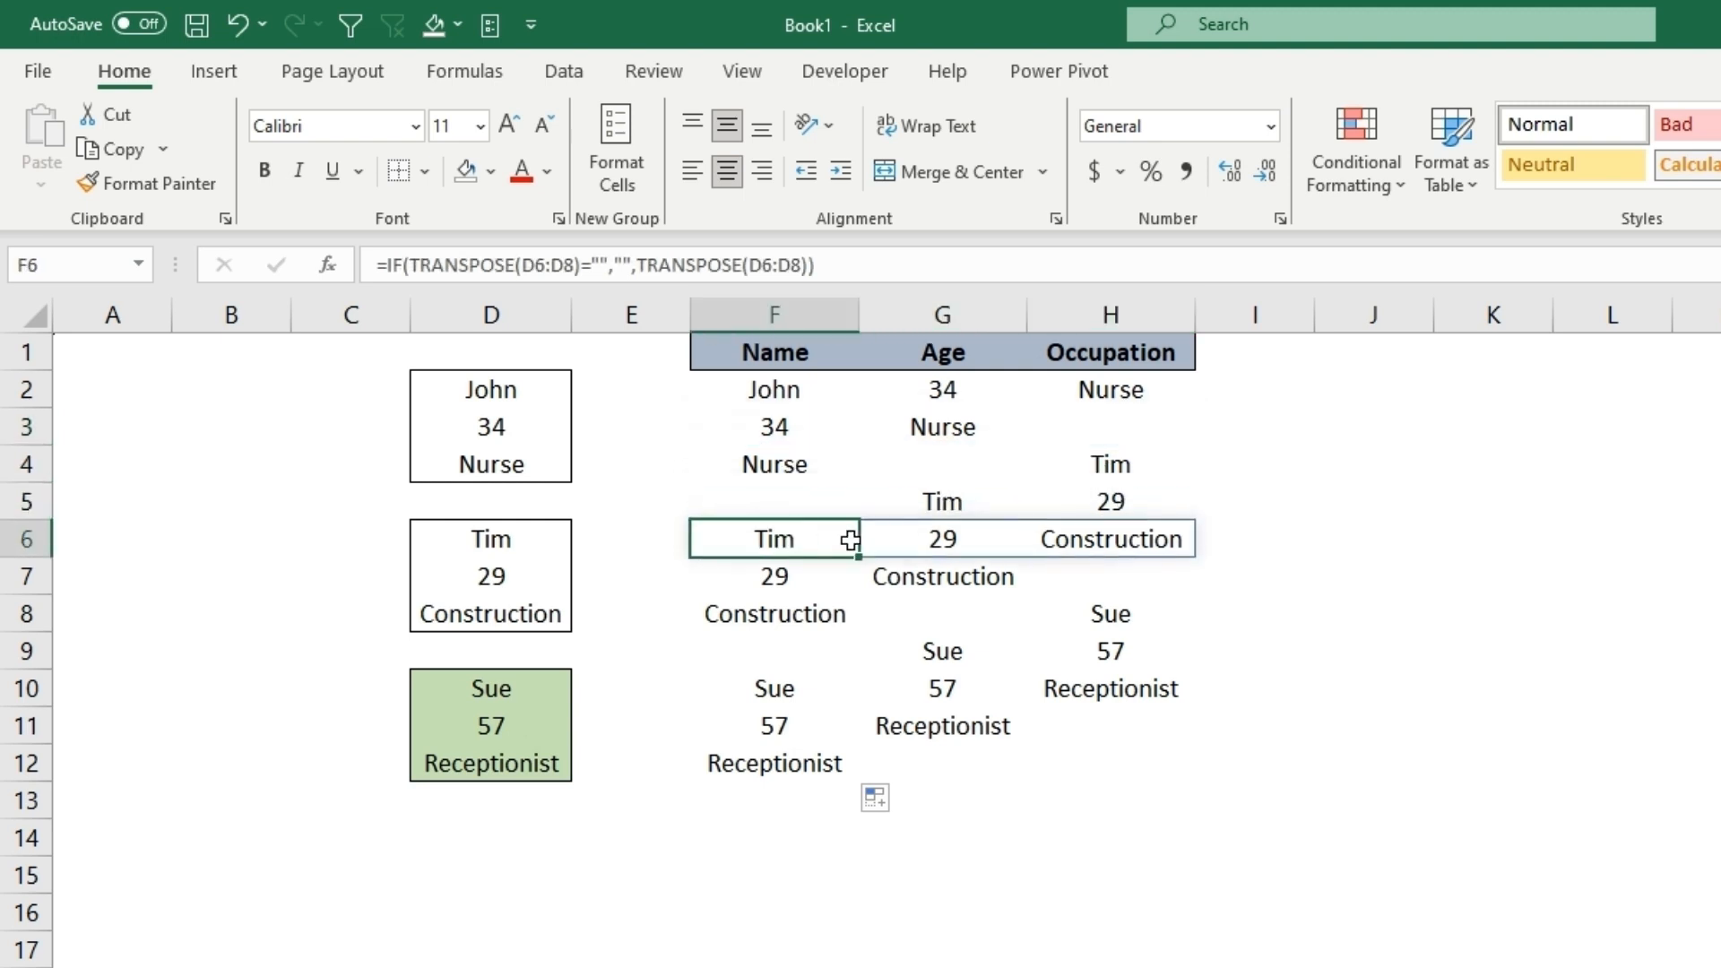
pyautogui.click(941, 576)
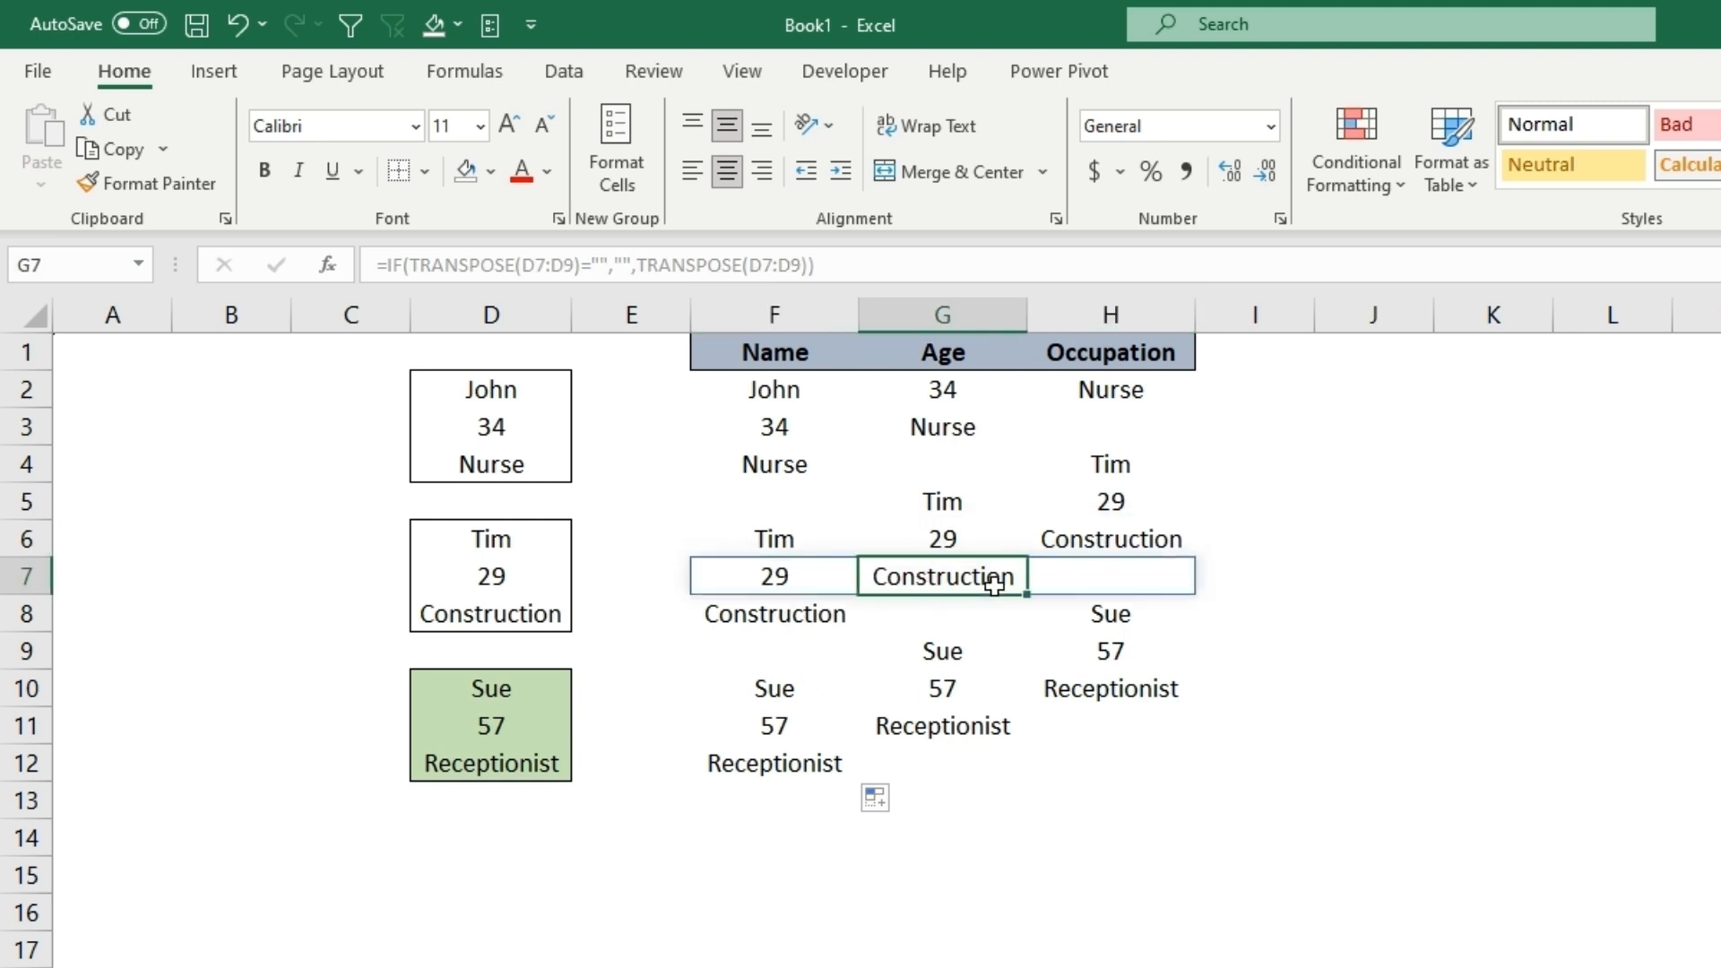
pyautogui.click(1107, 613)
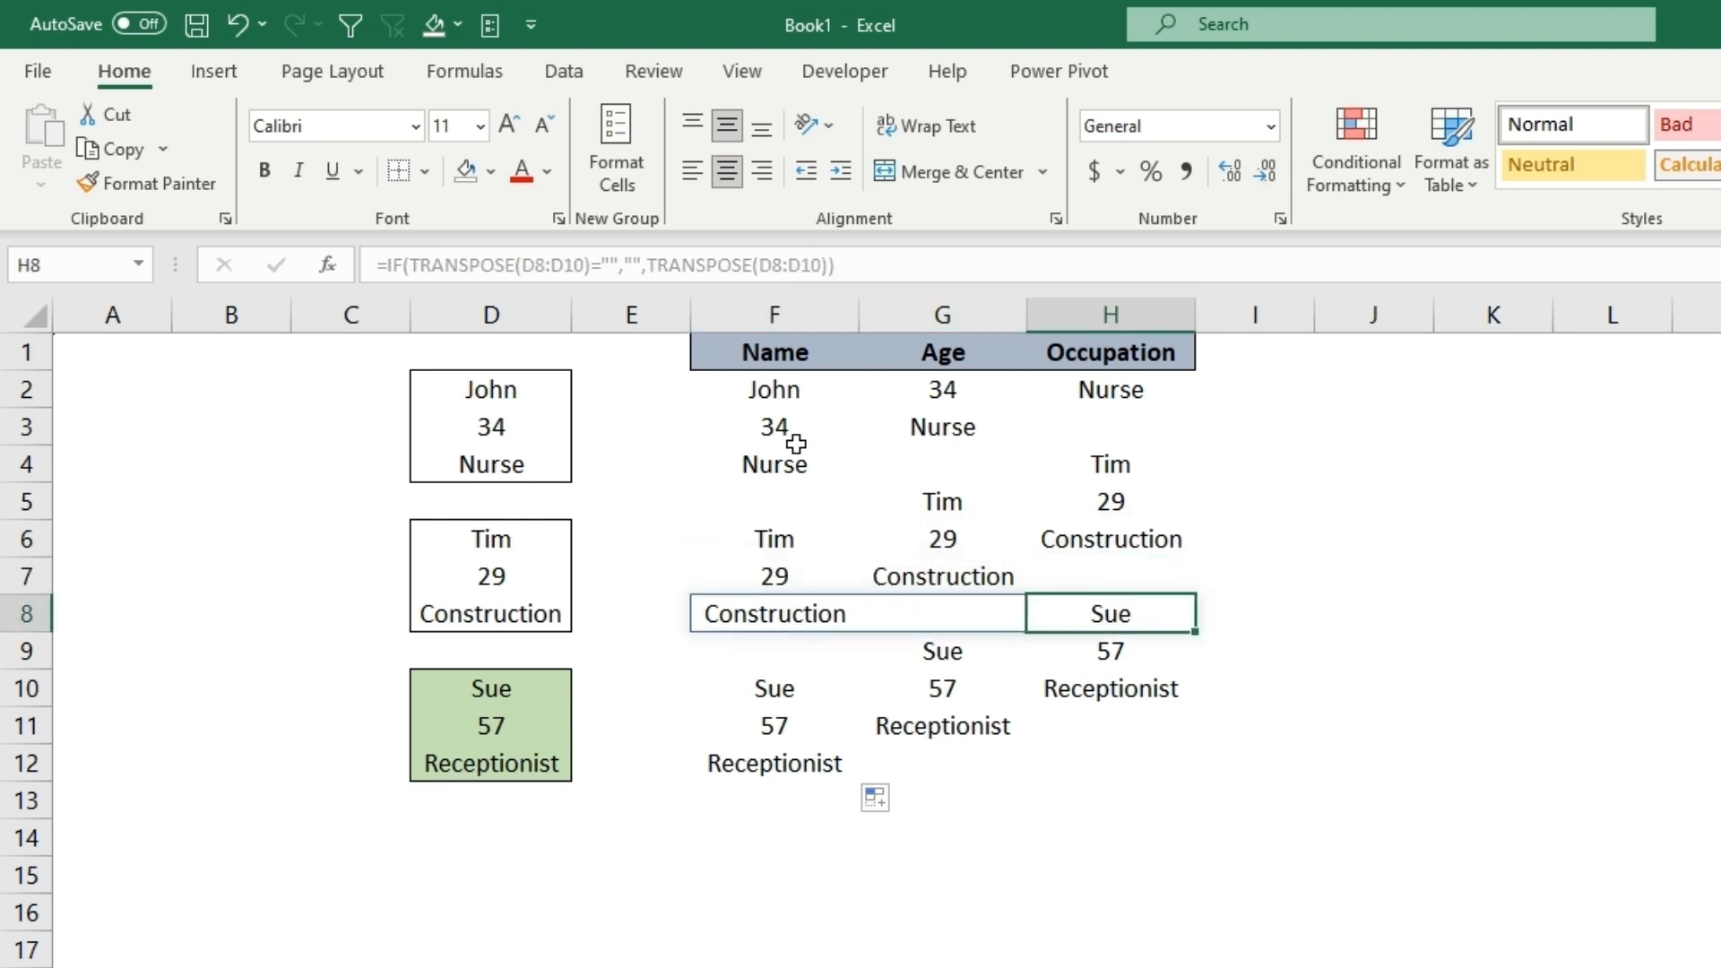
pyautogui.moveTo(755, 688)
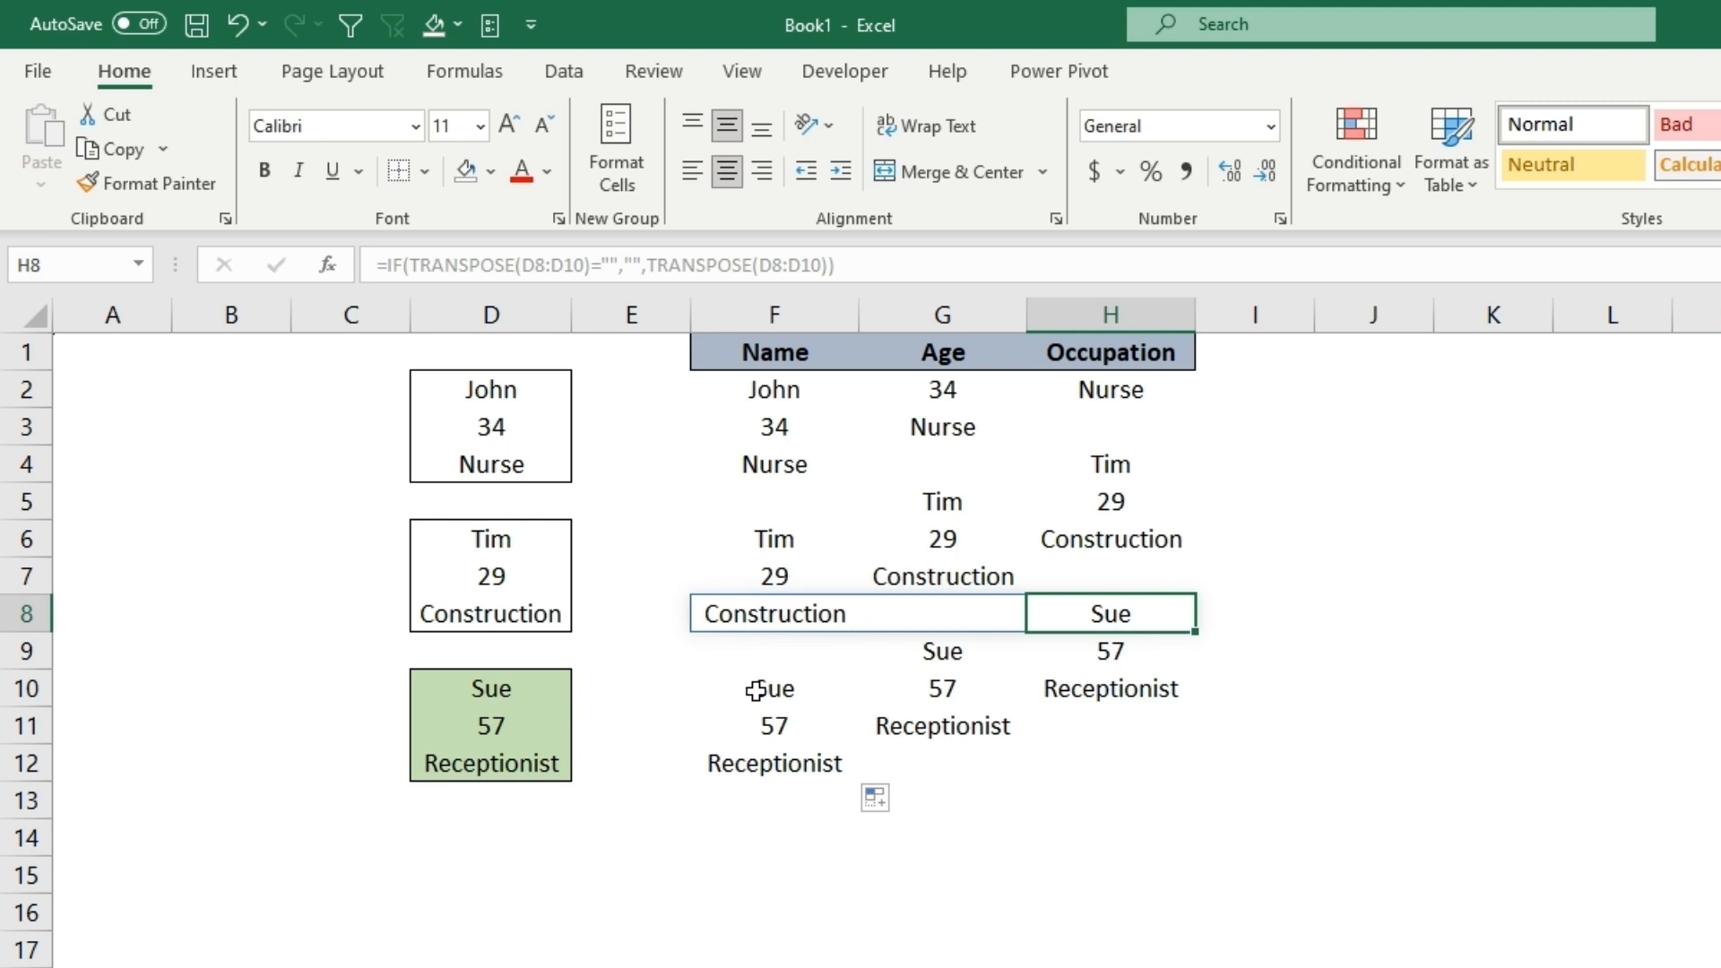
pyautogui.moveTo(837, 403)
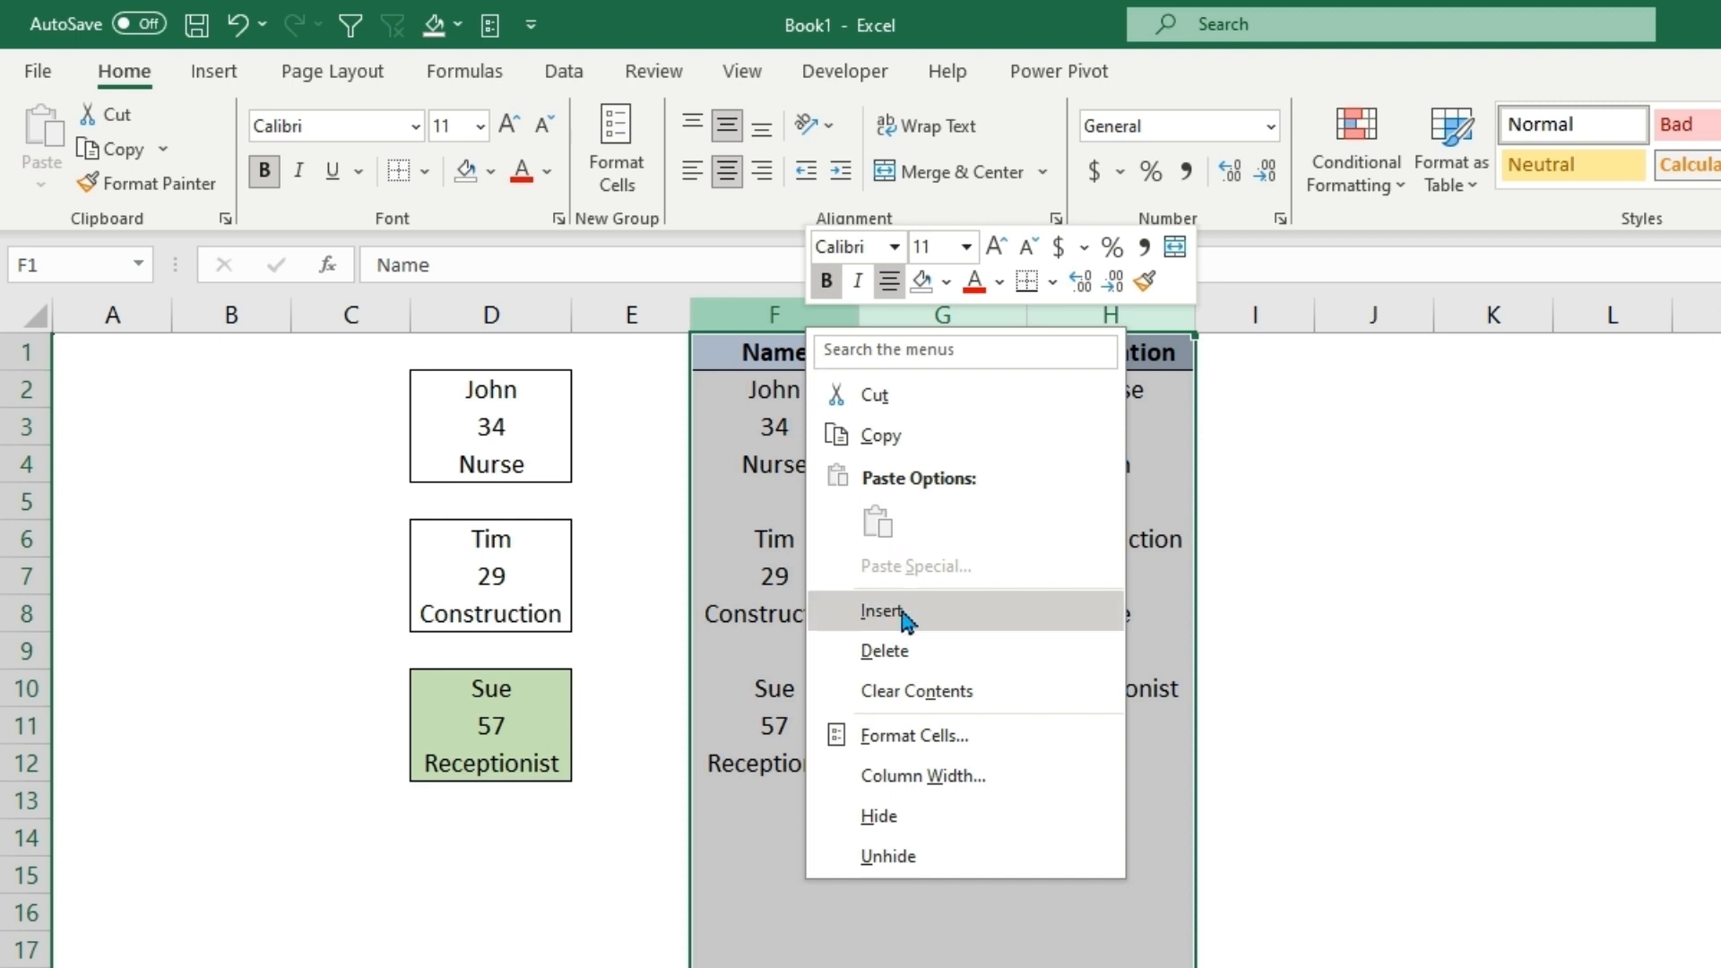
# Step: Insert three columns so helpers sit in F:H and headers move to I:K, then select I2
pyautogui.click(882, 611)
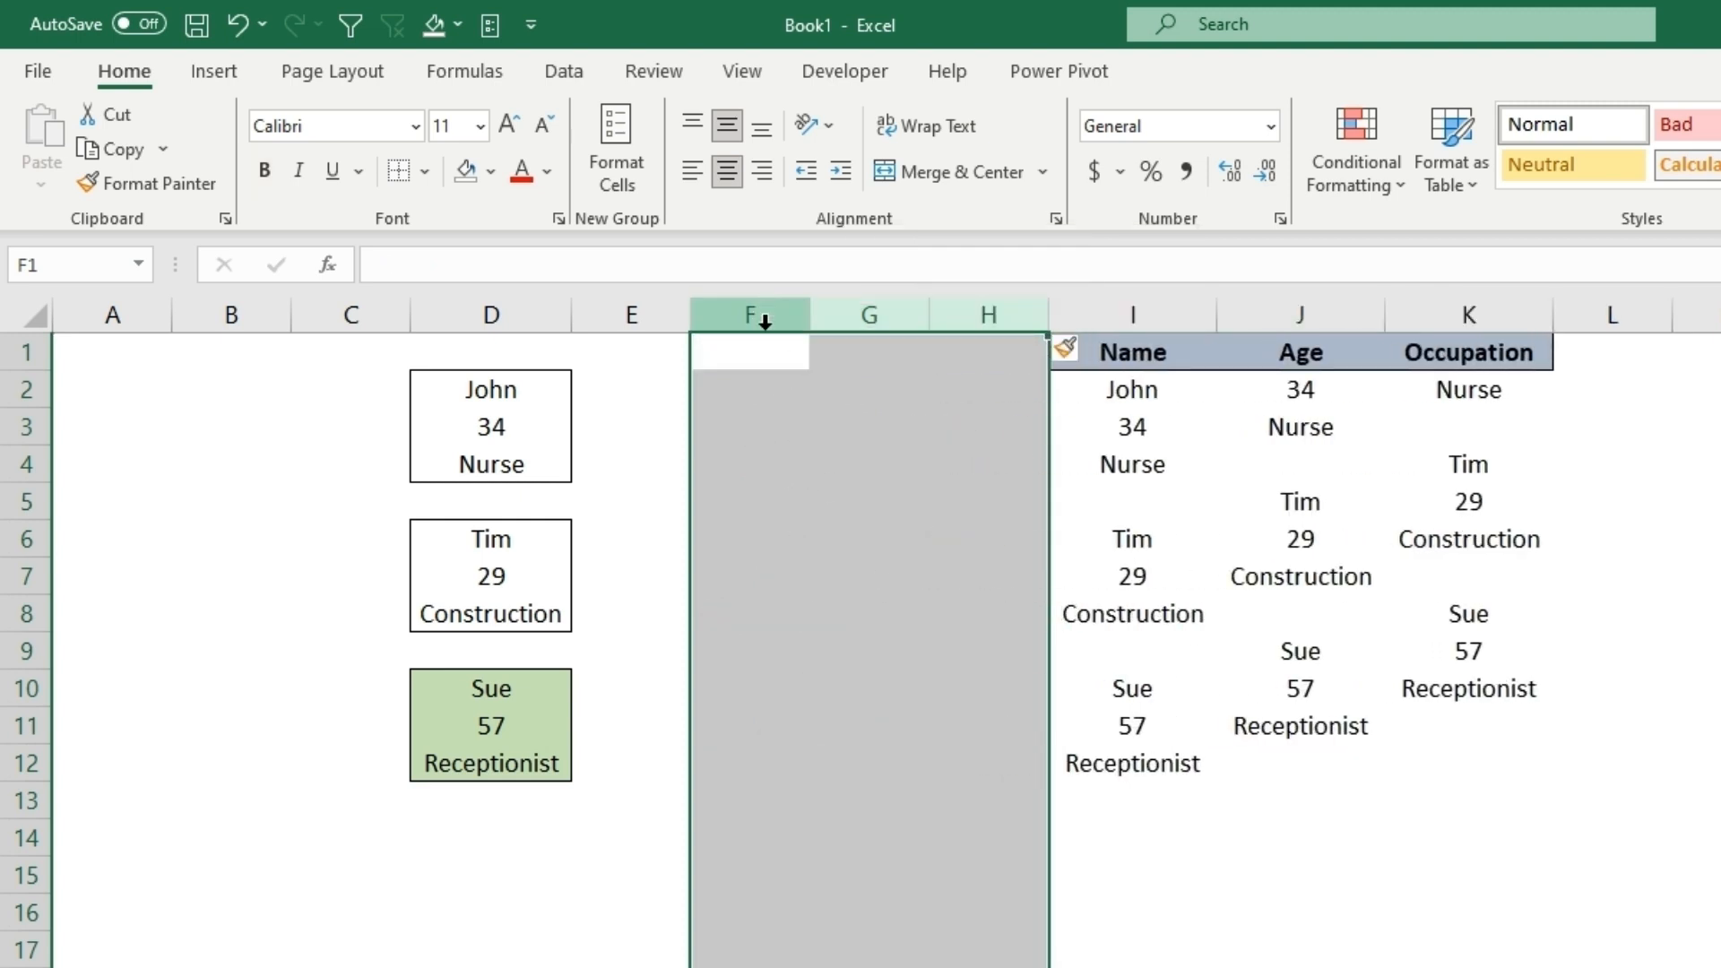
pyautogui.click(1132, 389)
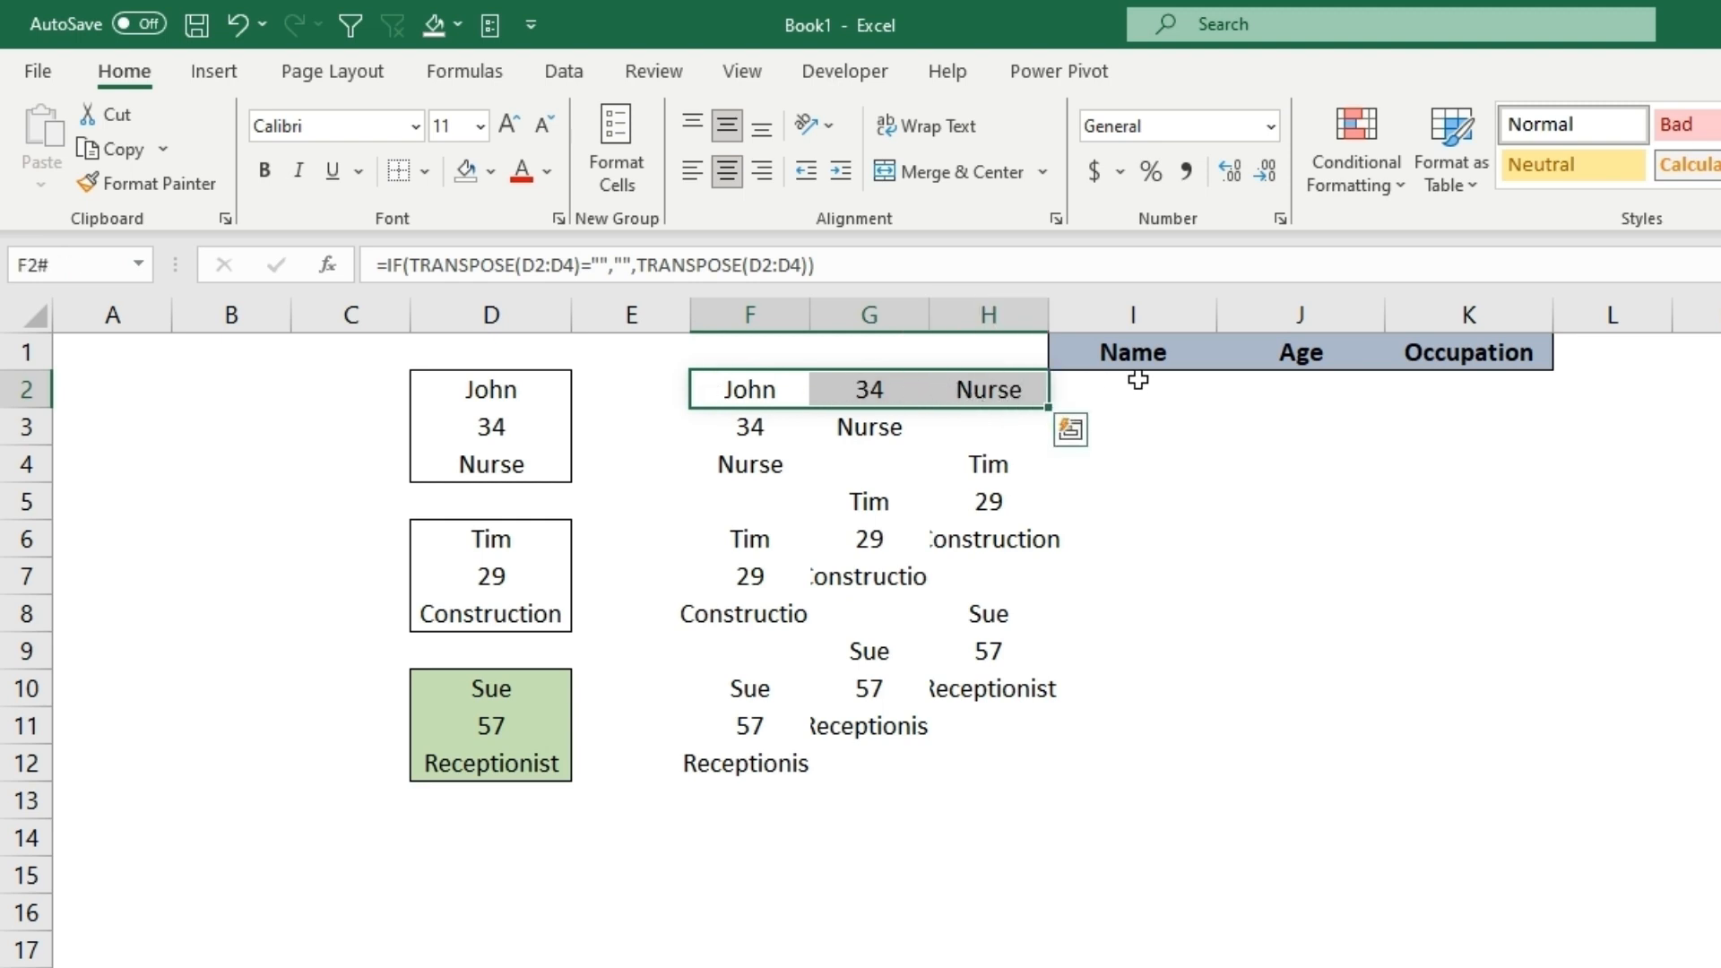
pyautogui.click(1131, 389)
pyautogui.write('=')
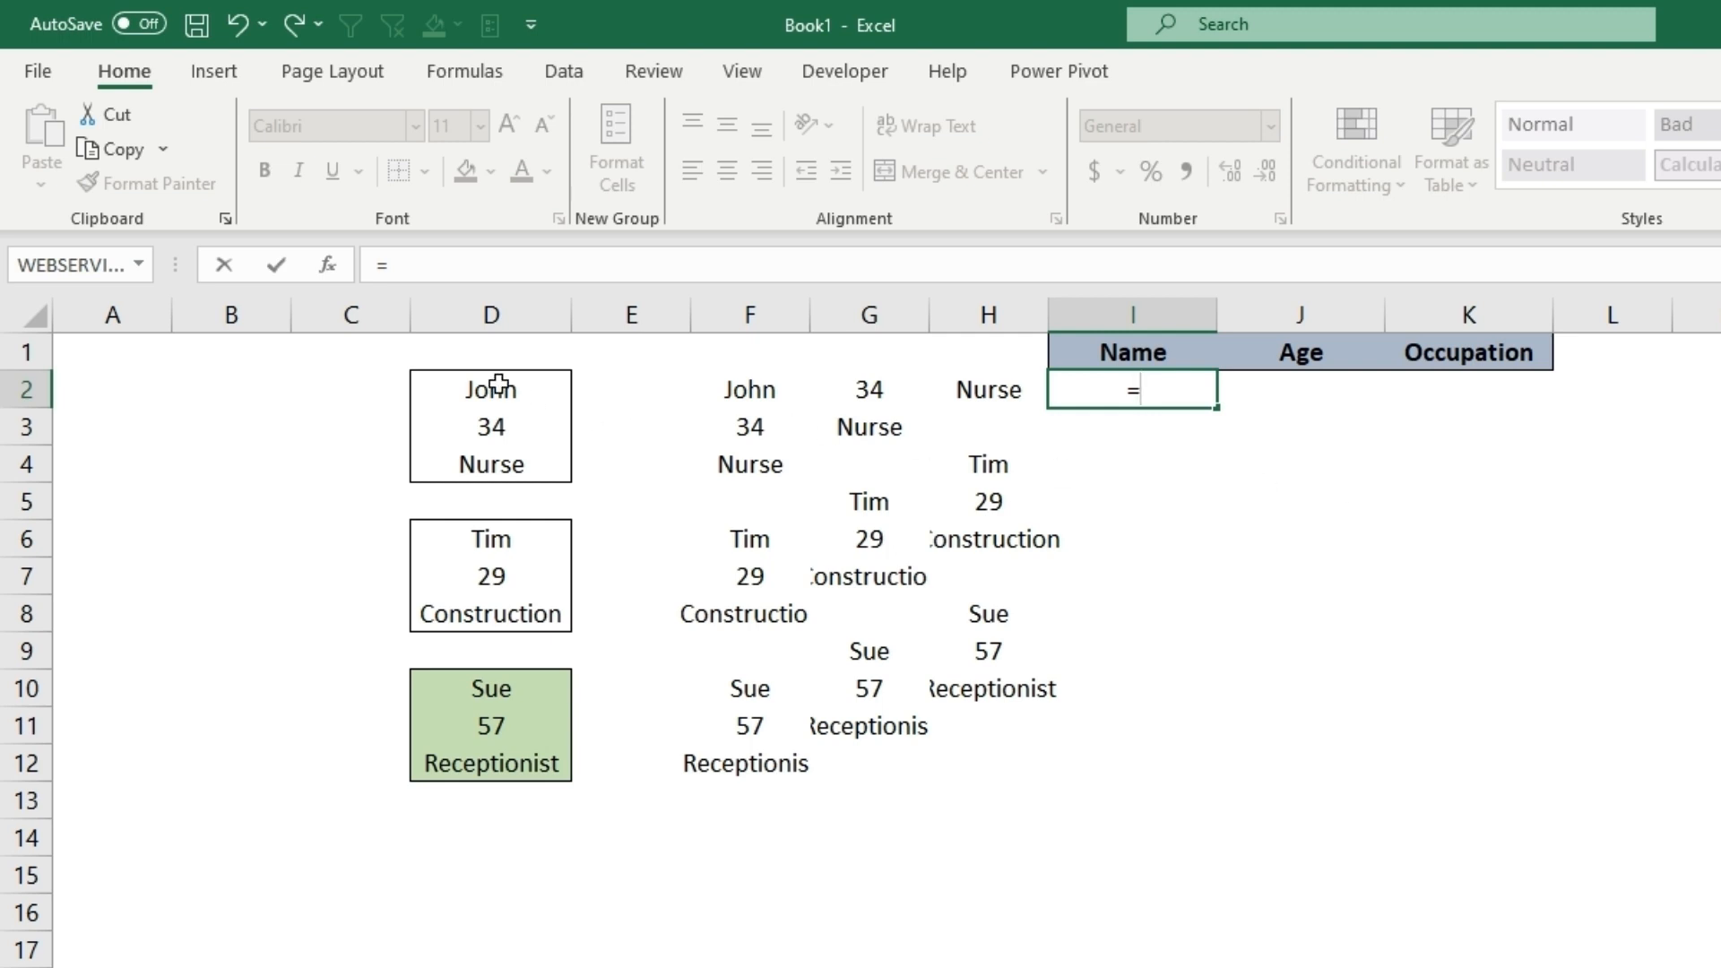
pyautogui.moveTo(446, 742)
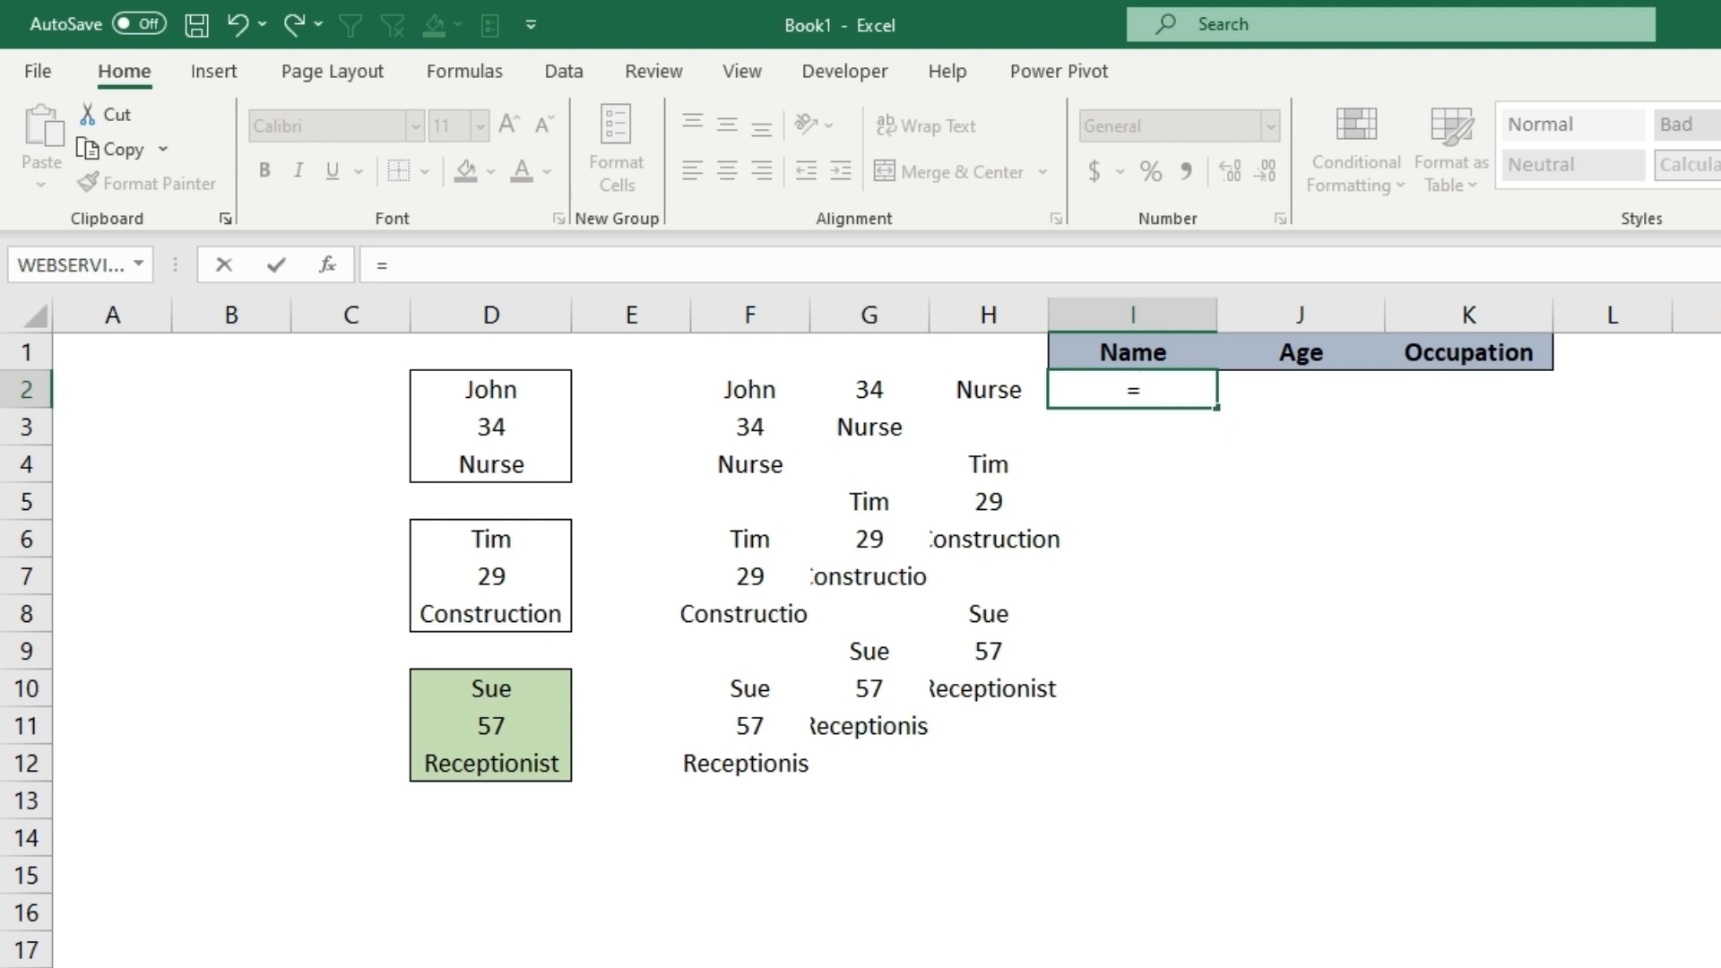
pyautogui.moveTo(540, 590)
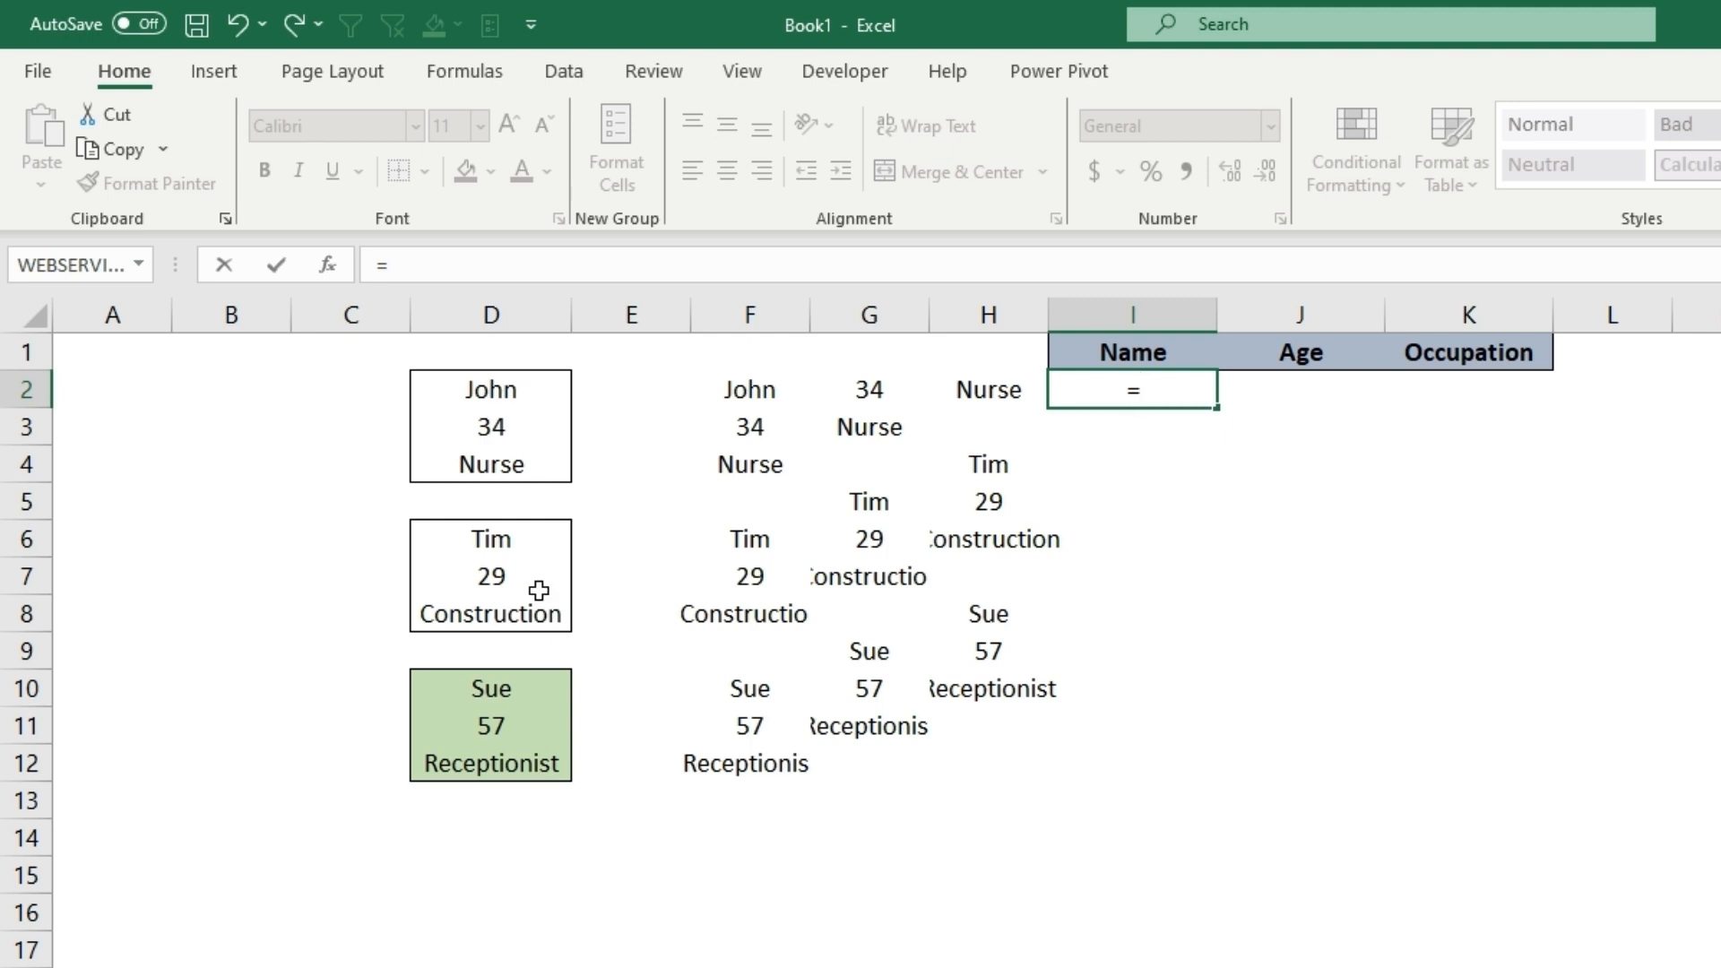
pyautogui.moveTo(448, 452)
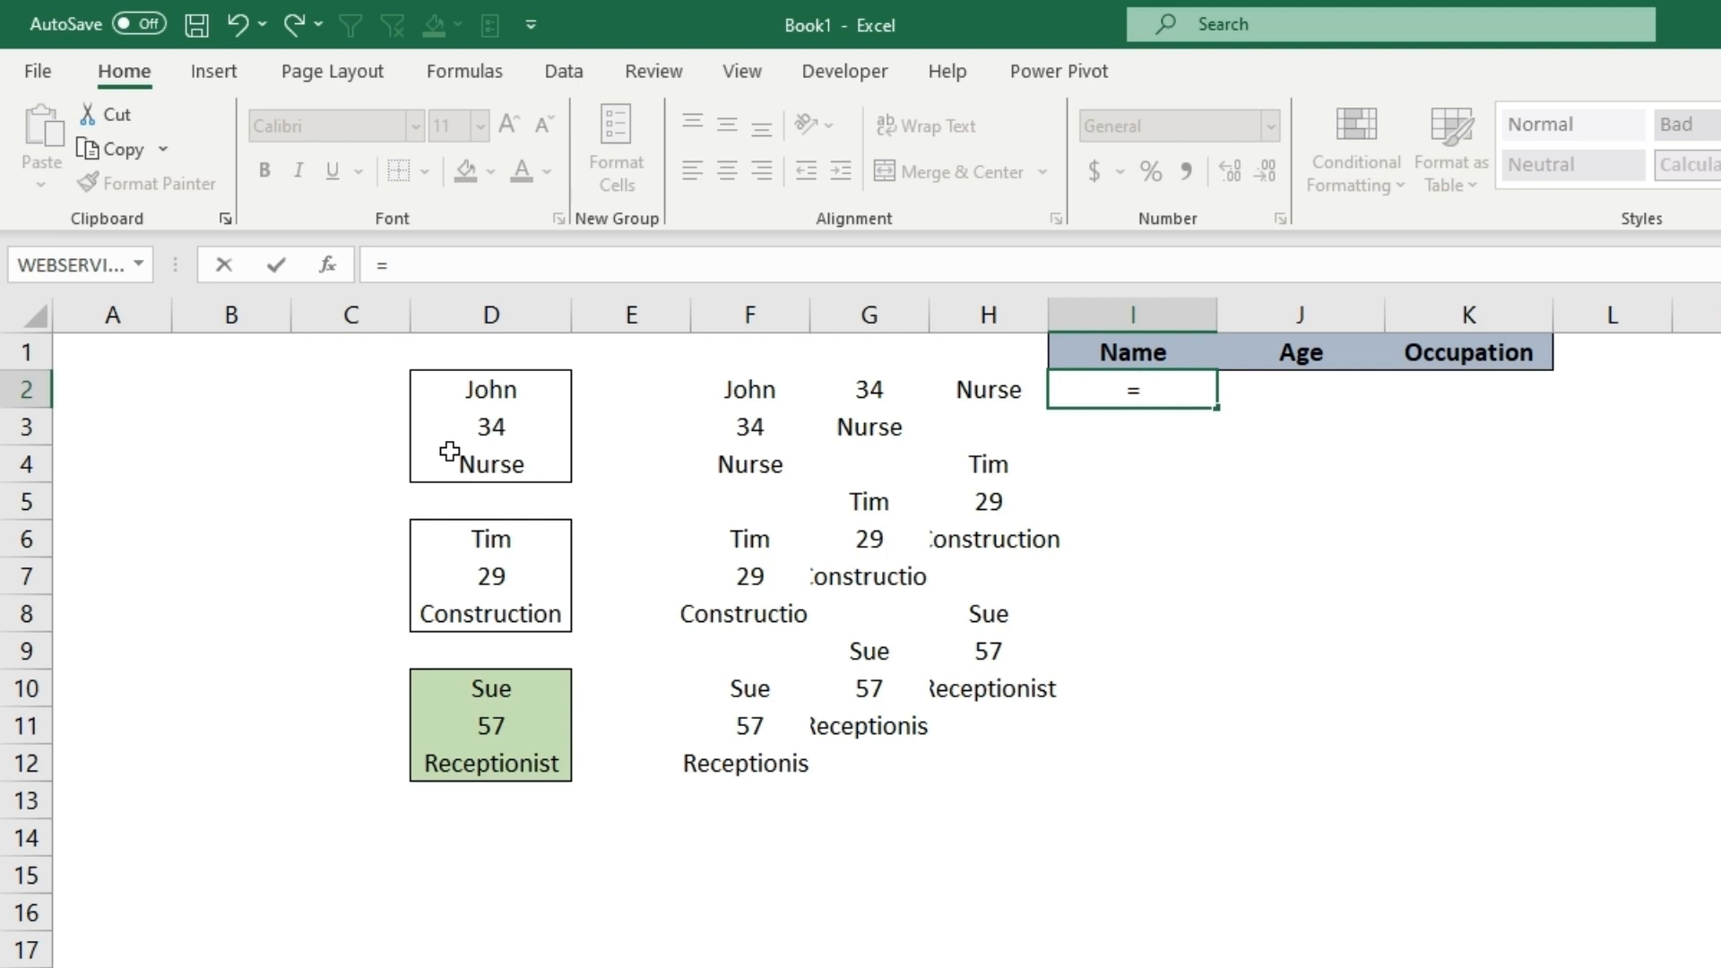
# Step: Build the AND test that F2, G2 and H2 are all non-blank inside an IF in I2
pyautogui.write('if')
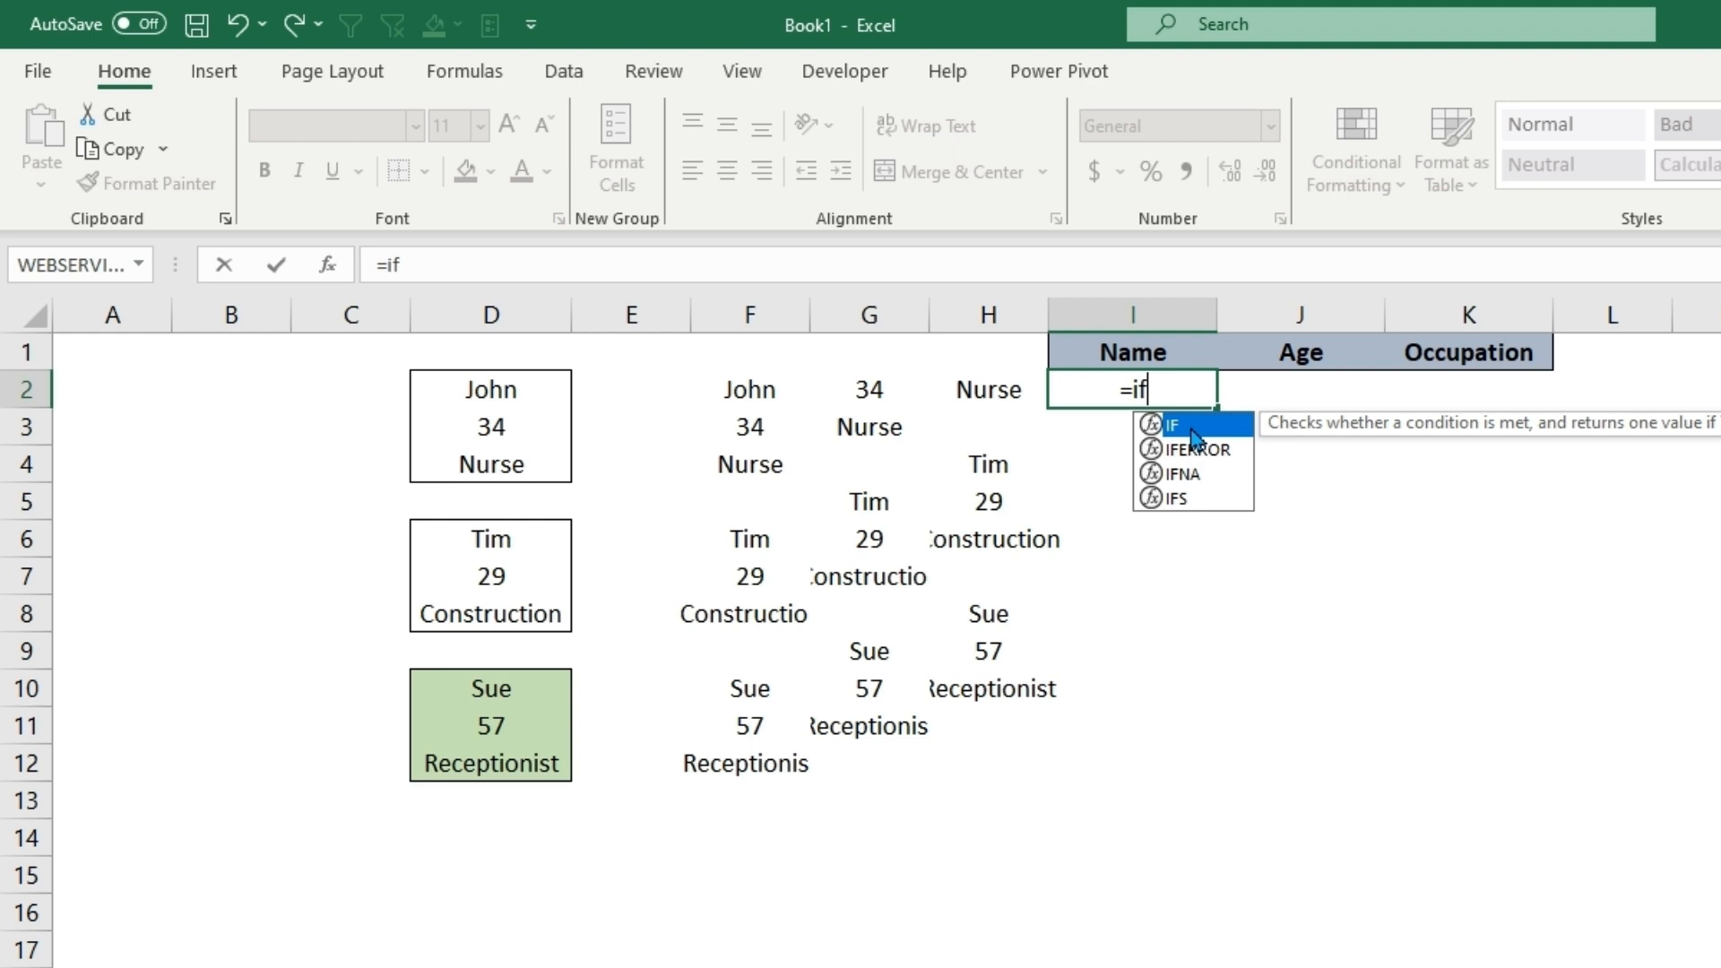
pyautogui.write('(a')
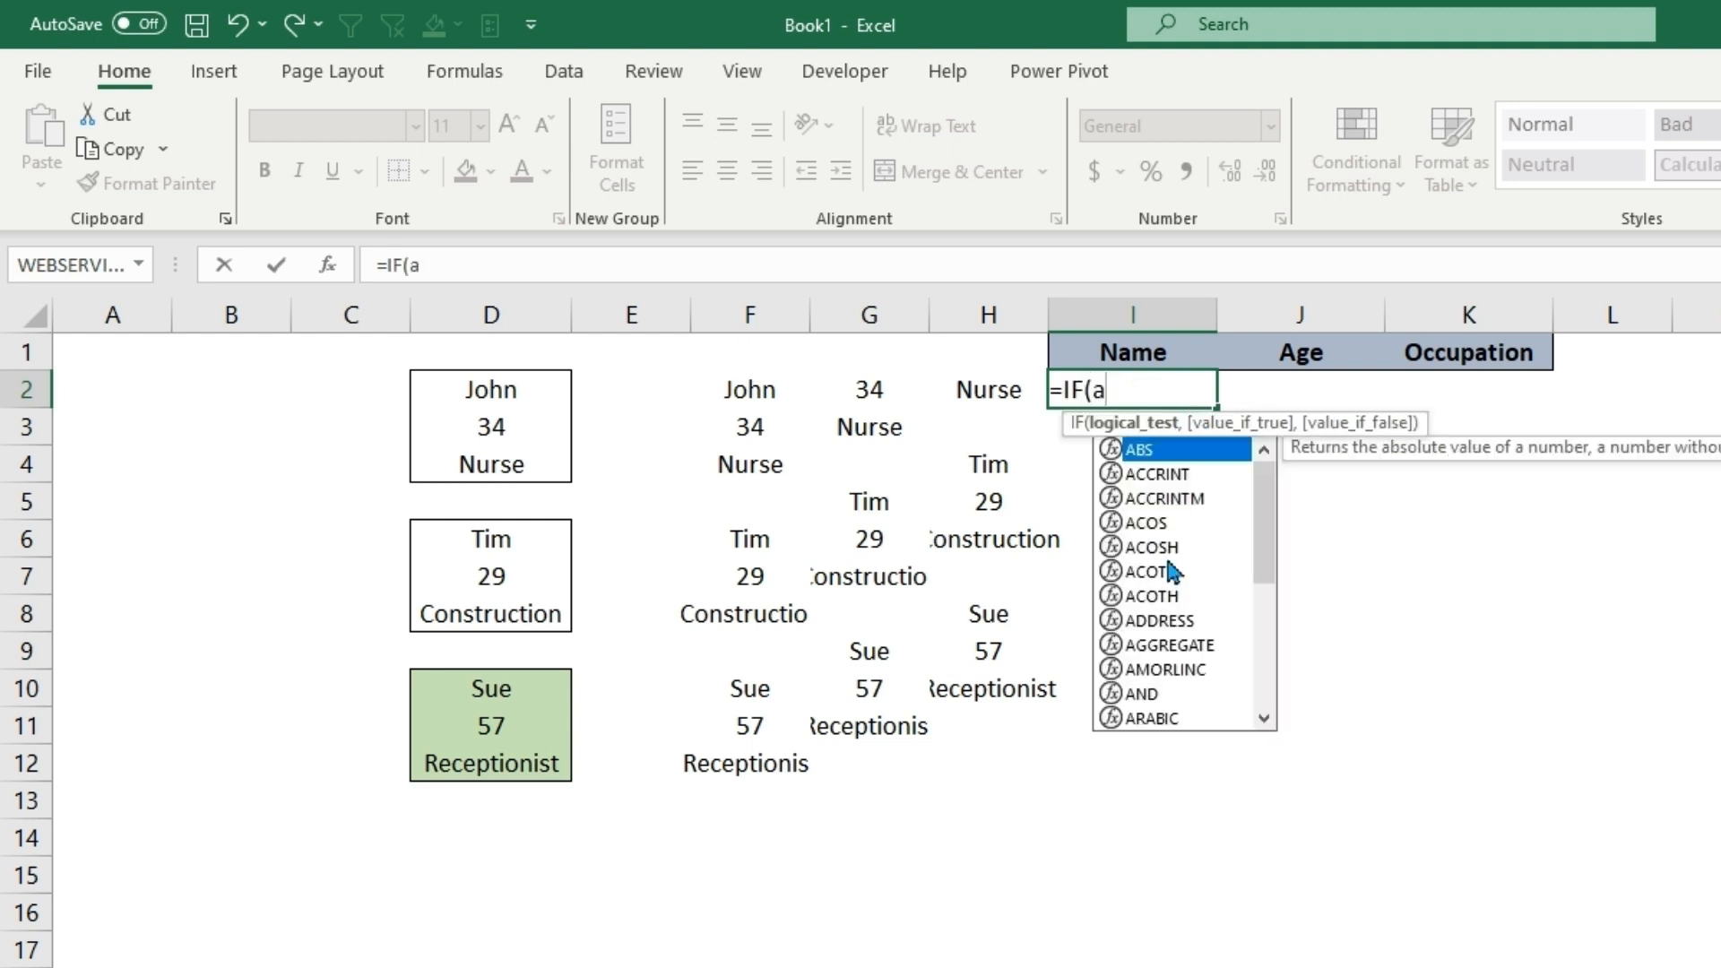
pyautogui.write('AND(')
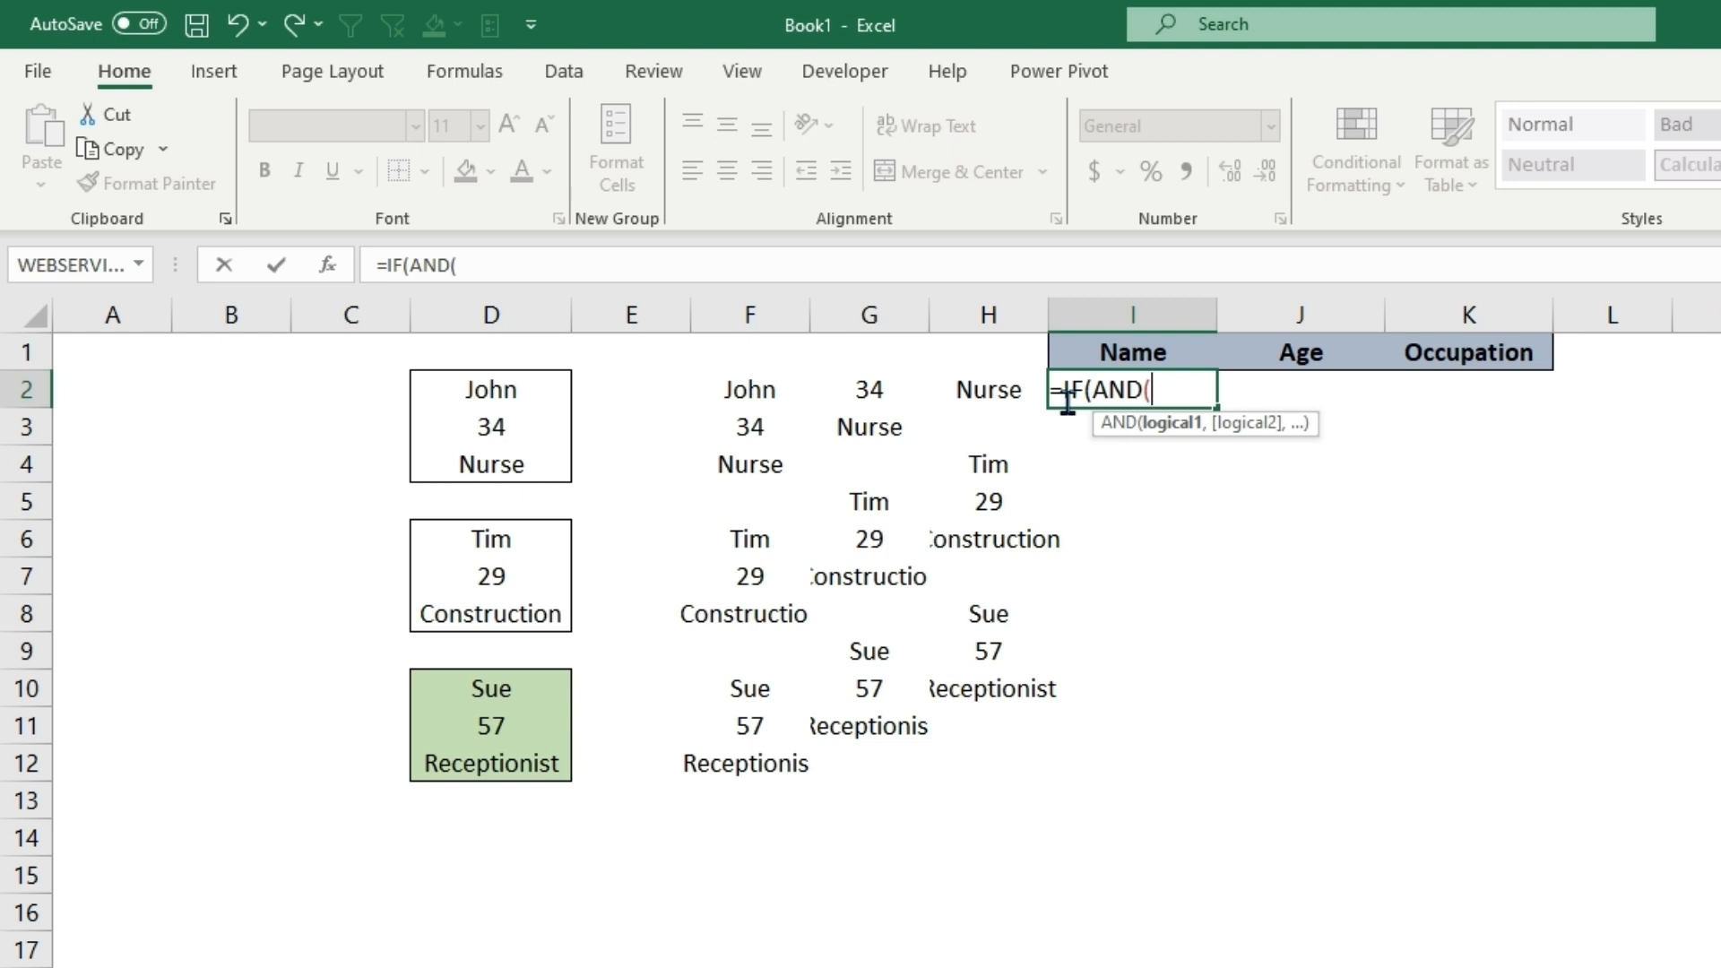
pyautogui.click(749, 389)
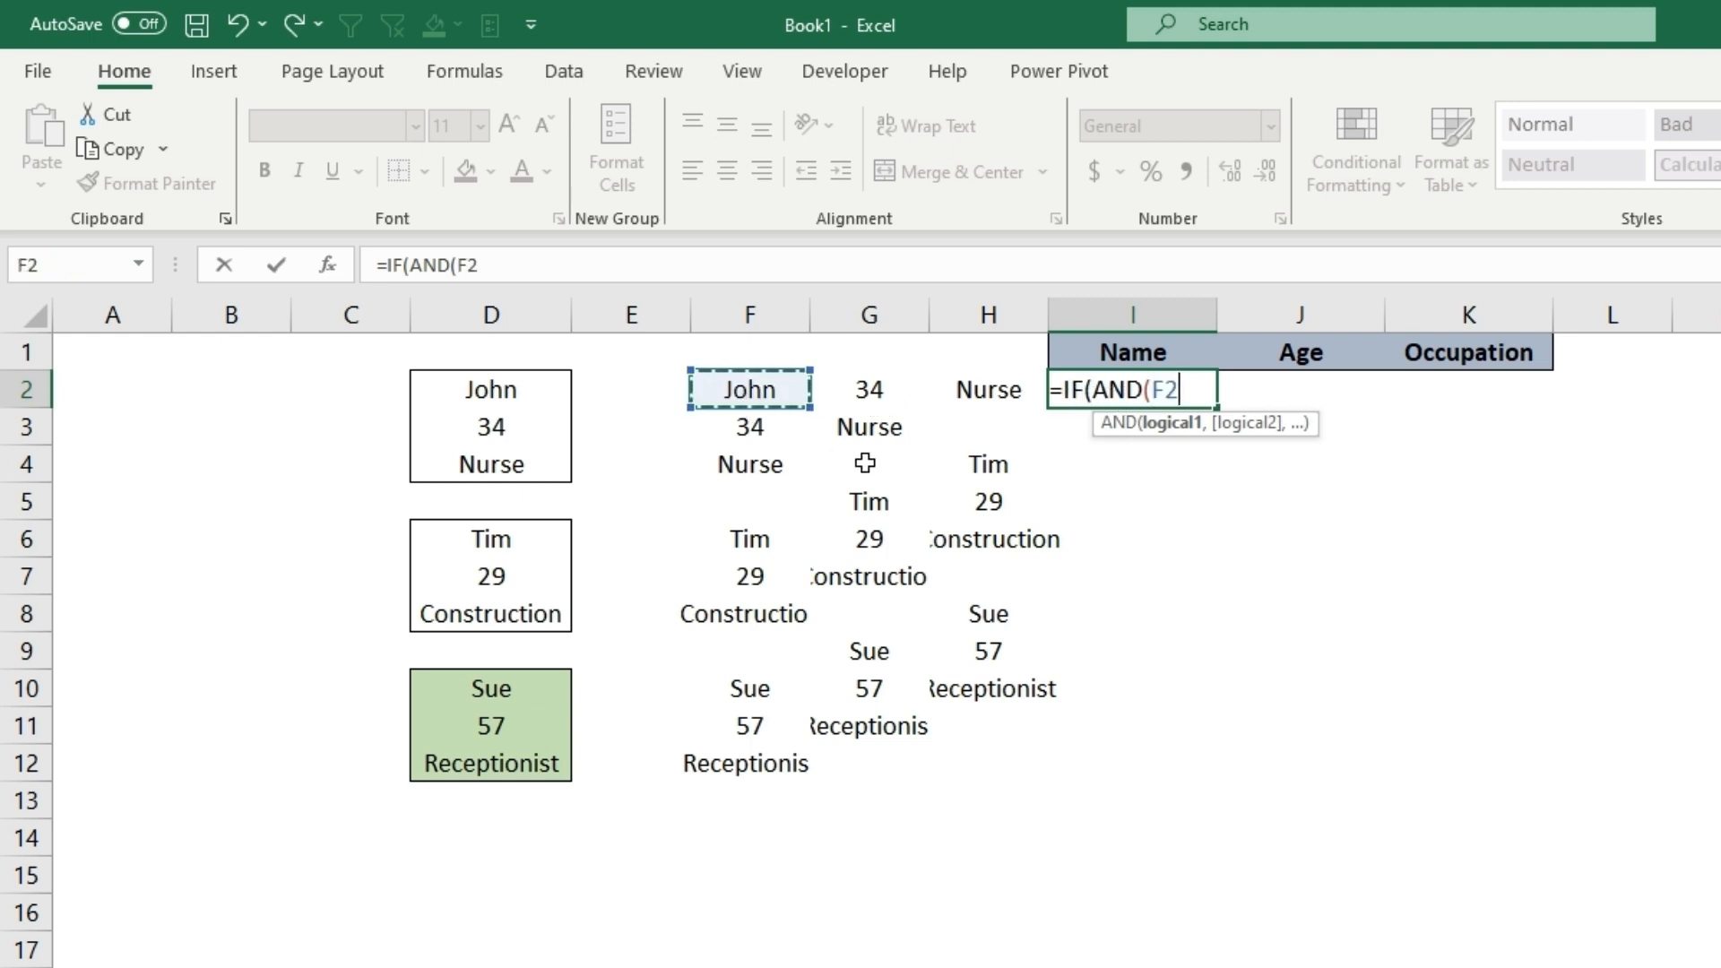
pyautogui.write('<>')
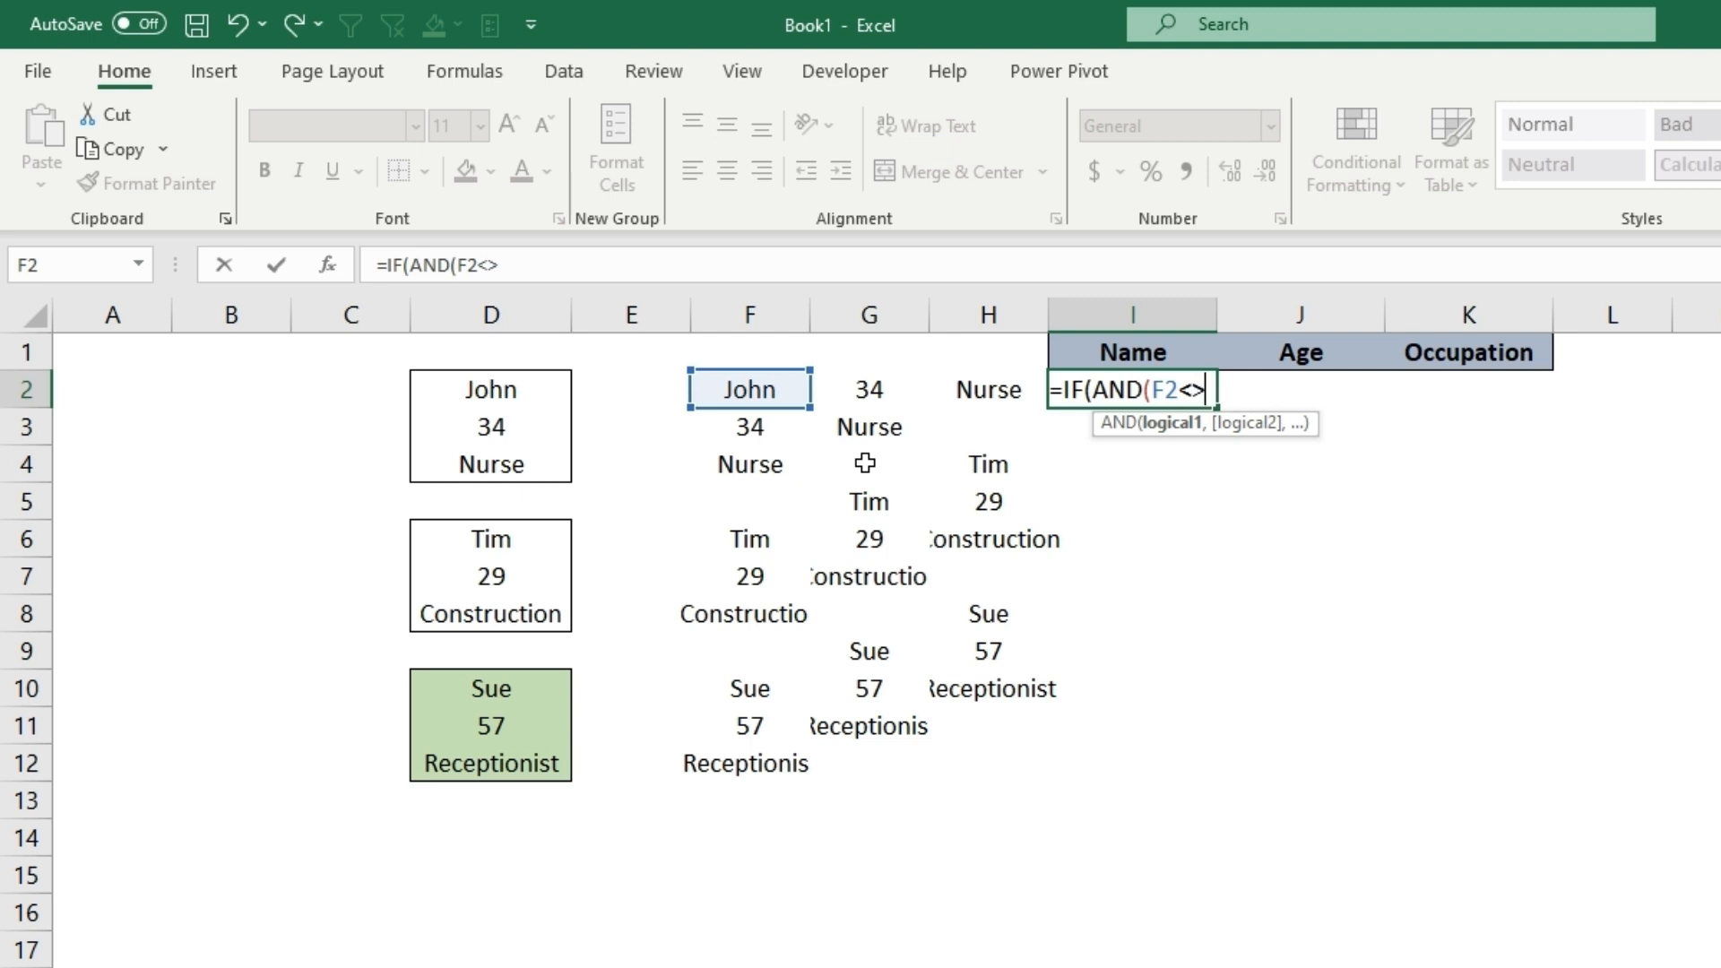
pyautogui.write('""')
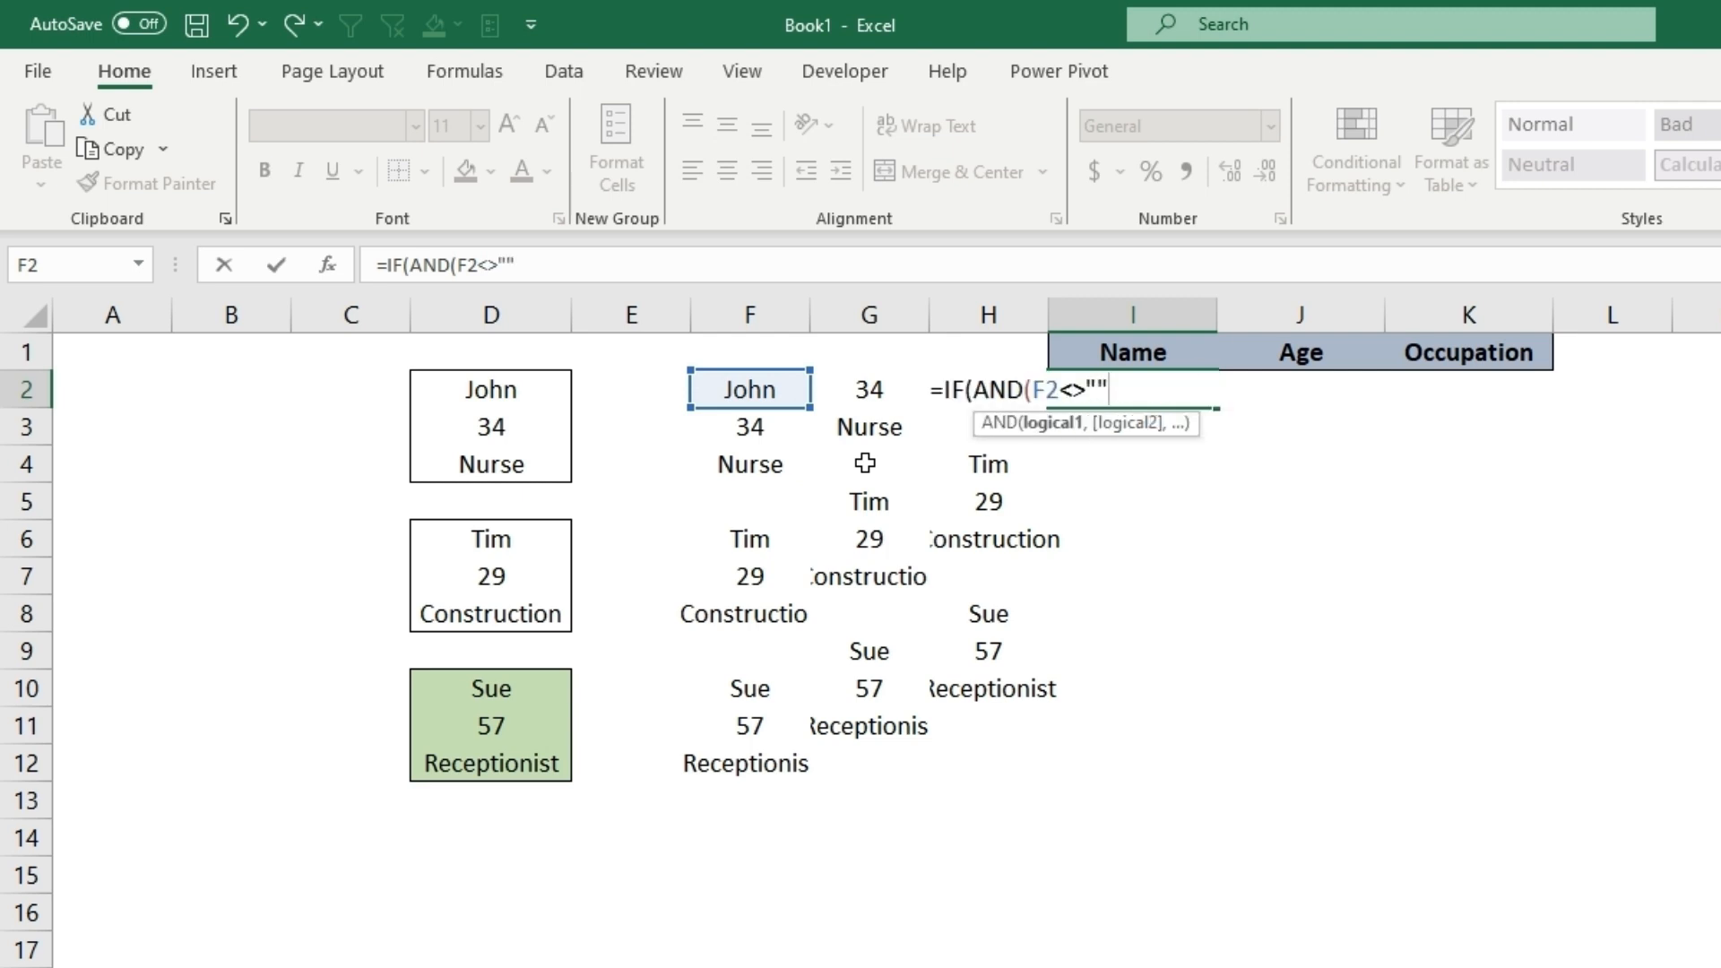
pyautogui.write(',')
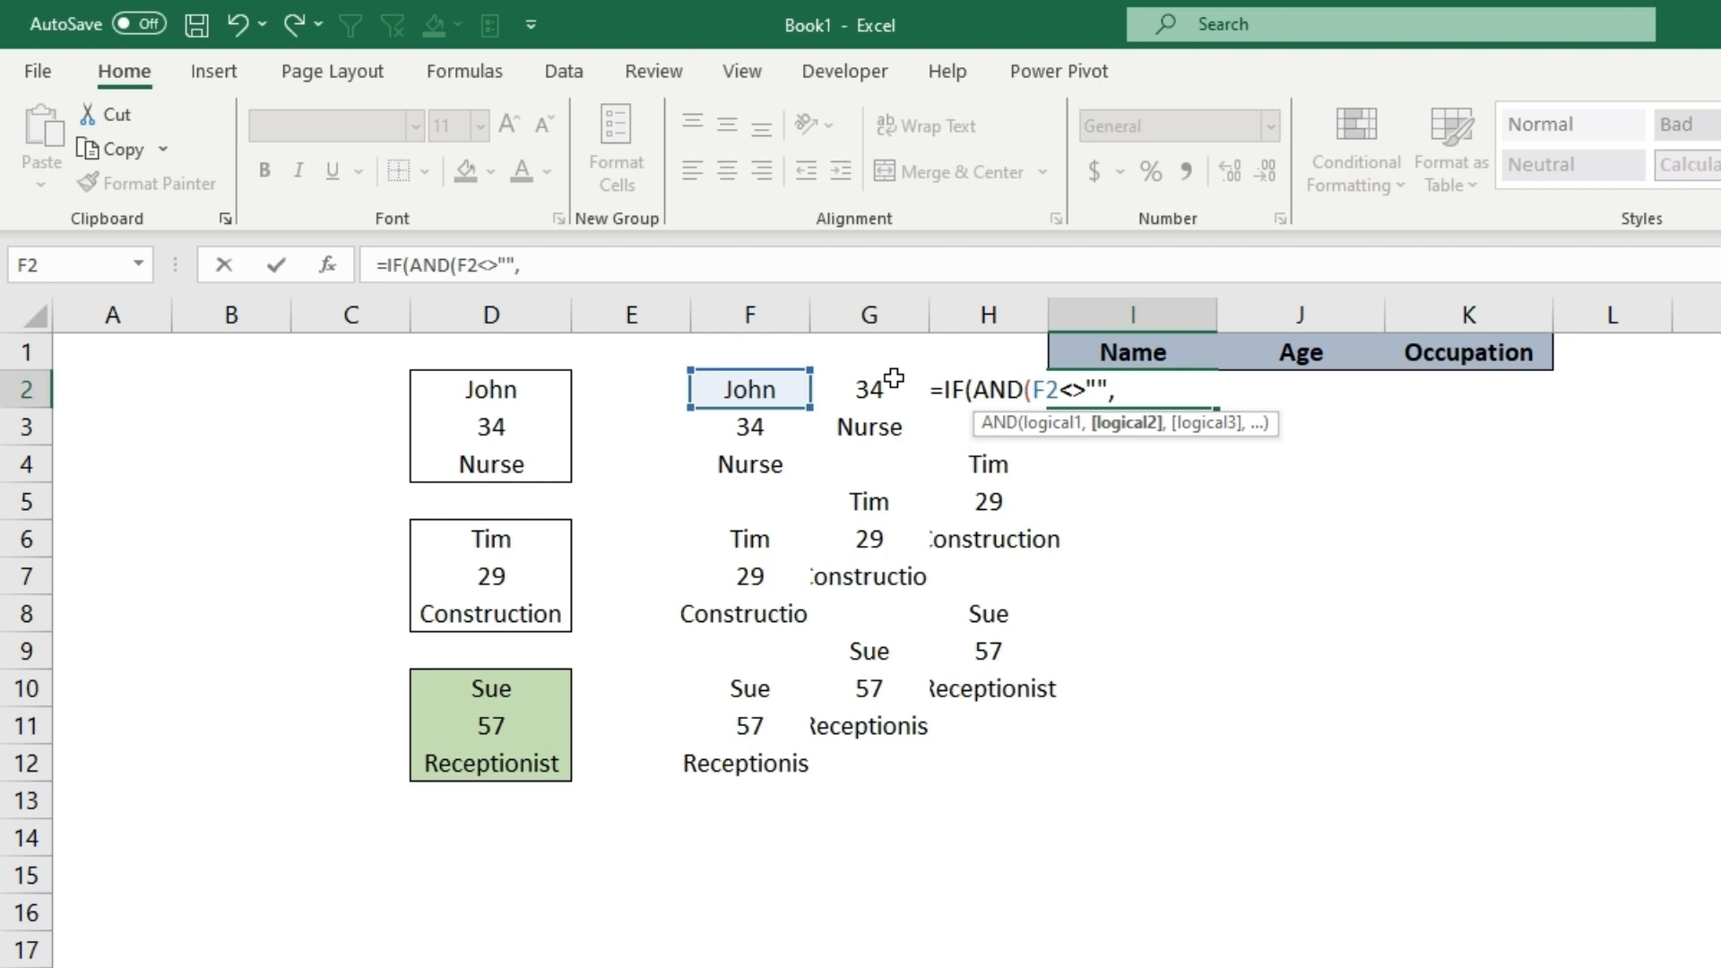
pyautogui.click(868, 389)
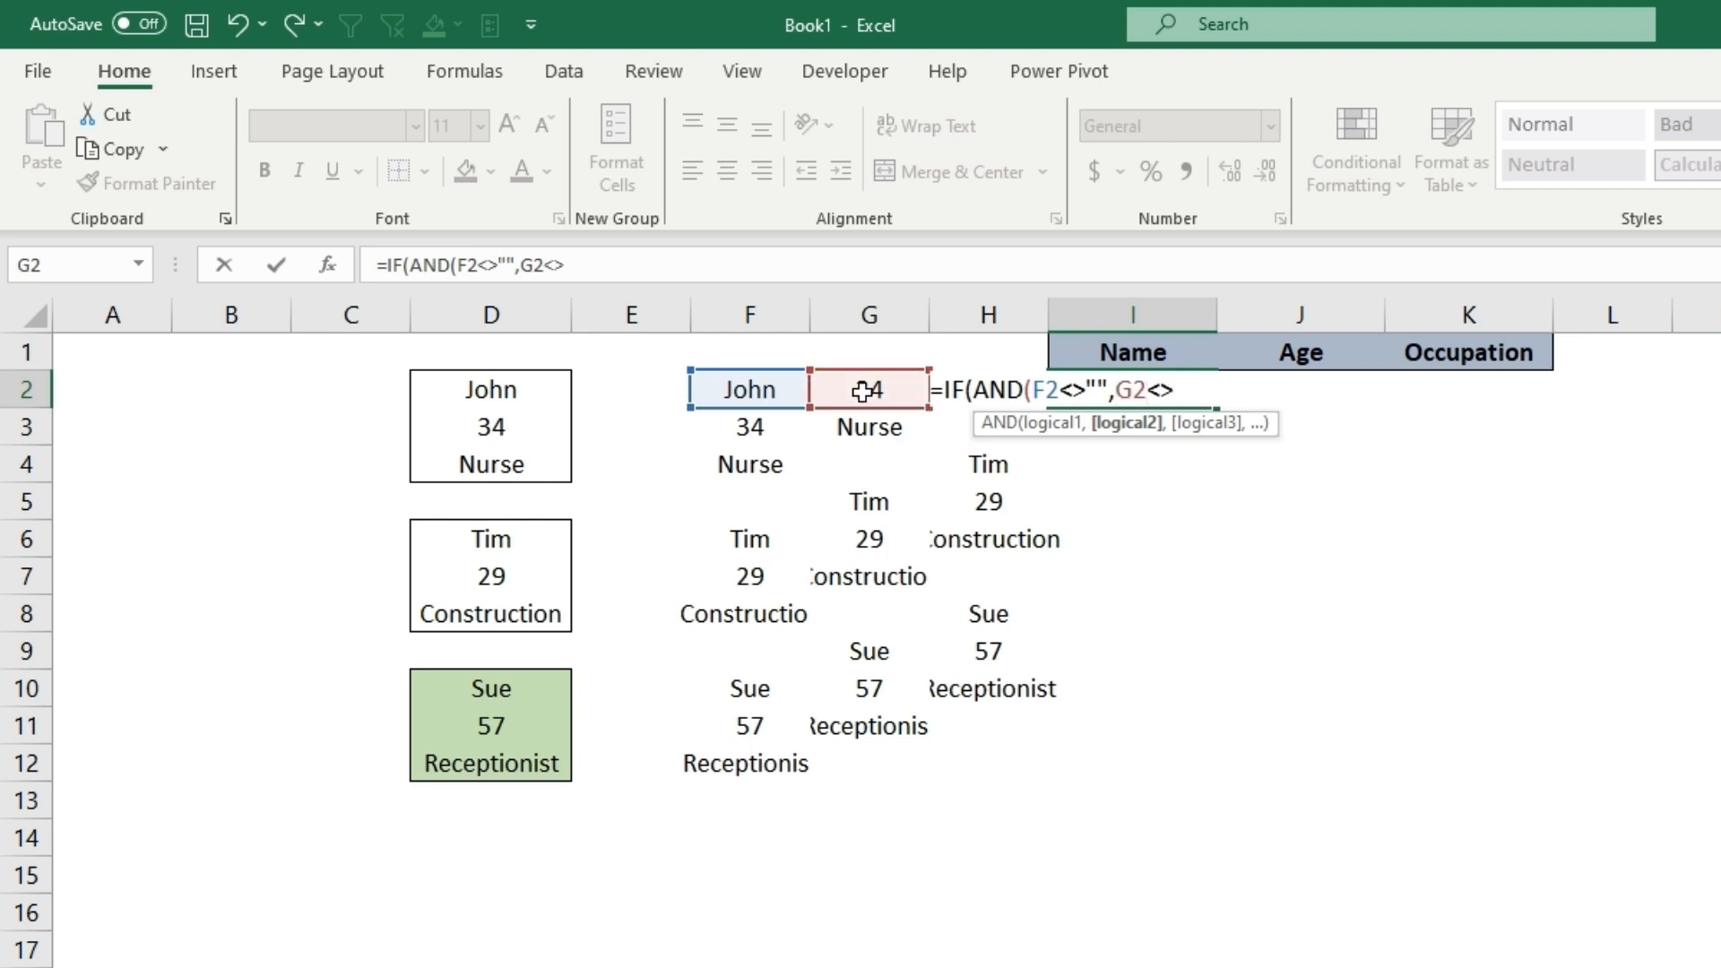
pyautogui.write('"",H2<>"')
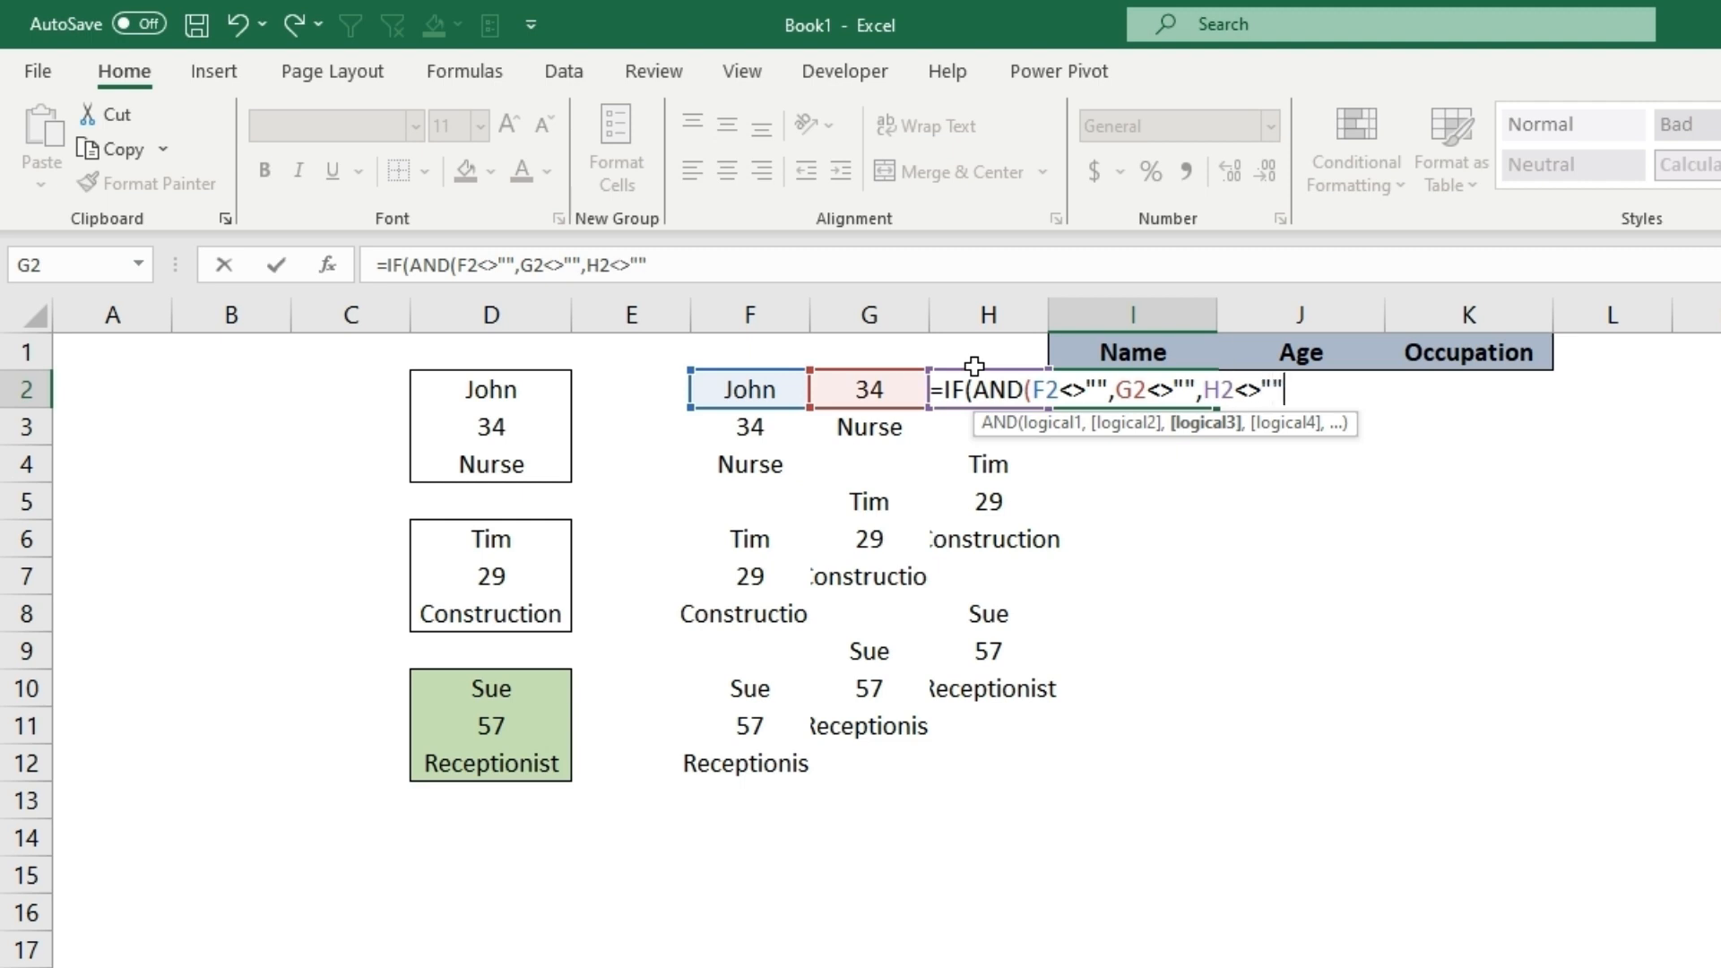
pyautogui.write(')')
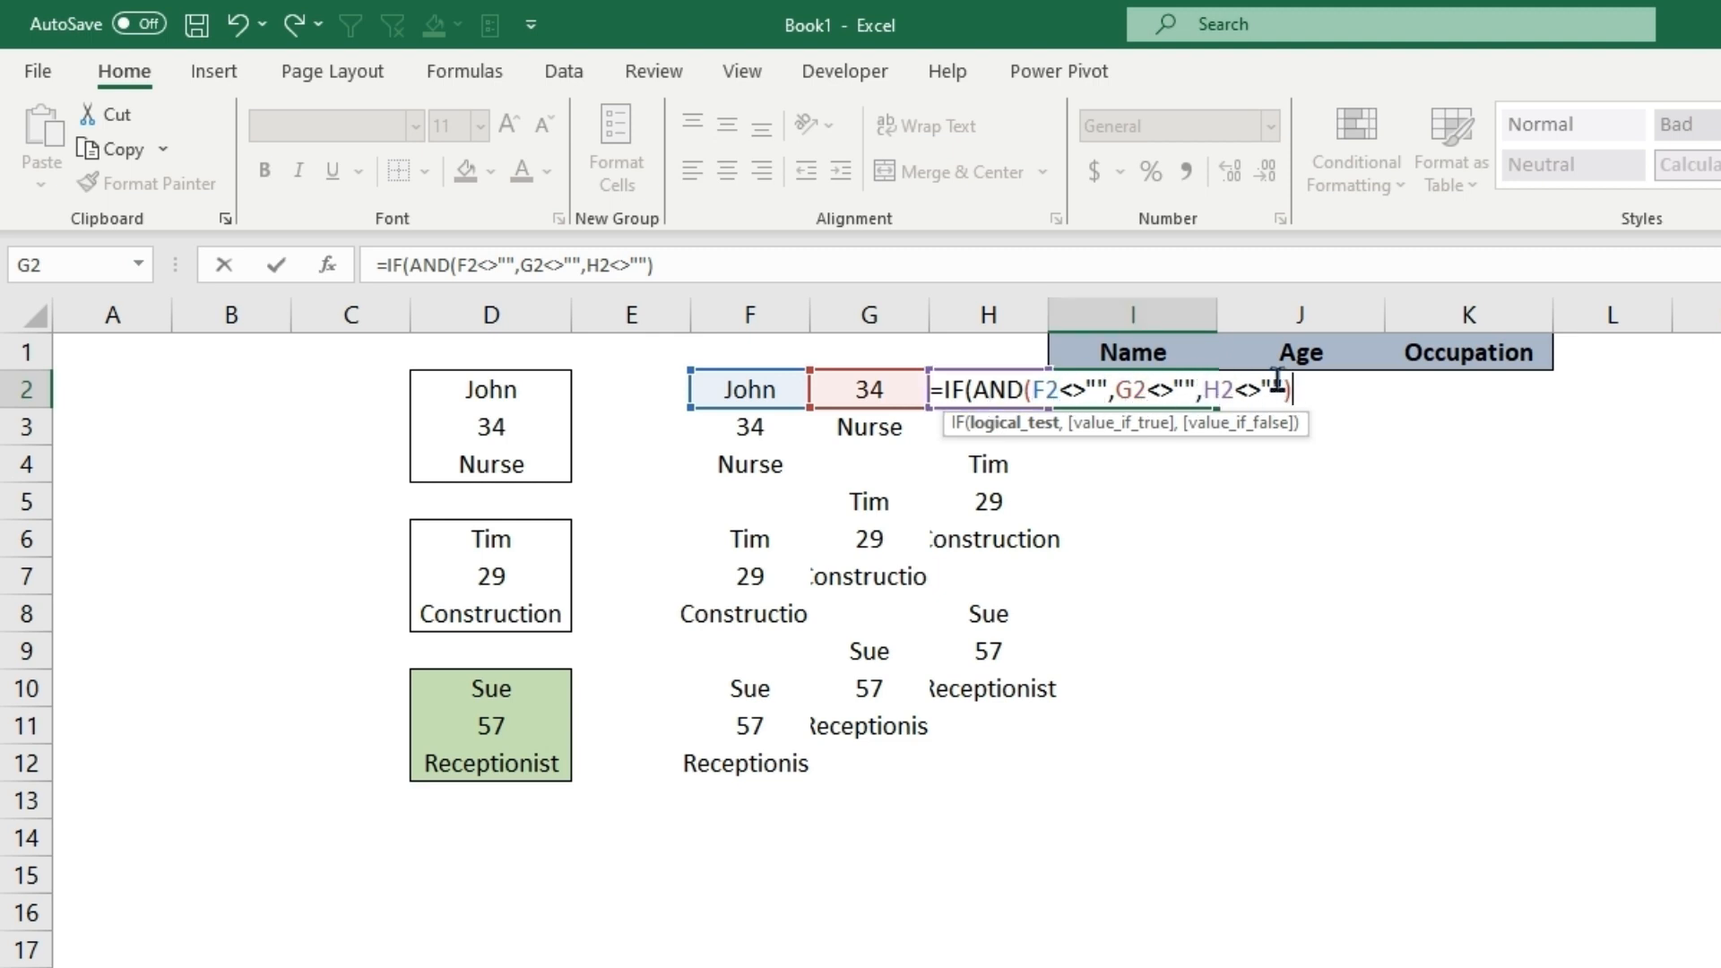
# Step: Finish =IF(AND(F2<>"",G2<>"",H2<>""),F2#,"") so John, 34, Nurse spill across I2:K2
pyautogui.write(',')
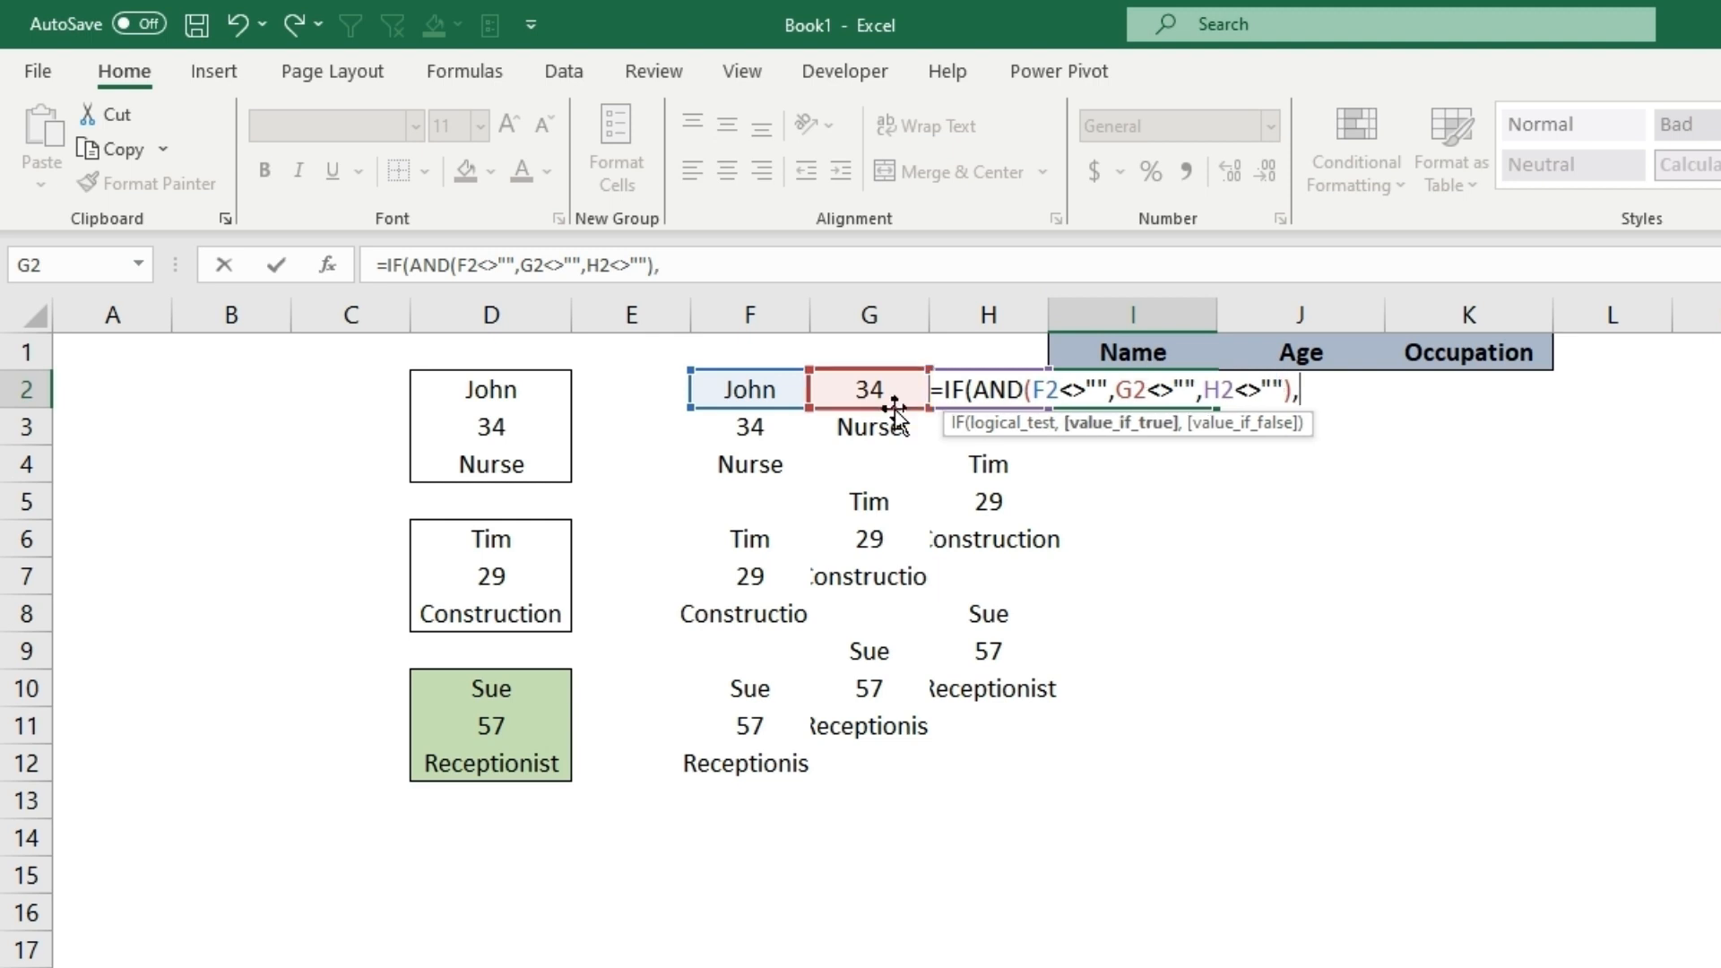
pyautogui.write('F2#')
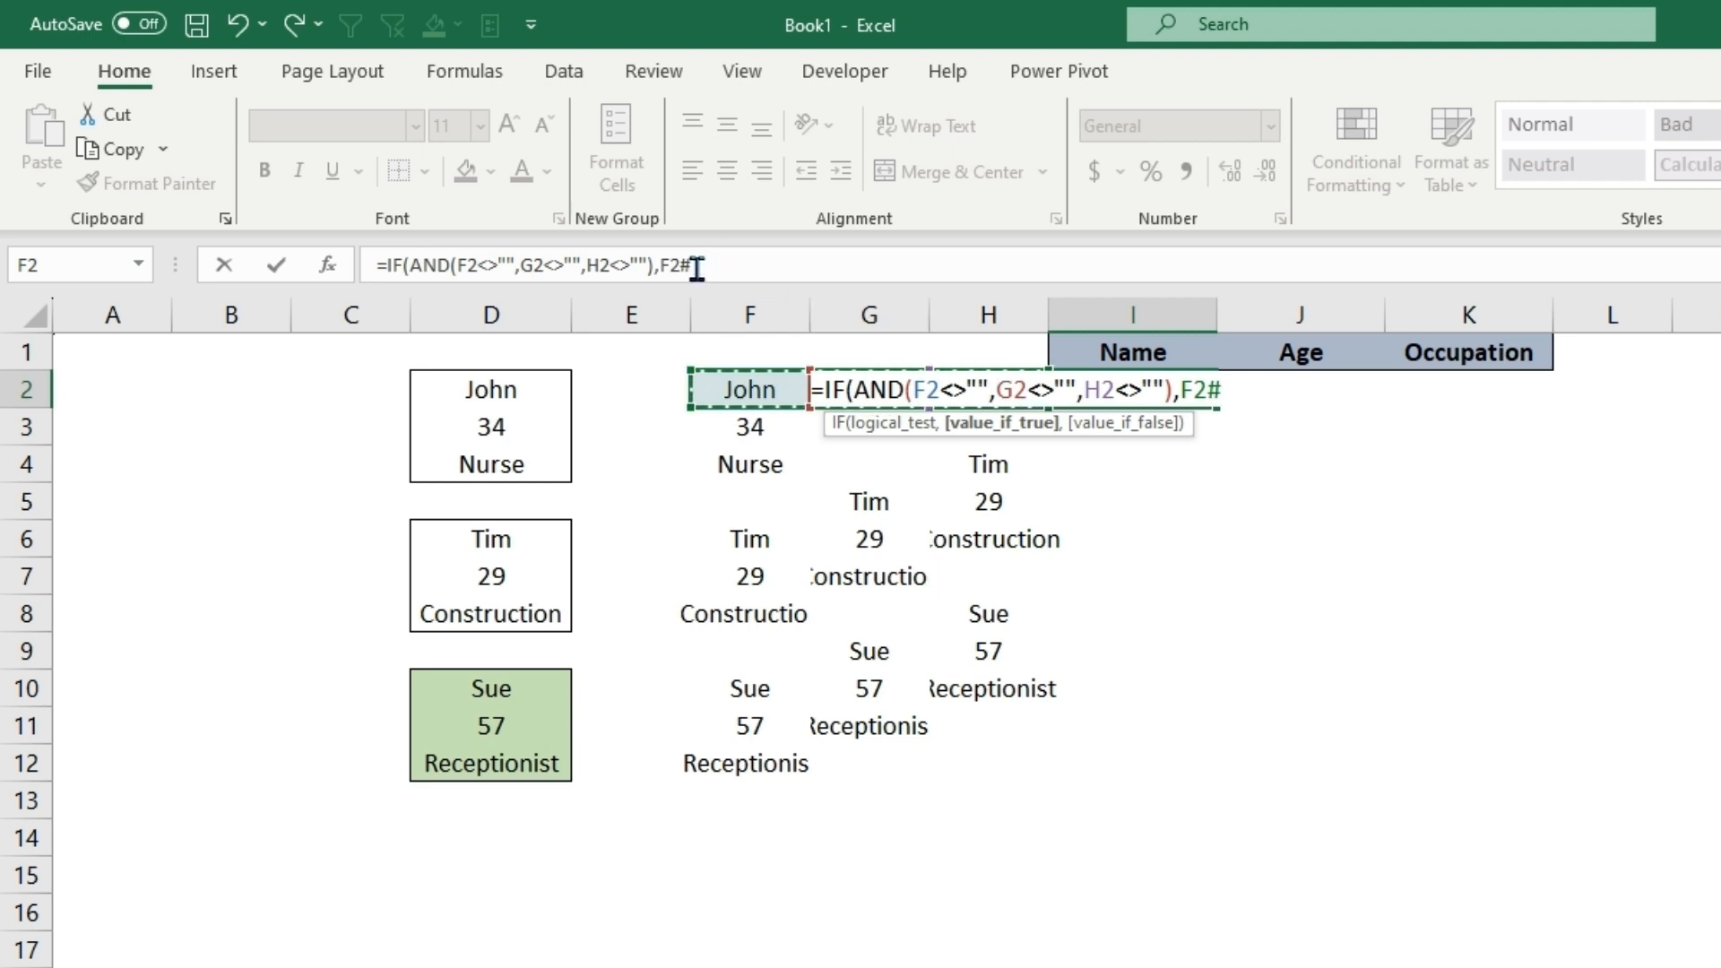
pyautogui.moveTo(735, 393)
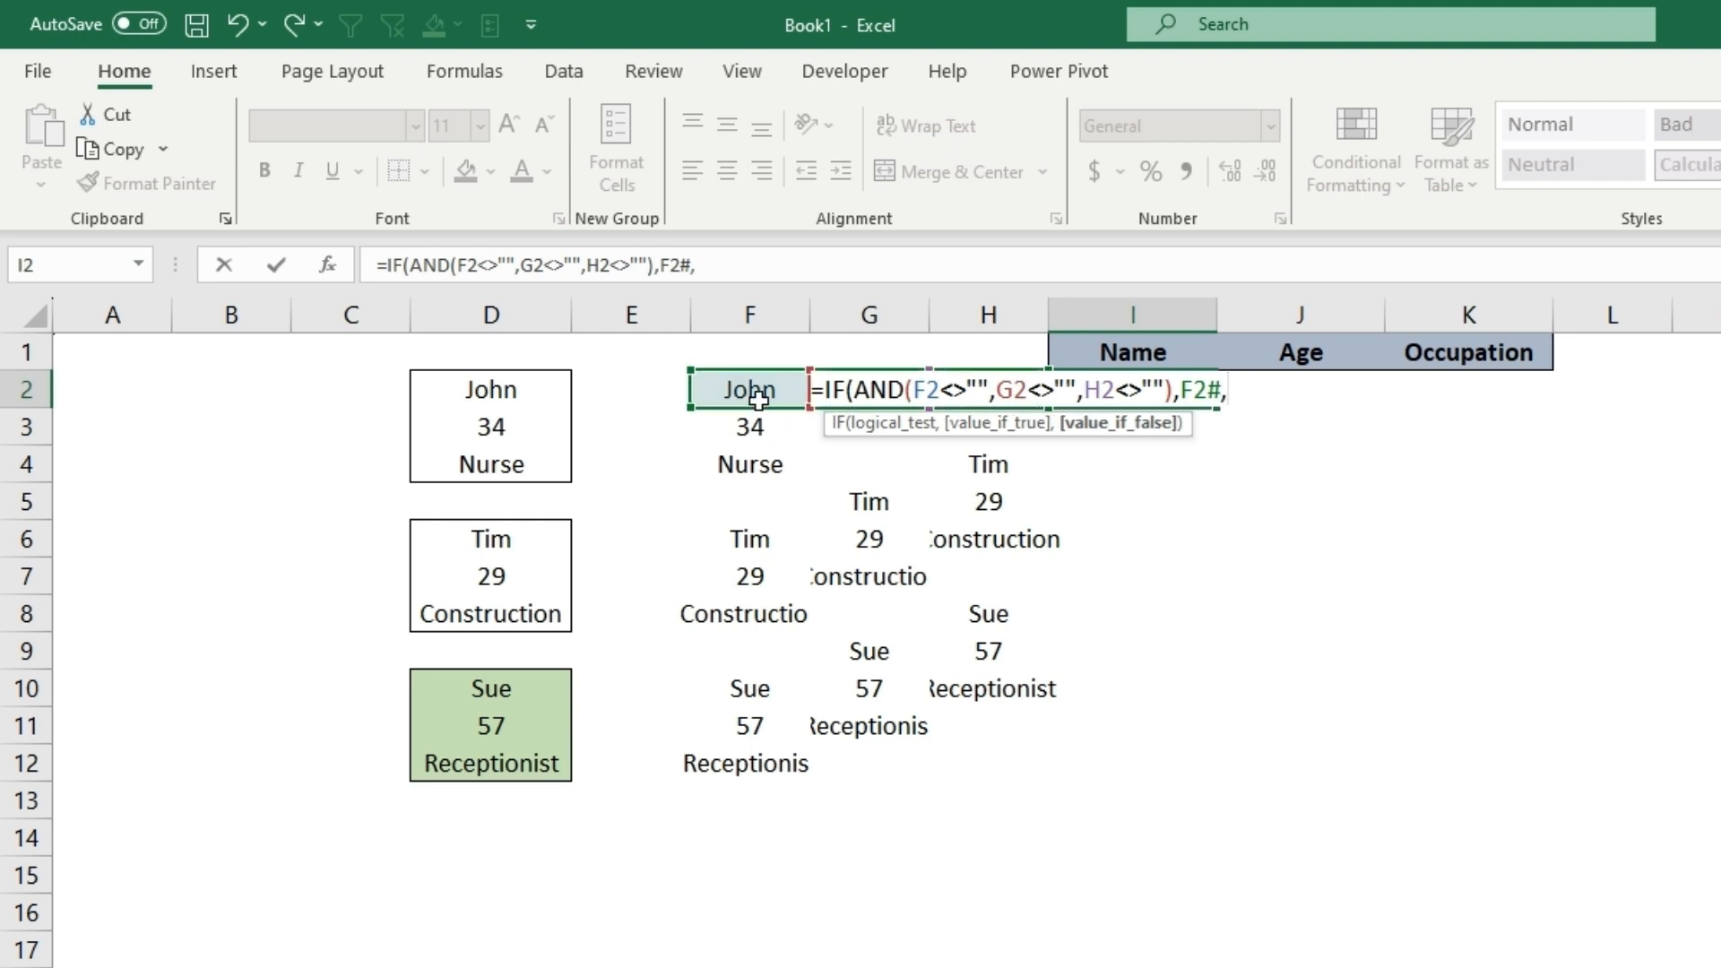
pyautogui.write('""')
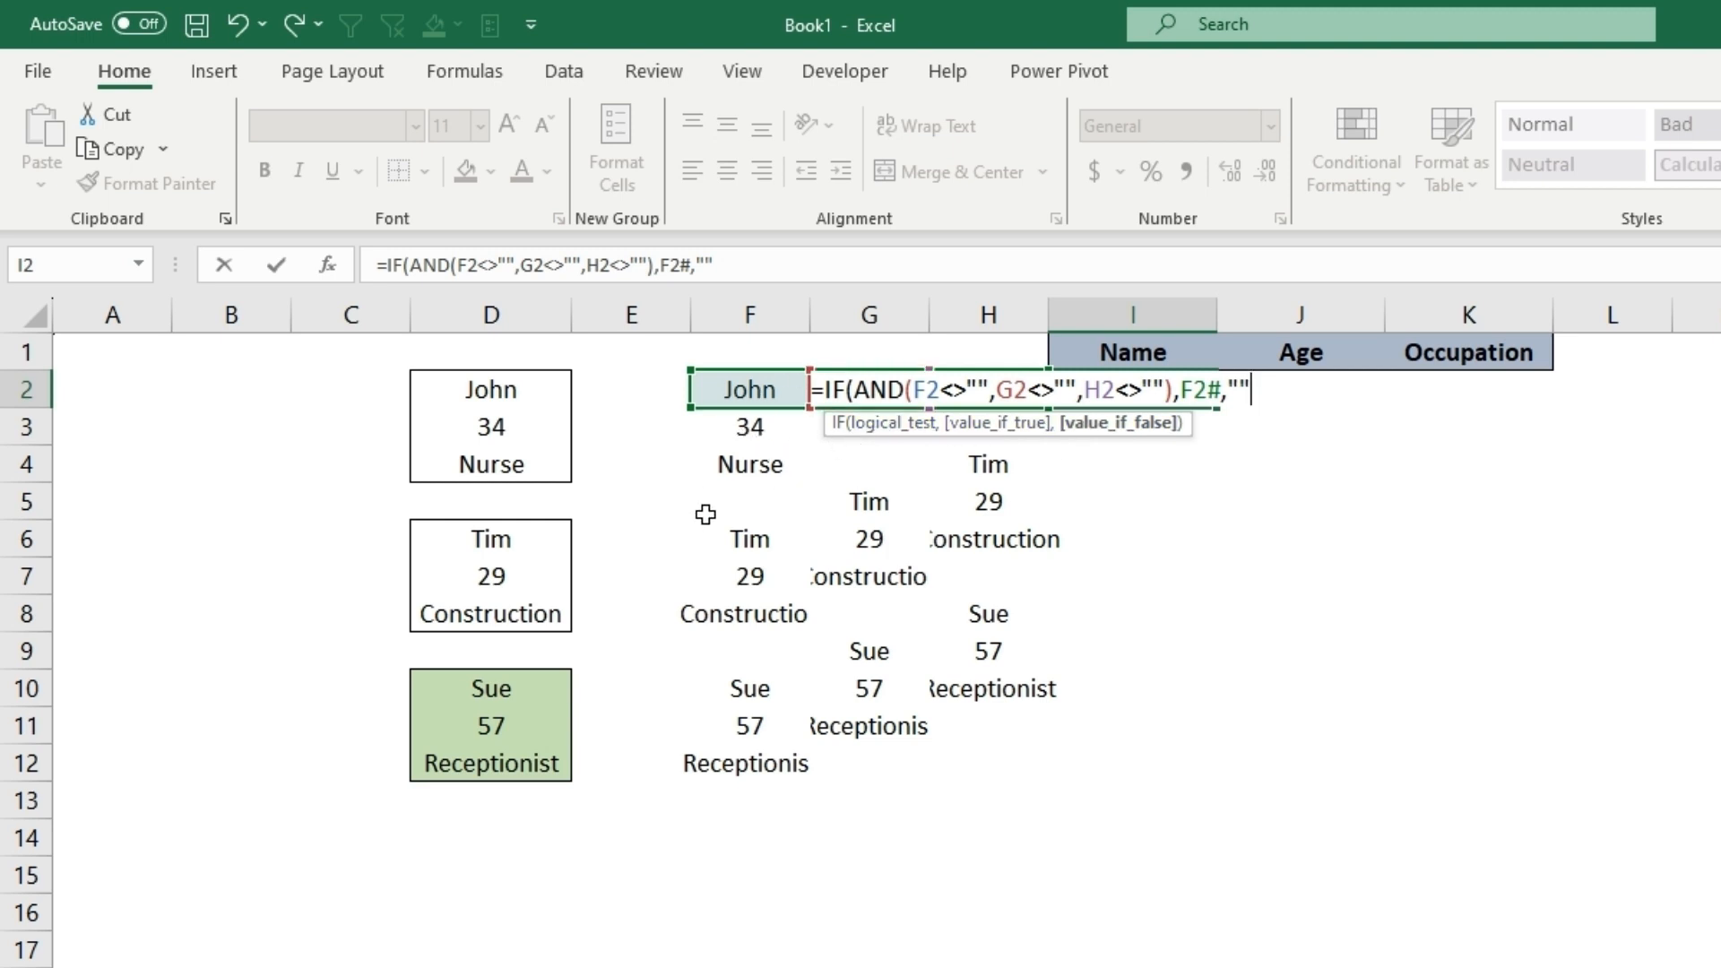
pyautogui.moveTo(1265, 387)
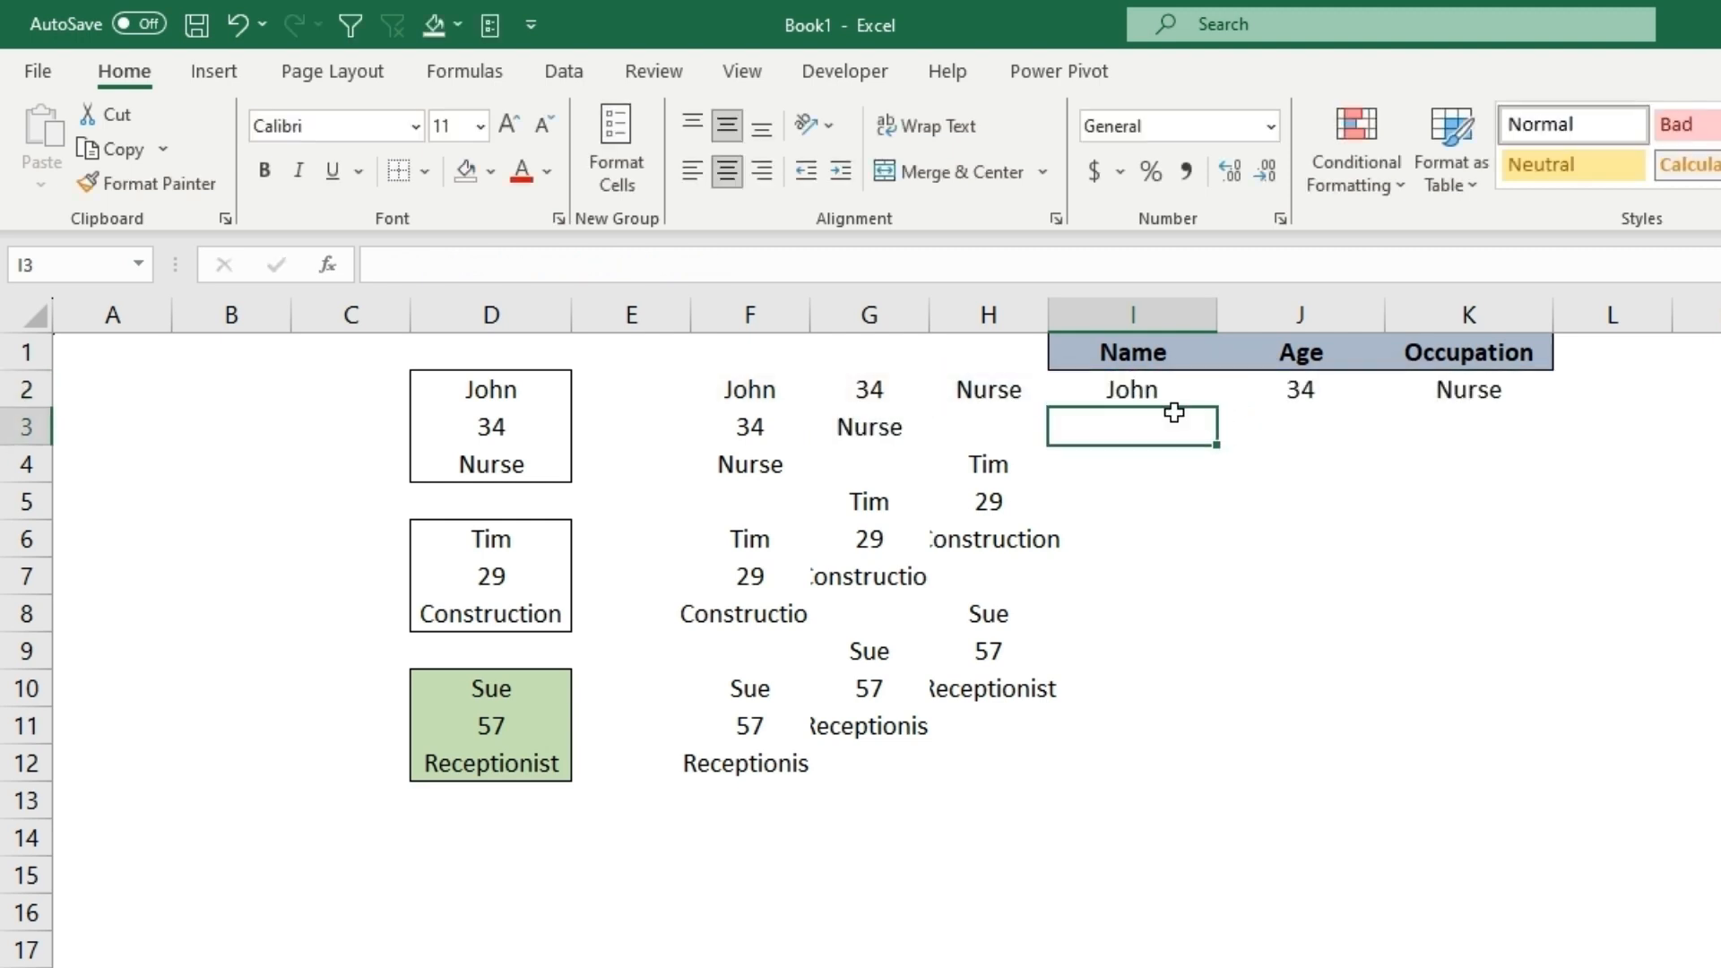
# Step: Fill the I2 formula down for Tim and Sue, hide helper columns F:H, and select the header row
pyautogui.click(1131, 389)
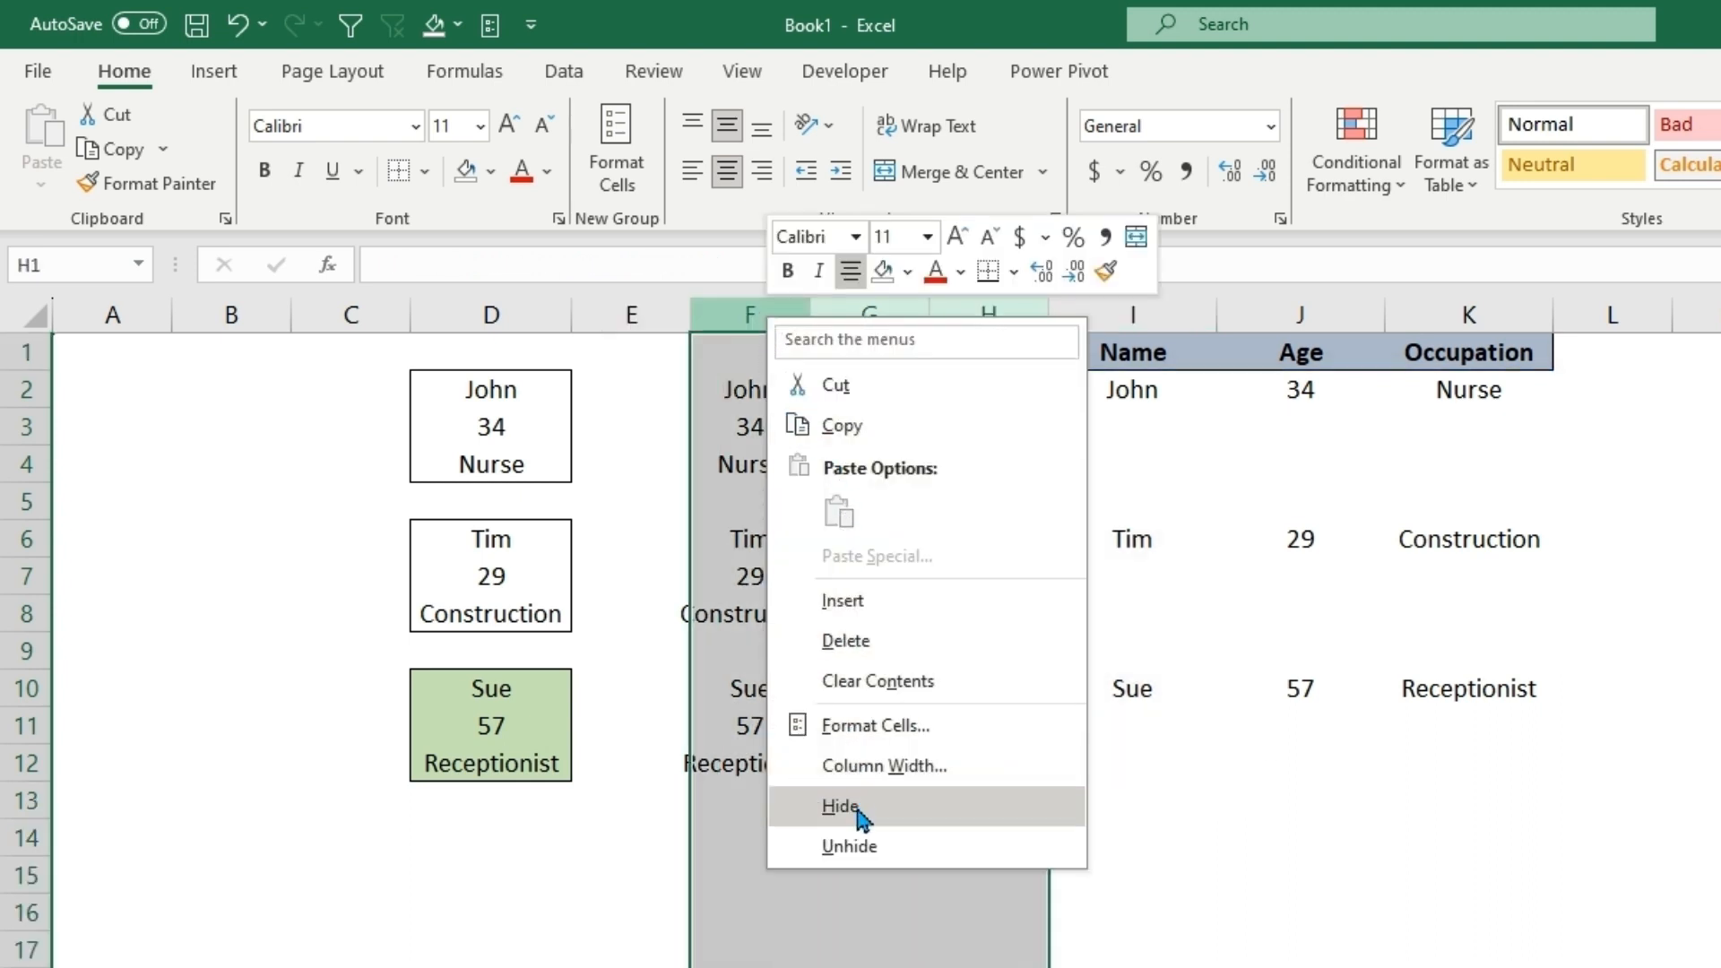
pyautogui.click(839, 805)
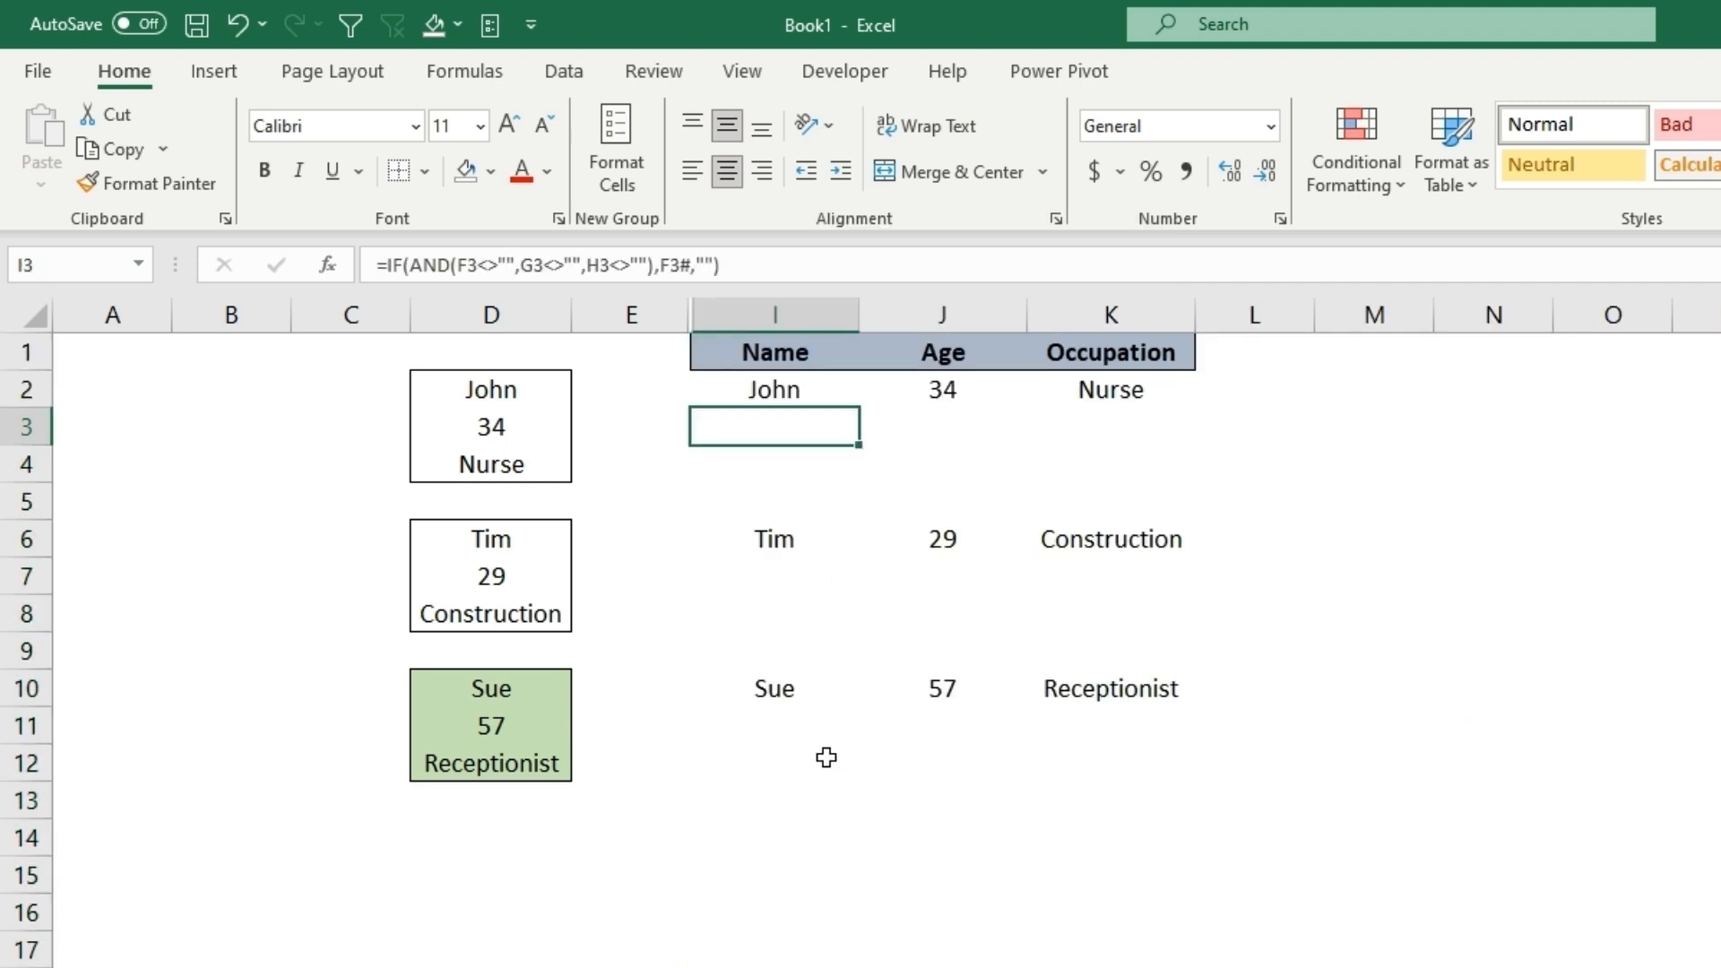
pyautogui.click(772, 462)
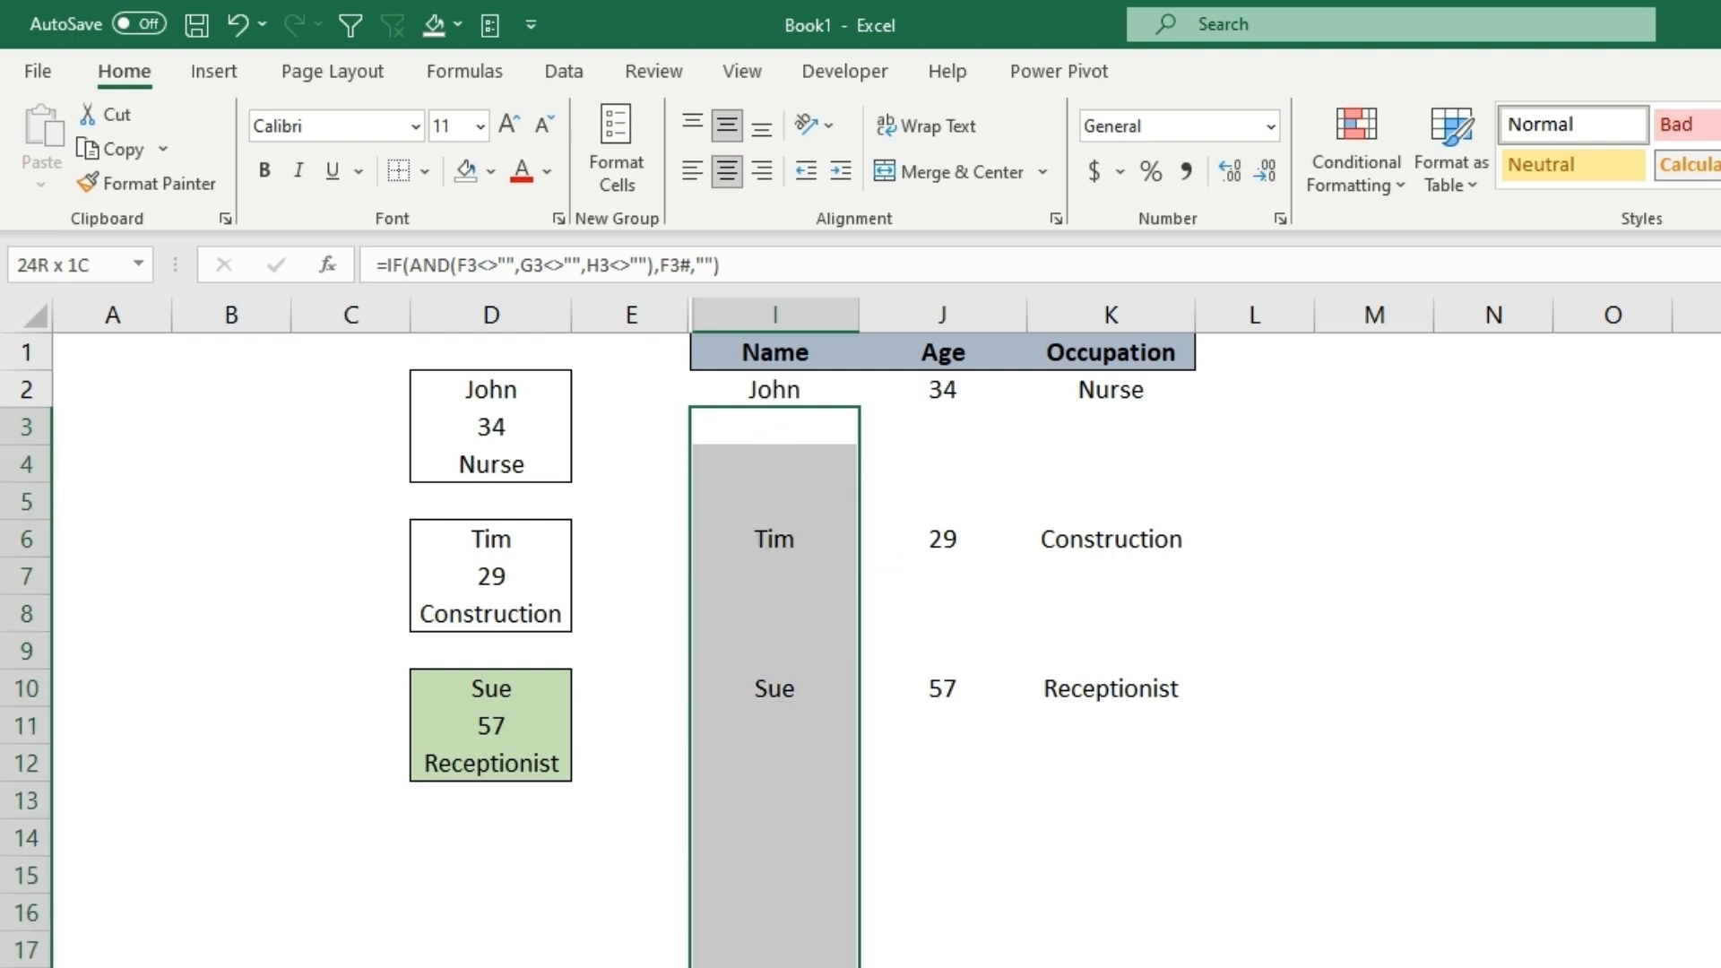
pyautogui.click(785, 353)
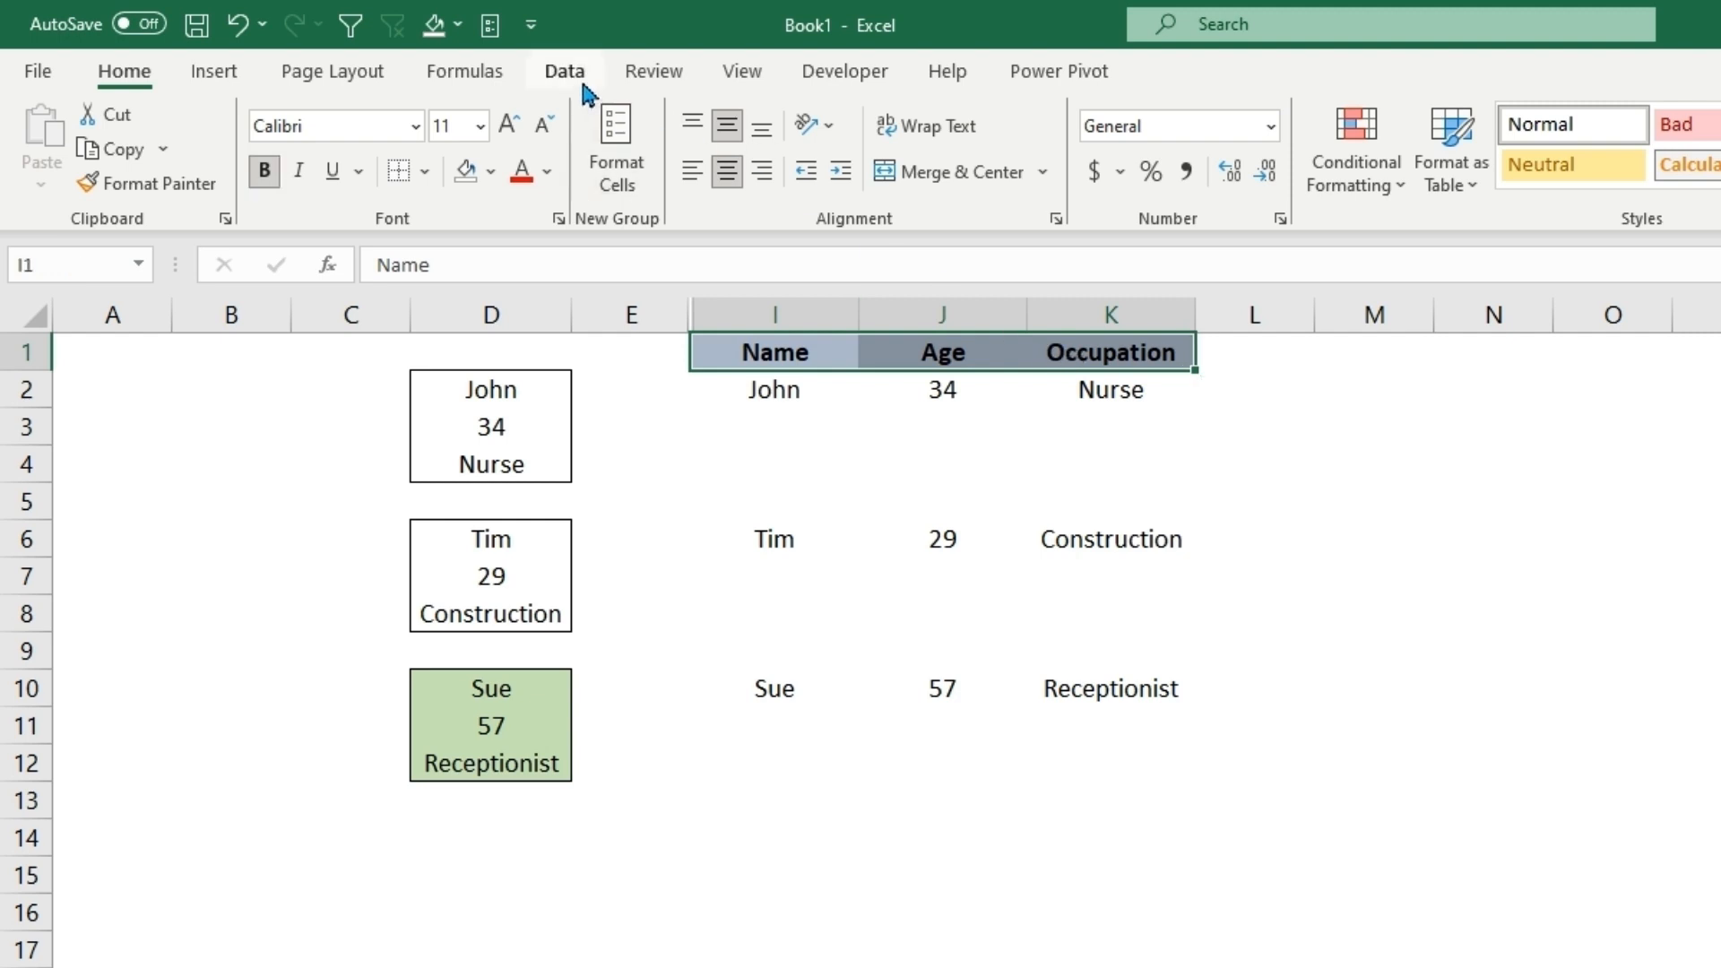
# Step: Add Data filters to I1:K1, filter out blank Name rows, and hide the original columns D:E
pyautogui.click(565, 69)
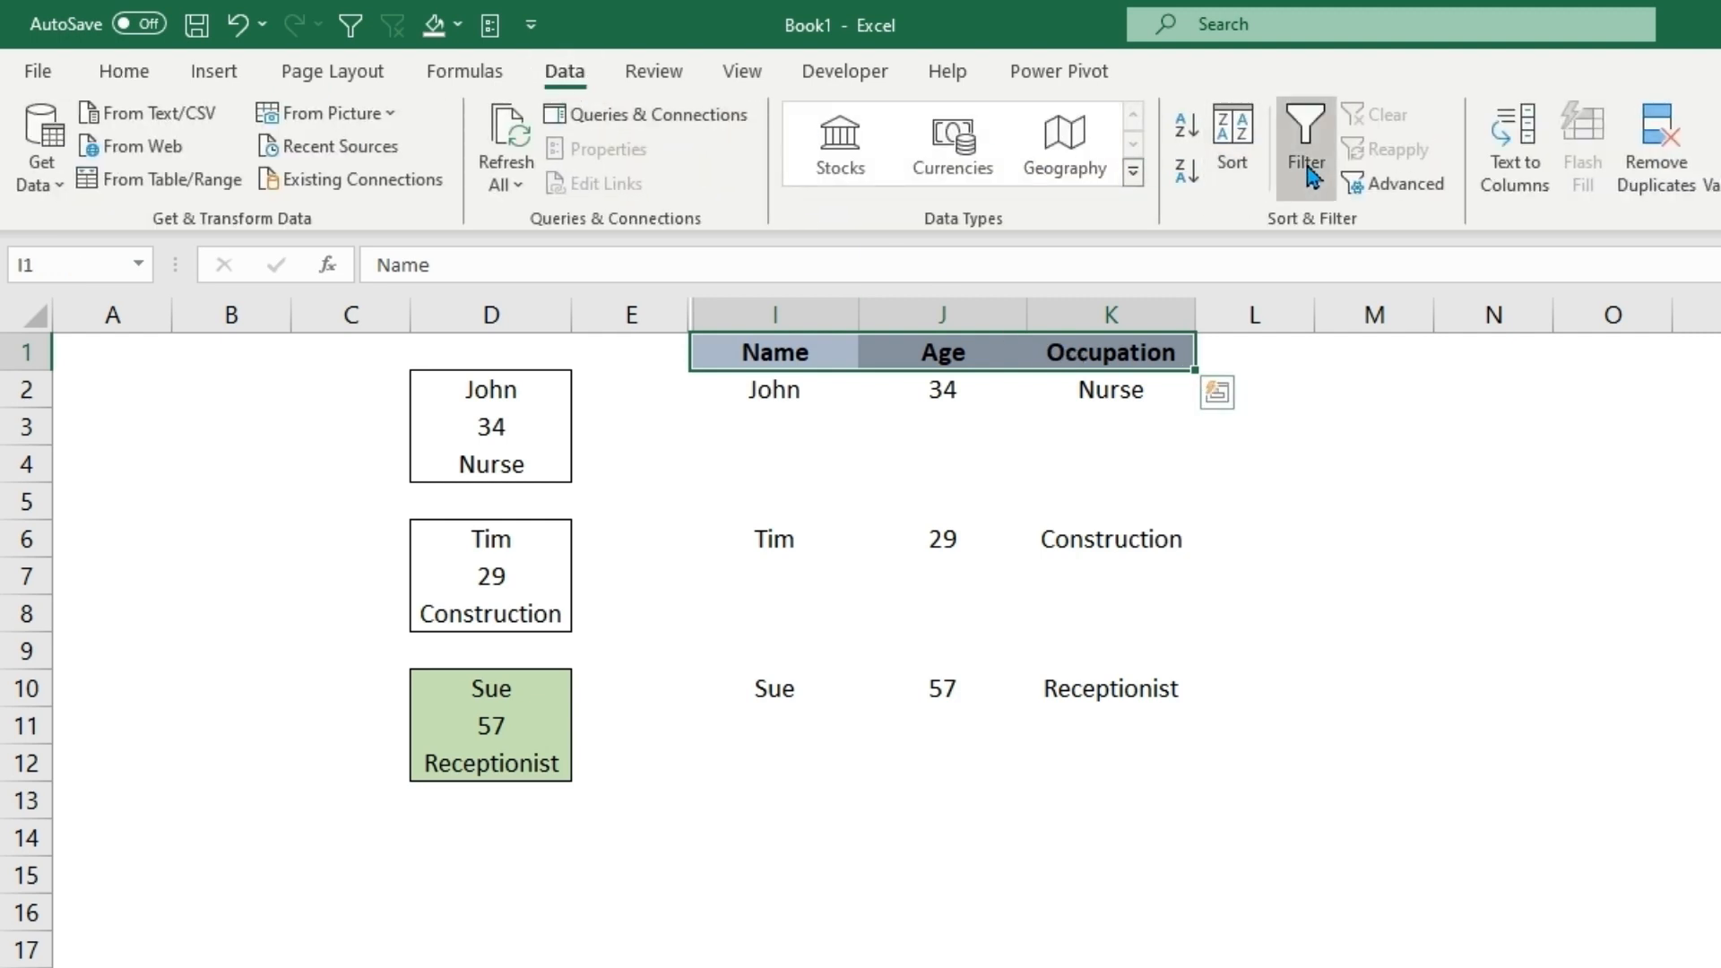
pyautogui.click(1303, 143)
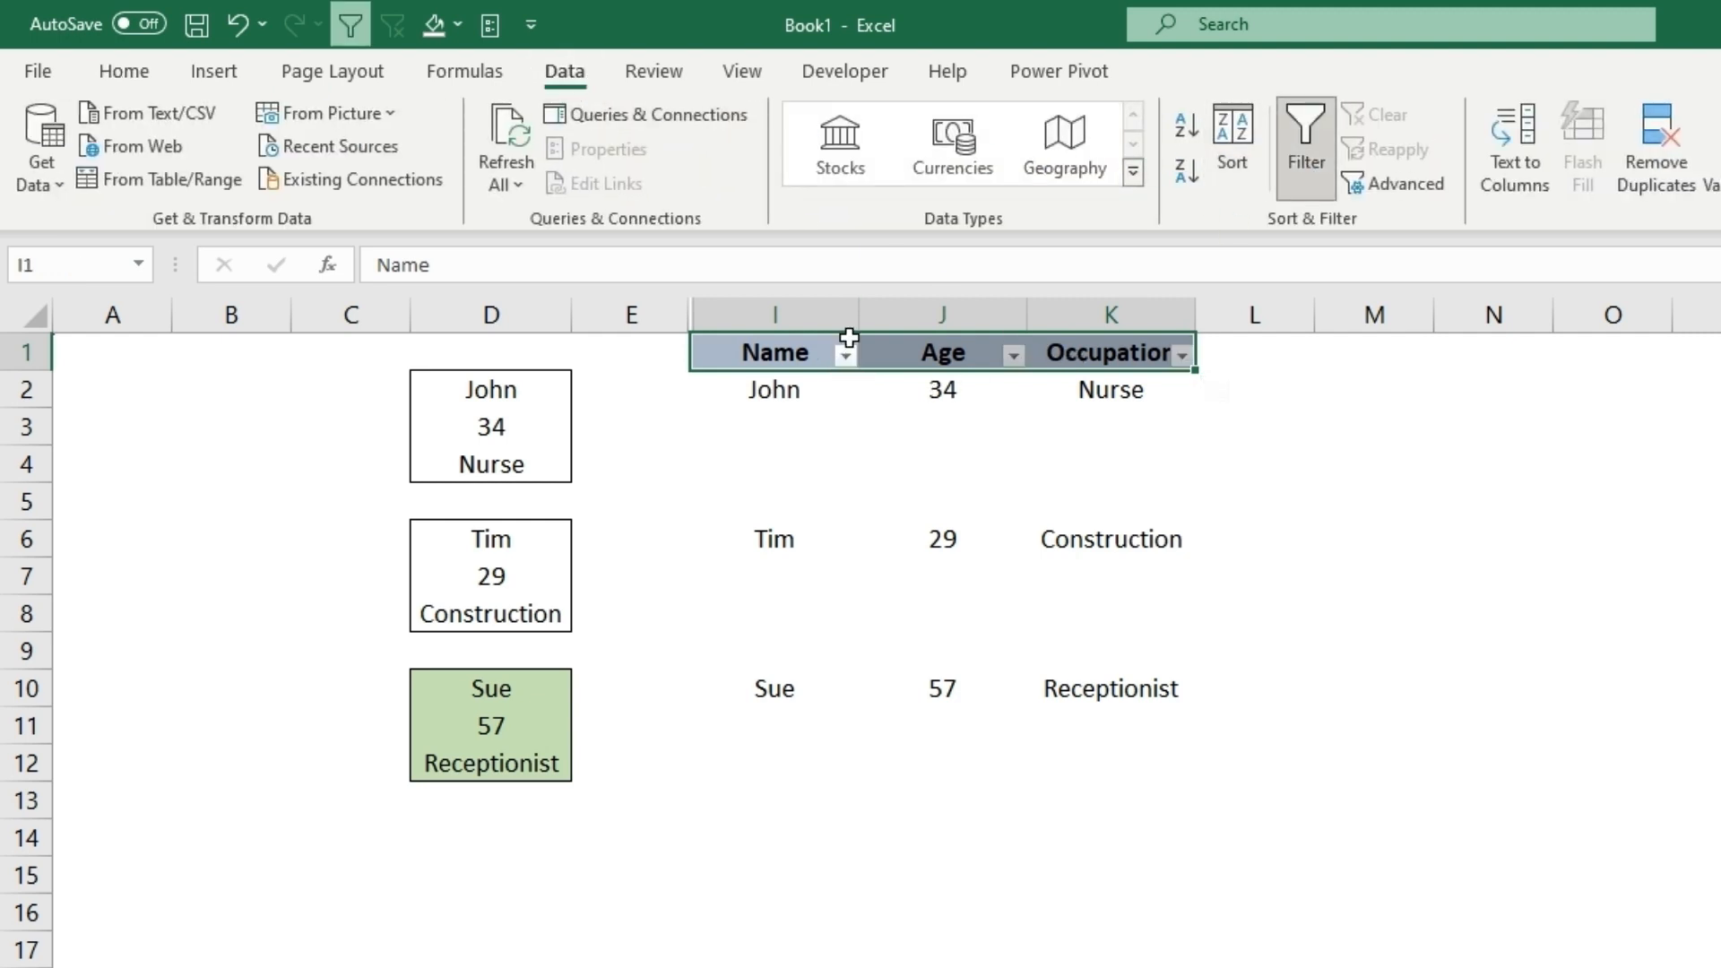
pyautogui.click(845, 353)
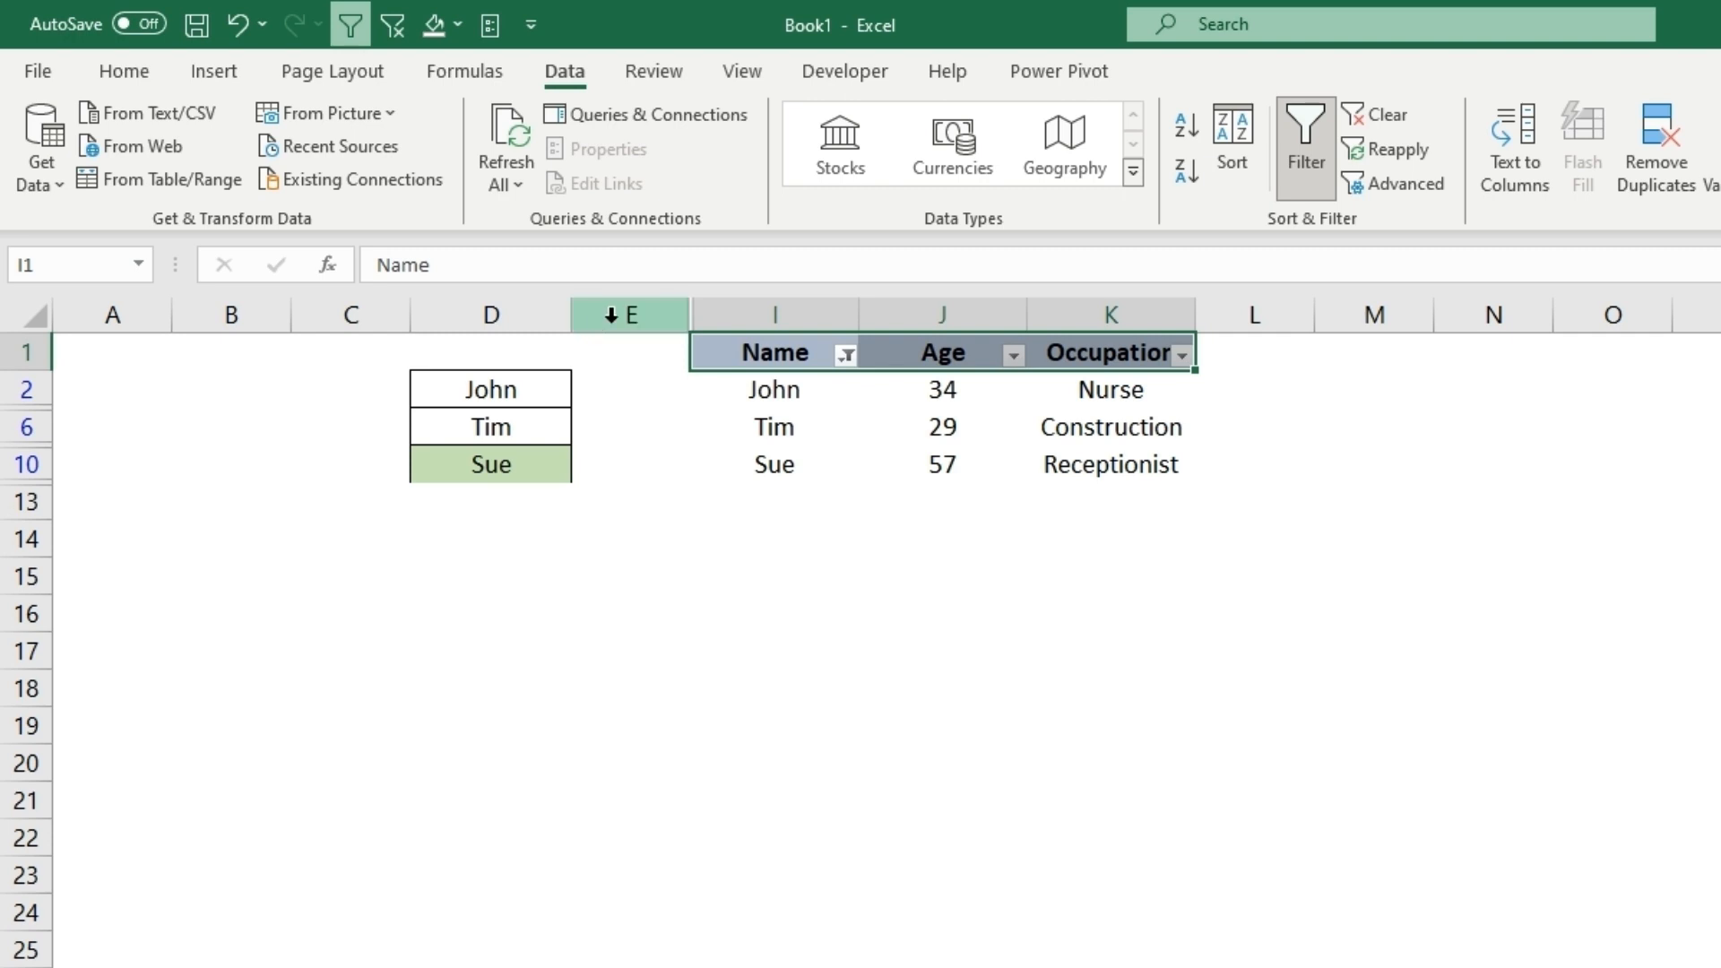
pyautogui.rightClick(627, 315)
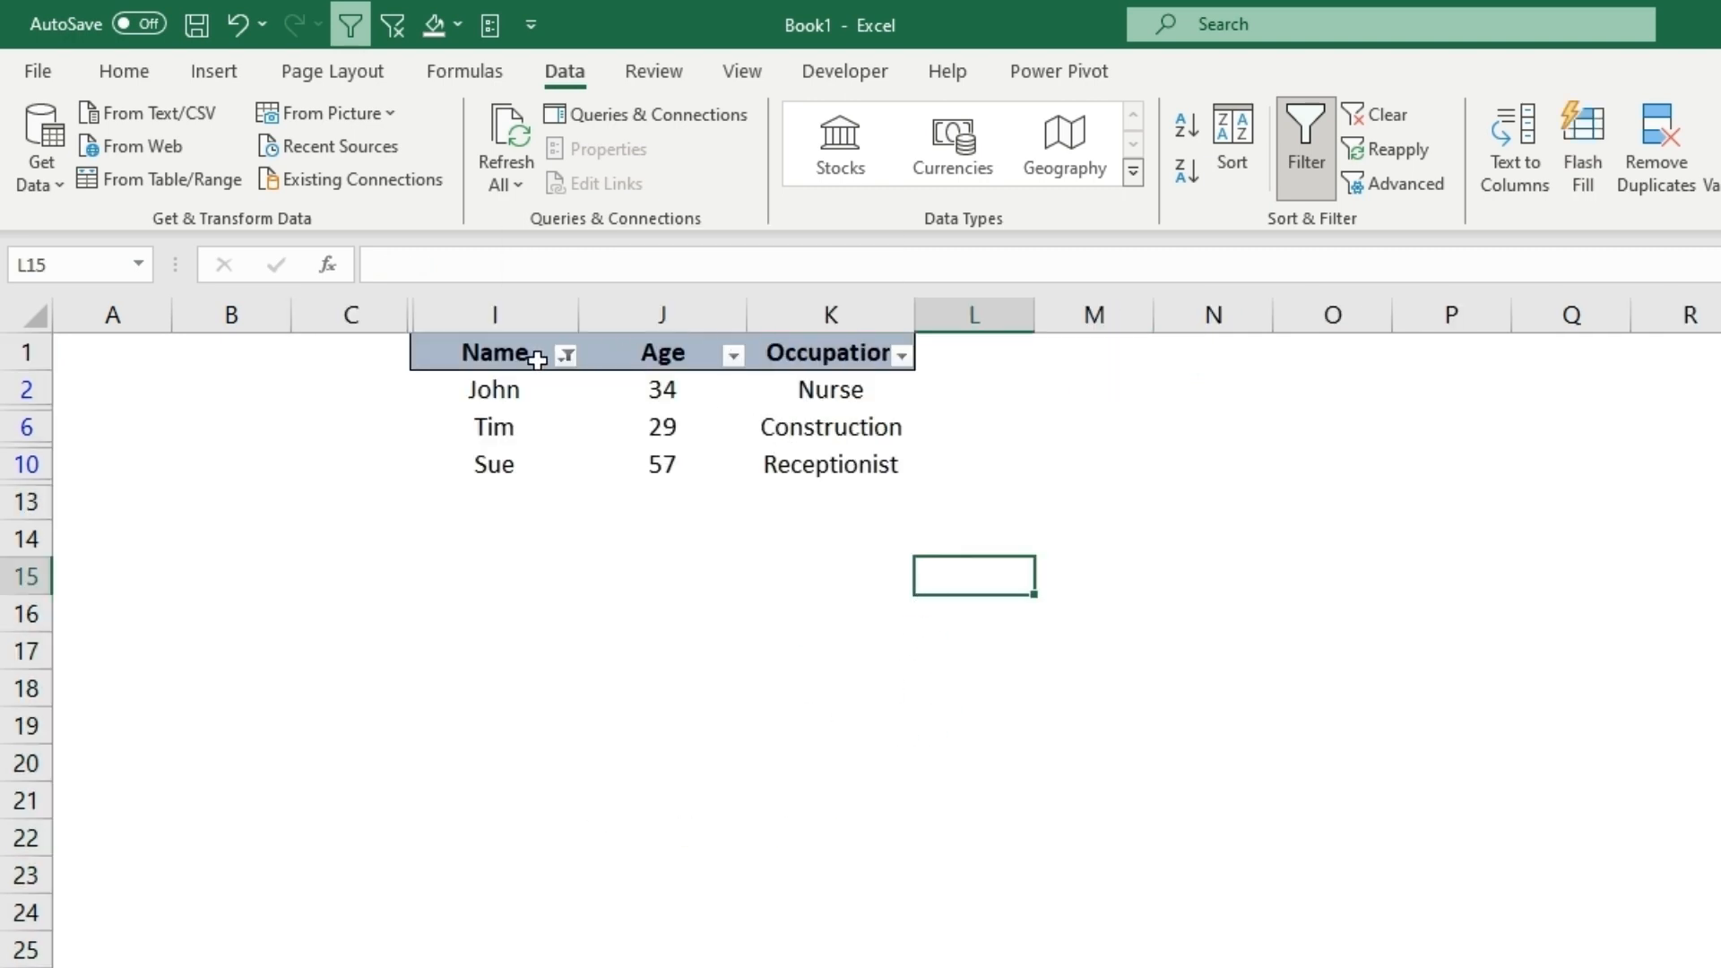
# Step: Test the Name filter by unchecking and rechecking John
pyautogui.click(564, 353)
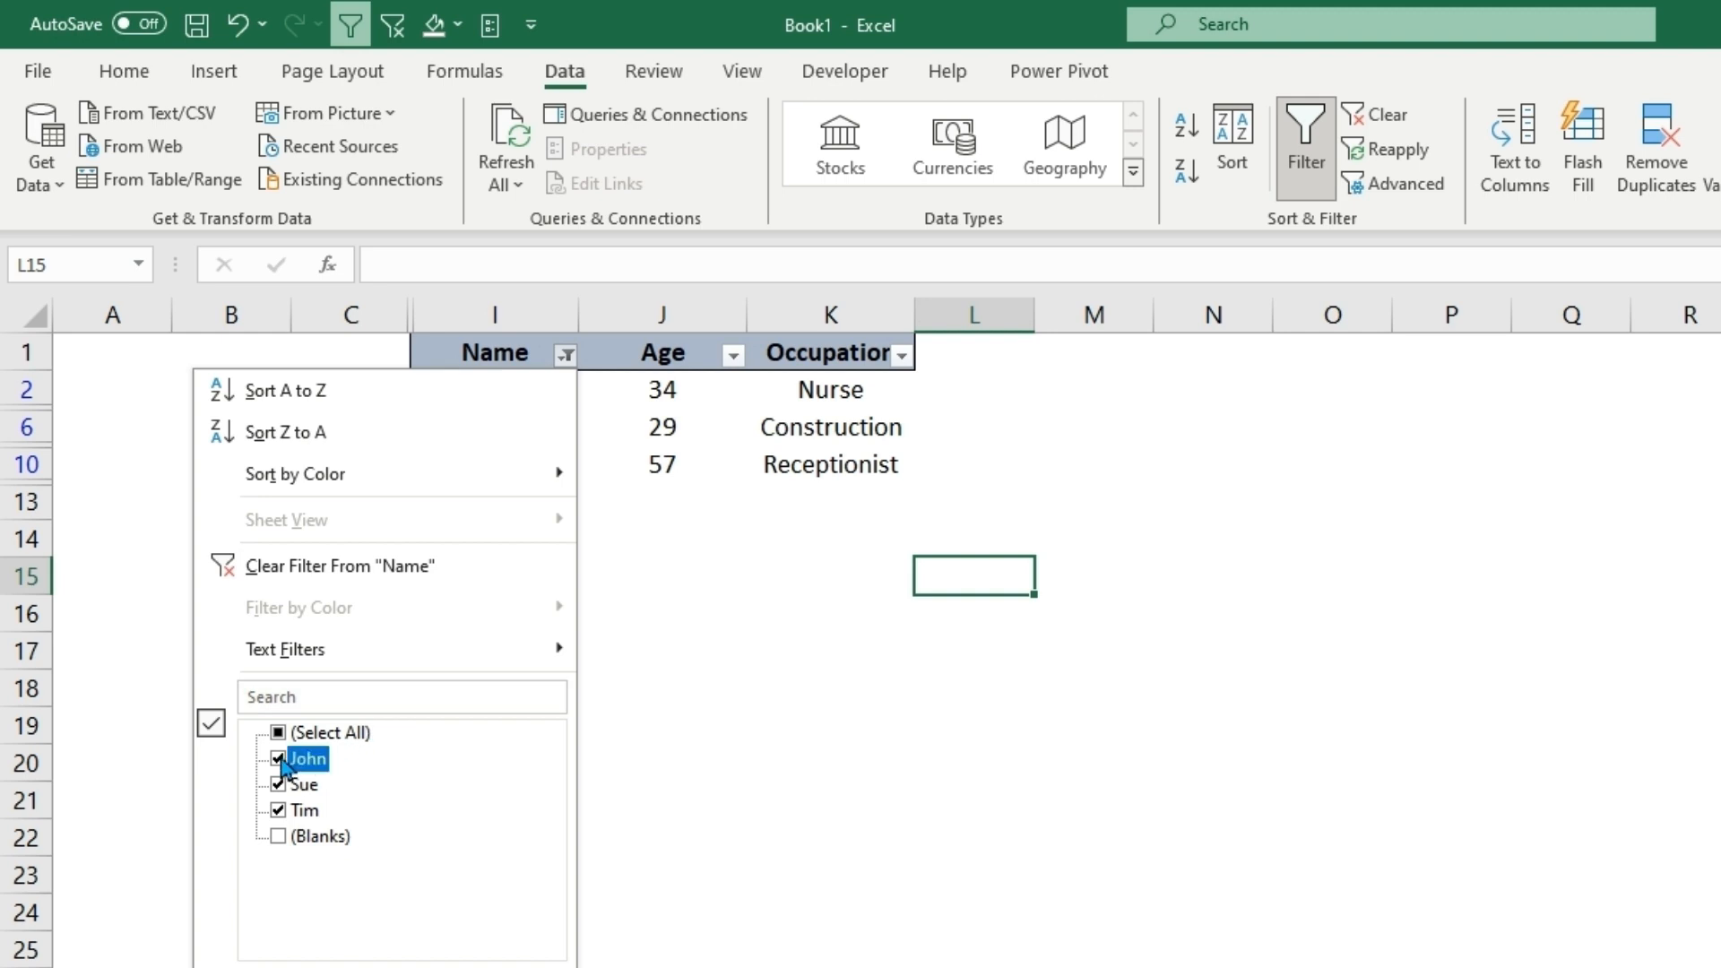
pyautogui.click(280, 758)
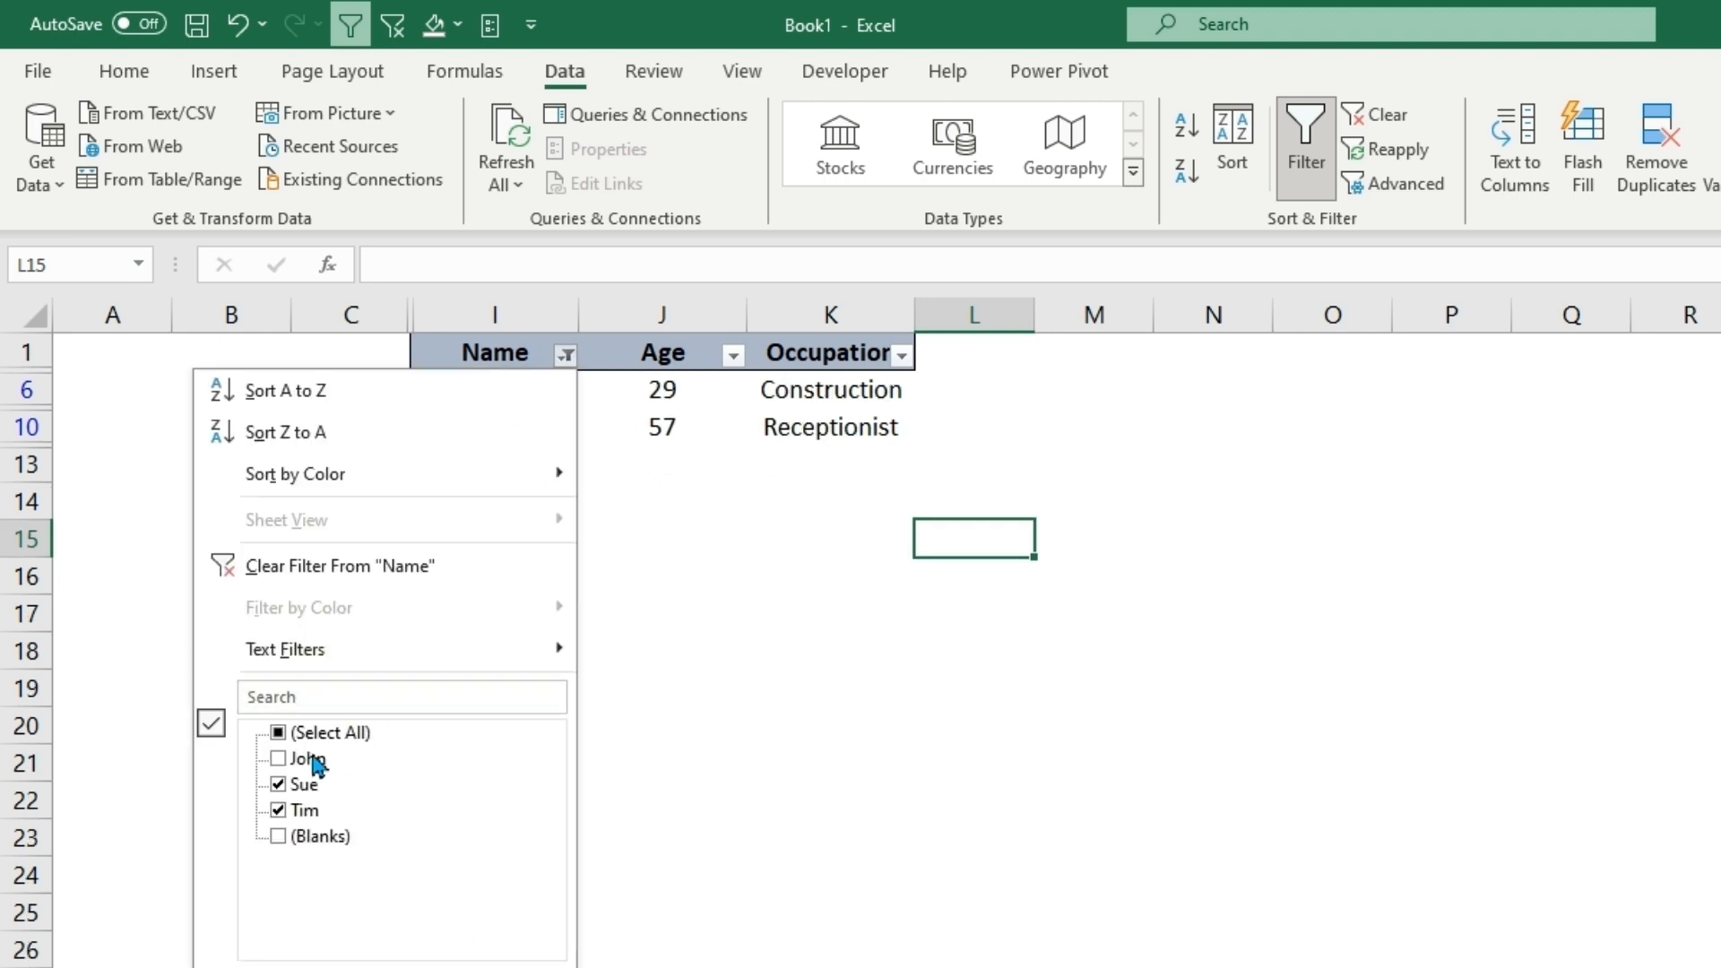
pyautogui.click(281, 758)
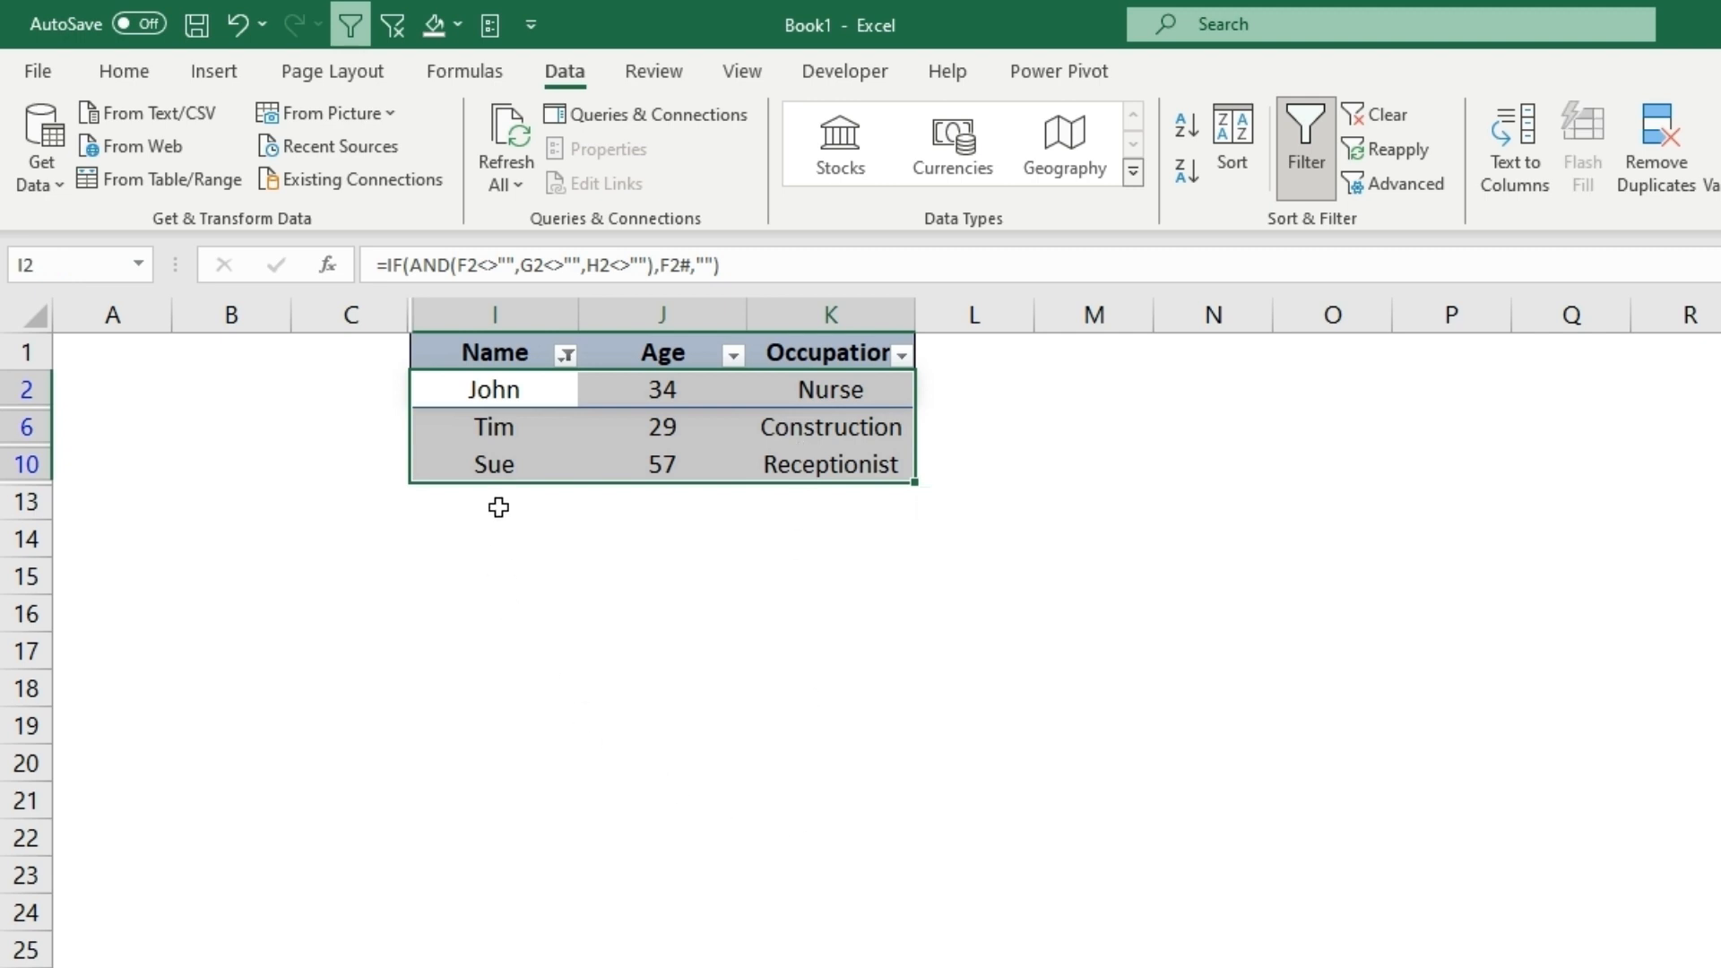
pyautogui.moveTo(488, 514)
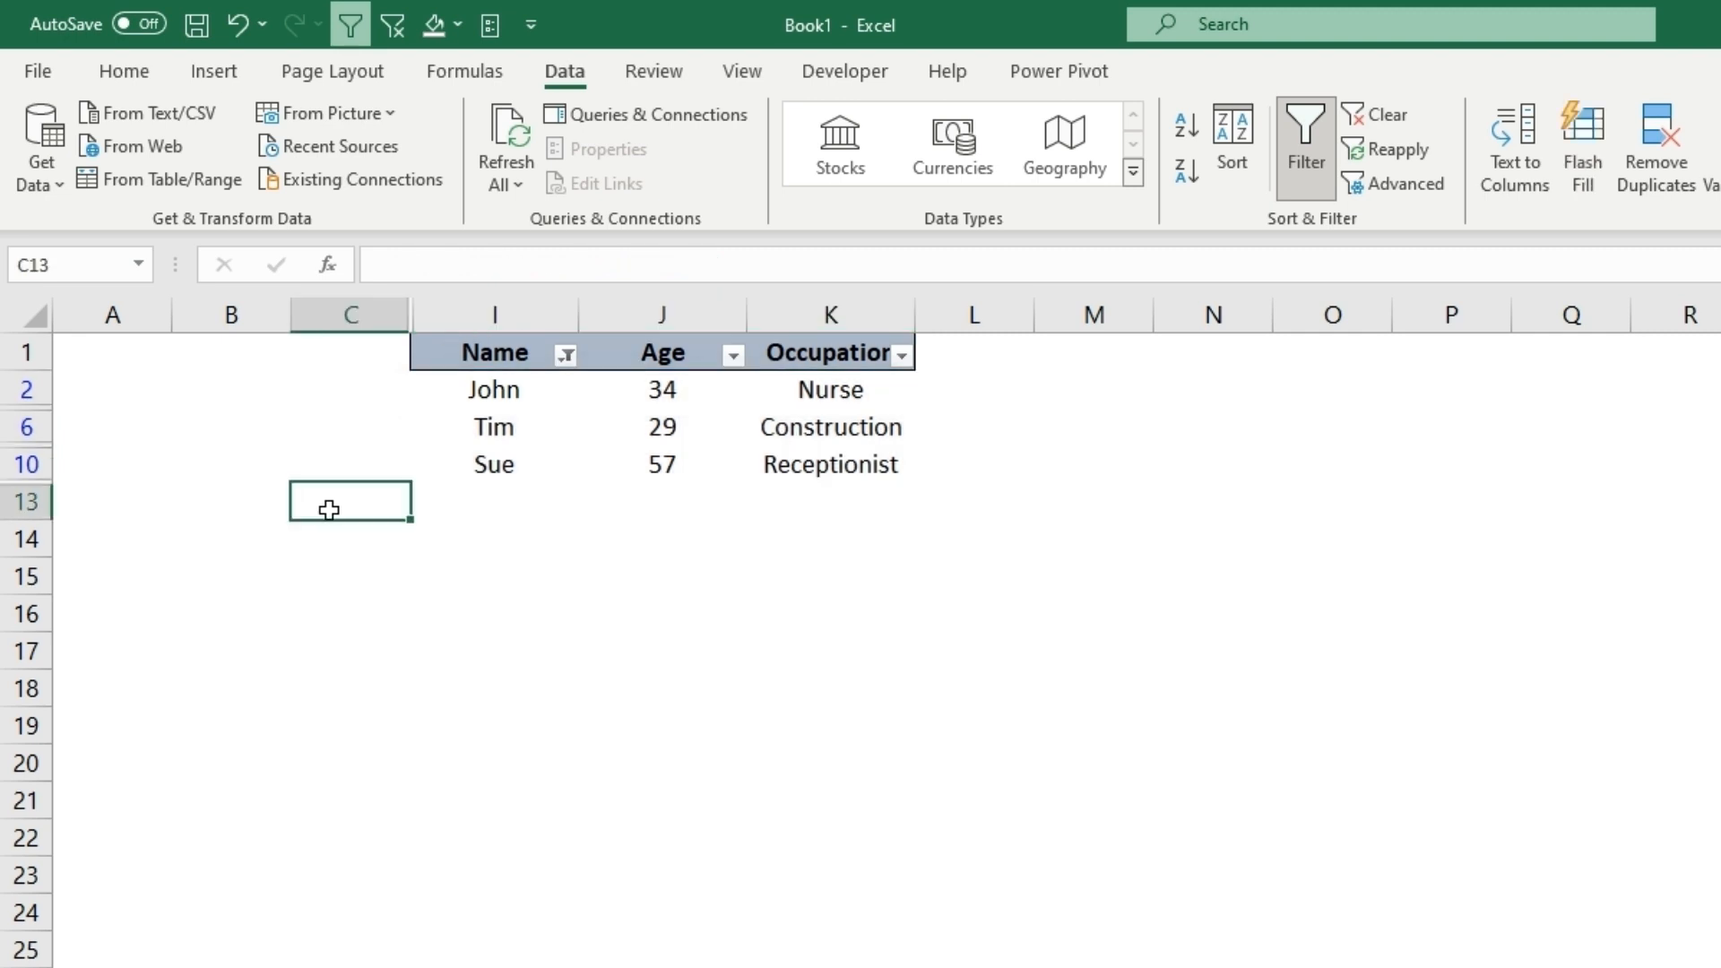
pyautogui.moveTo(514, 393)
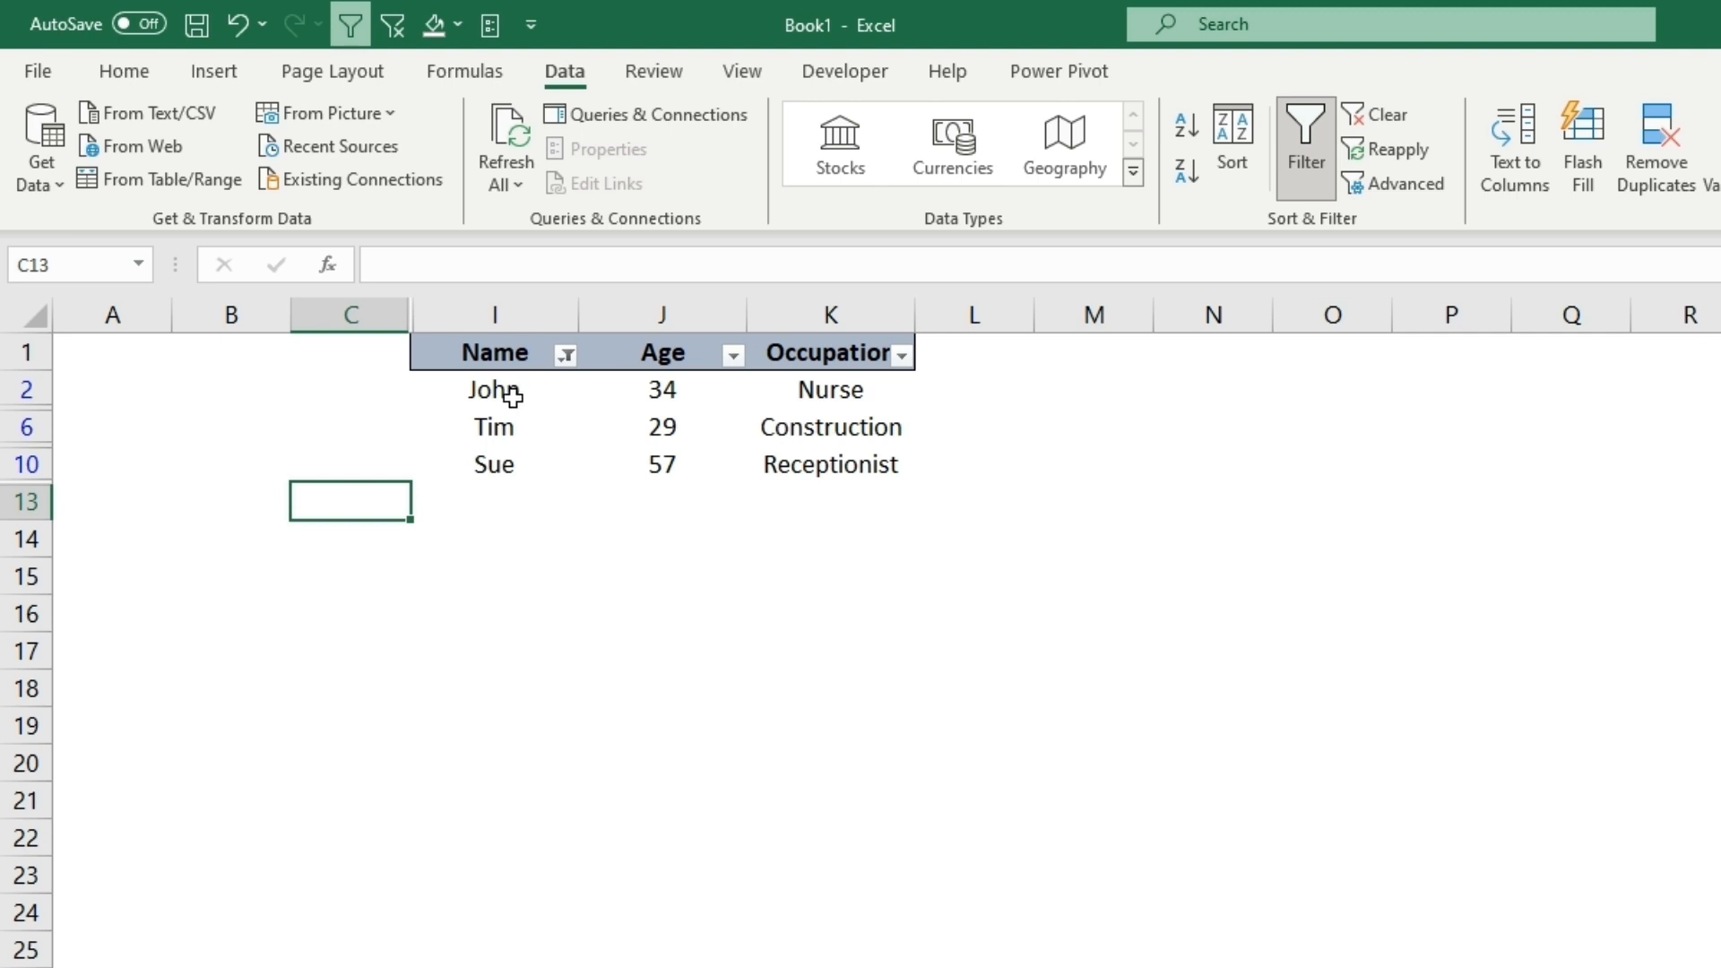
pyautogui.moveTo(493, 423)
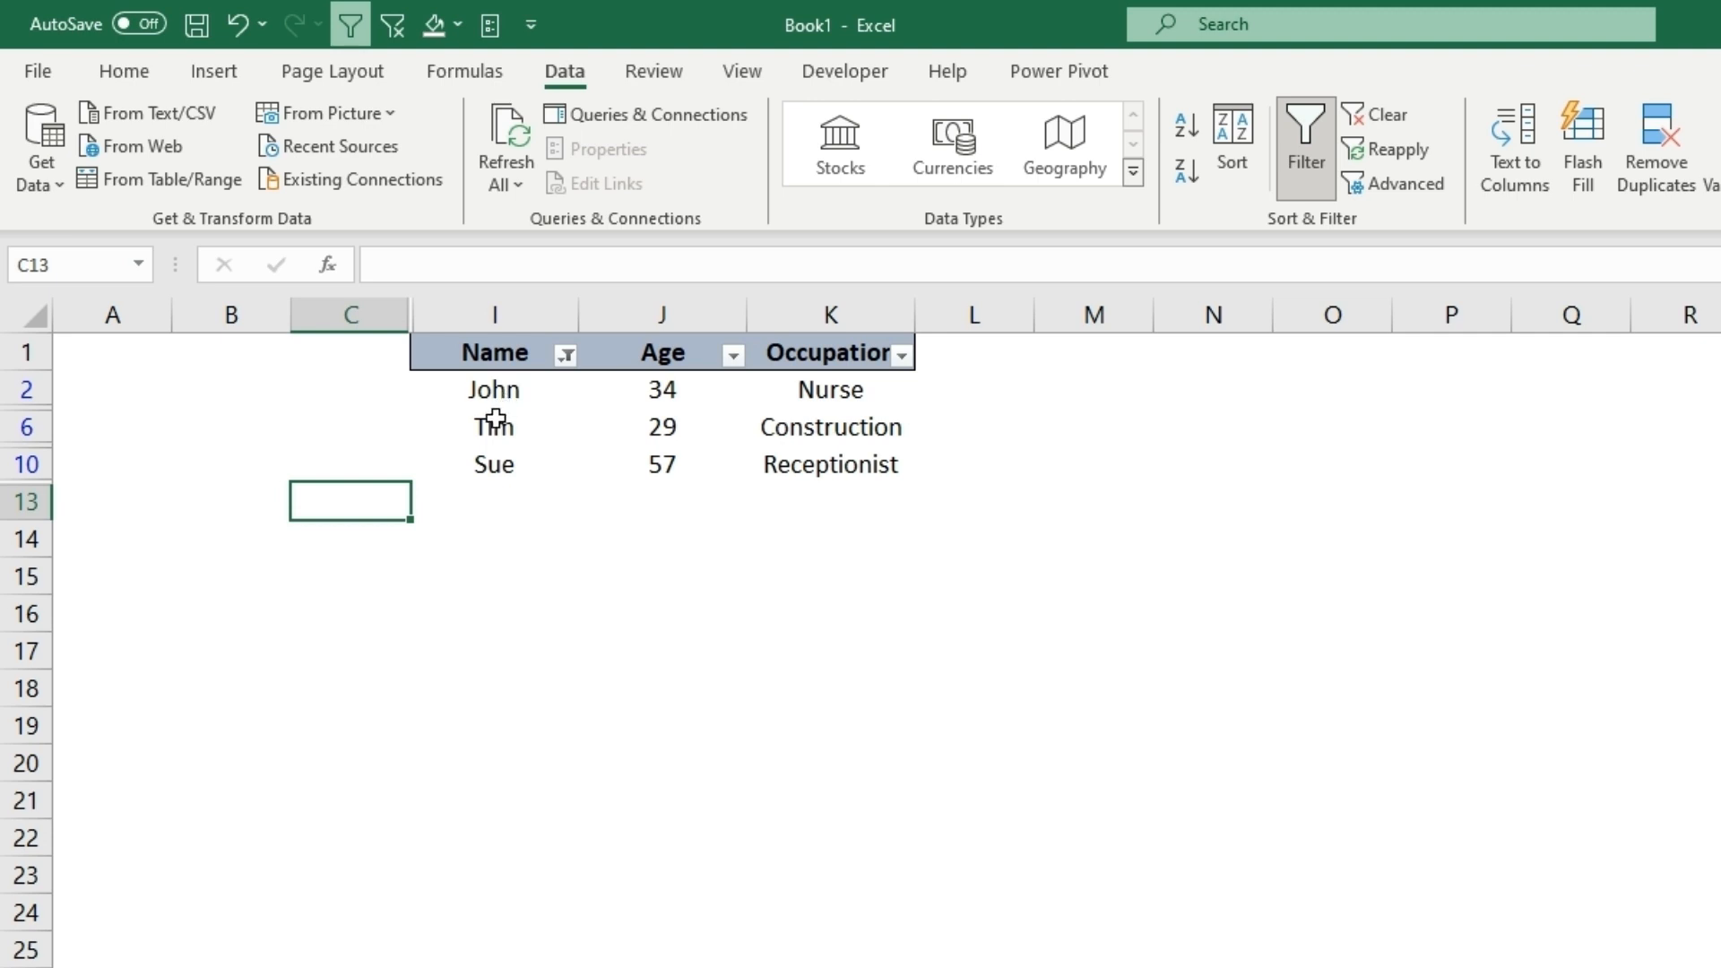
pyautogui.moveTo(579, 393)
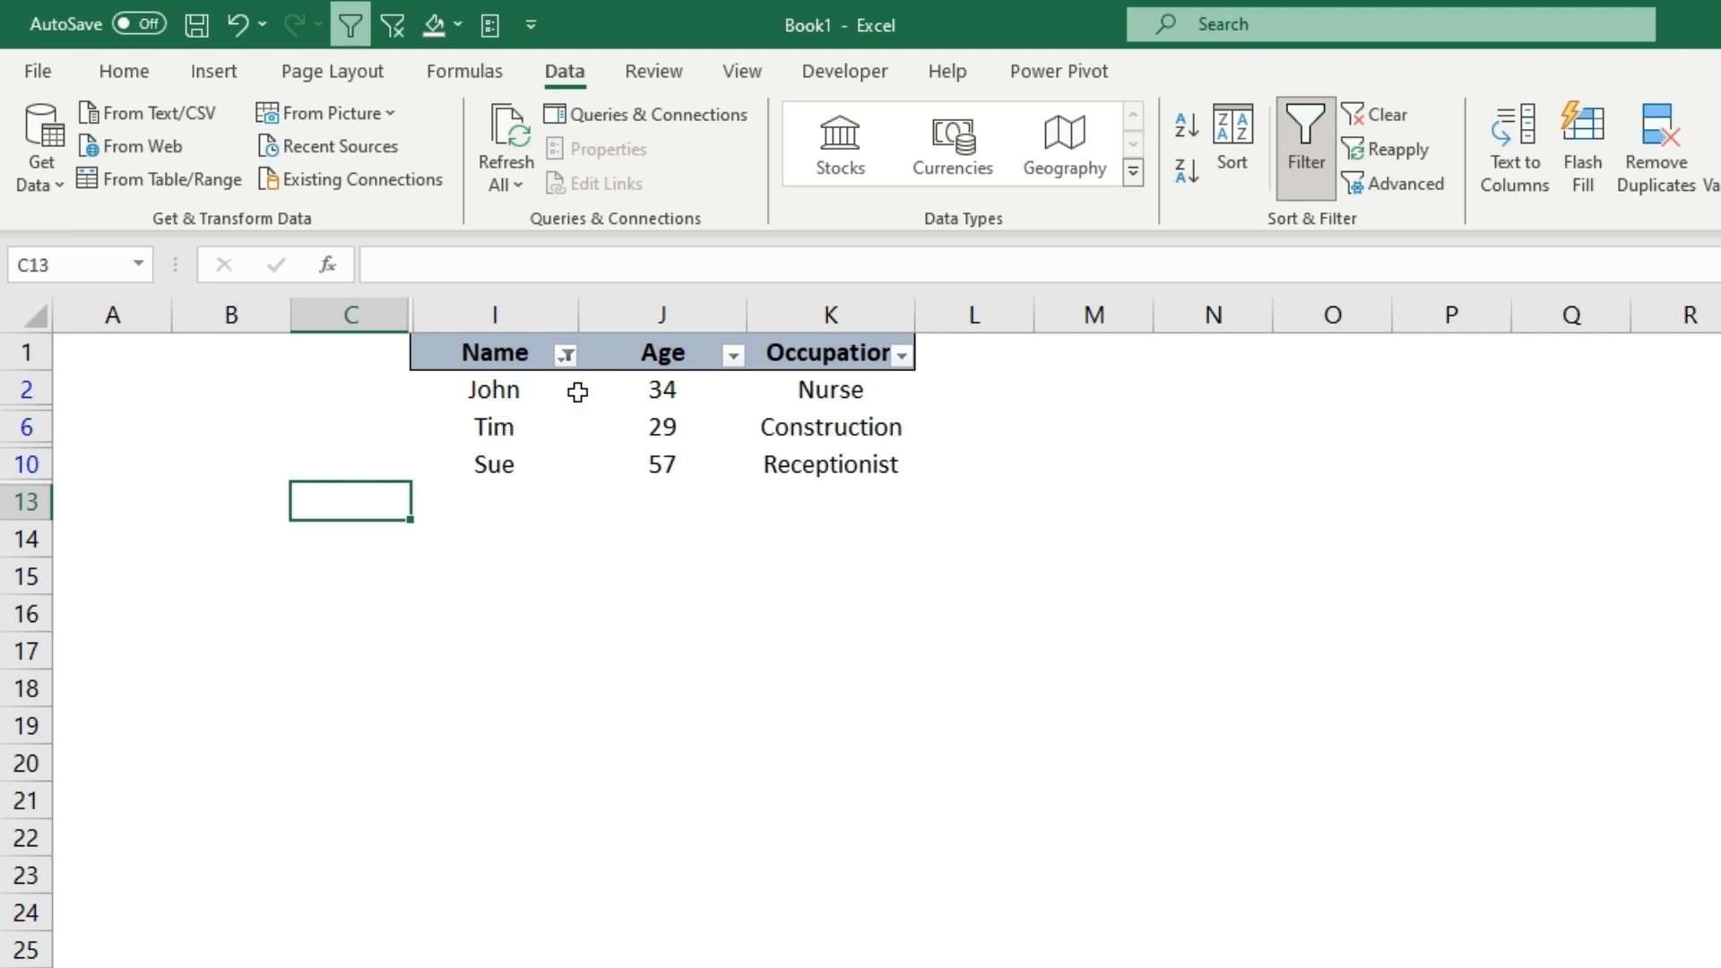